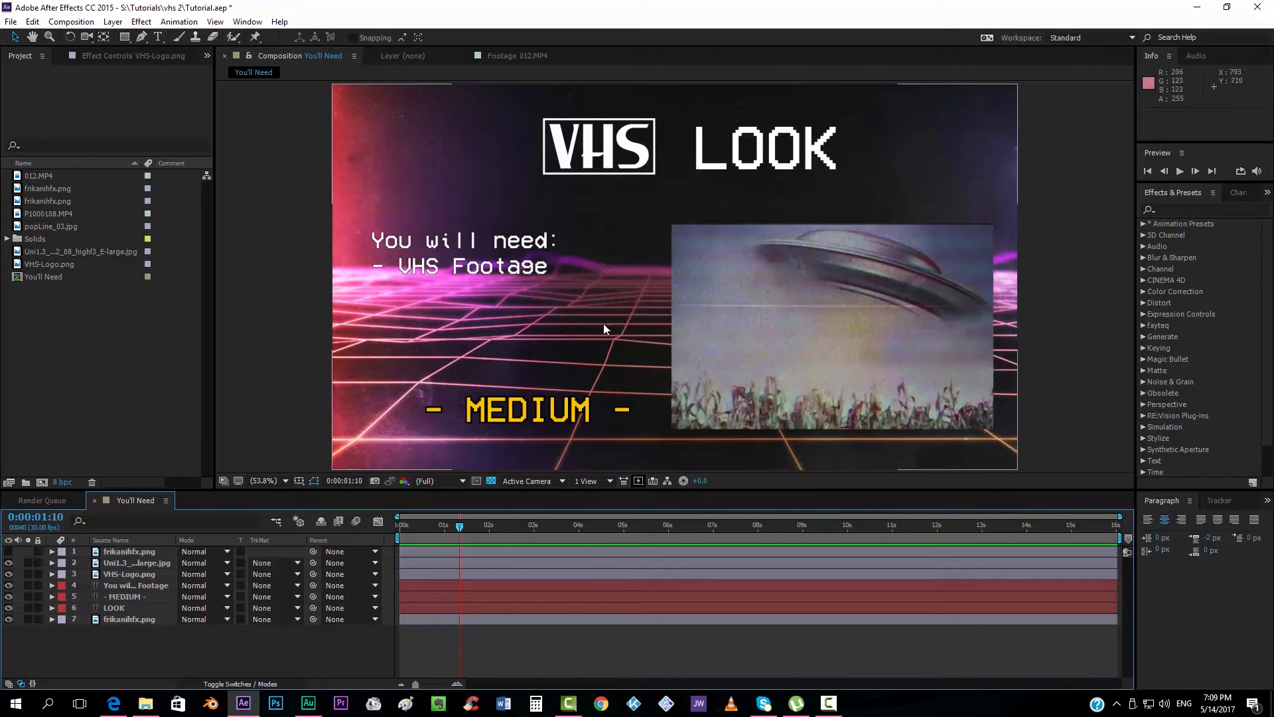
mouse_move(1078, 139)
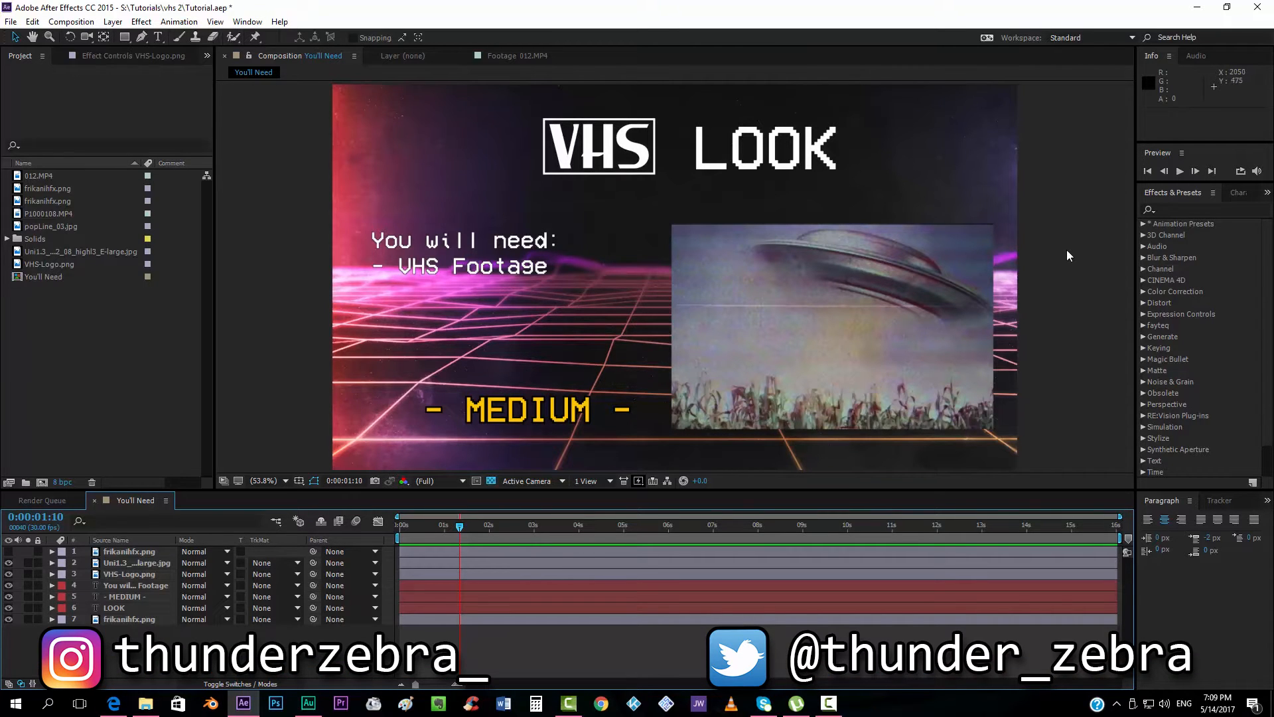
mouse_move(1064, 191)
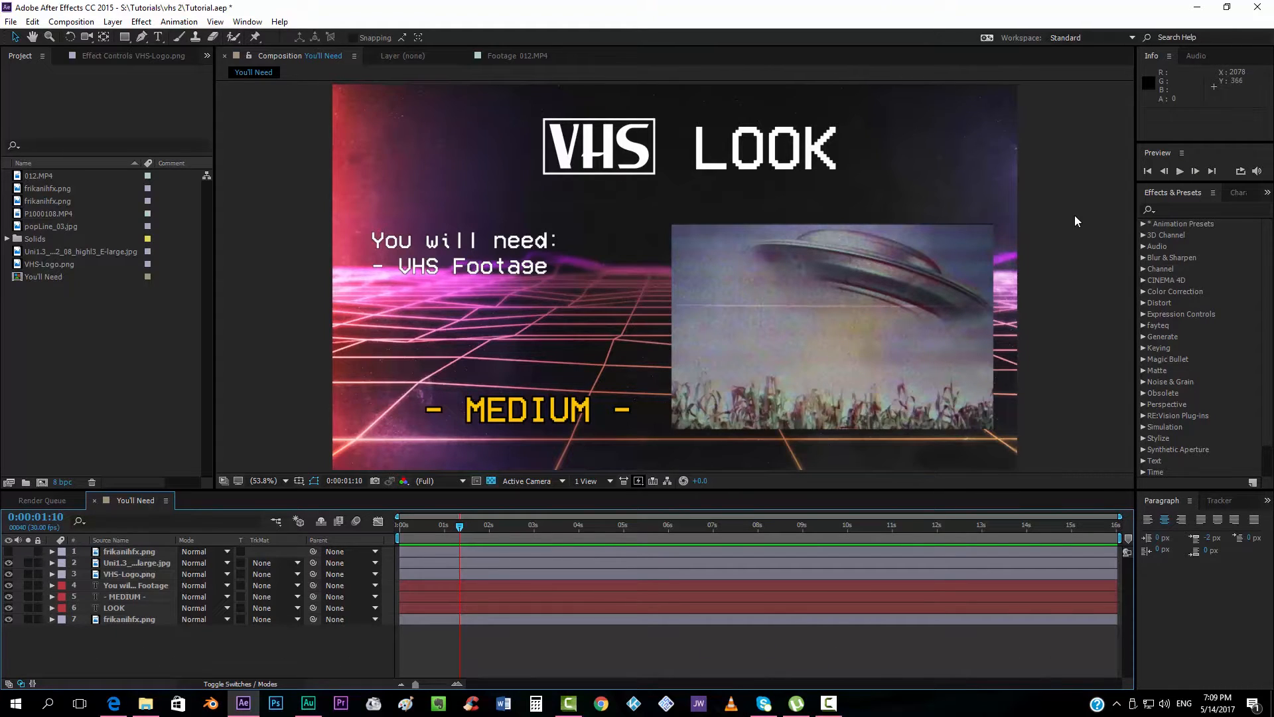
mouse_move(1069, 312)
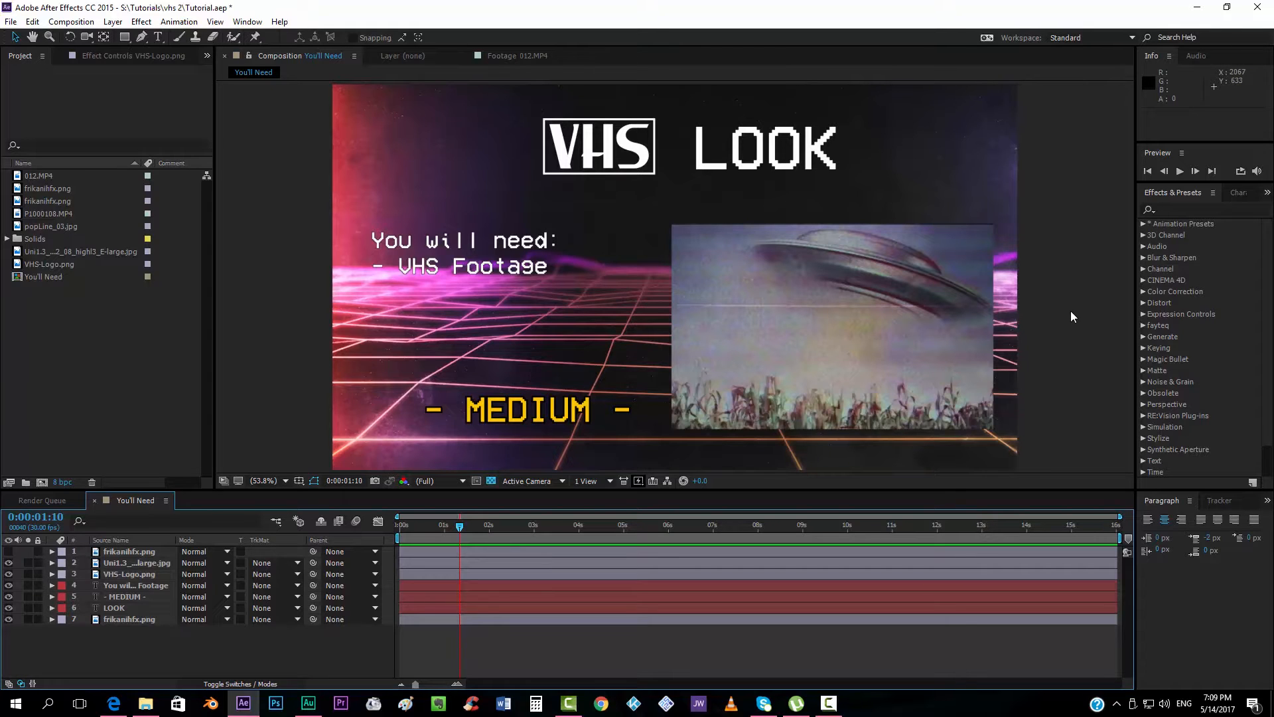
mouse_move(1077, 225)
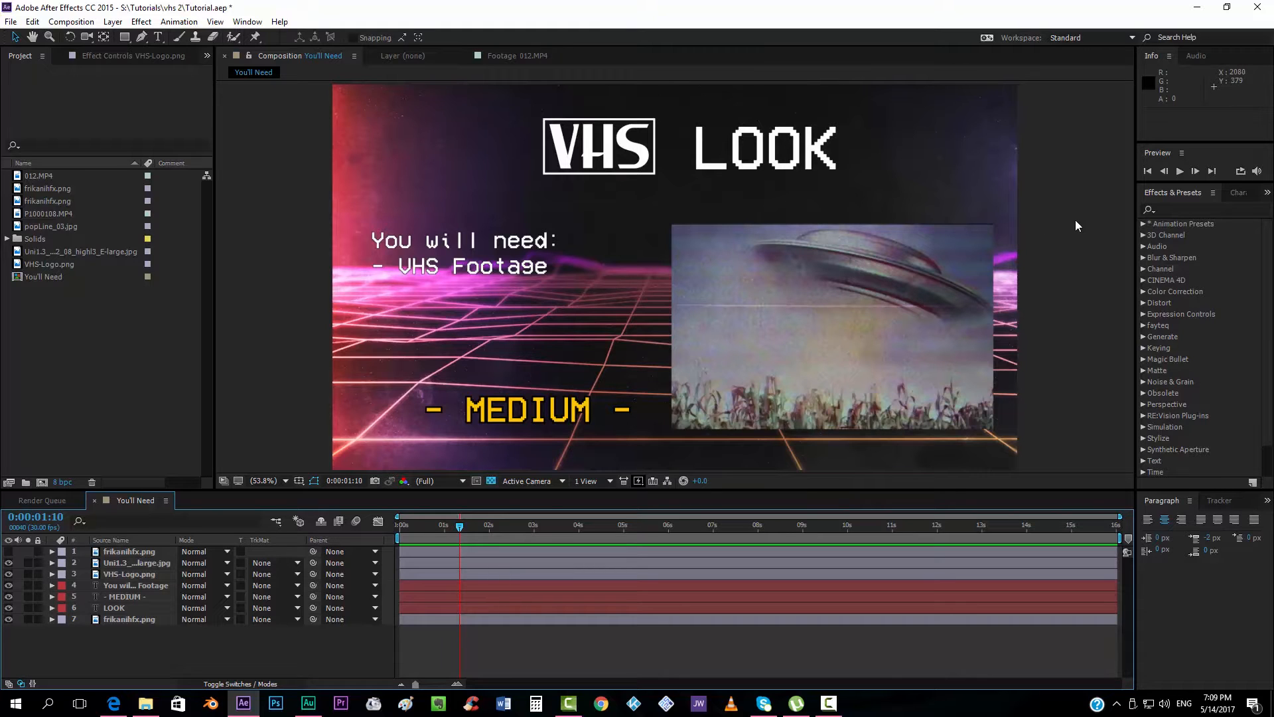
mouse_move(1105, 220)
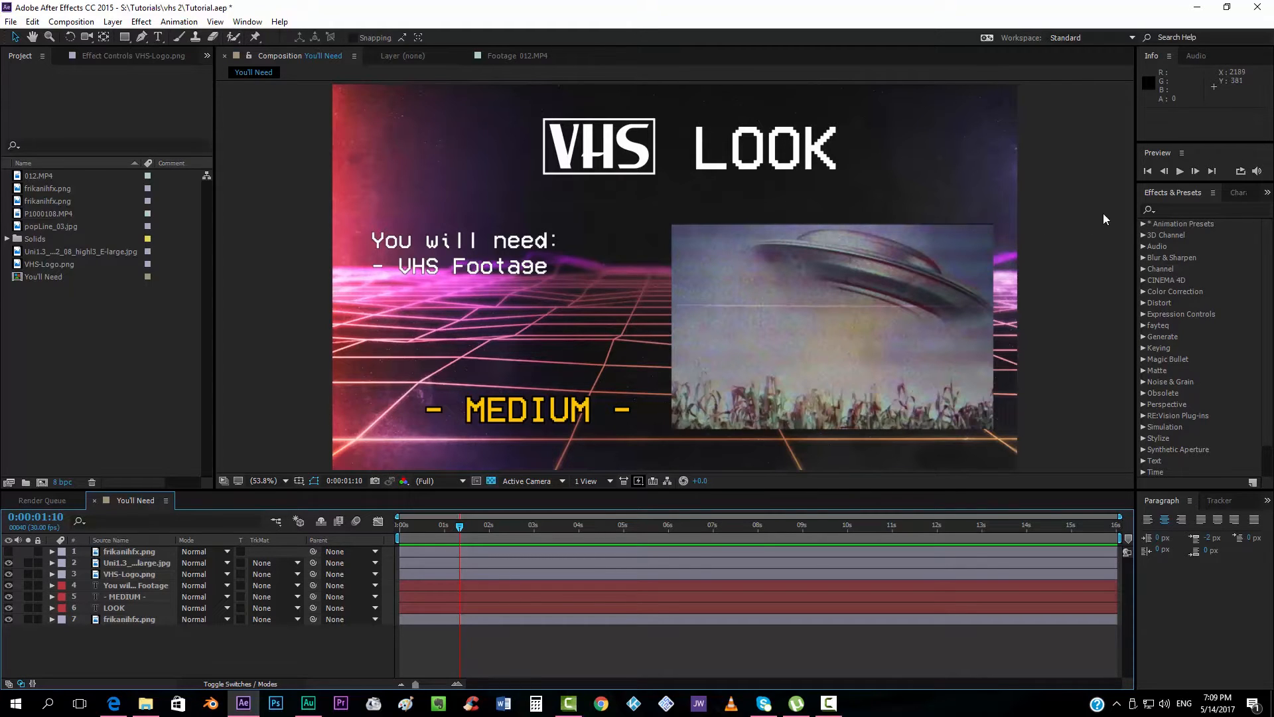
mouse_move(1133, 376)
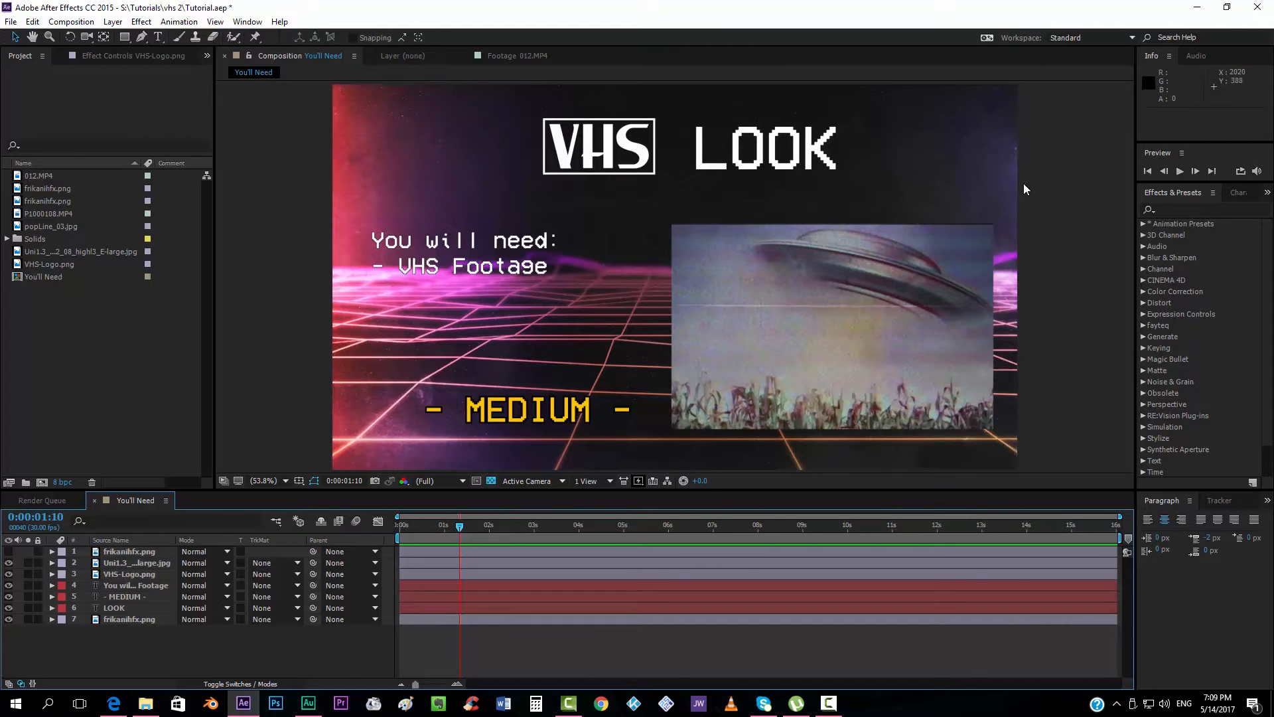
mouse_move(236, 292)
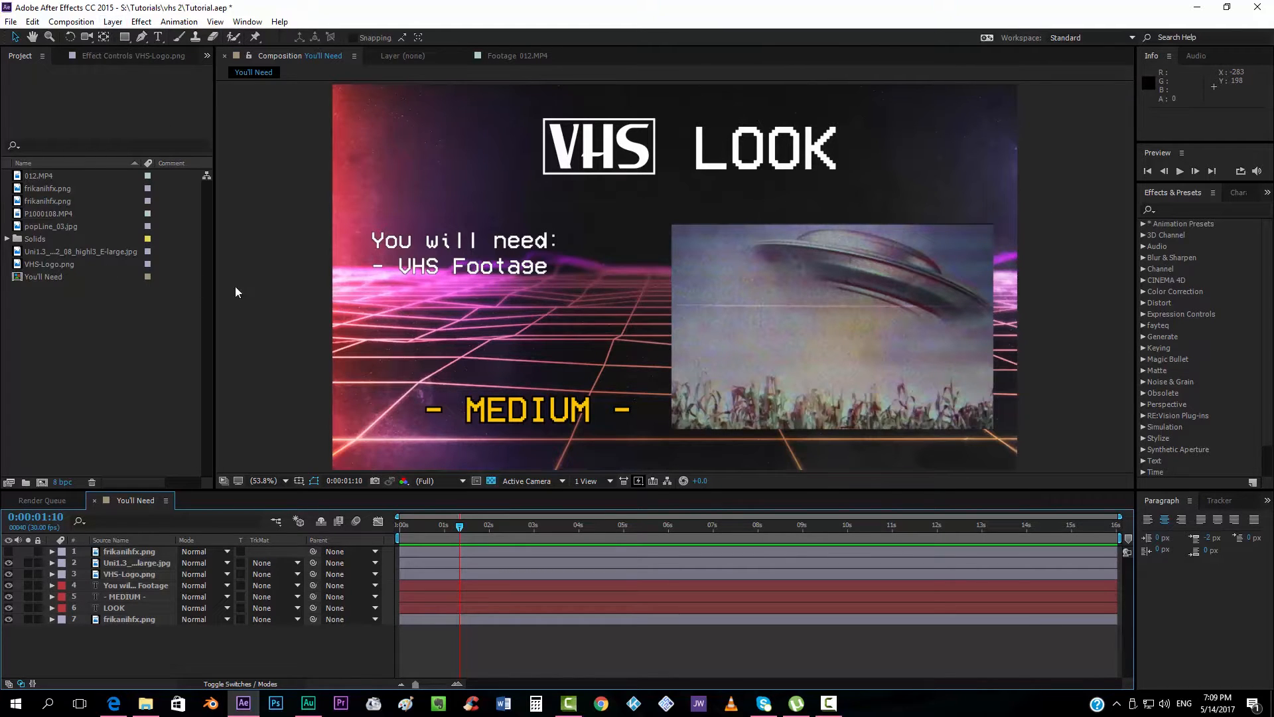
mouse_move(528, 348)
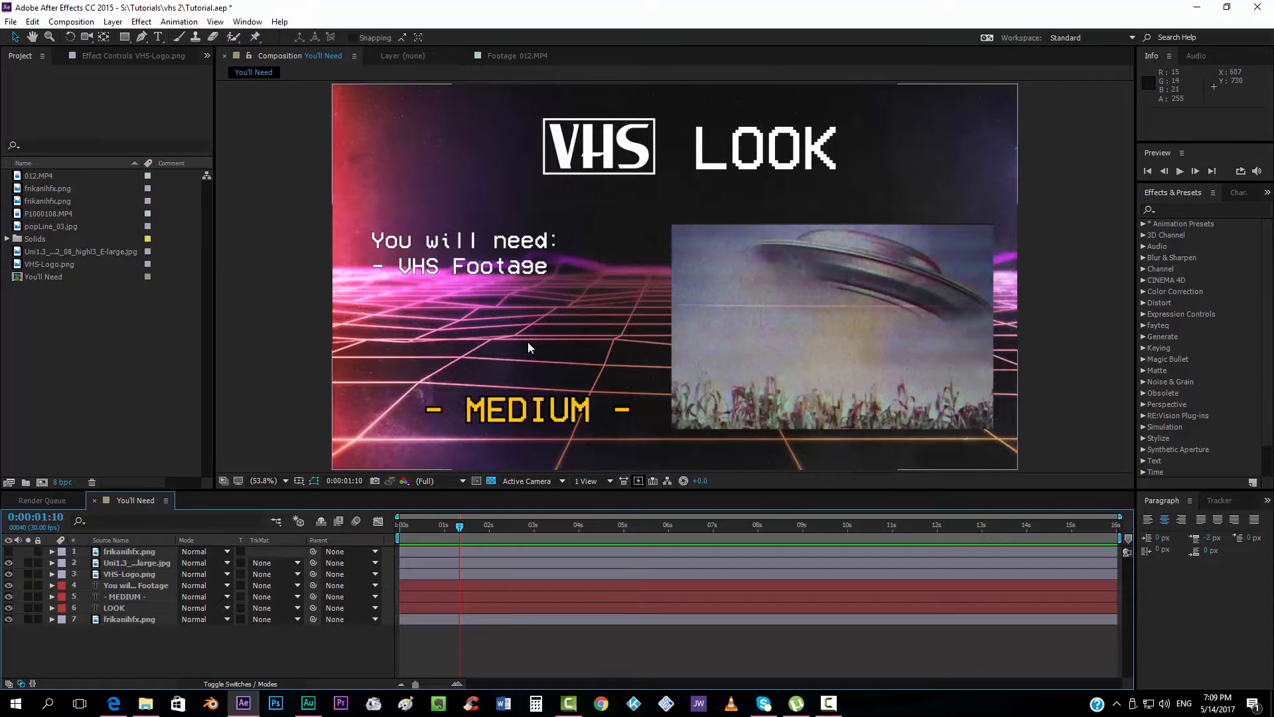
mouse_move(277, 339)
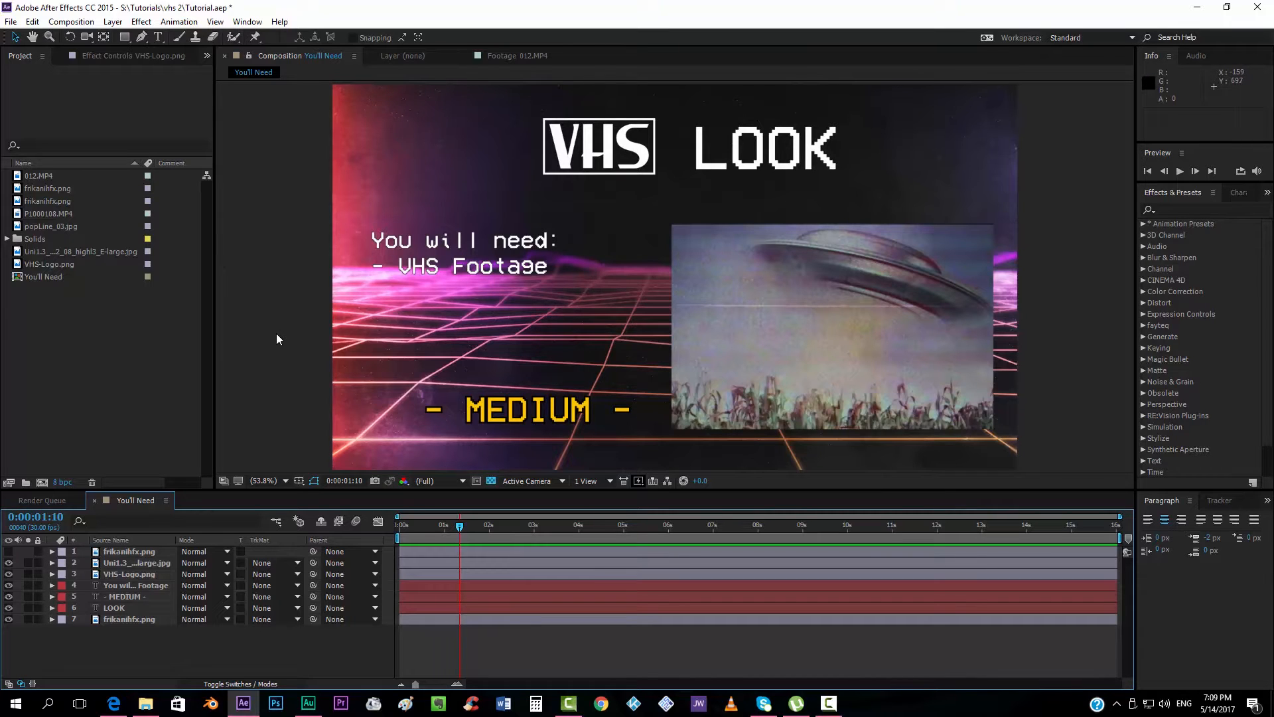
mouse_move(87, 384)
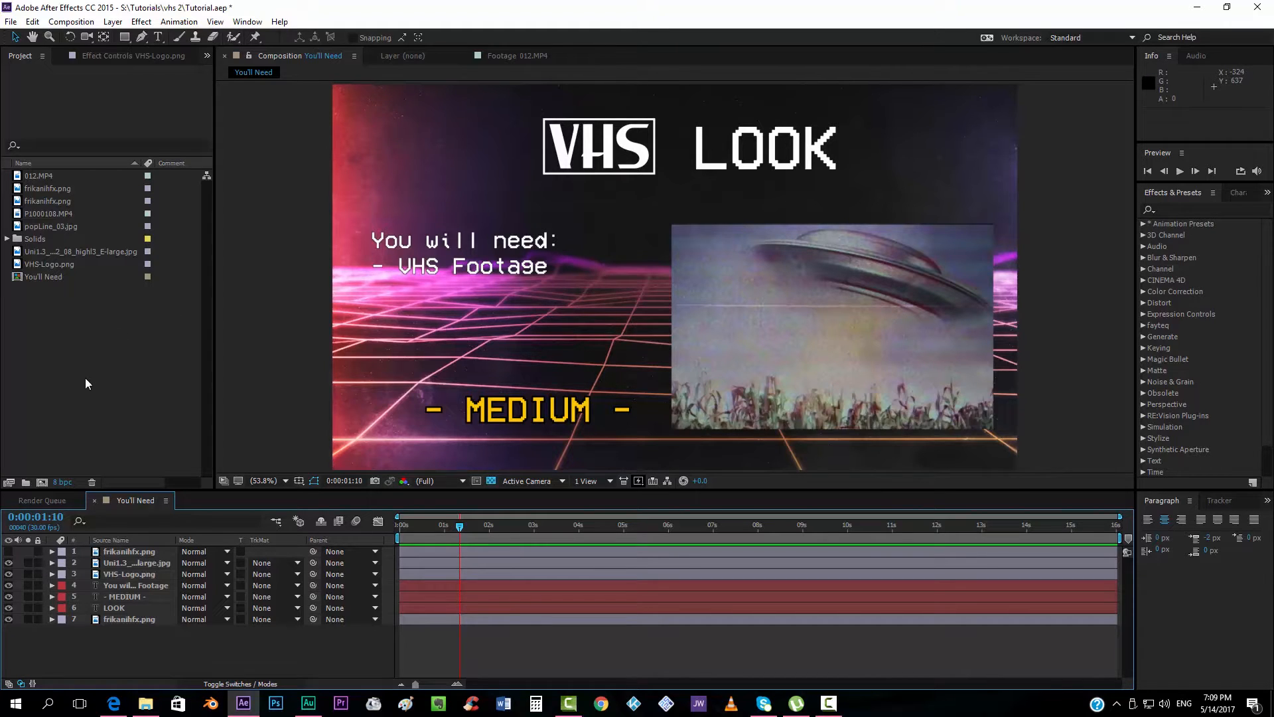
mouse_move(284, 301)
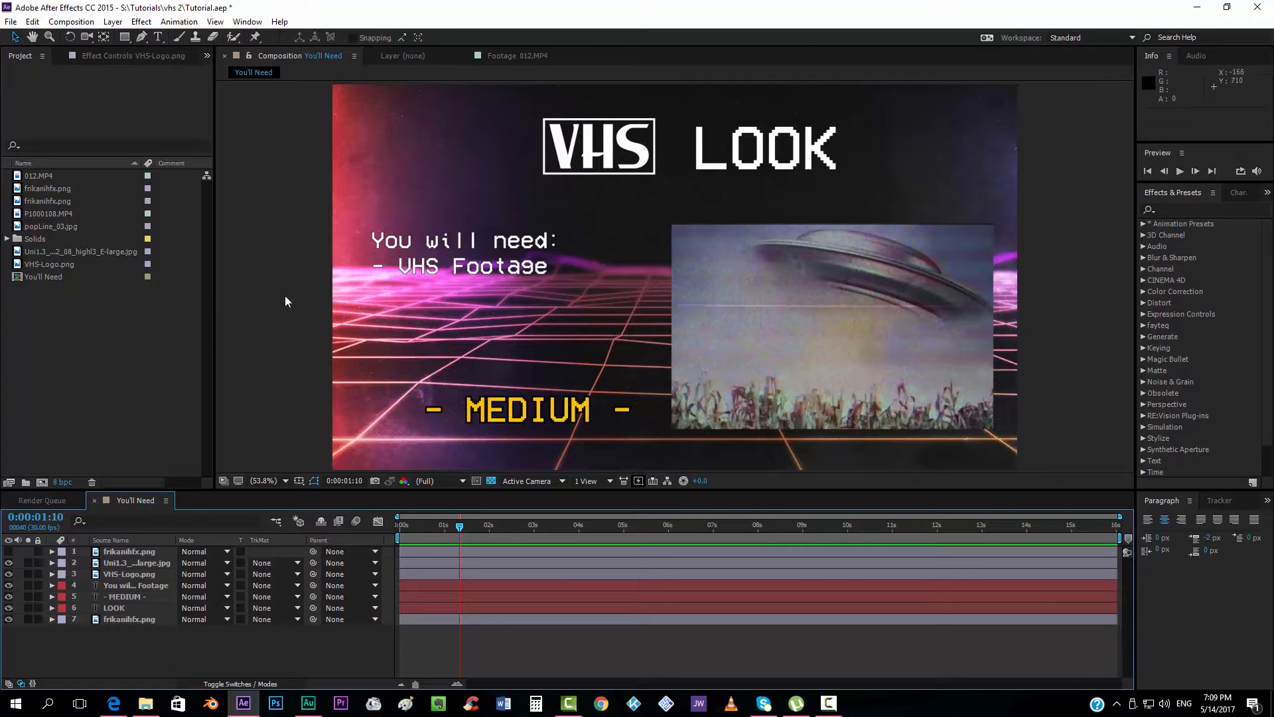
mouse_move(224, 340)
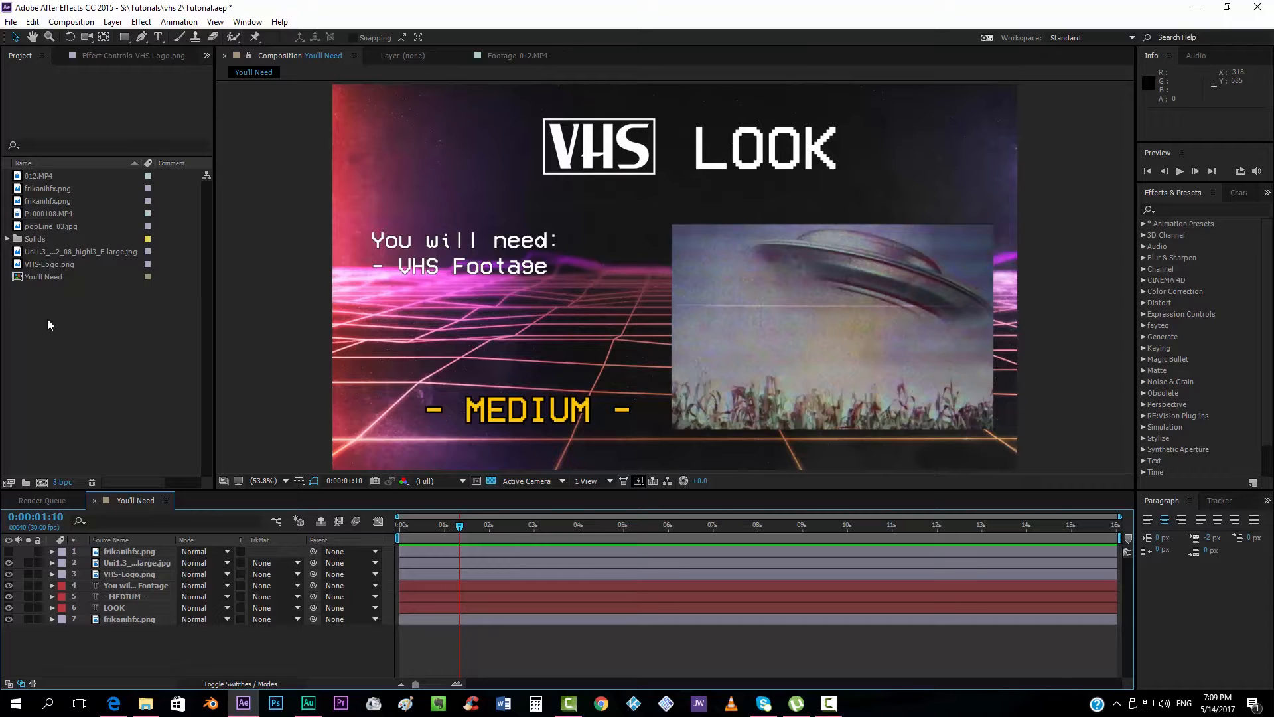
mouse_move(939, 455)
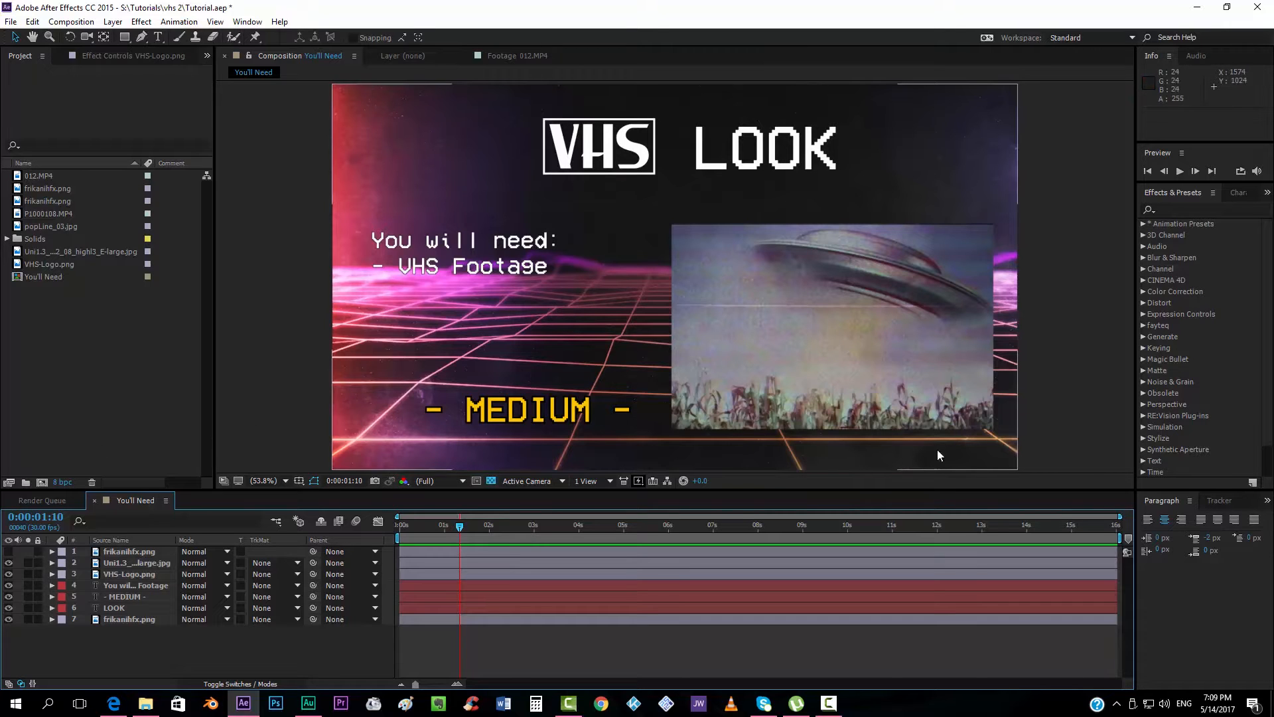
mouse_move(1049, 318)
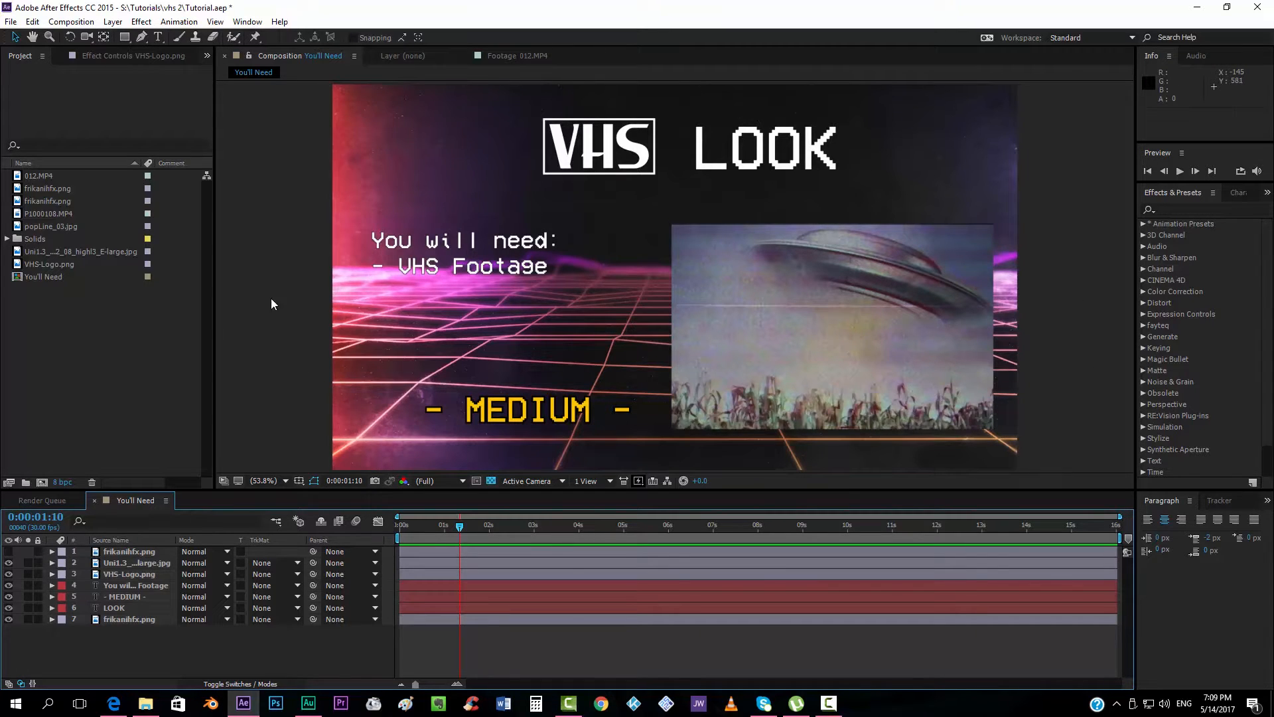
mouse_move(282, 360)
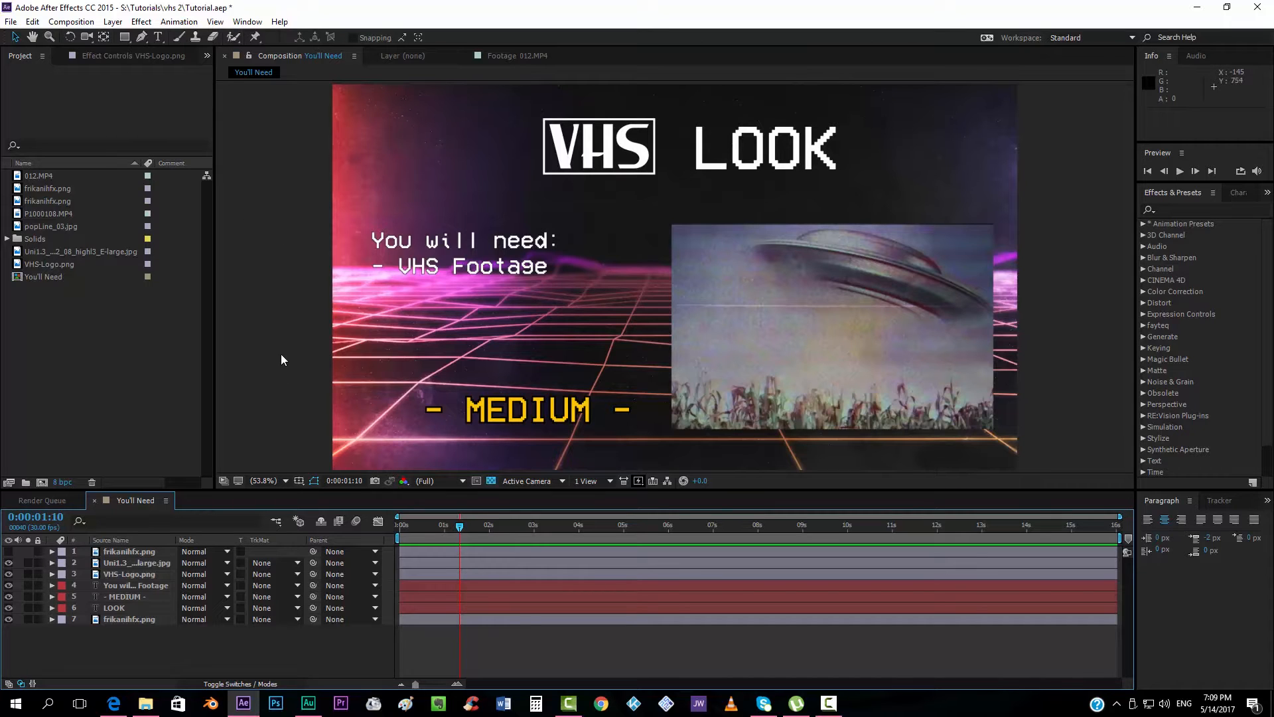
mouse_move(265, 307)
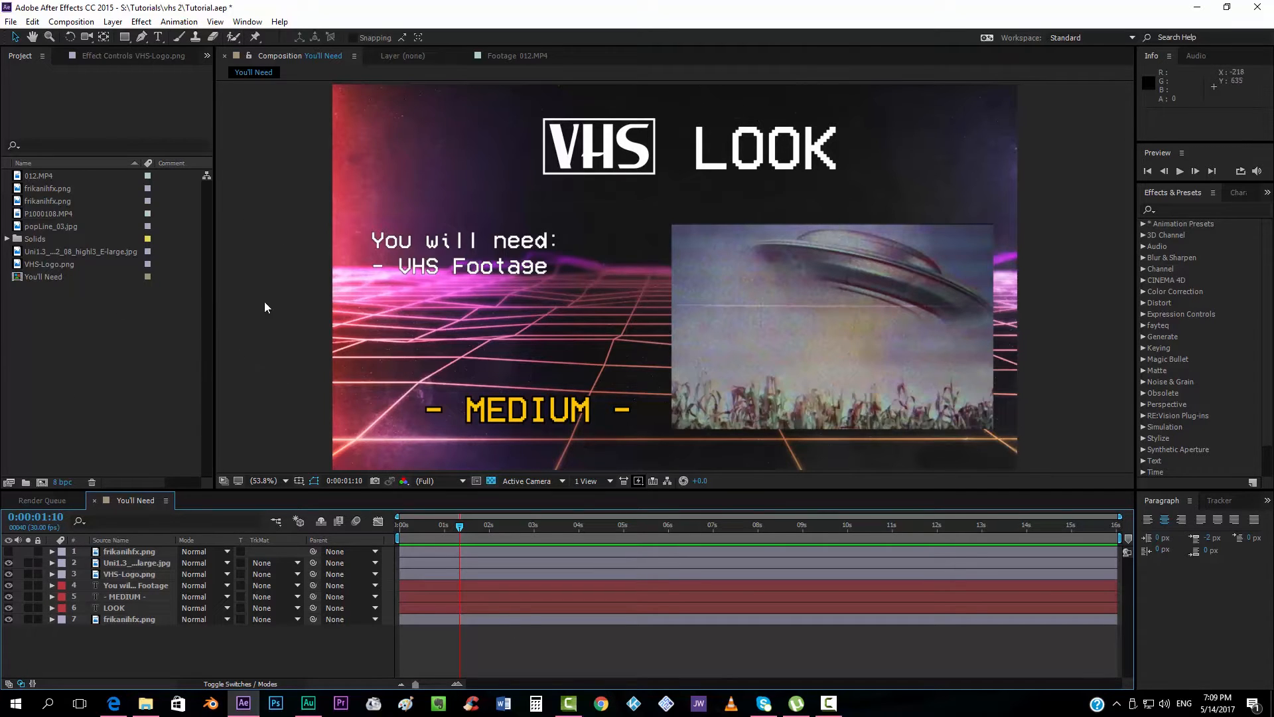
mouse_move(229, 372)
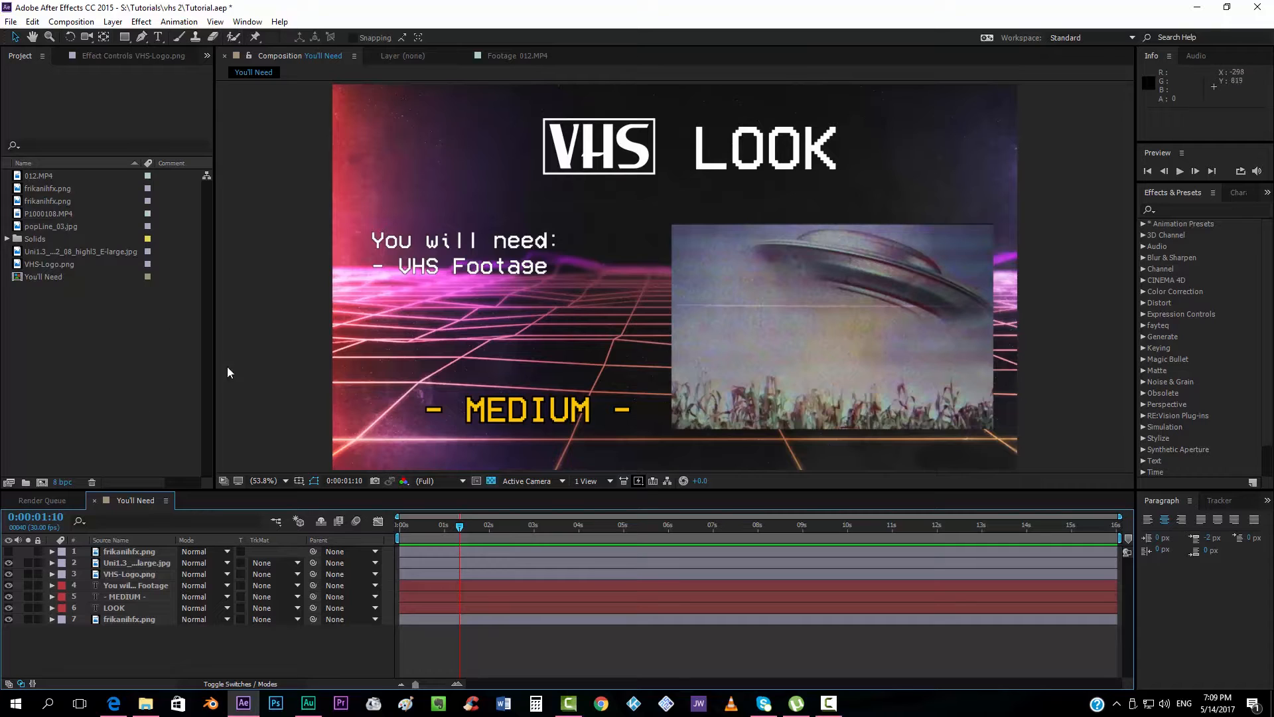
mouse_move(217, 450)
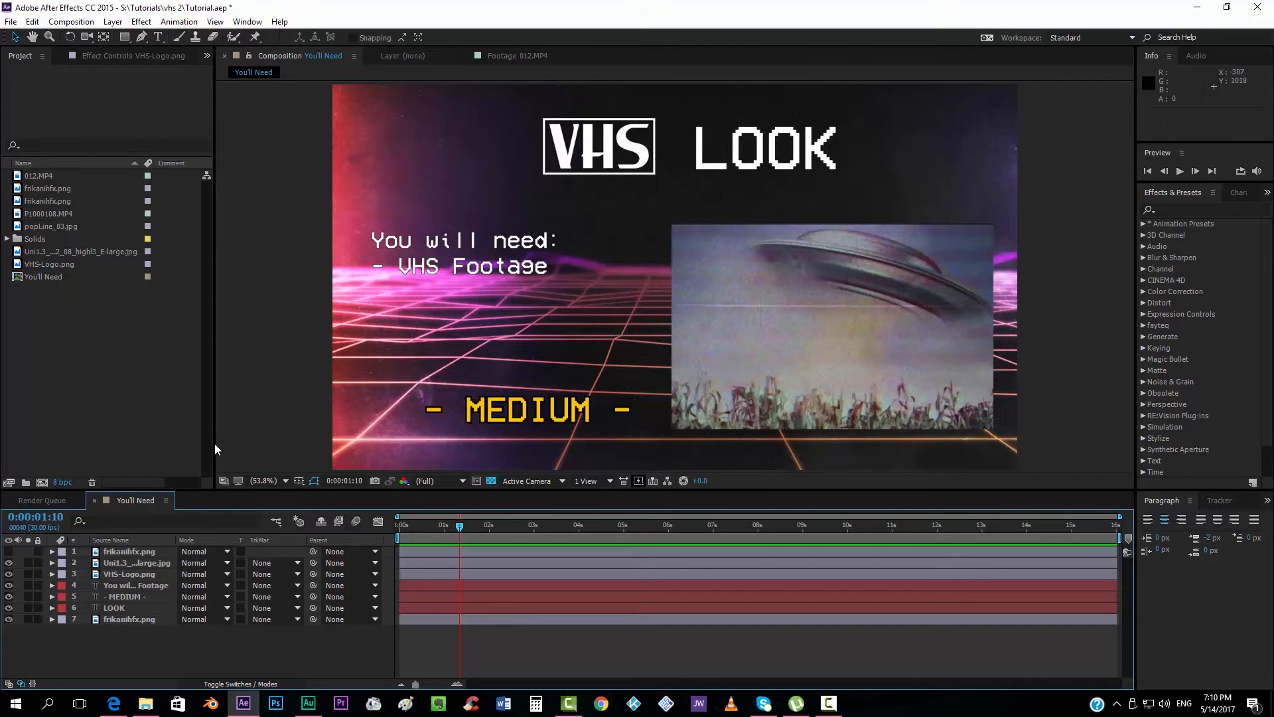
mouse_move(181, 272)
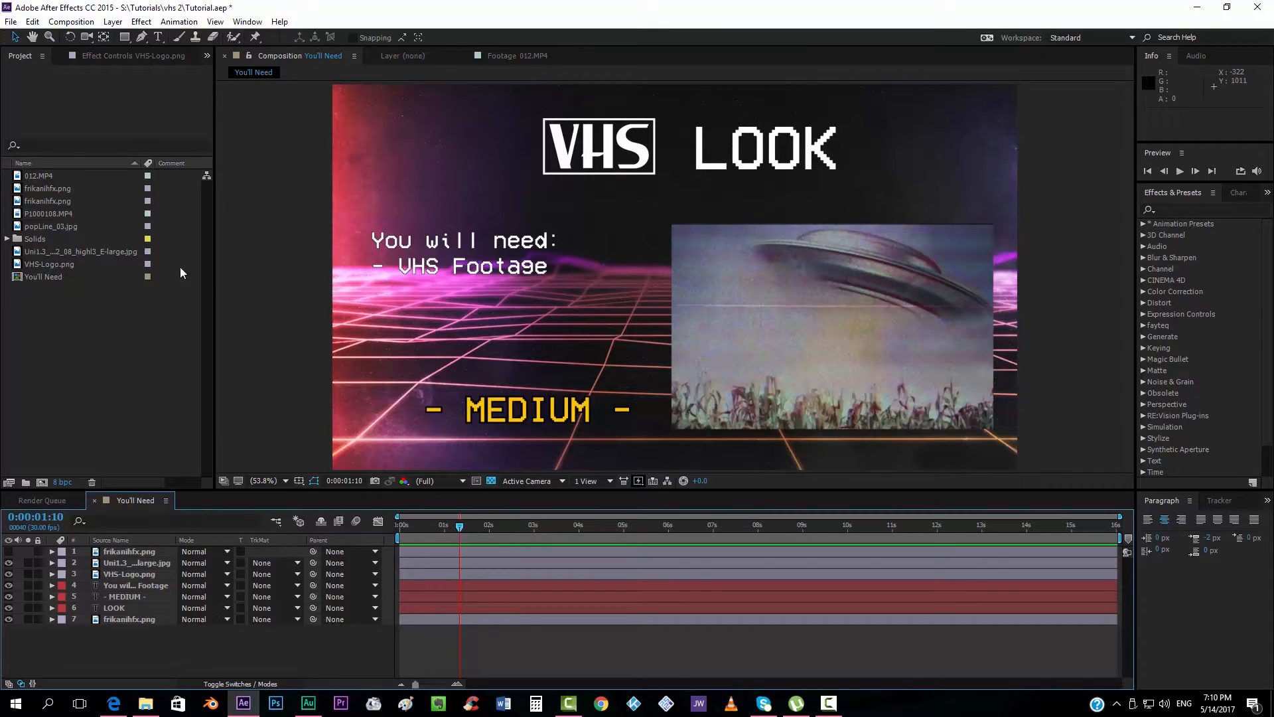
mouse_move(192, 432)
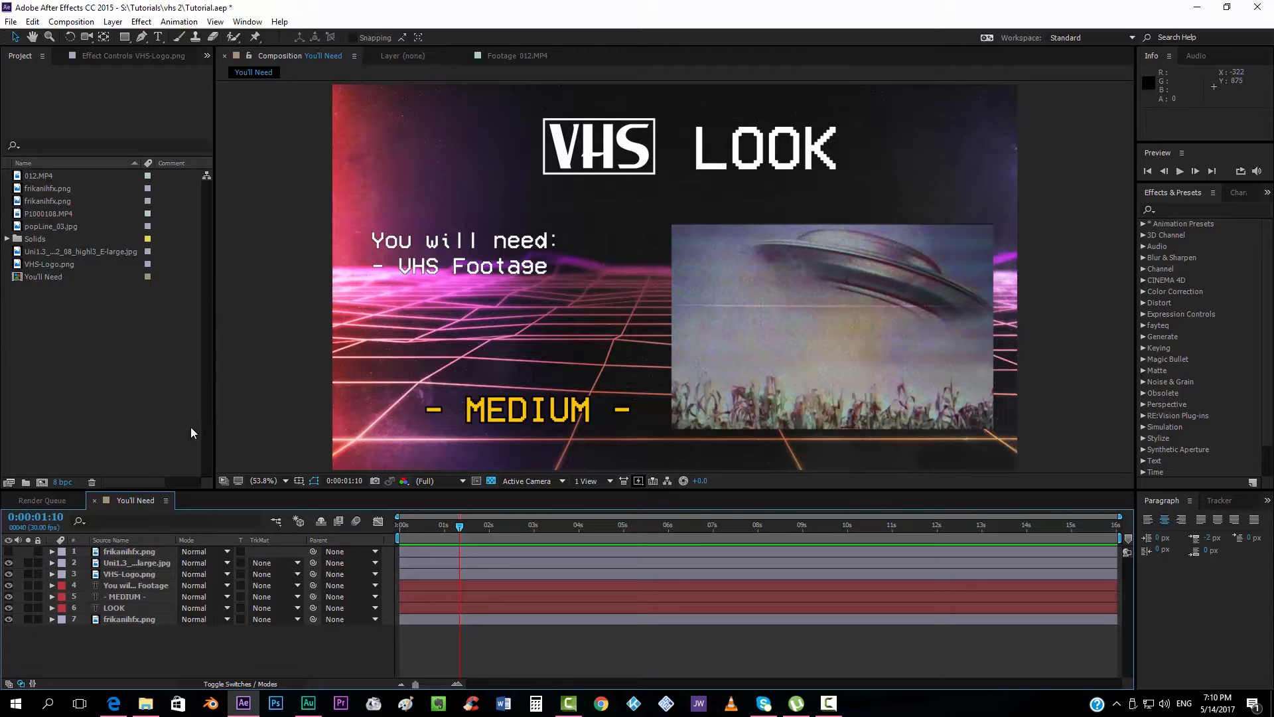
Create composition 012 from the 012.MP4 footage and move to about four seconds
click(40, 175)
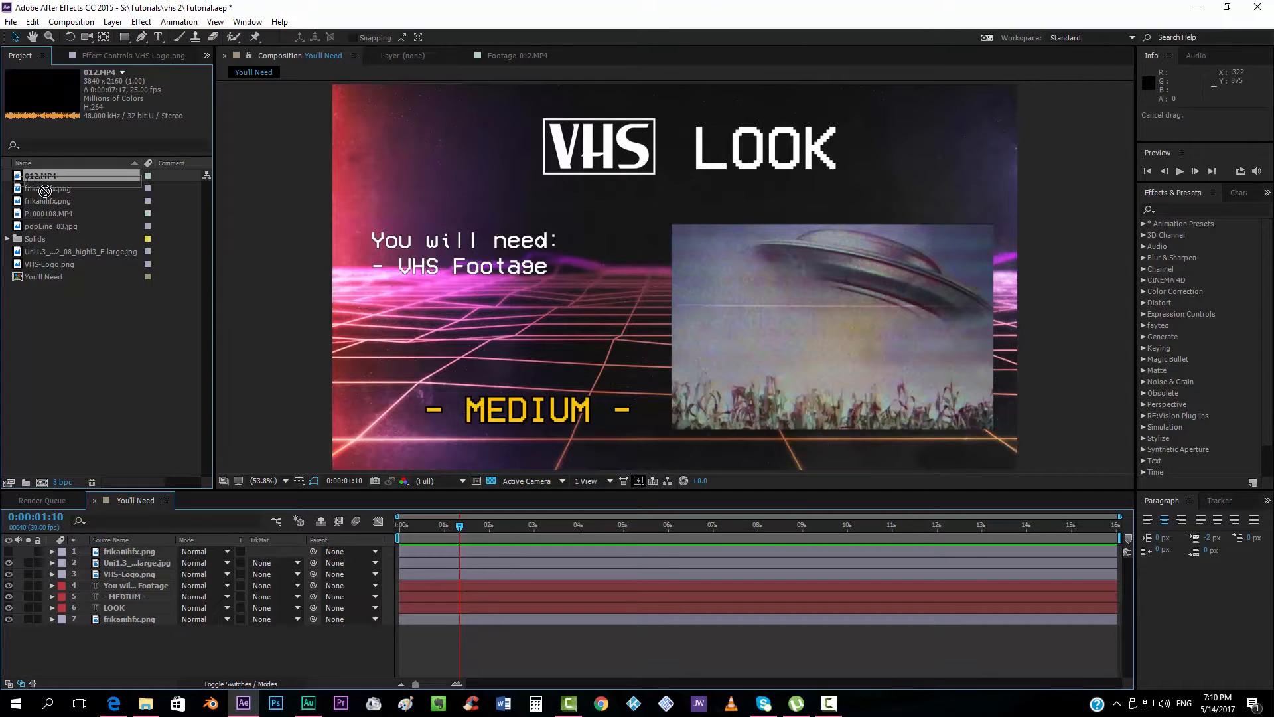
double_click(39, 175)
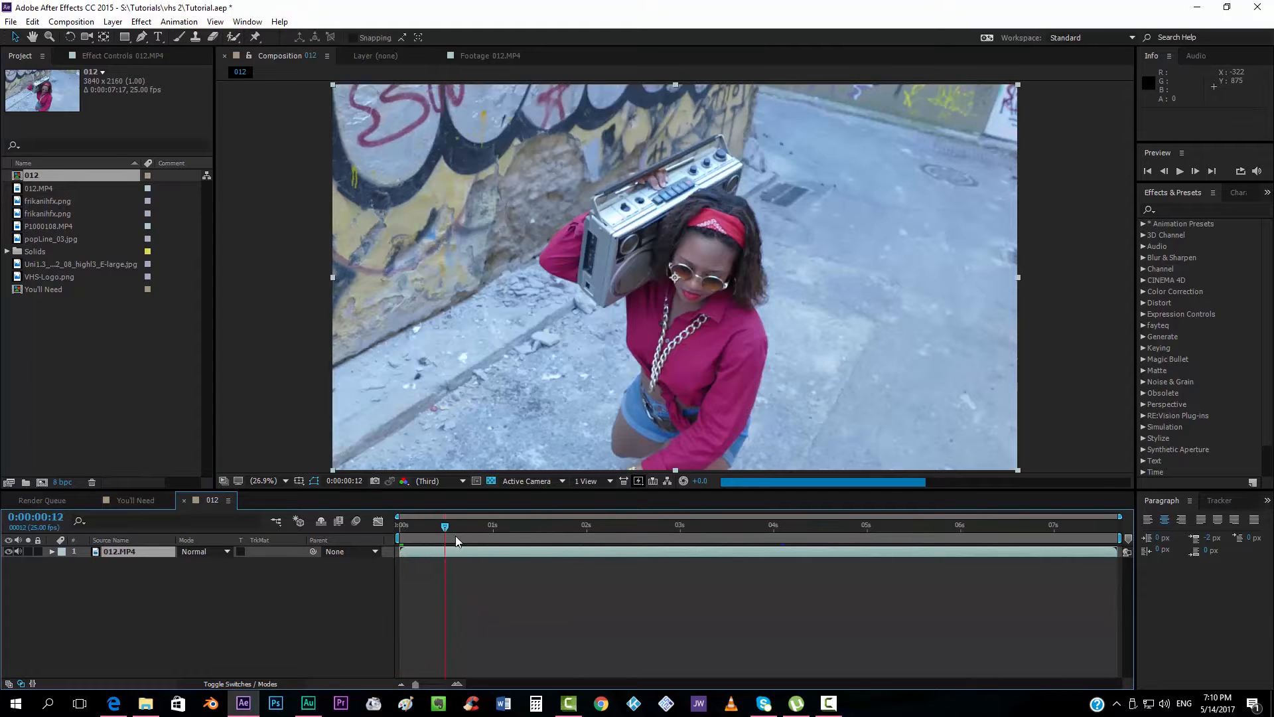
click(705, 525)
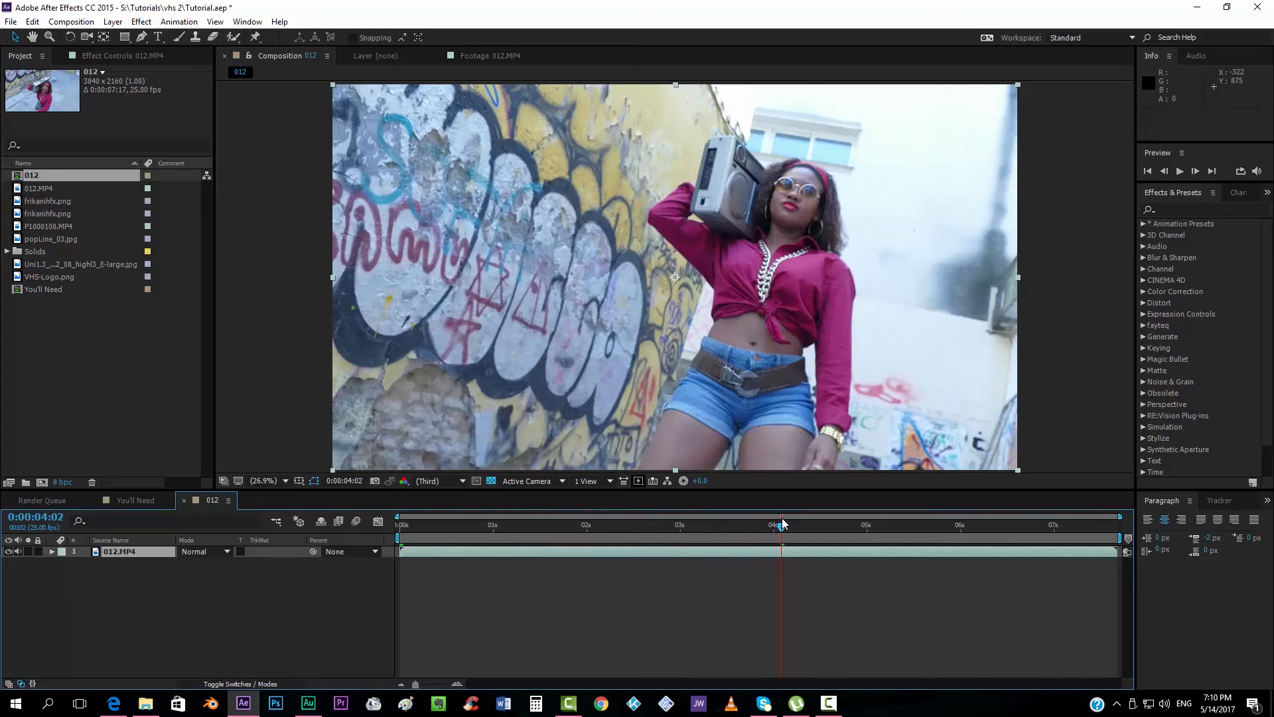
mouse_move(1094, 331)
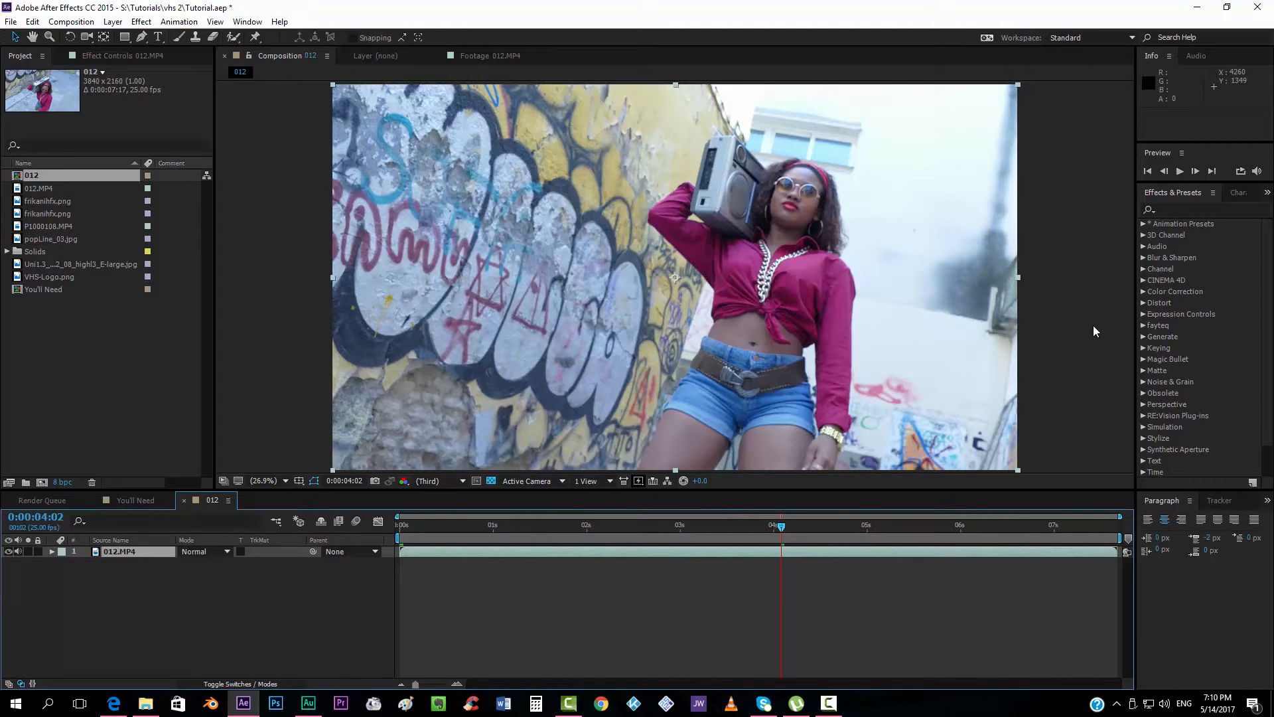
mouse_move(1075, 265)
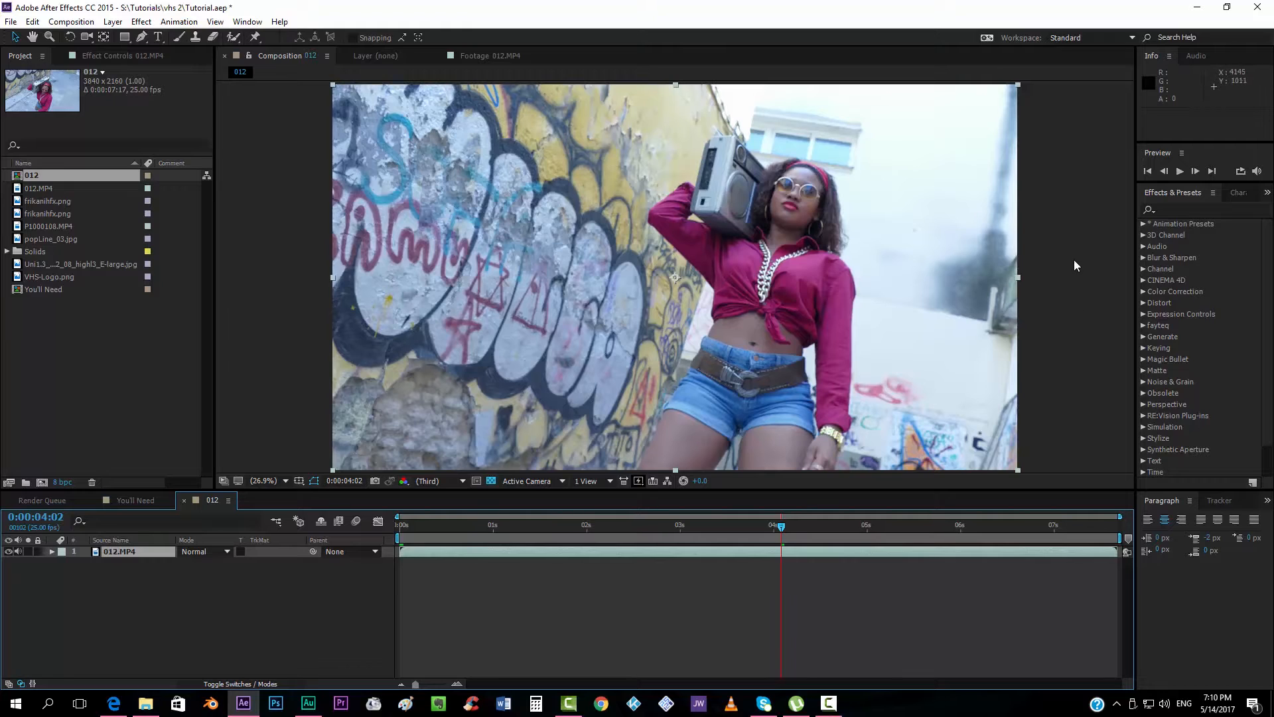
mouse_move(1076, 250)
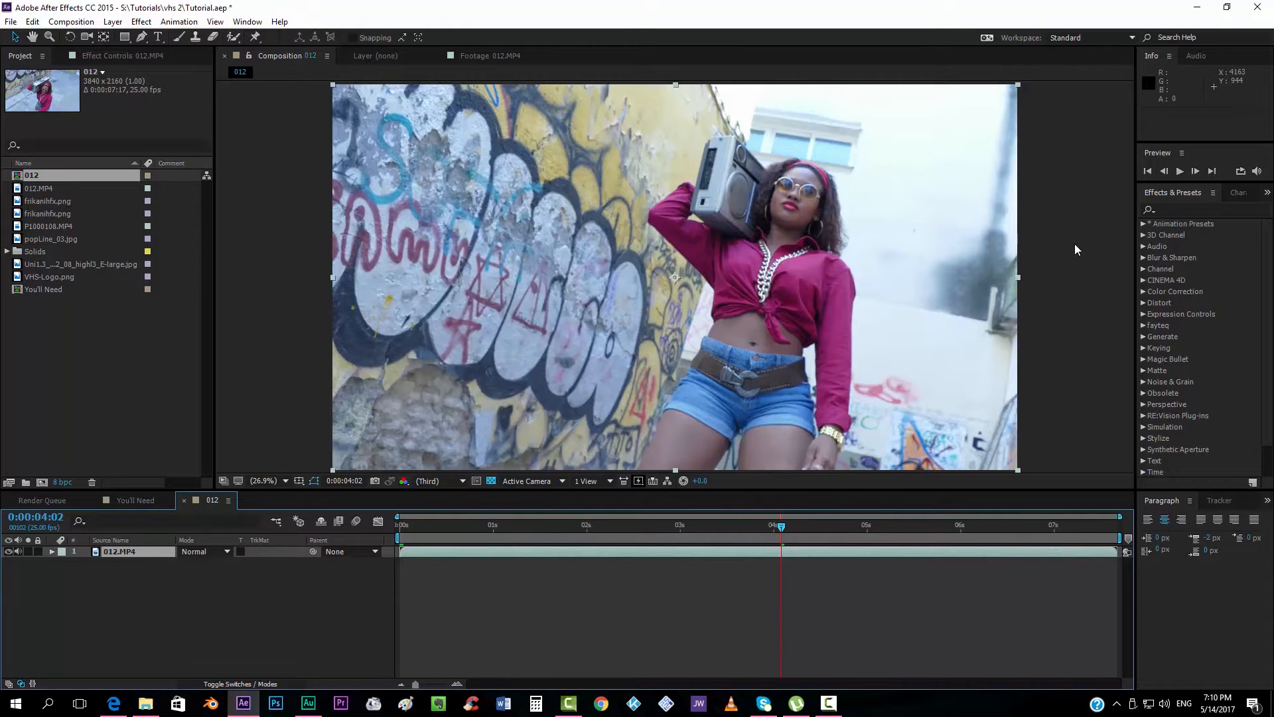
mouse_move(1044, 300)
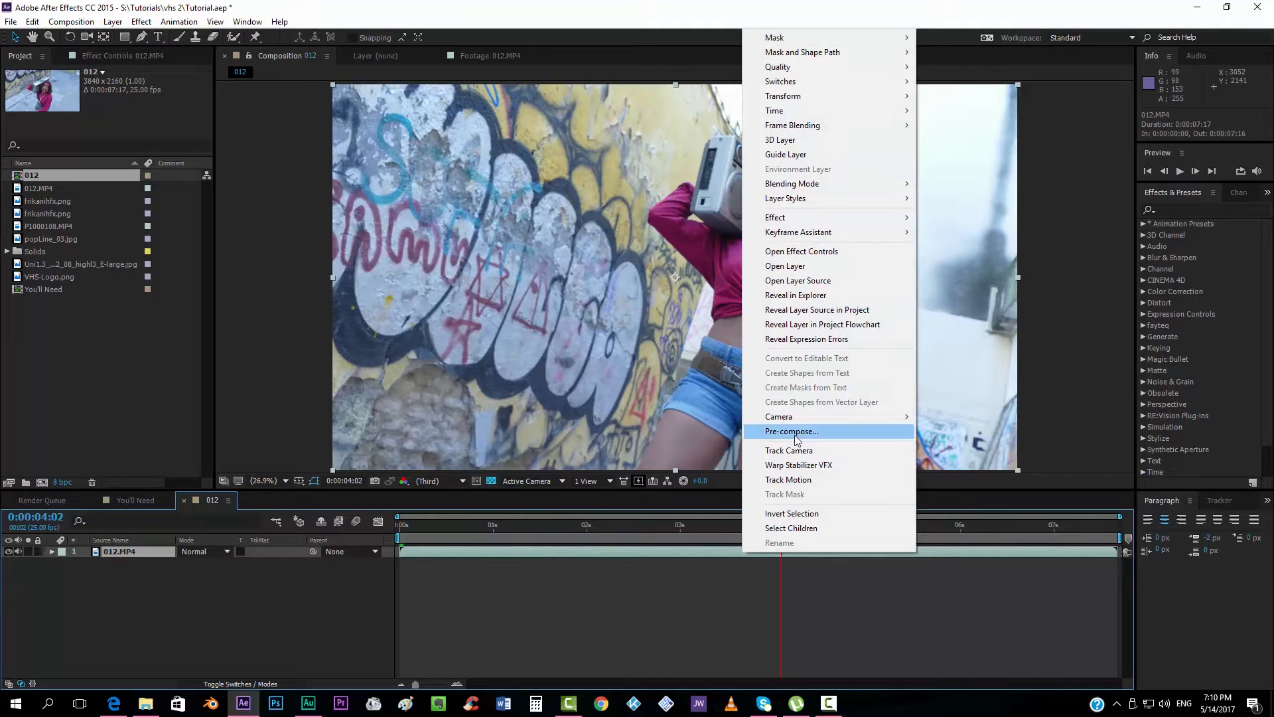
Pre-compose the 012.MP4 layer into a nested composition named 'original_footage'
click(791, 430)
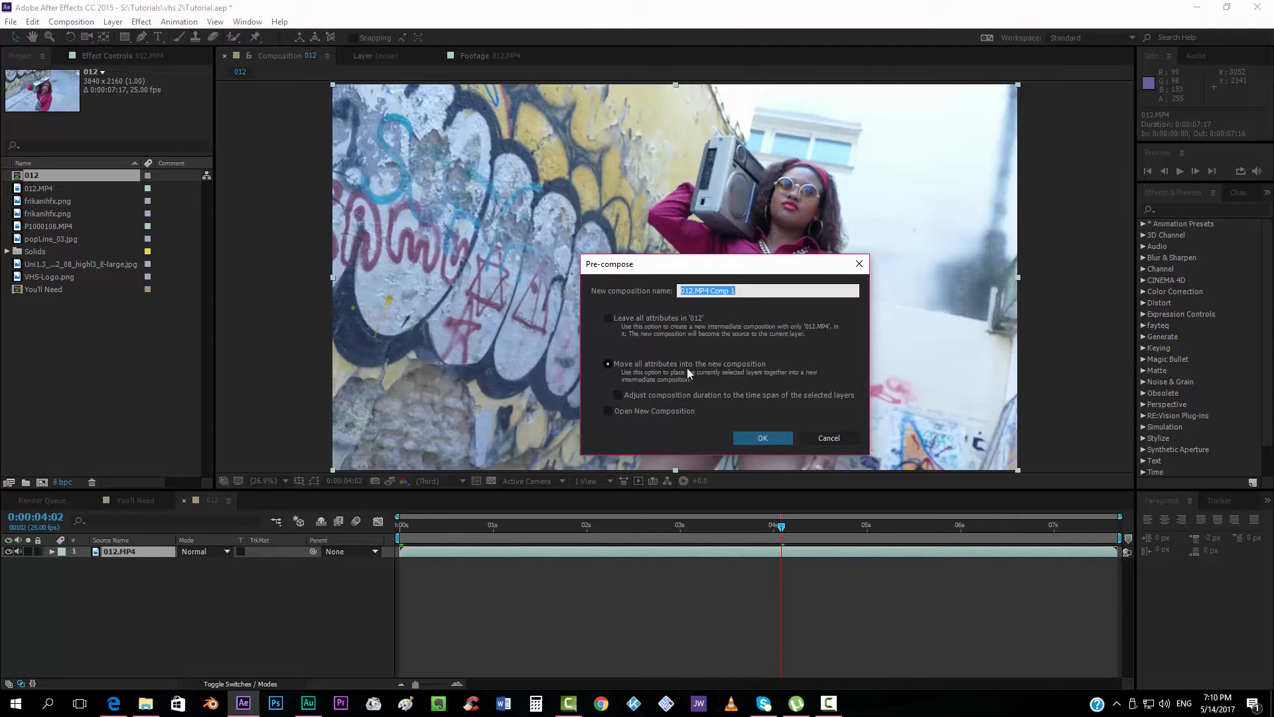
mouse_move(750, 308)
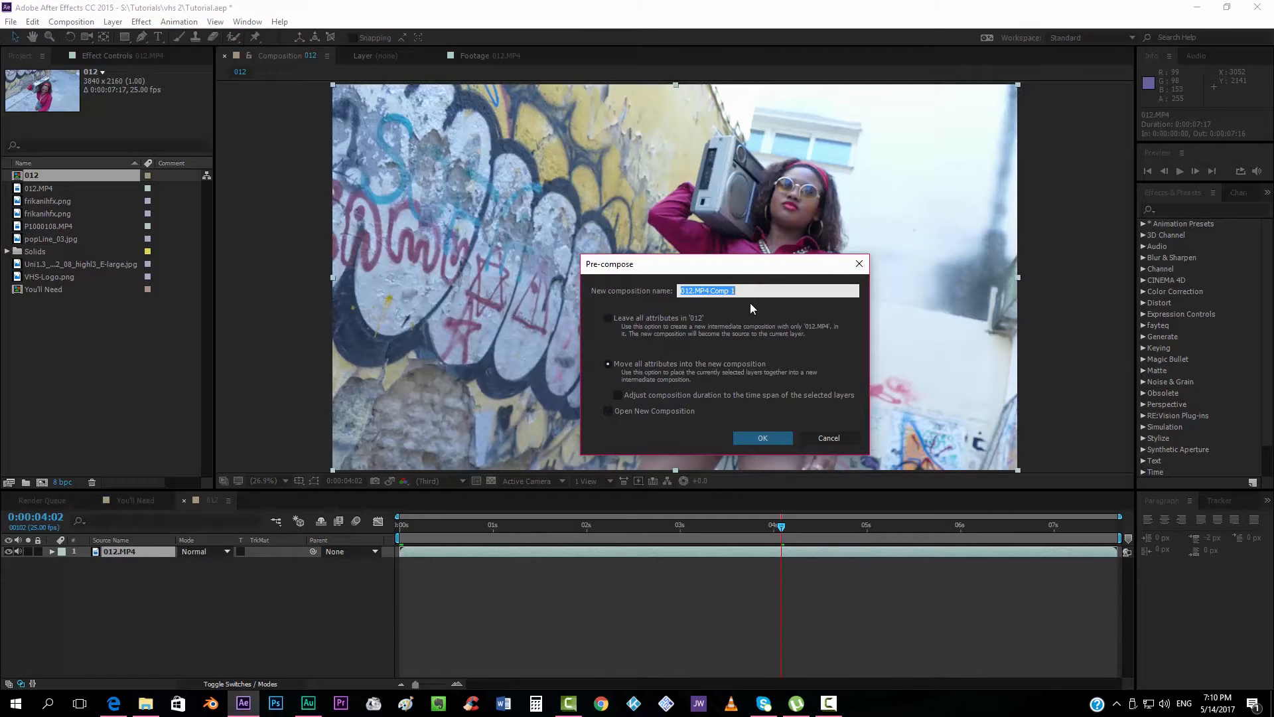
text(original_f)
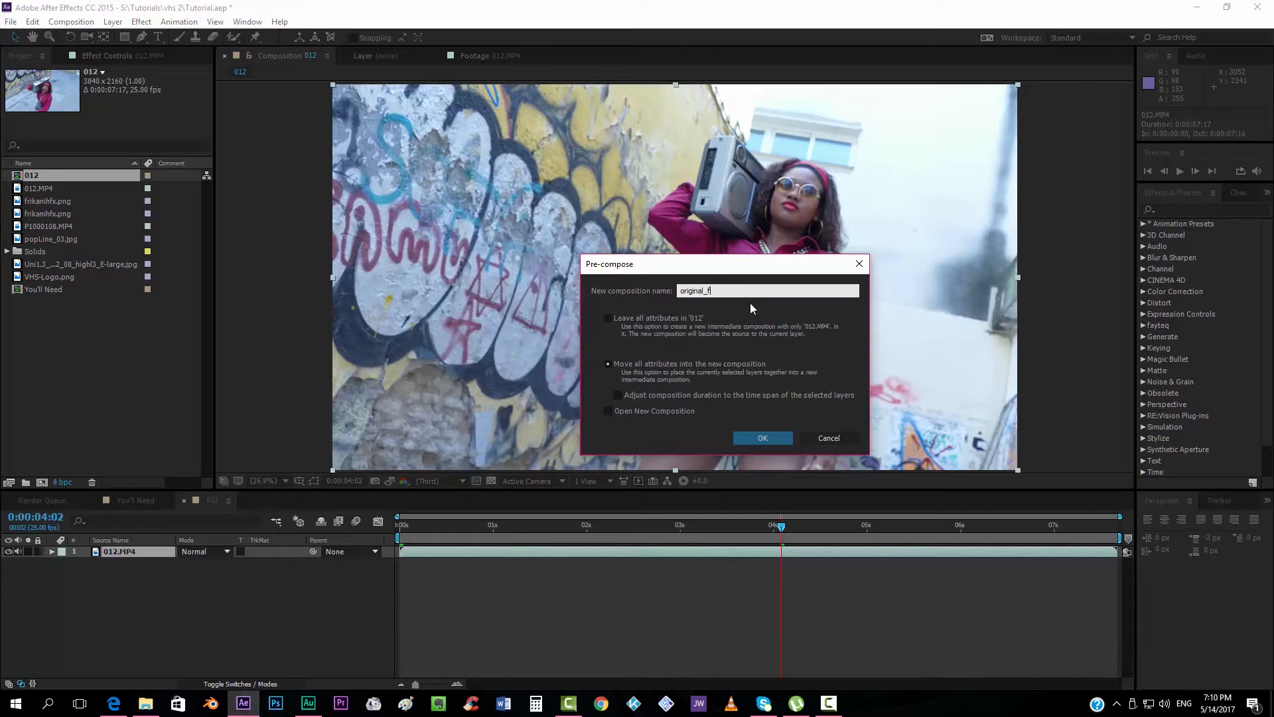
click(761, 437)
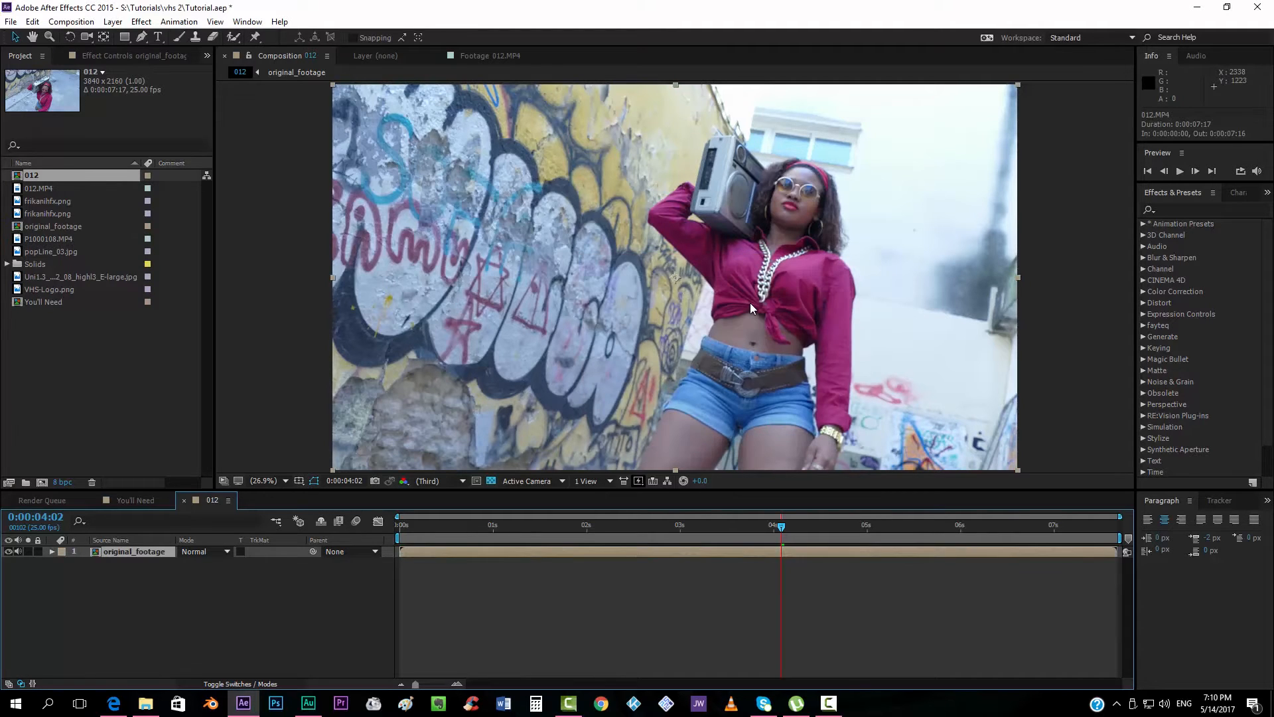
mouse_move(296, 352)
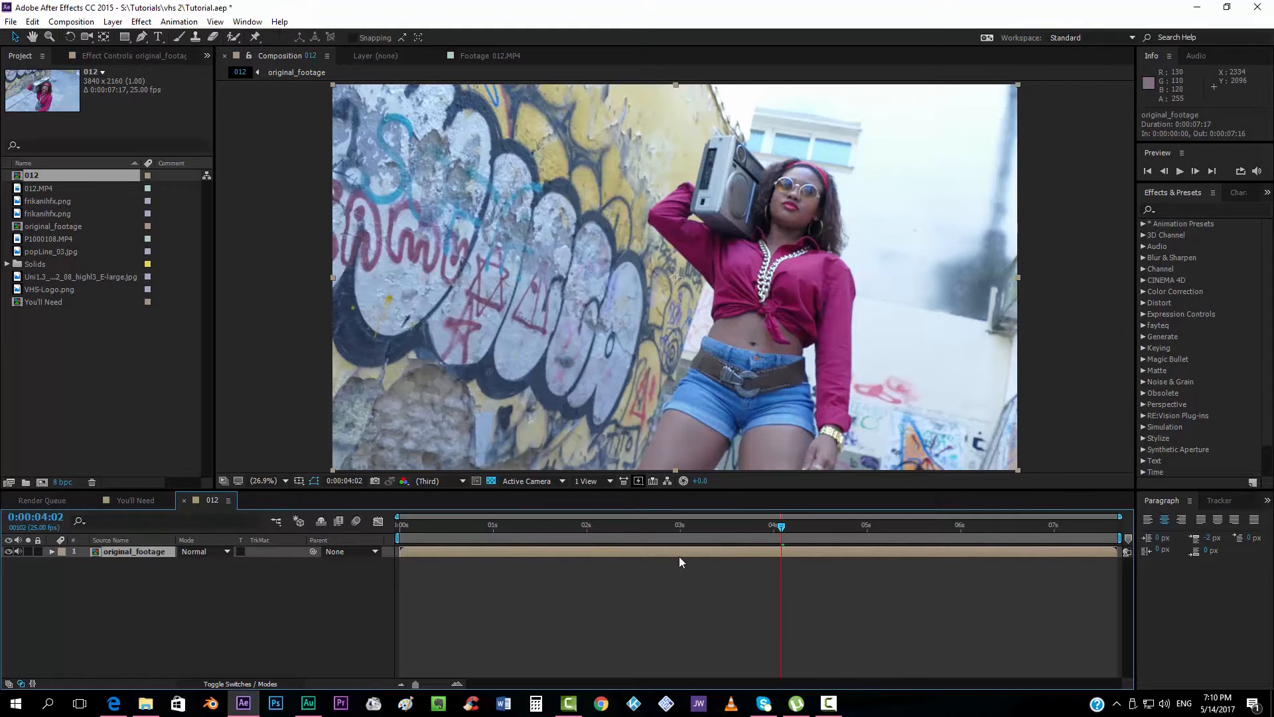
double_click(53, 226)
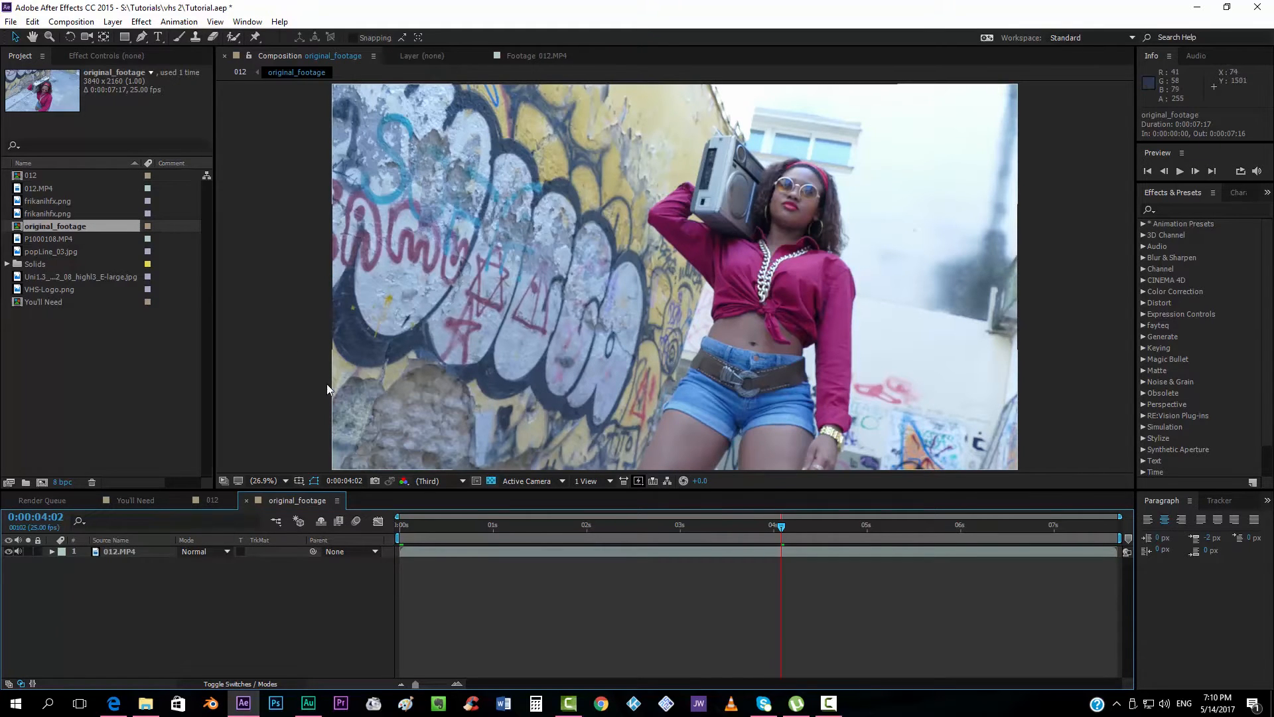
mouse_move(946, 181)
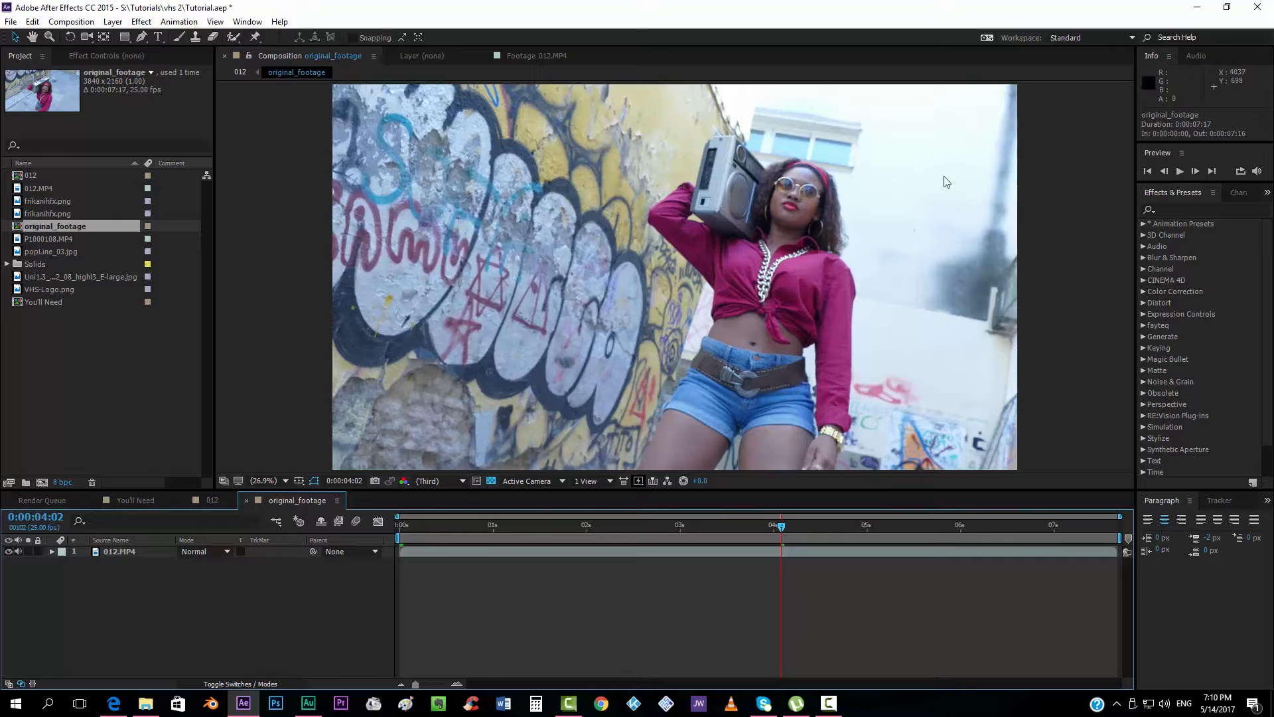
mouse_move(549, 318)
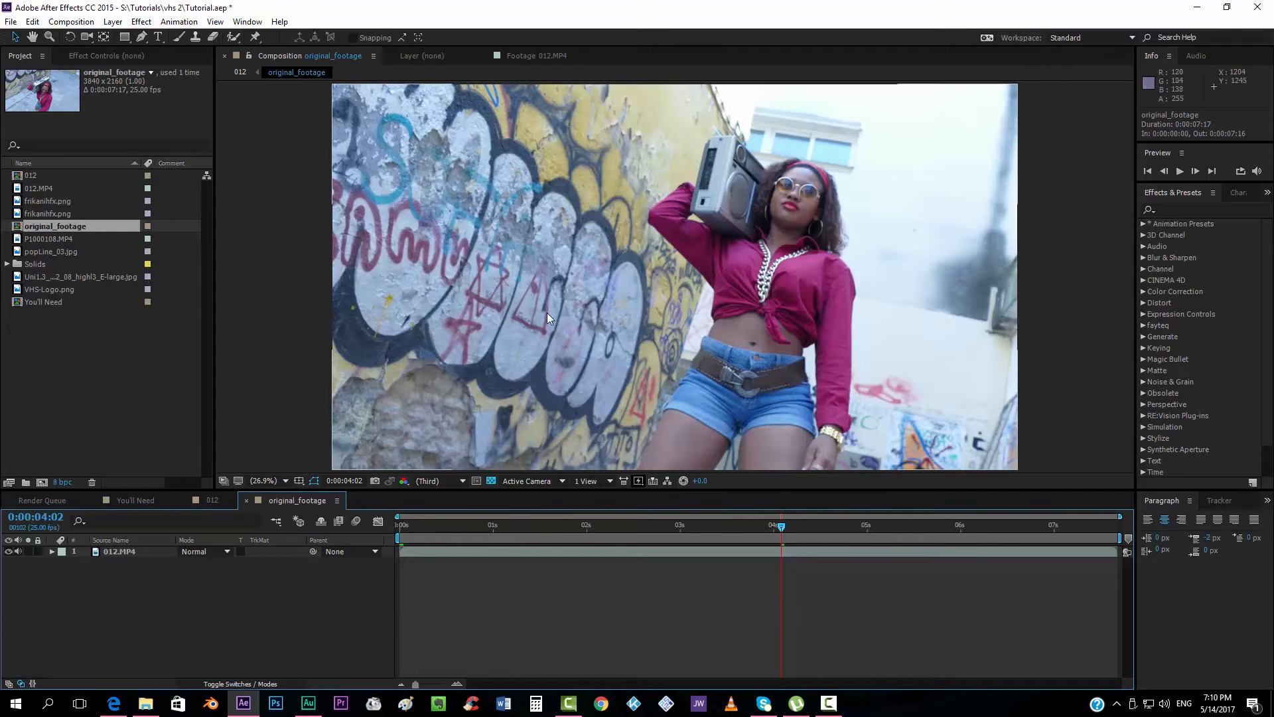
mouse_move(542, 385)
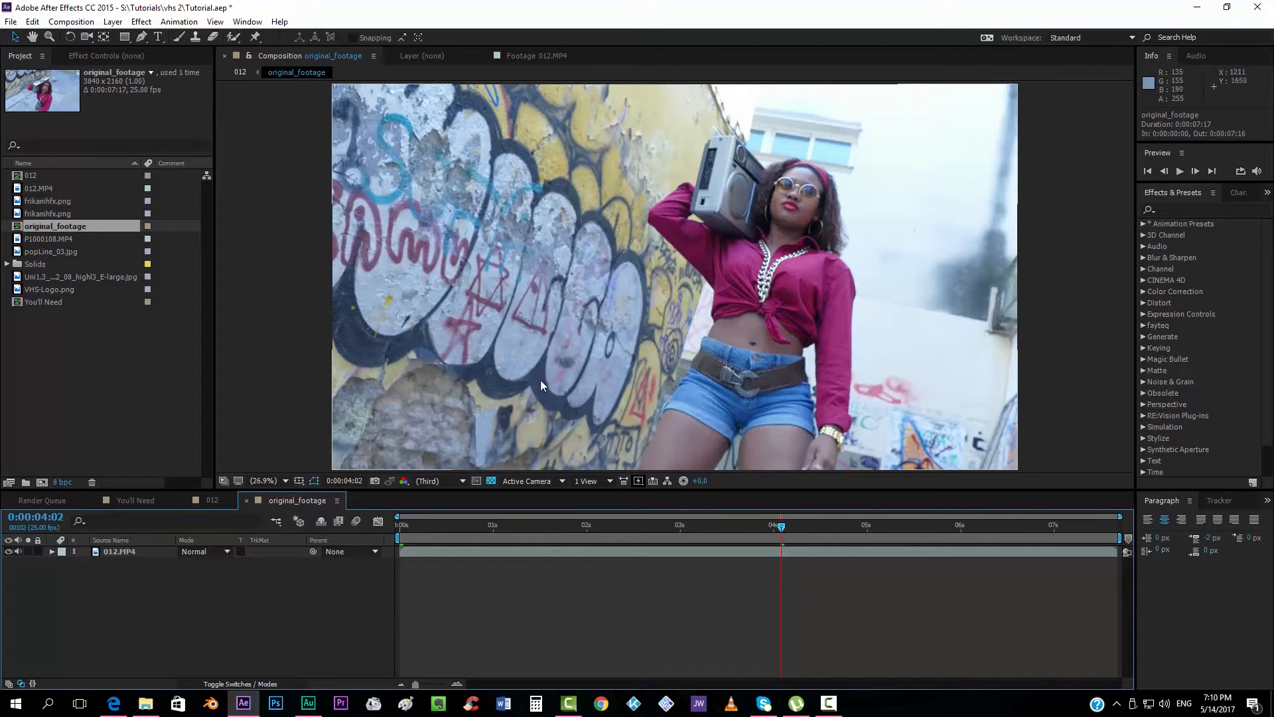
mouse_move(419, 557)
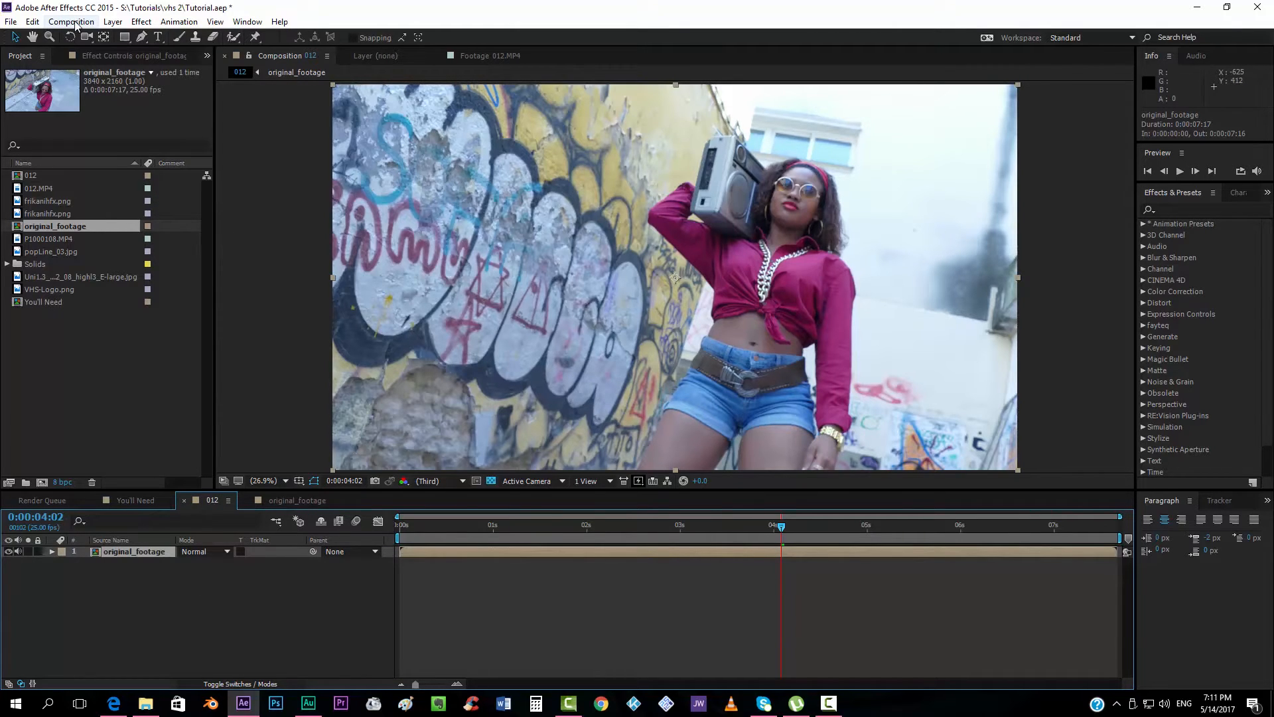
Resize the 012 composition to 1920×1080 with the HDTV 1080 25 preset
click(71, 21)
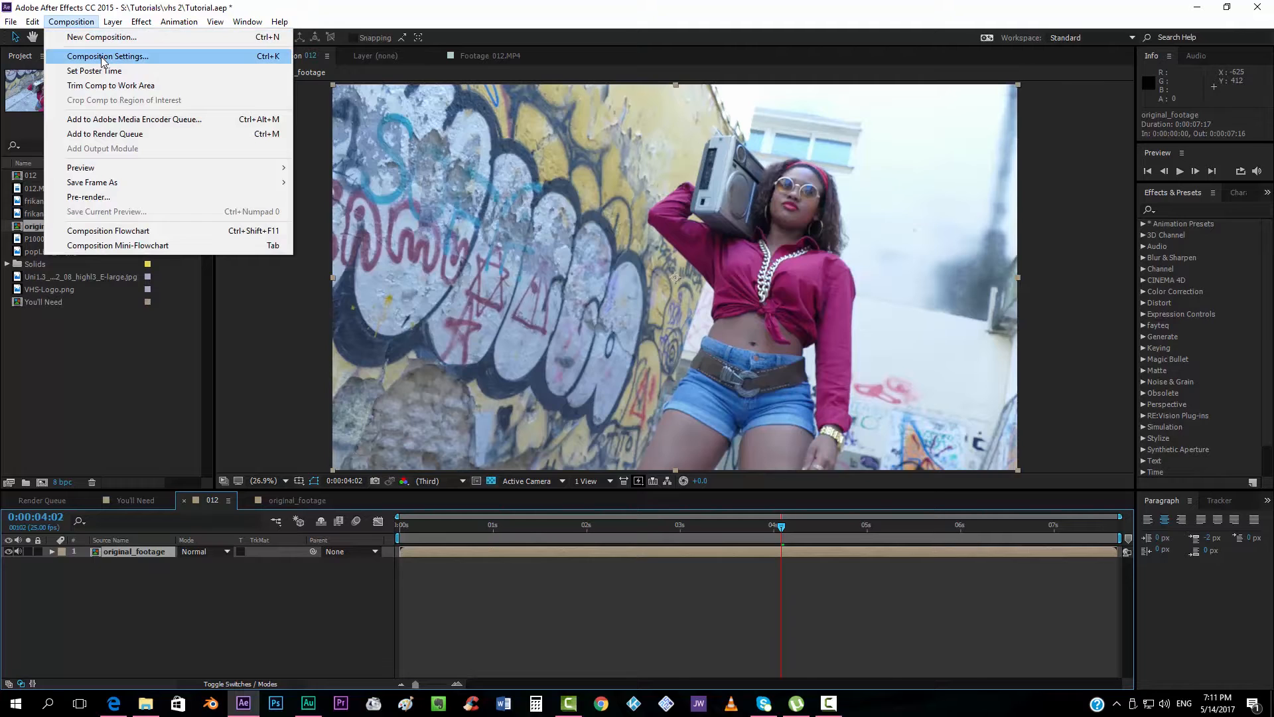
click(107, 56)
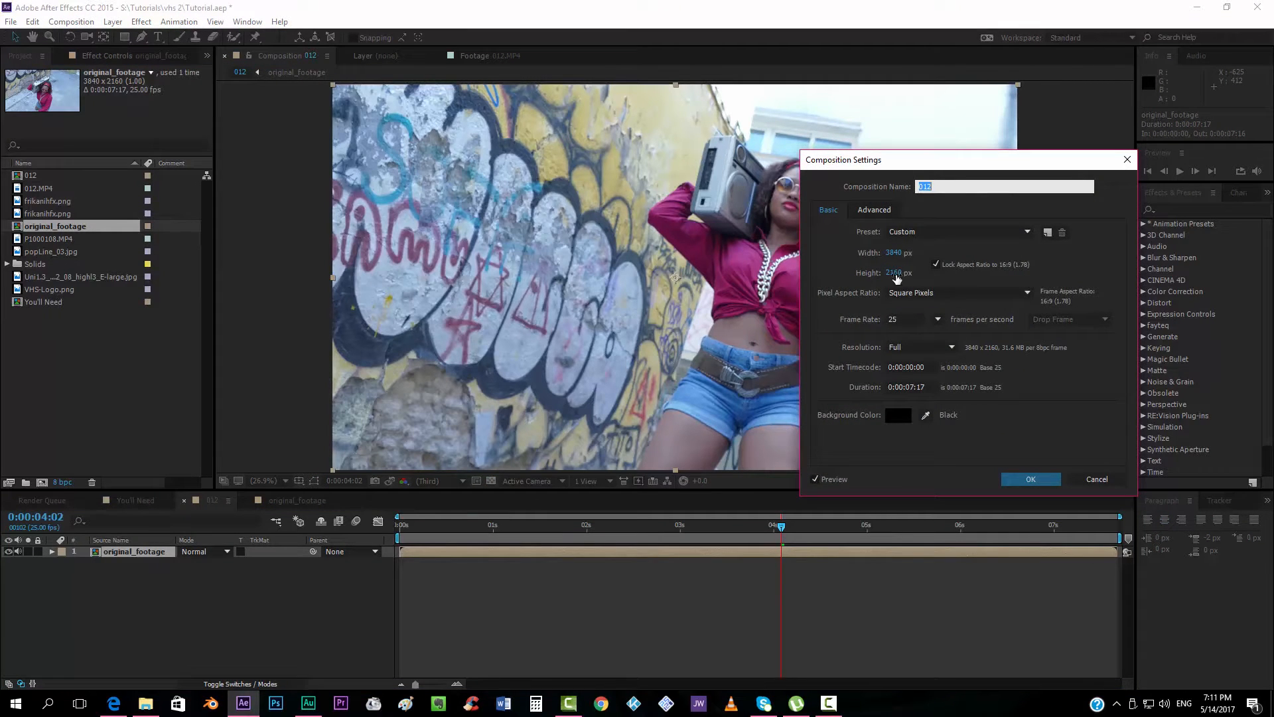
click(959, 231)
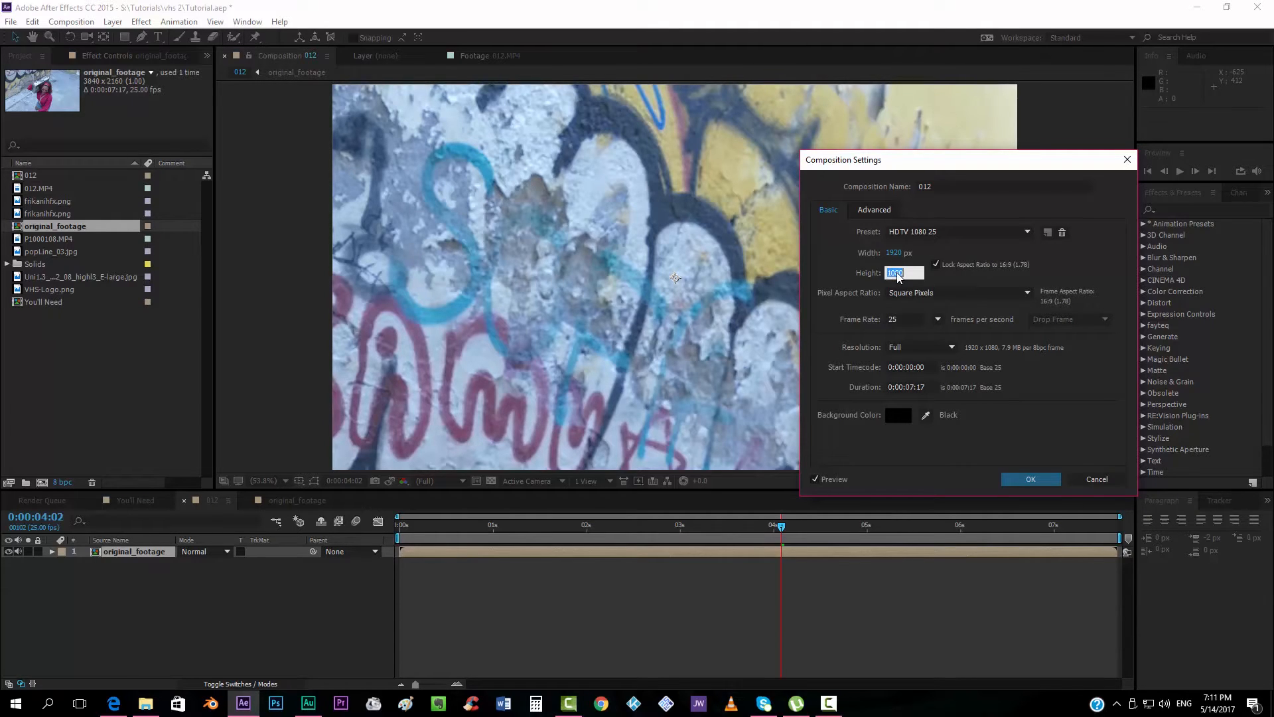
text(480)
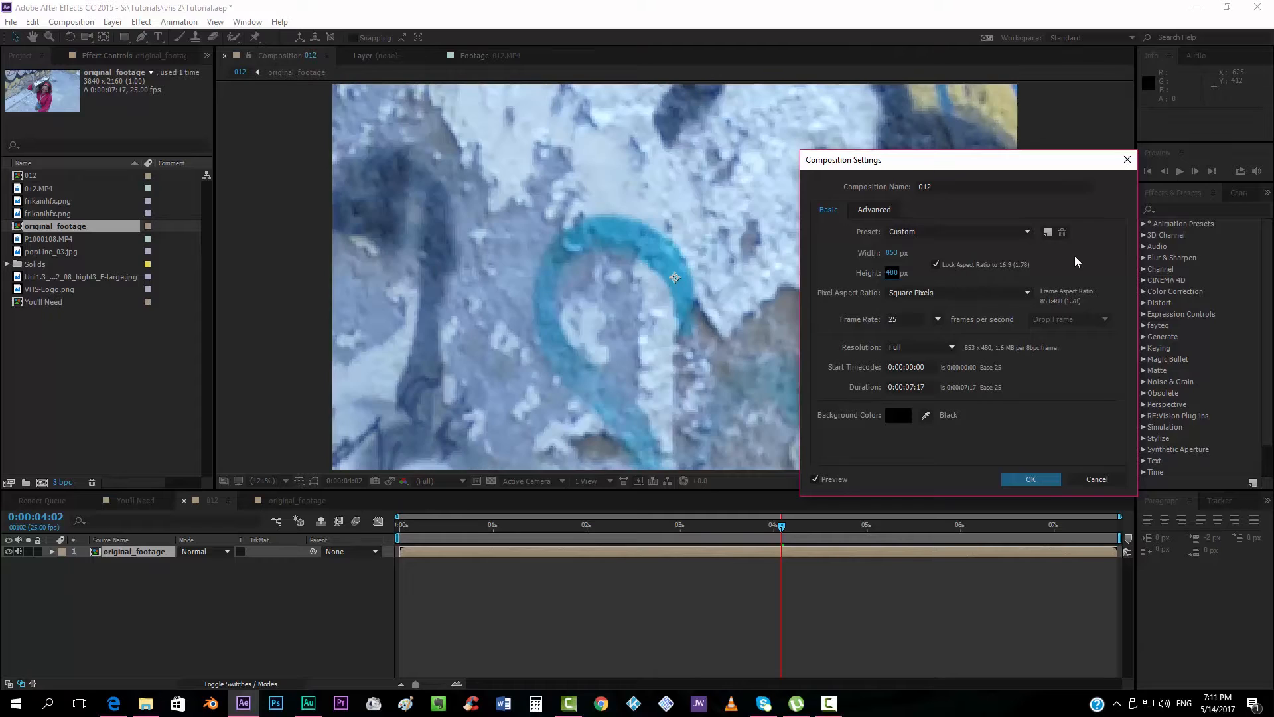
mouse_move(936, 249)
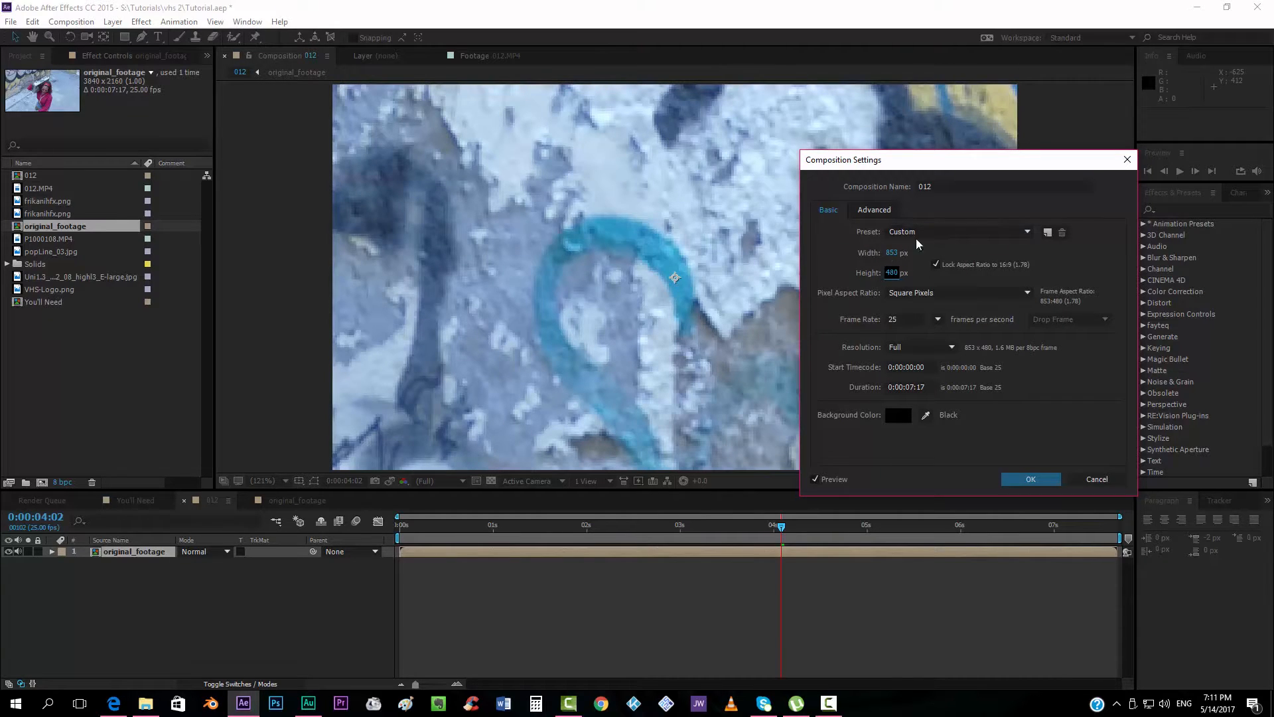
mouse_move(886, 304)
text(108)
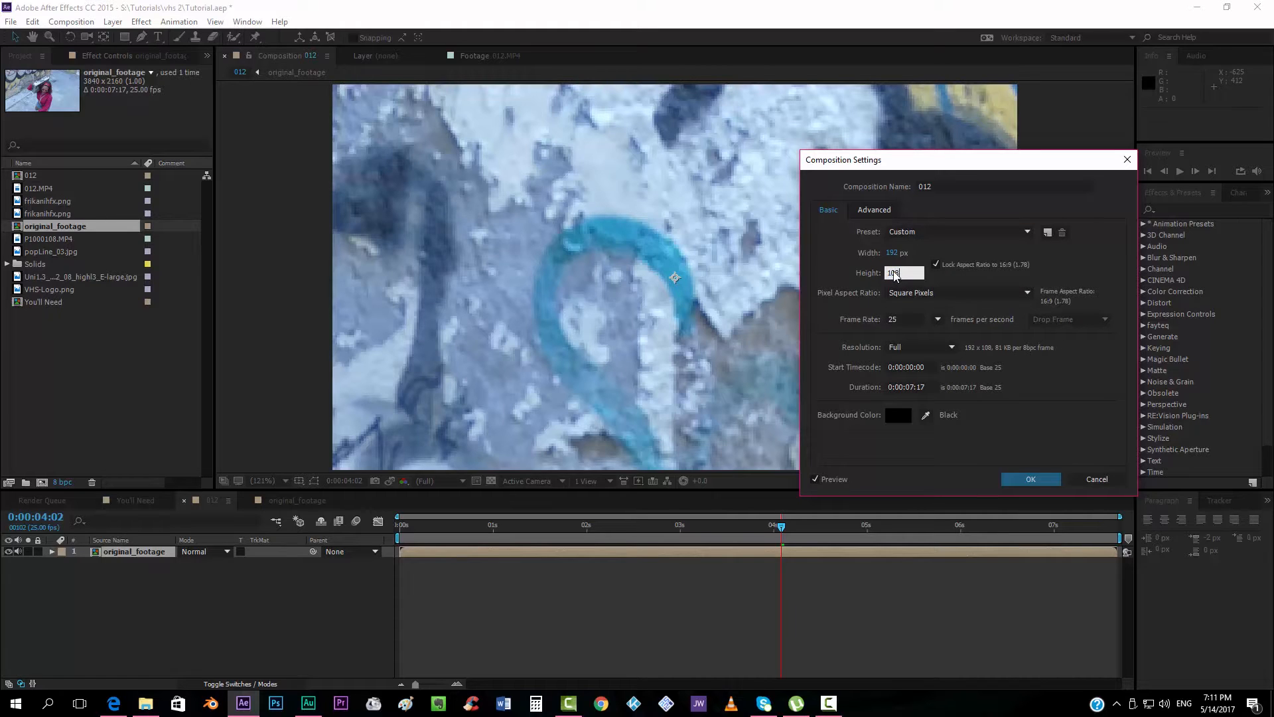
click(959, 231)
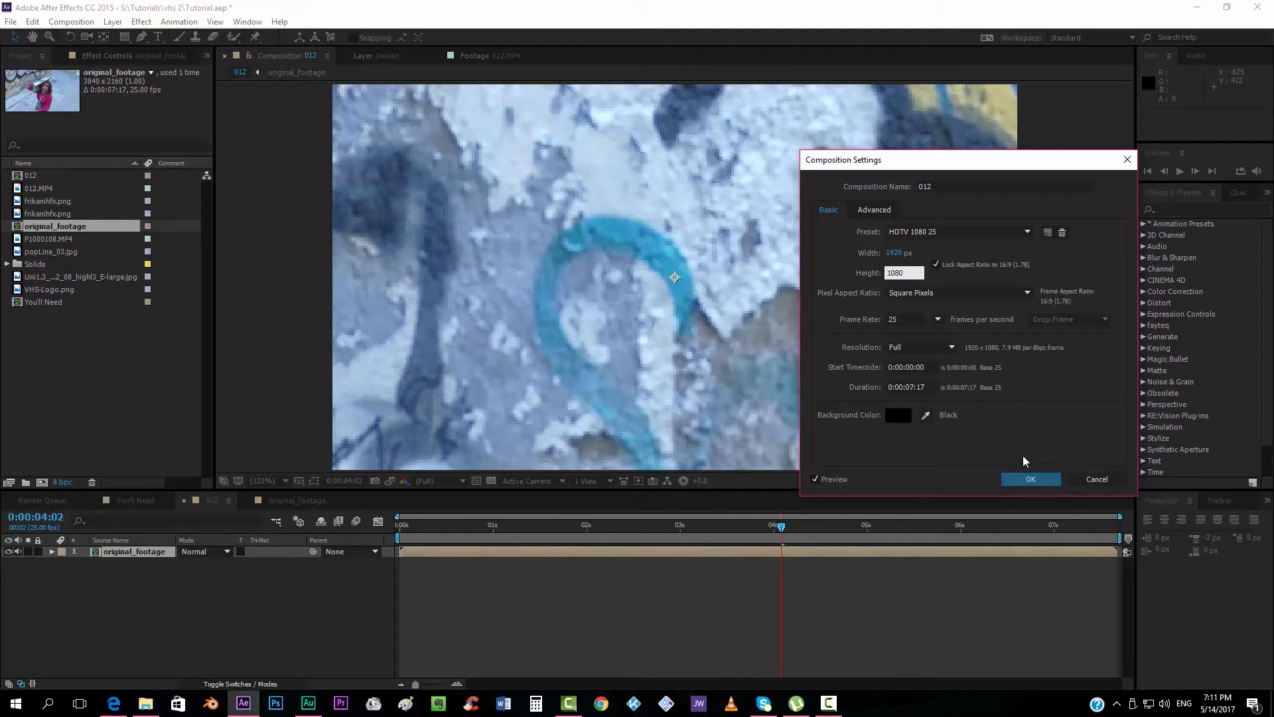
click(1030, 479)
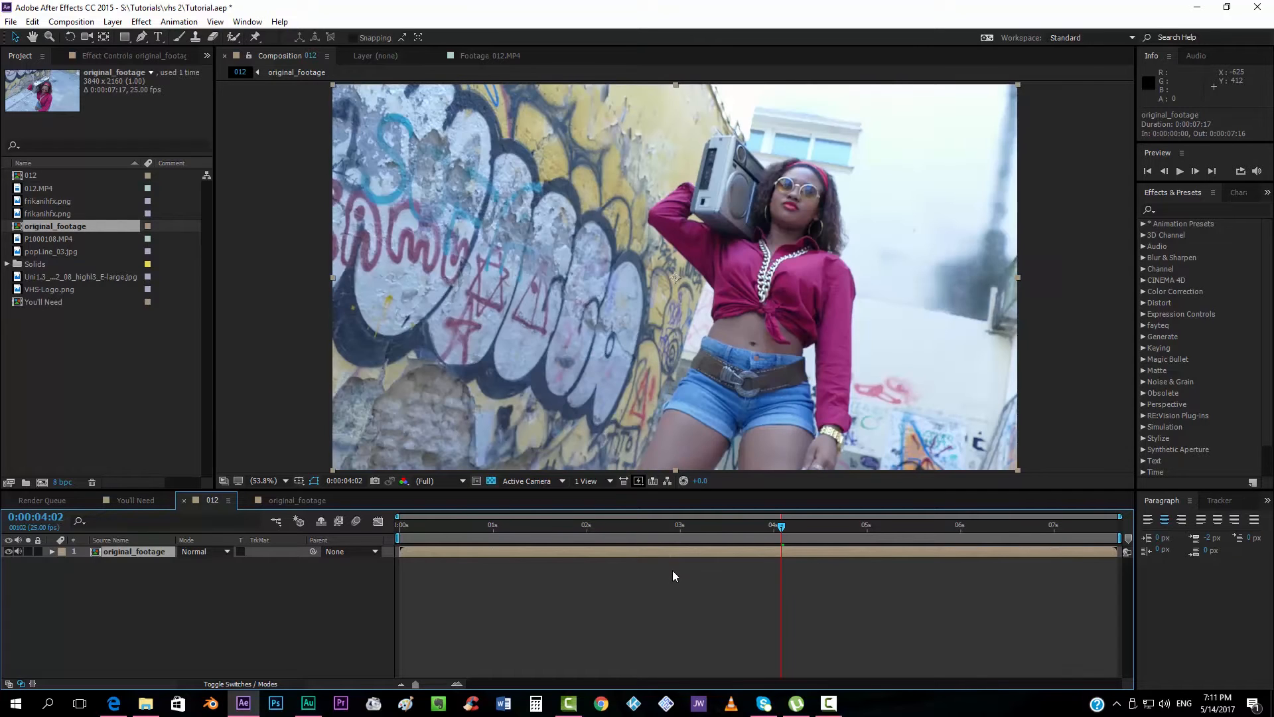
mouse_move(866, 134)
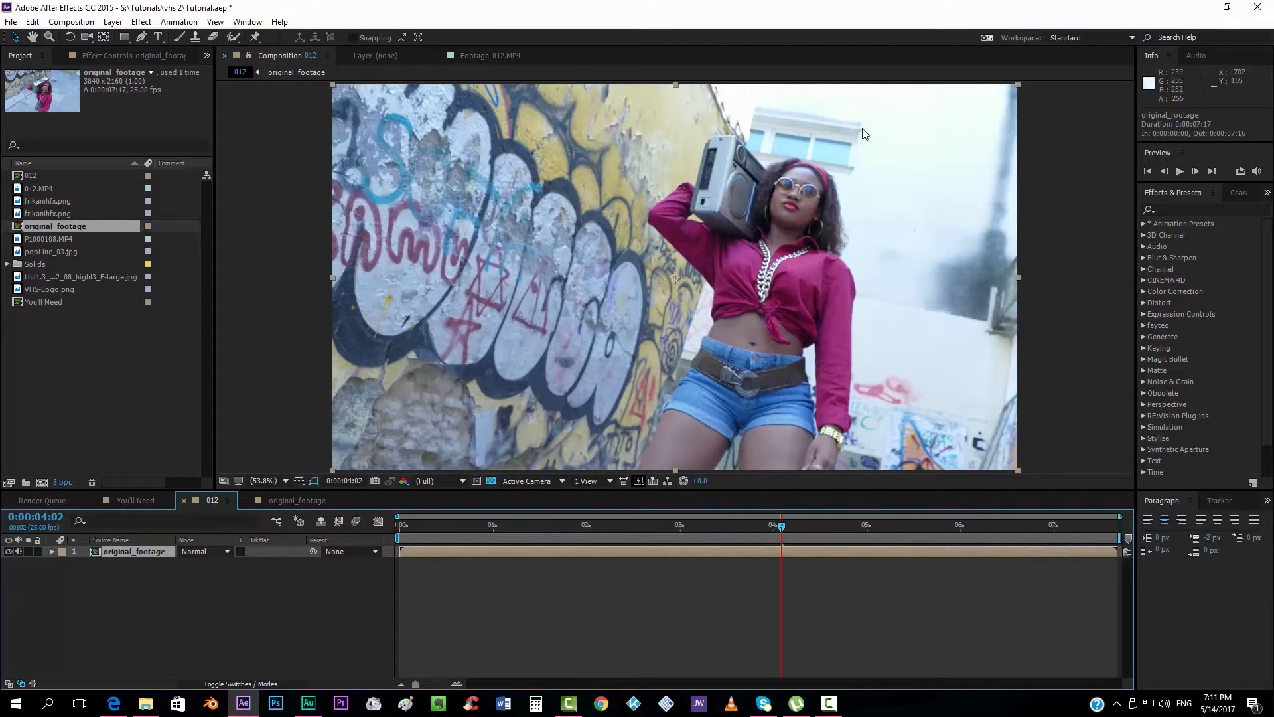
mouse_move(579, 285)
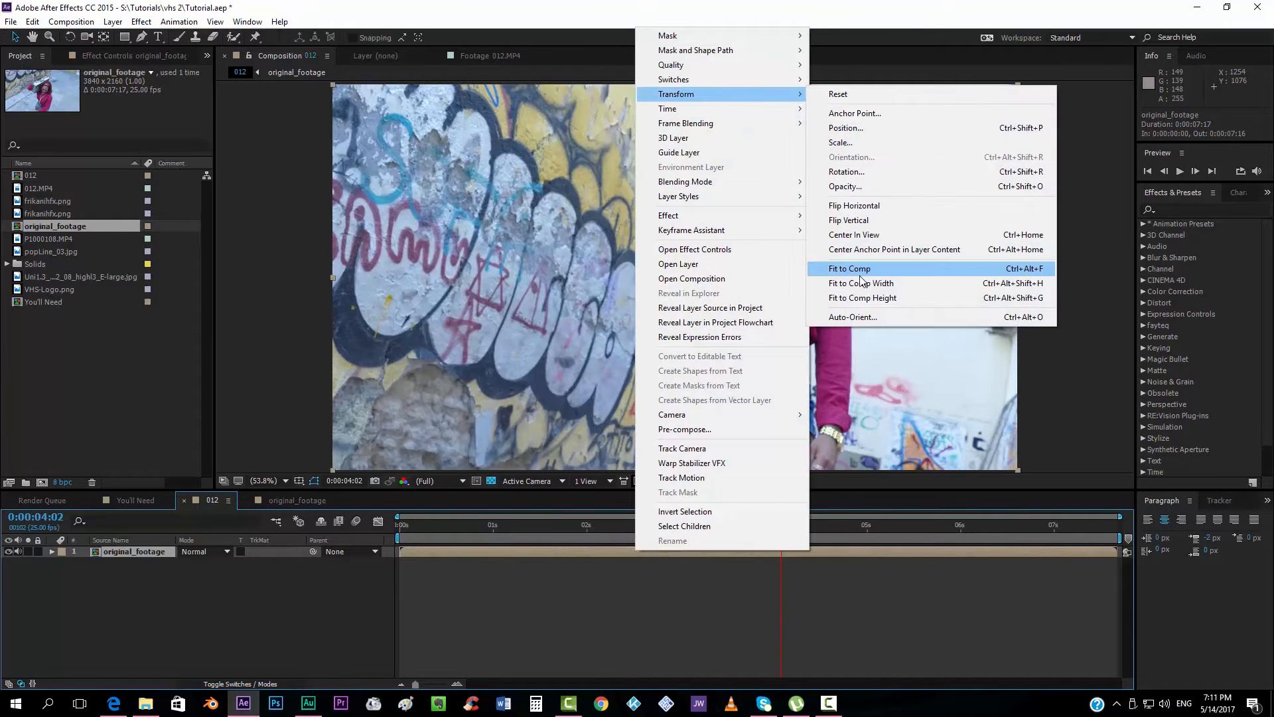
Apply Fit to Comp to the original_footage layer for the 1920×1080 frame
click(848, 268)
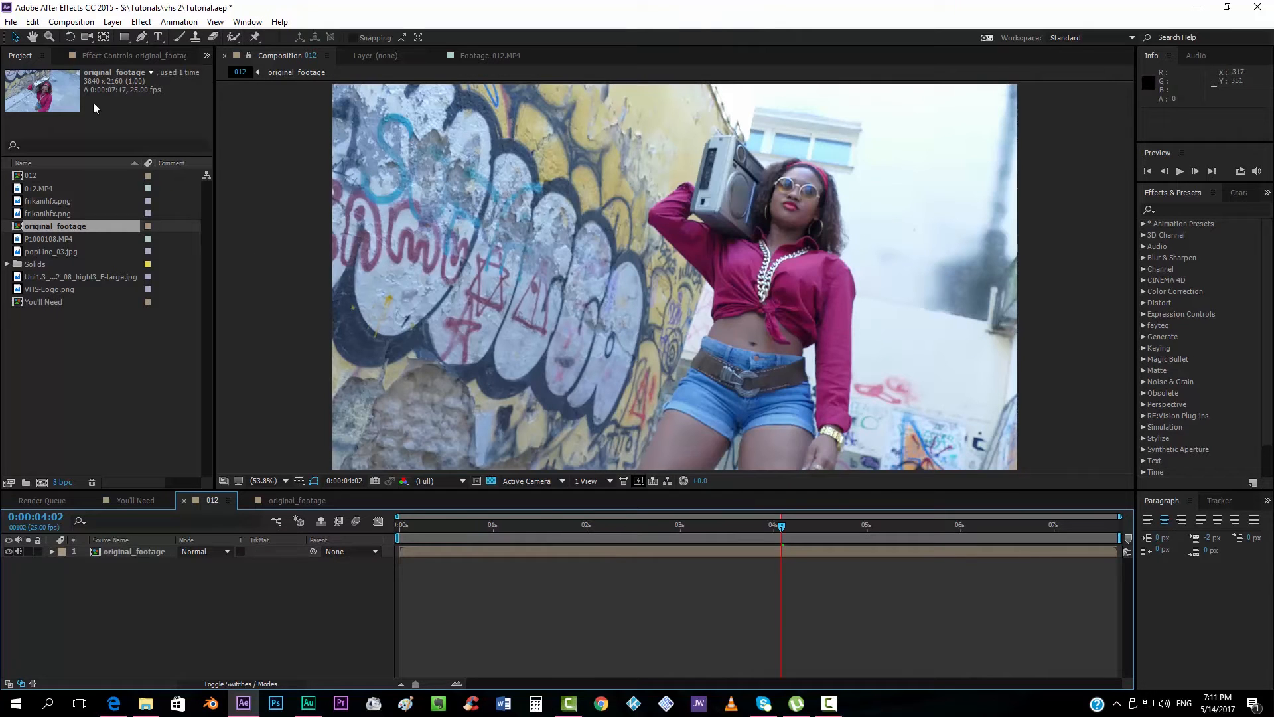
Create a new adjustment layer from Layer > New > Adjustment Layer
click(112, 21)
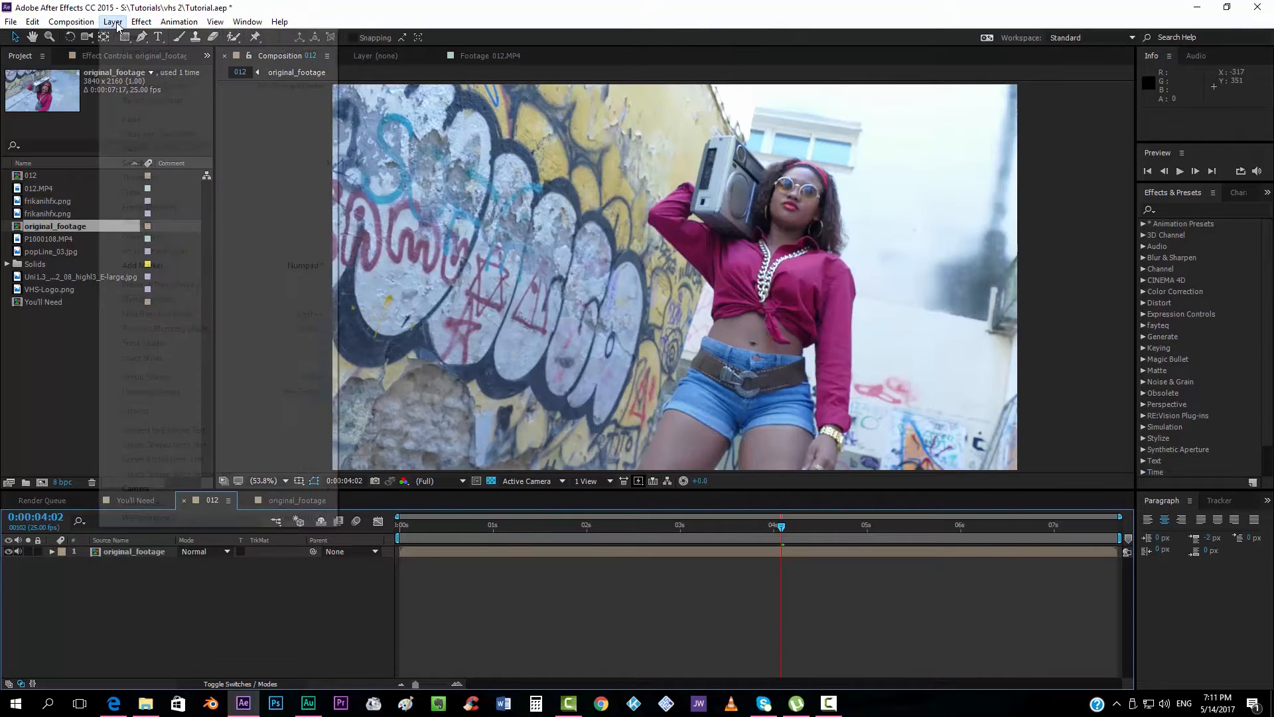
click(248, 21)
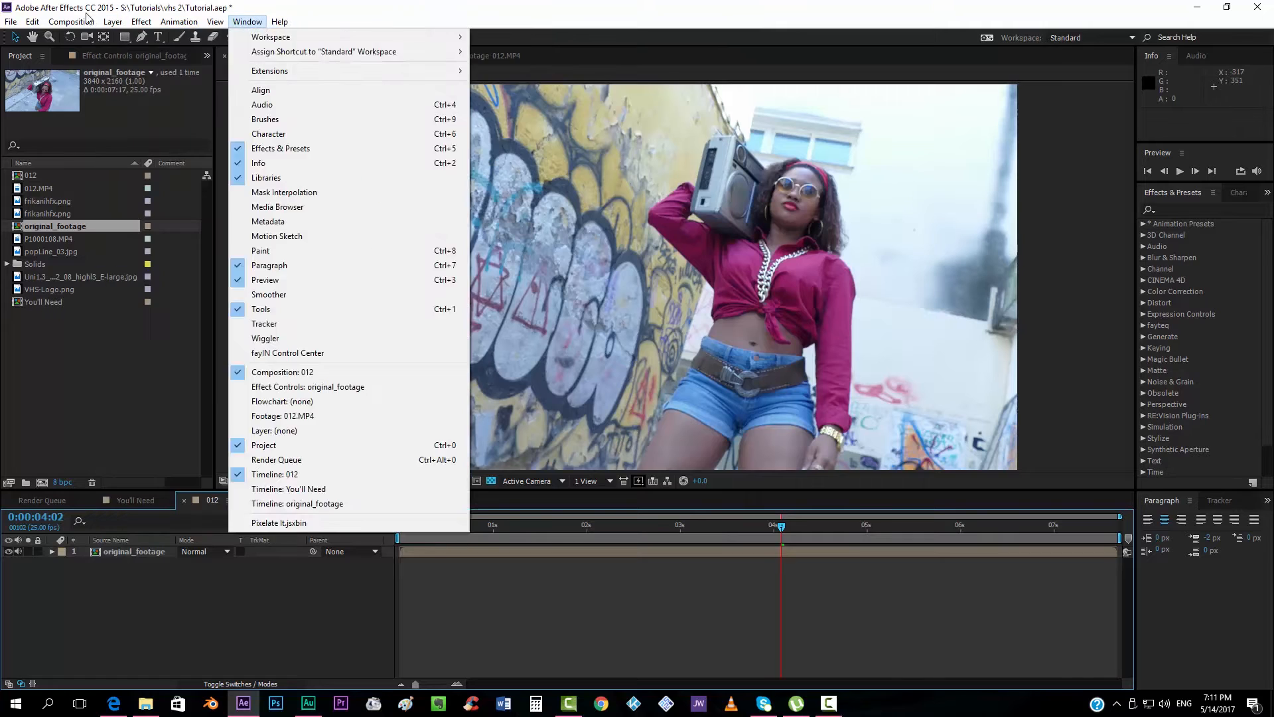
click(112, 21)
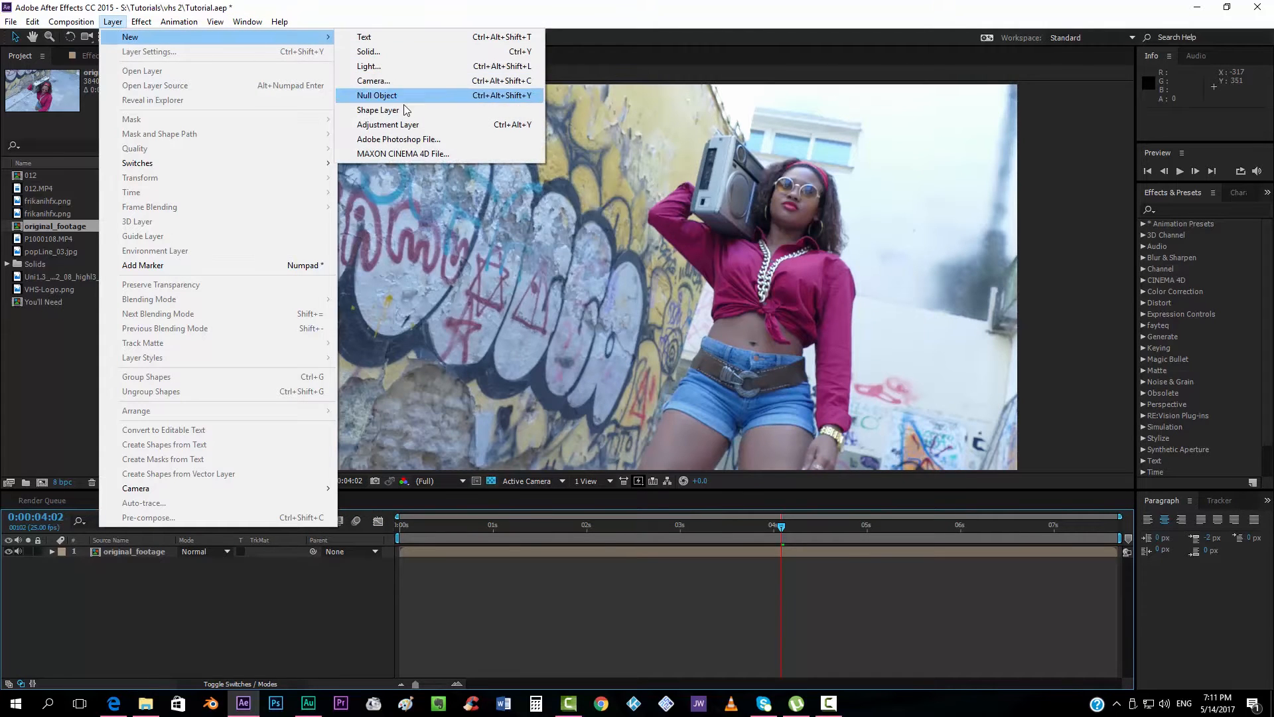
mouse_move(388, 124)
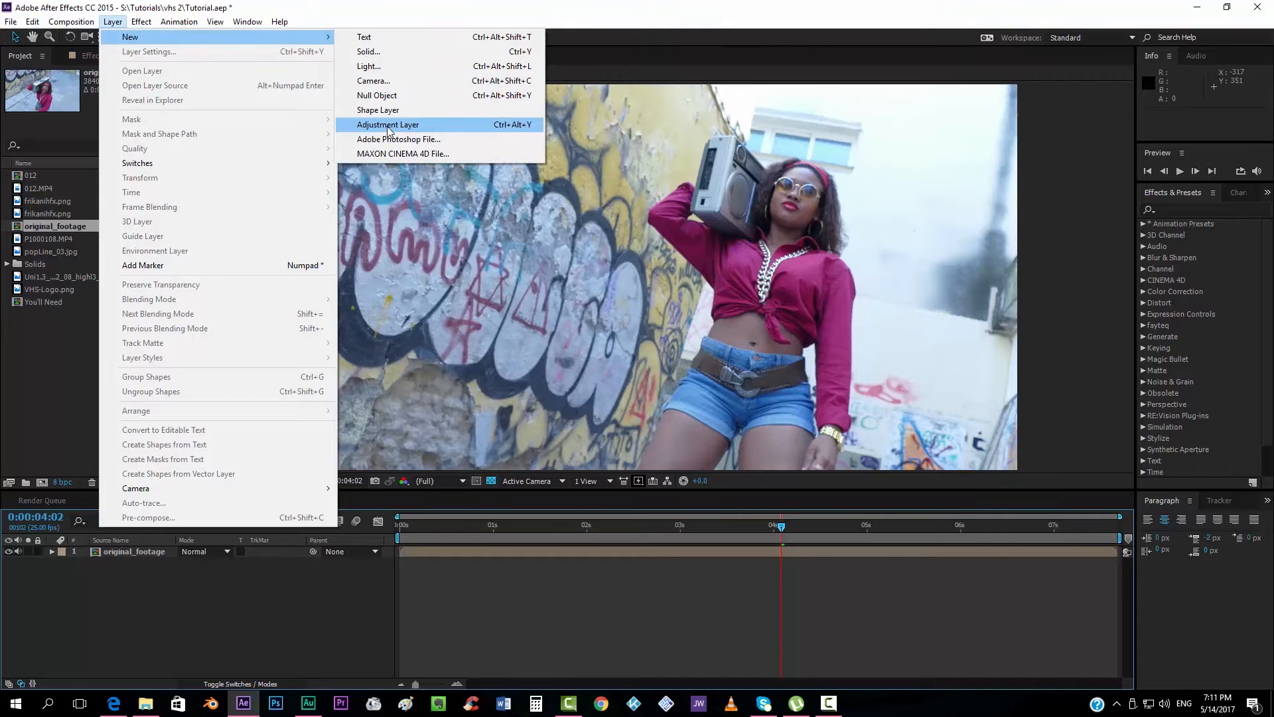
click(388, 124)
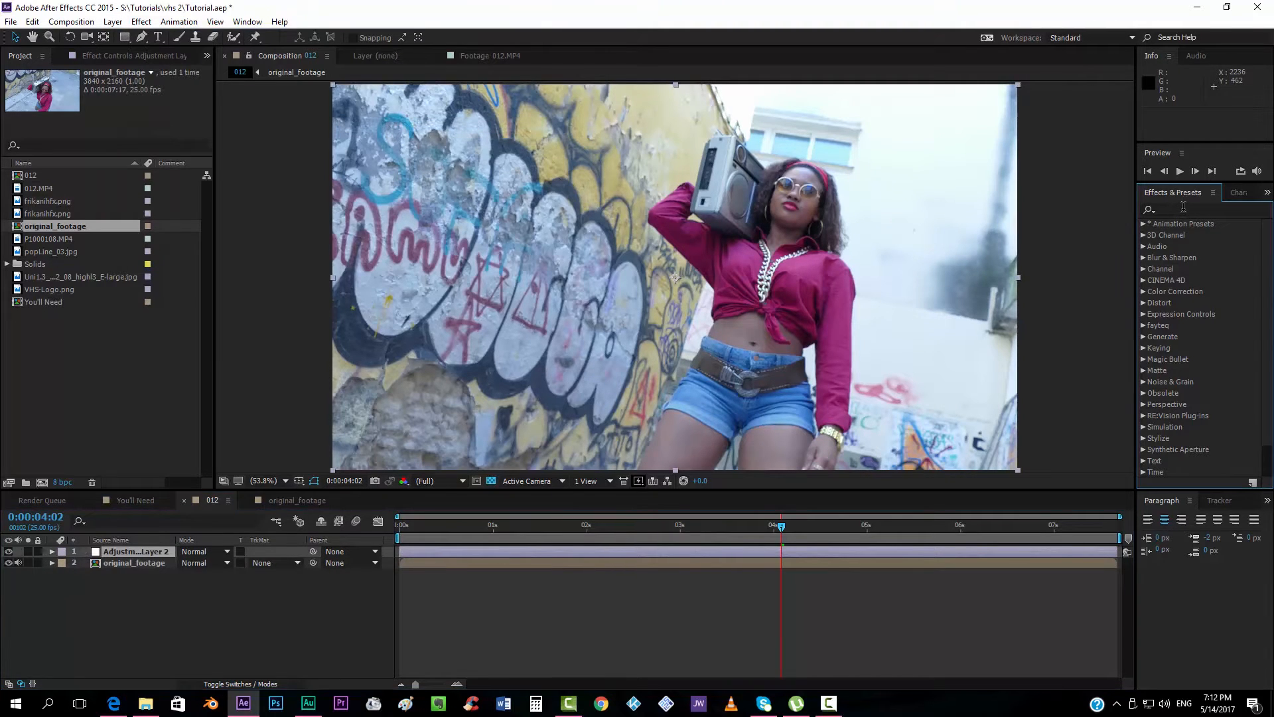
Apply Brightness & Contrast using legacy calculation with contrast 30
text(contras)
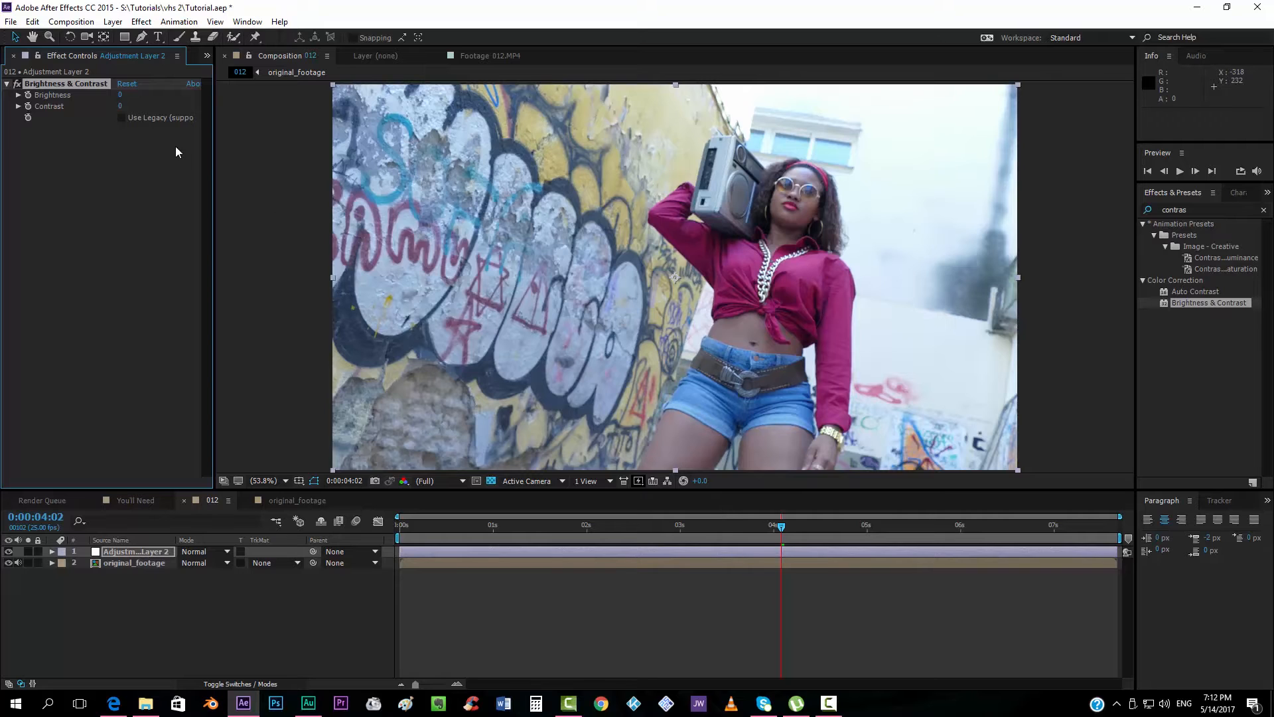
mouse_move(122, 105)
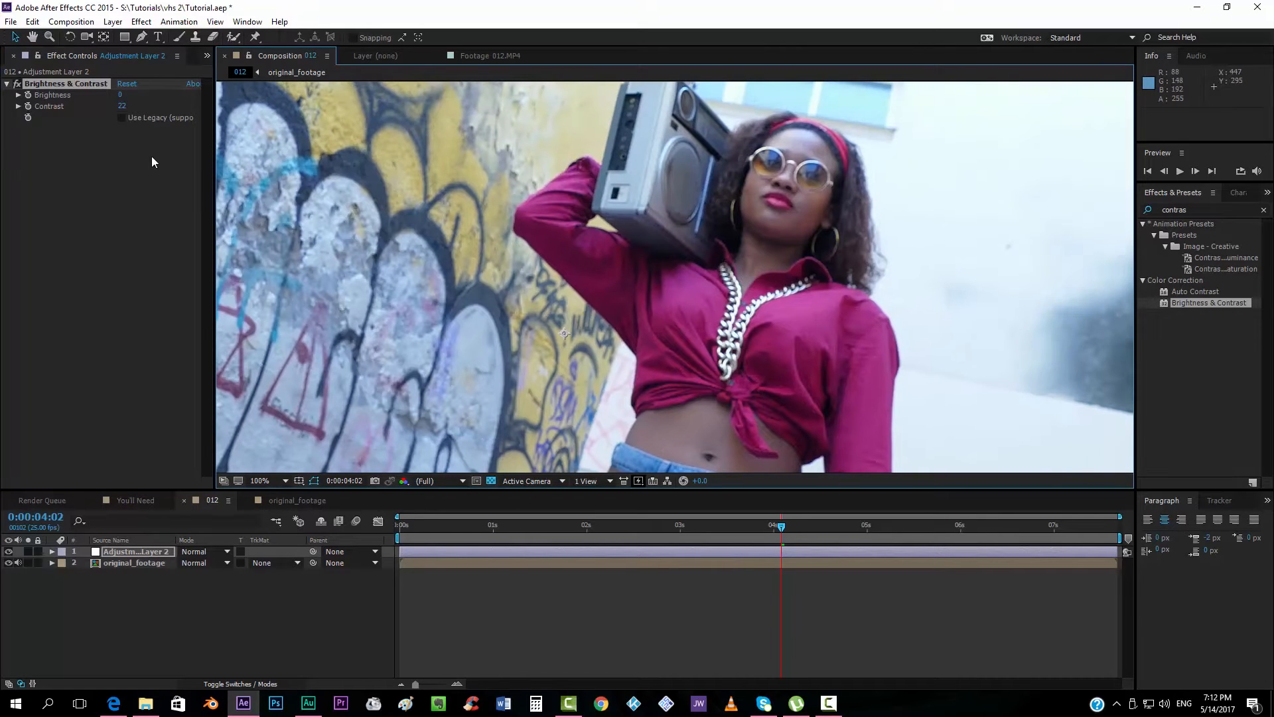
mouse_move(123, 124)
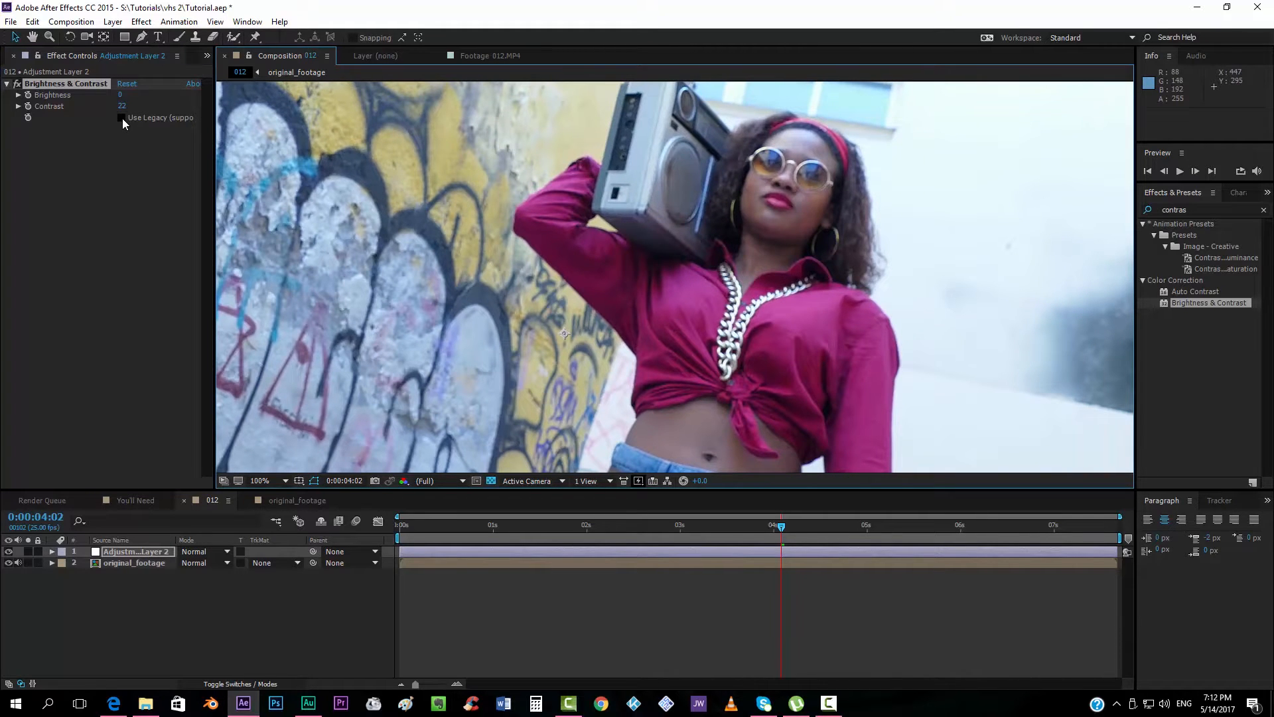
click(120, 116)
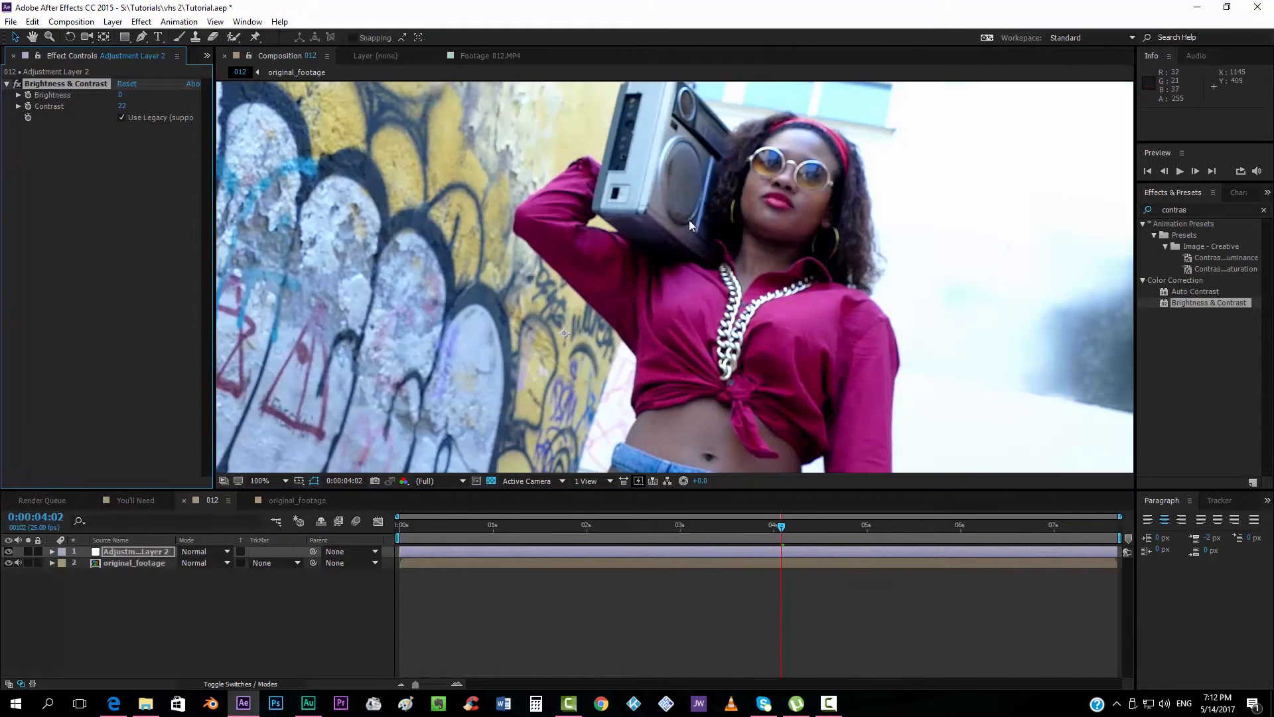
double_click(122, 106)
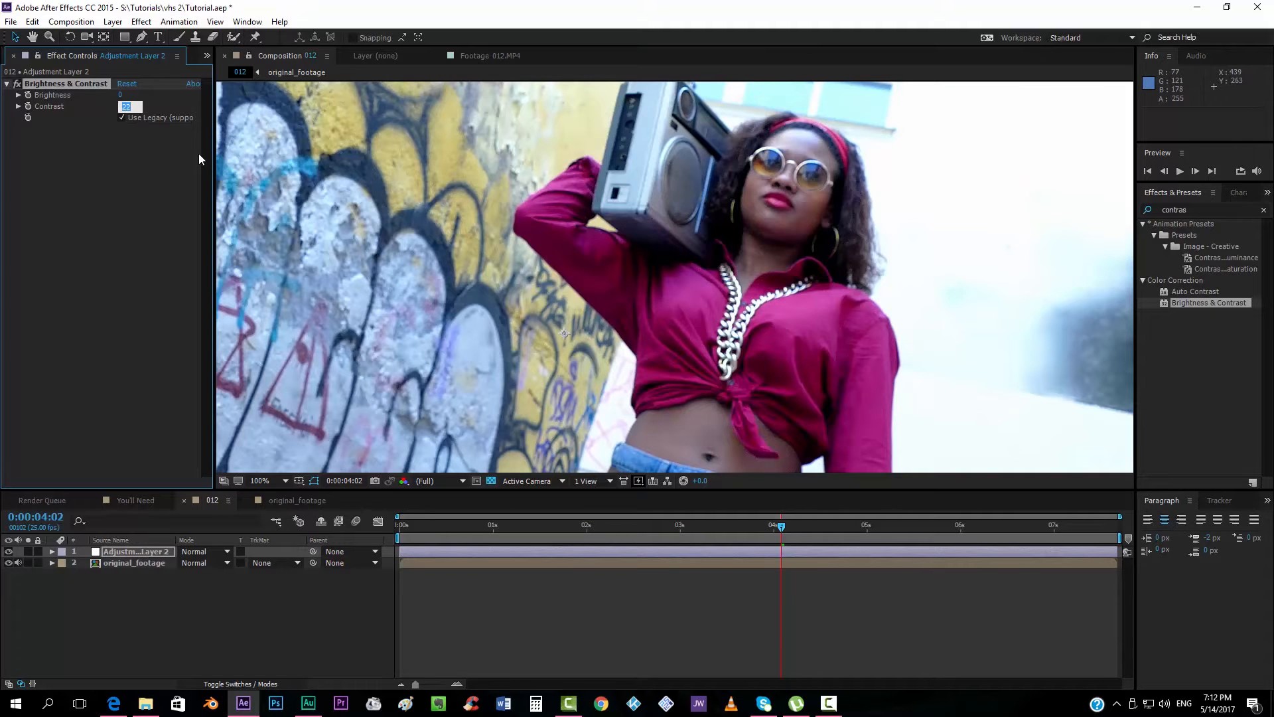
text(30)
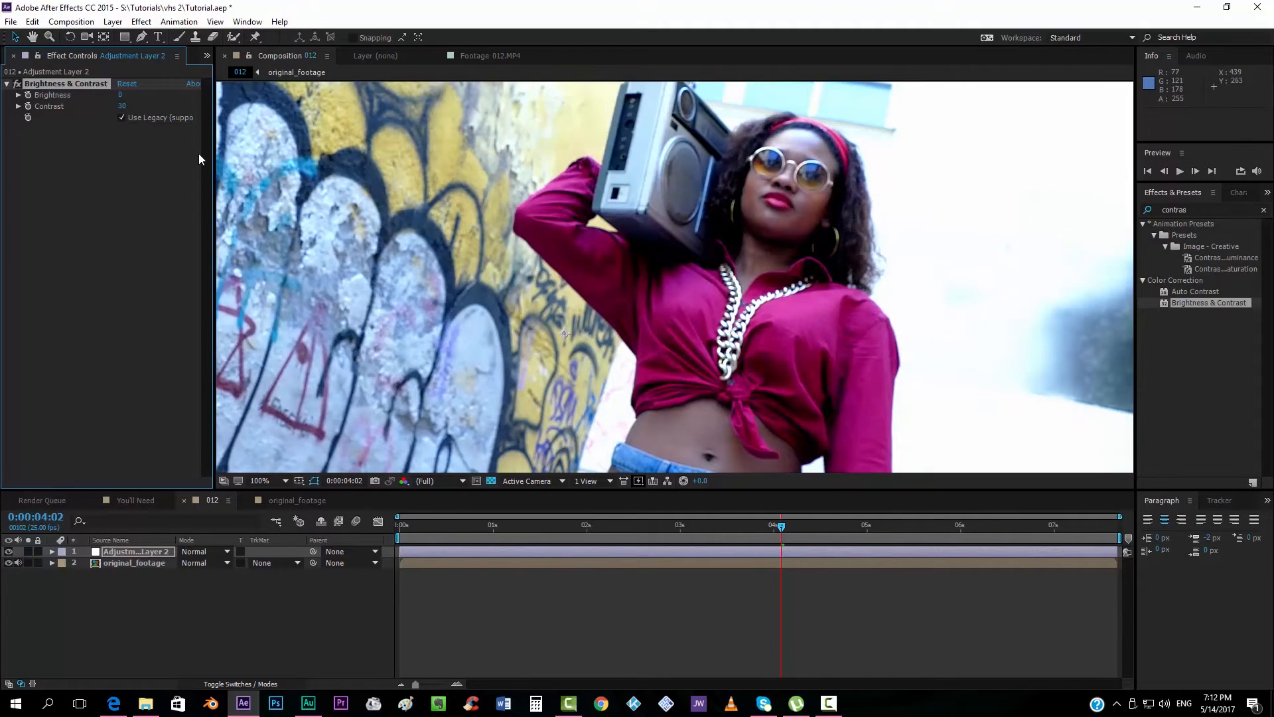
click(260, 480)
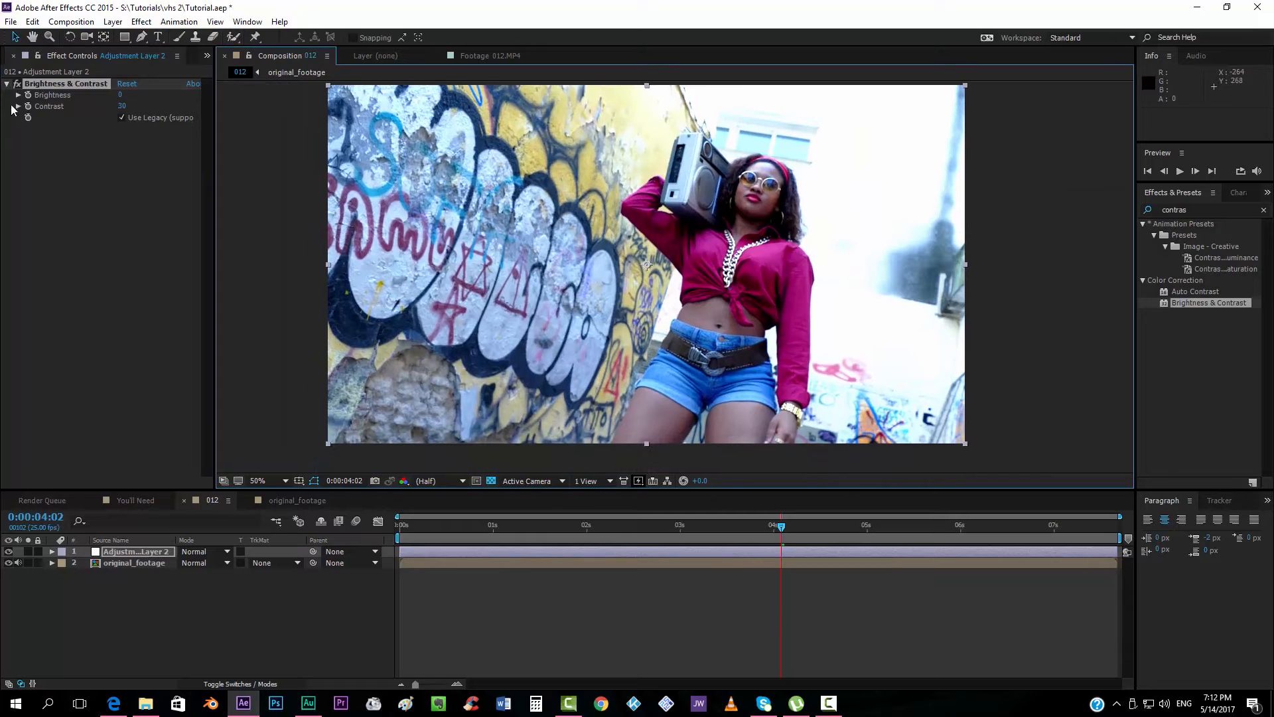
Add a second Brightness & Contrast effect with contrast lowered to -26
double_click(1210, 303)
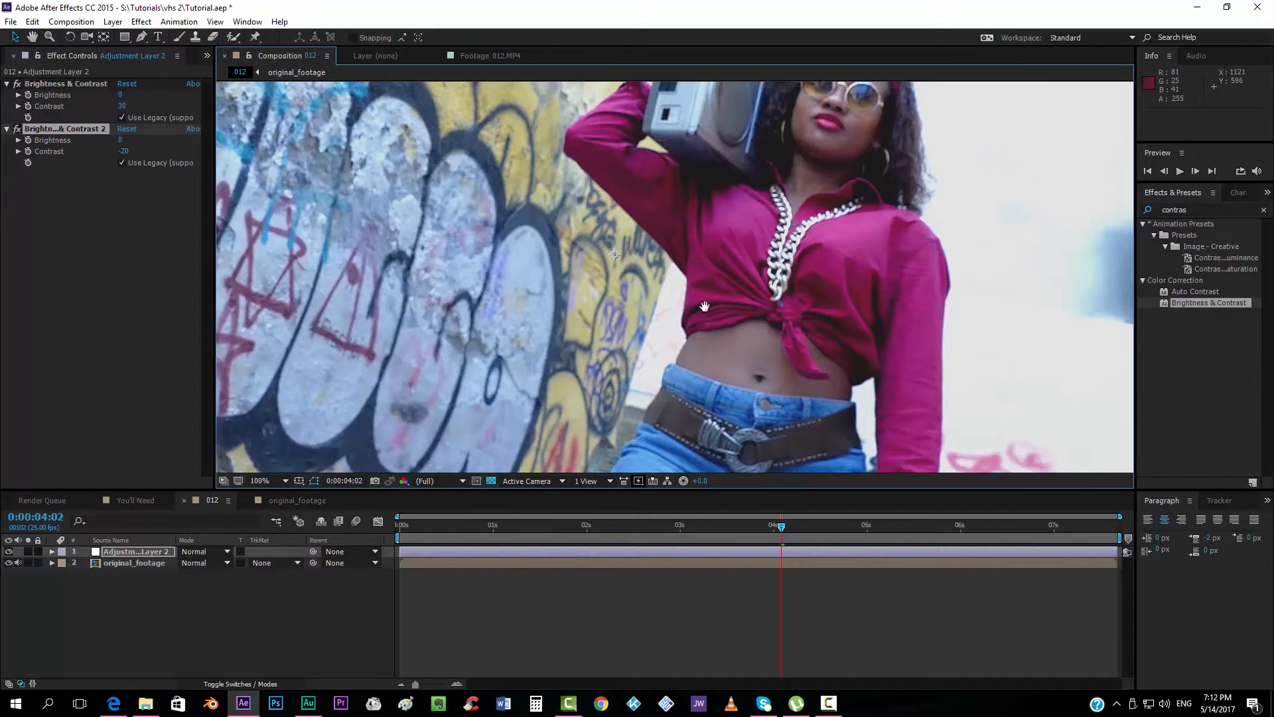
click(258, 481)
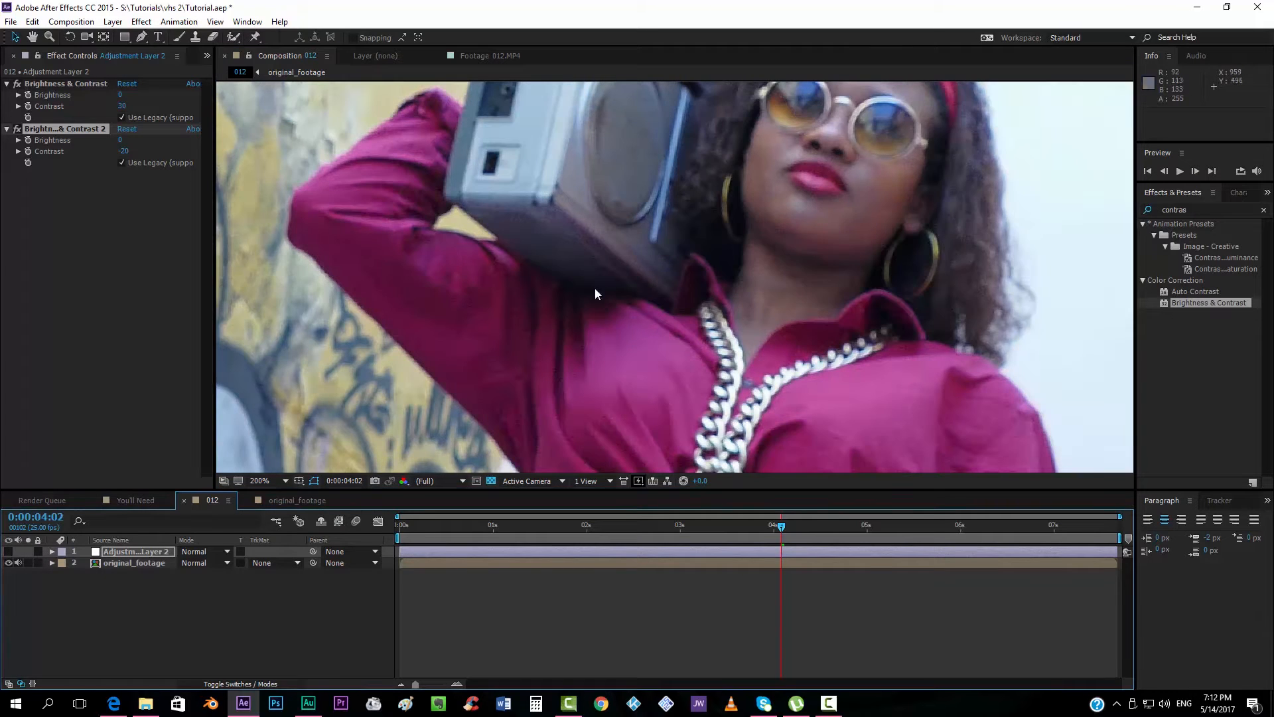
mouse_move(695, 206)
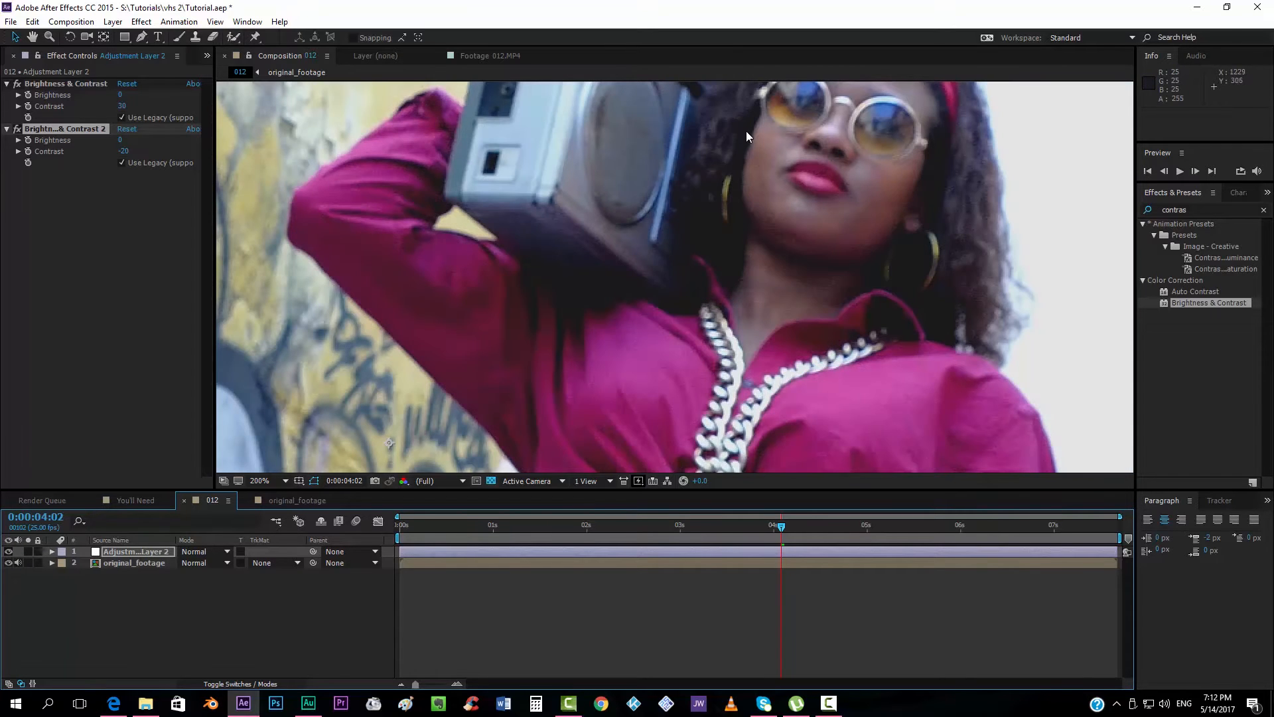
mouse_move(593, 299)
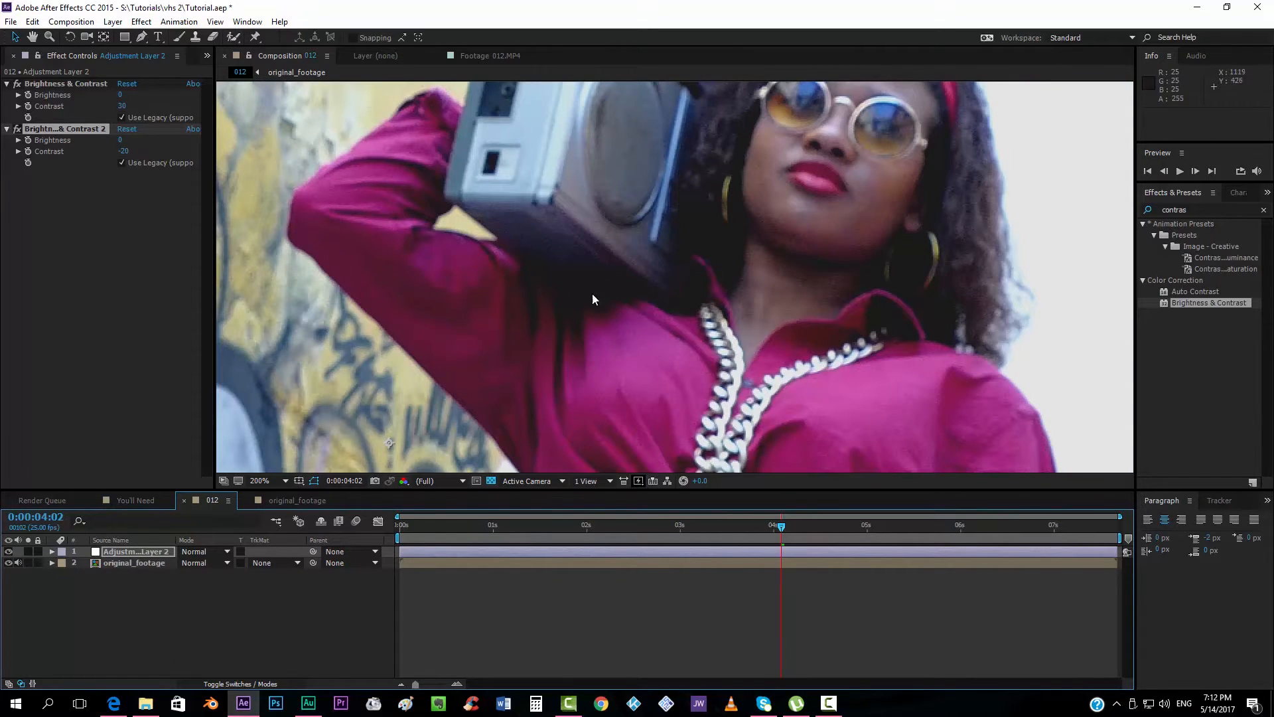
mouse_move(739, 191)
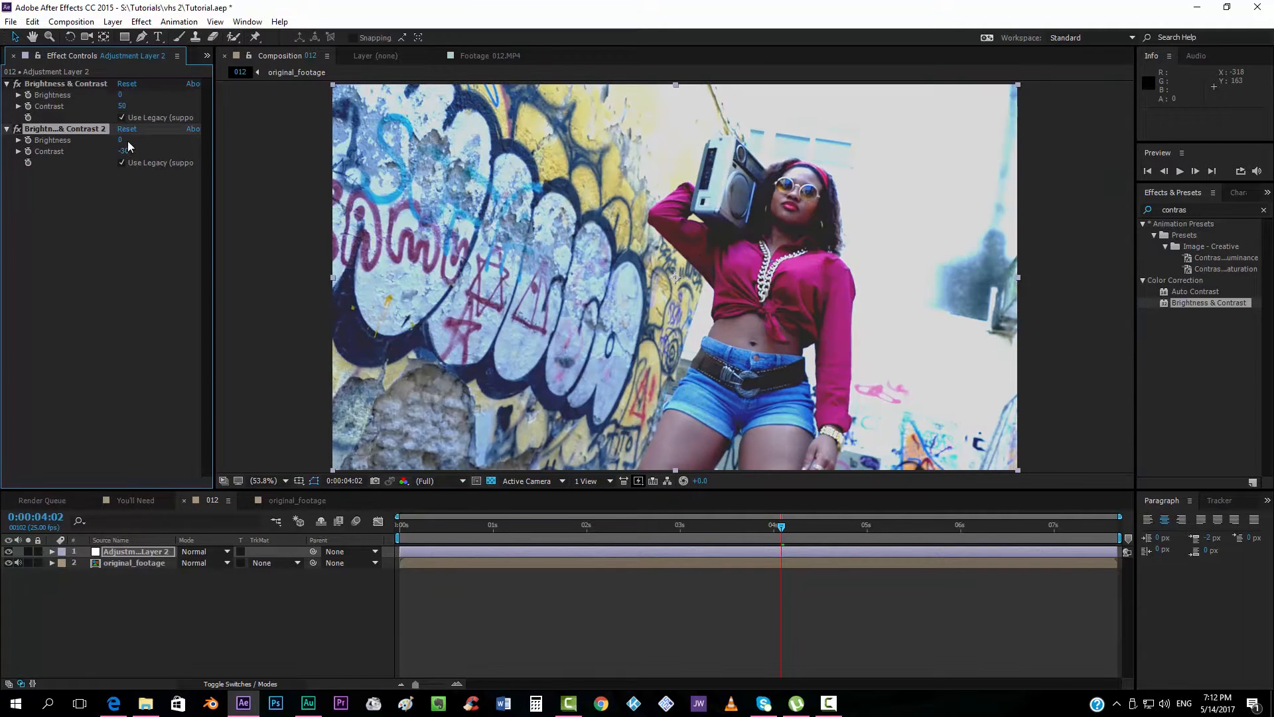
drag(122, 105, 122, 109)
text(glow)
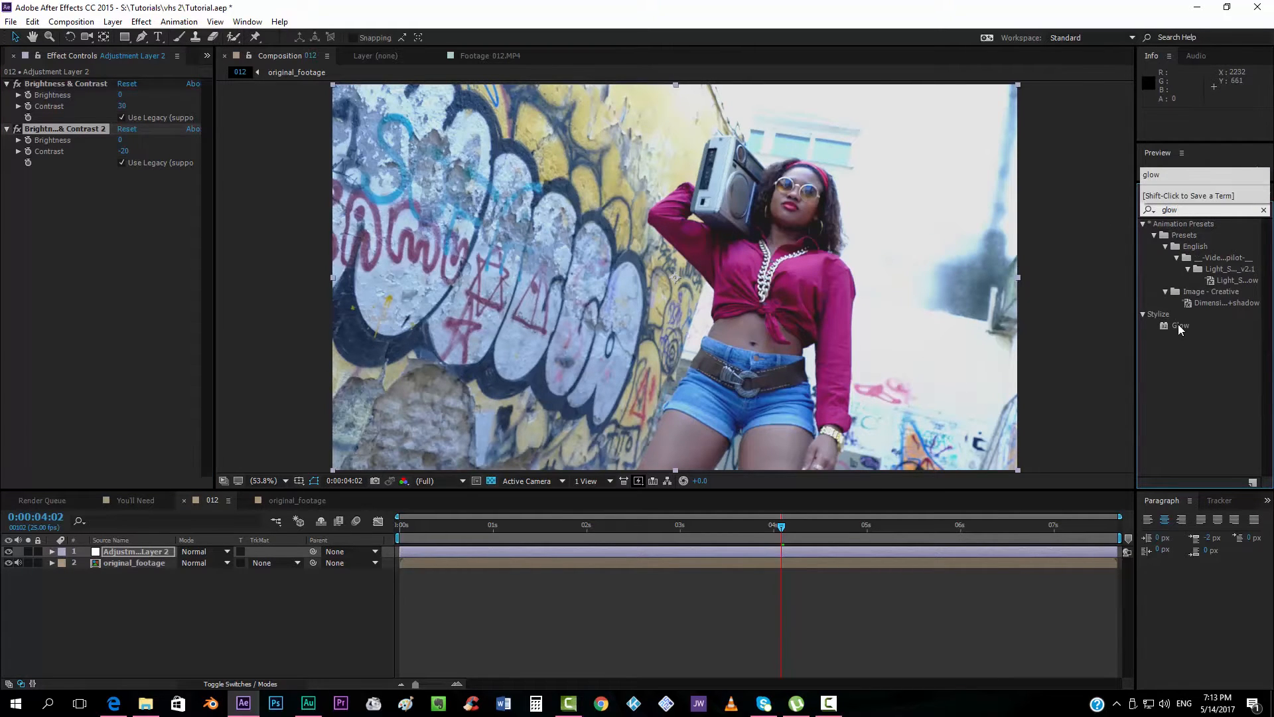
Apply Glow with threshold 82.7%, radius 89 and intensity 0.4
double_click(1180, 325)
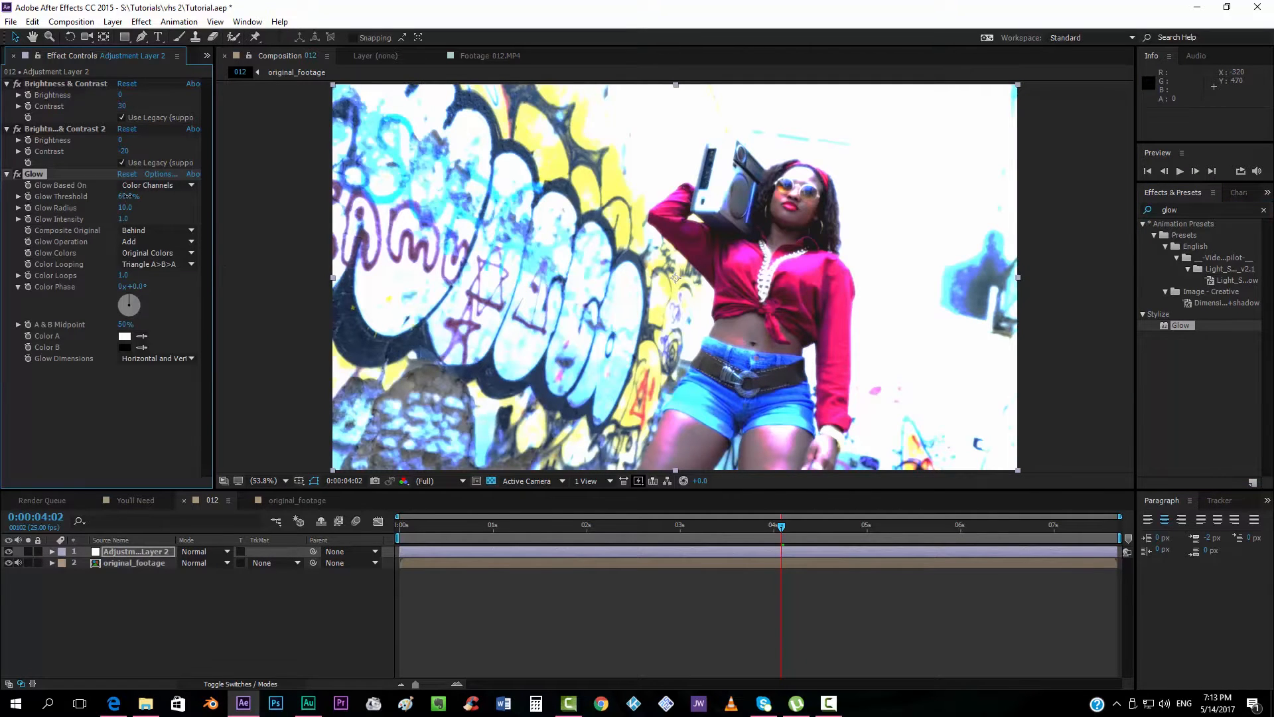
drag(126, 196, 162, 196)
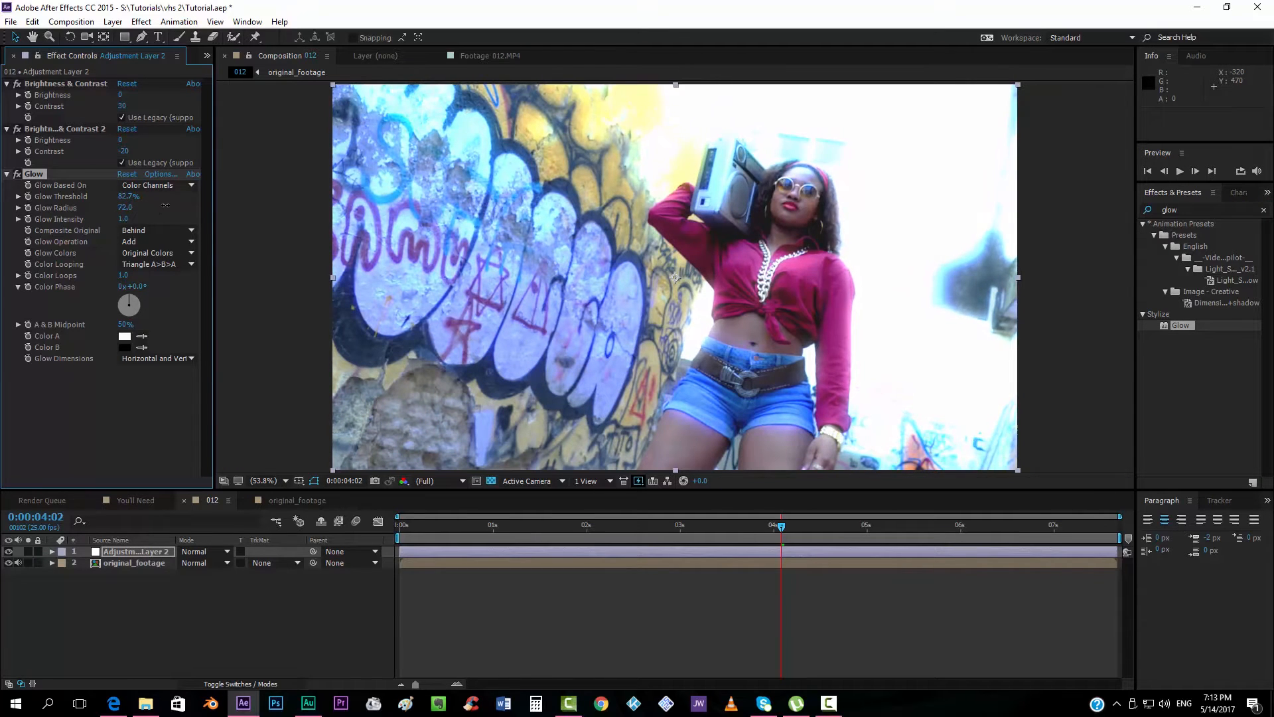
drag(124, 207, 134, 207)
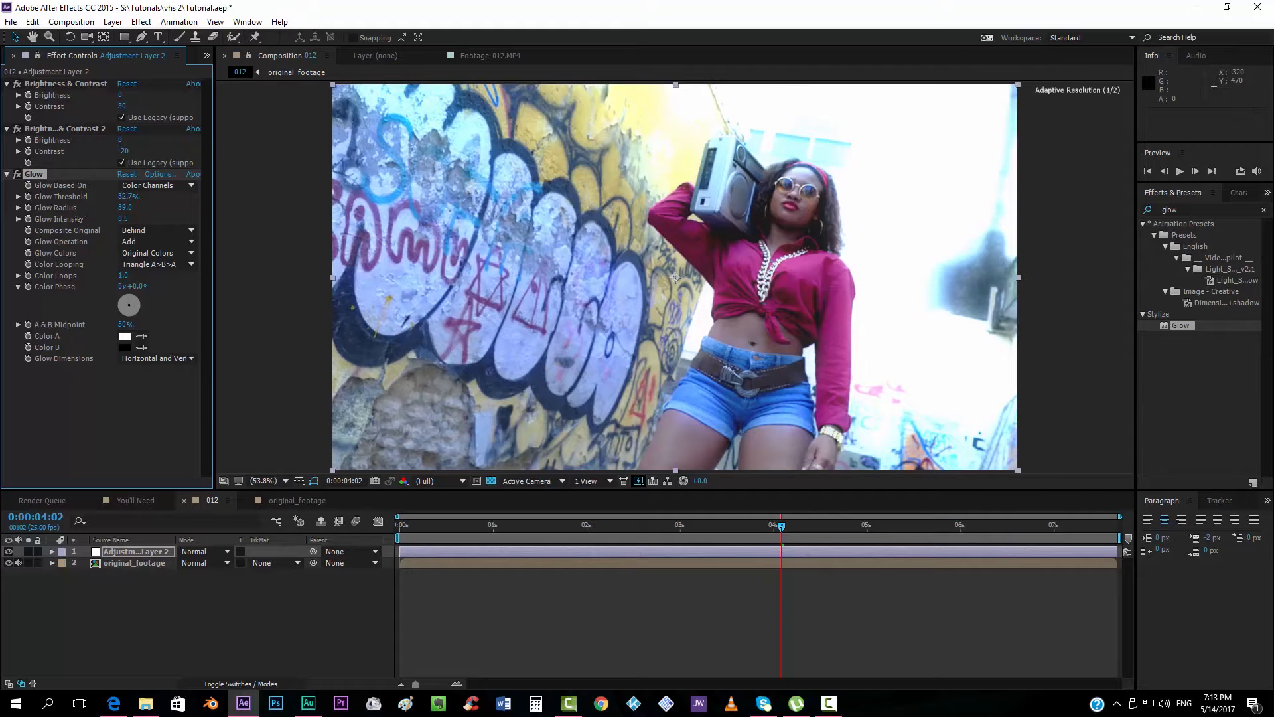
click(123, 219)
text(0.4)
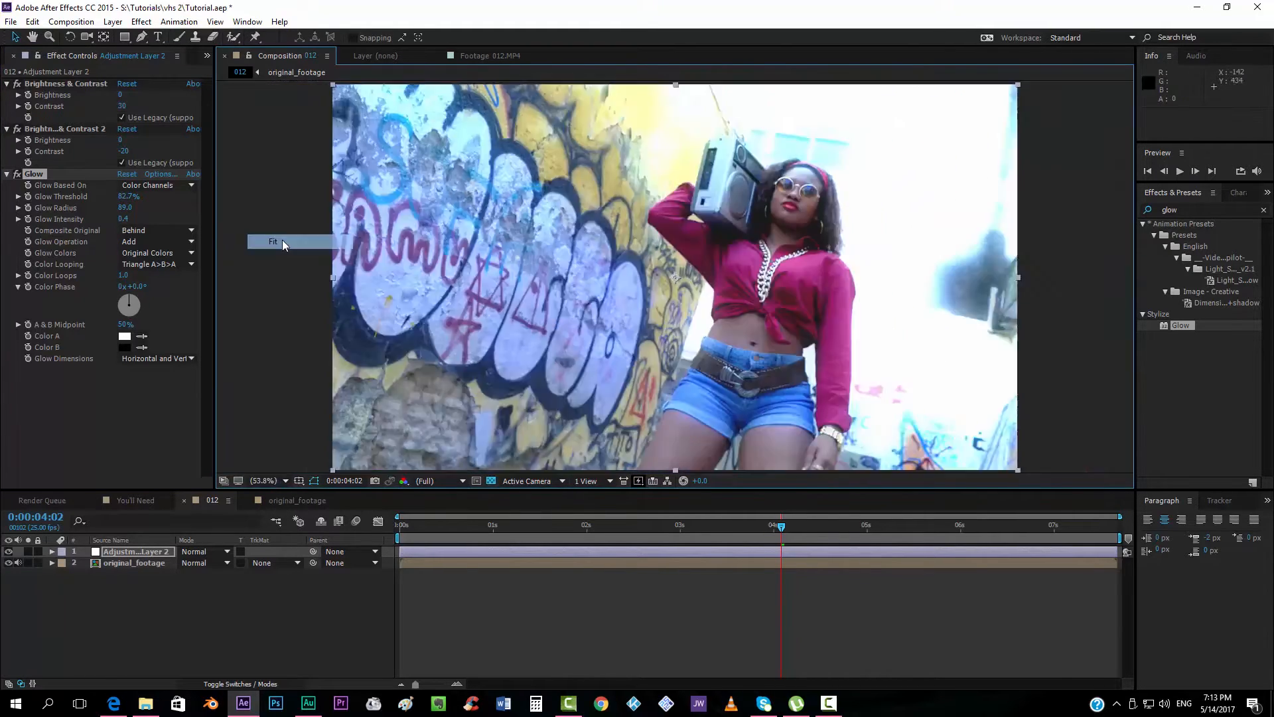
mouse_move(472, 569)
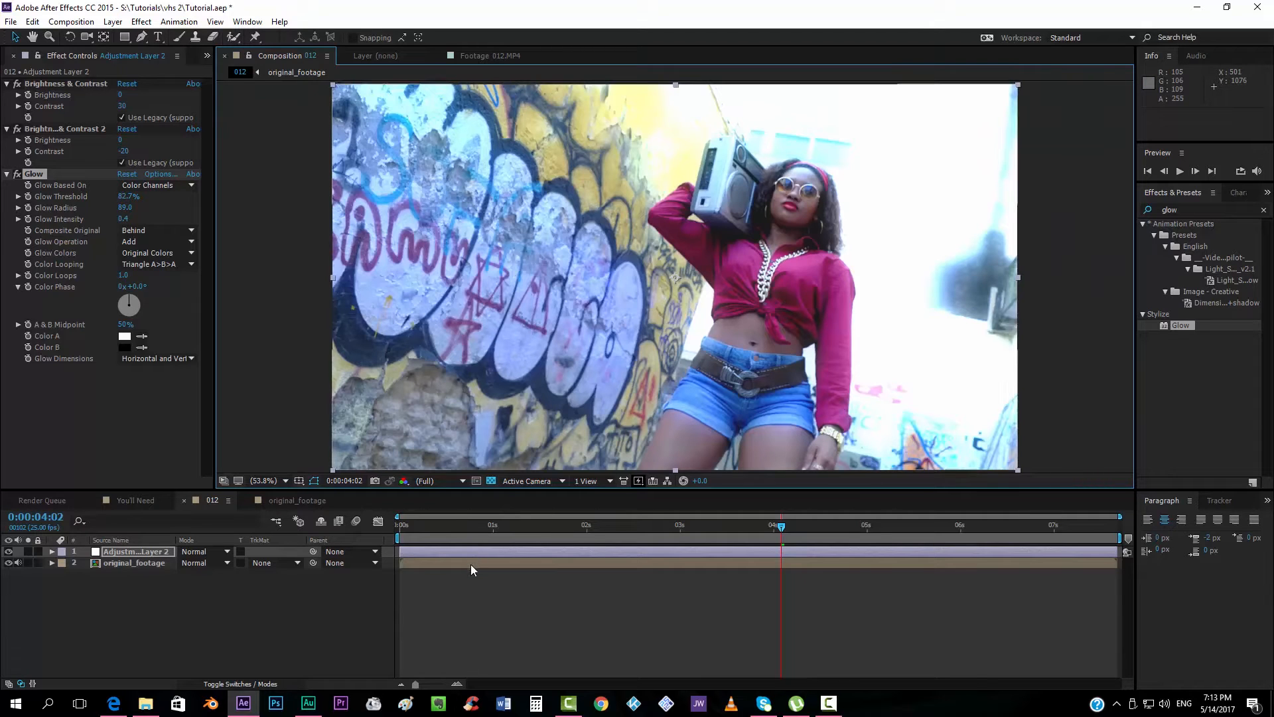
Add Adjustment Layer 3, hide Adjustment Layer 2, and select the new layer
click(113, 22)
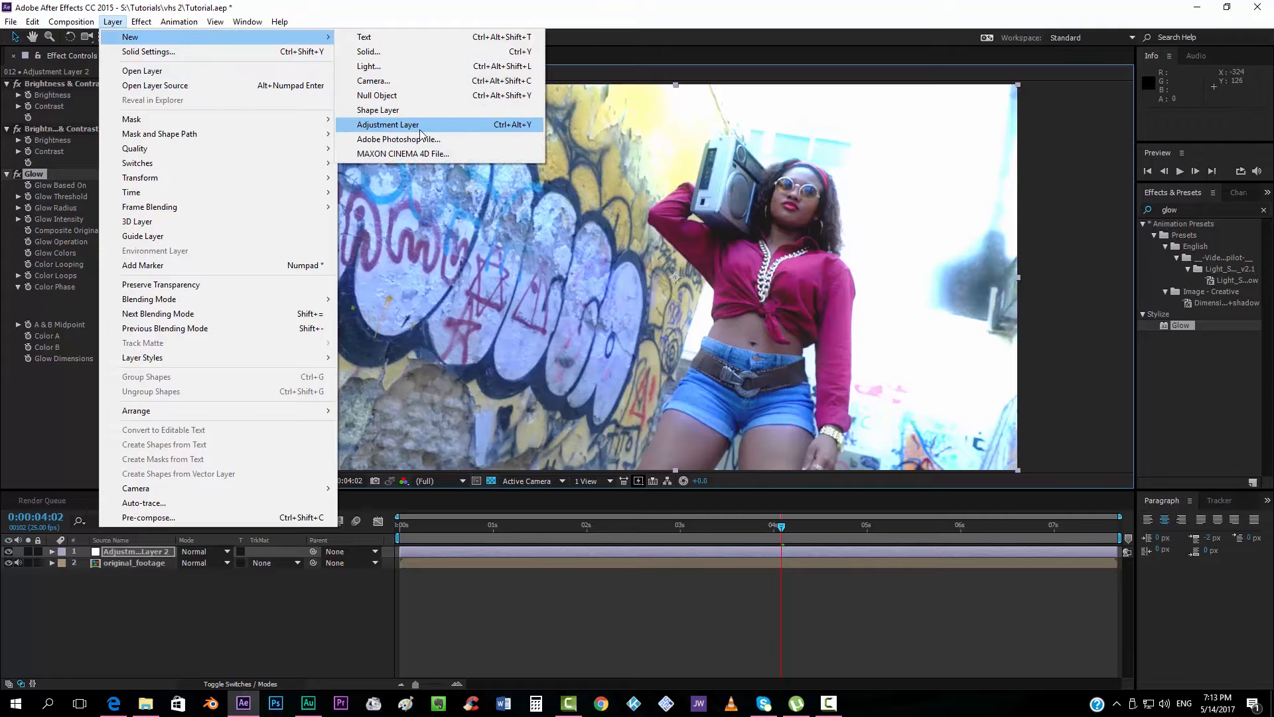
click(388, 124)
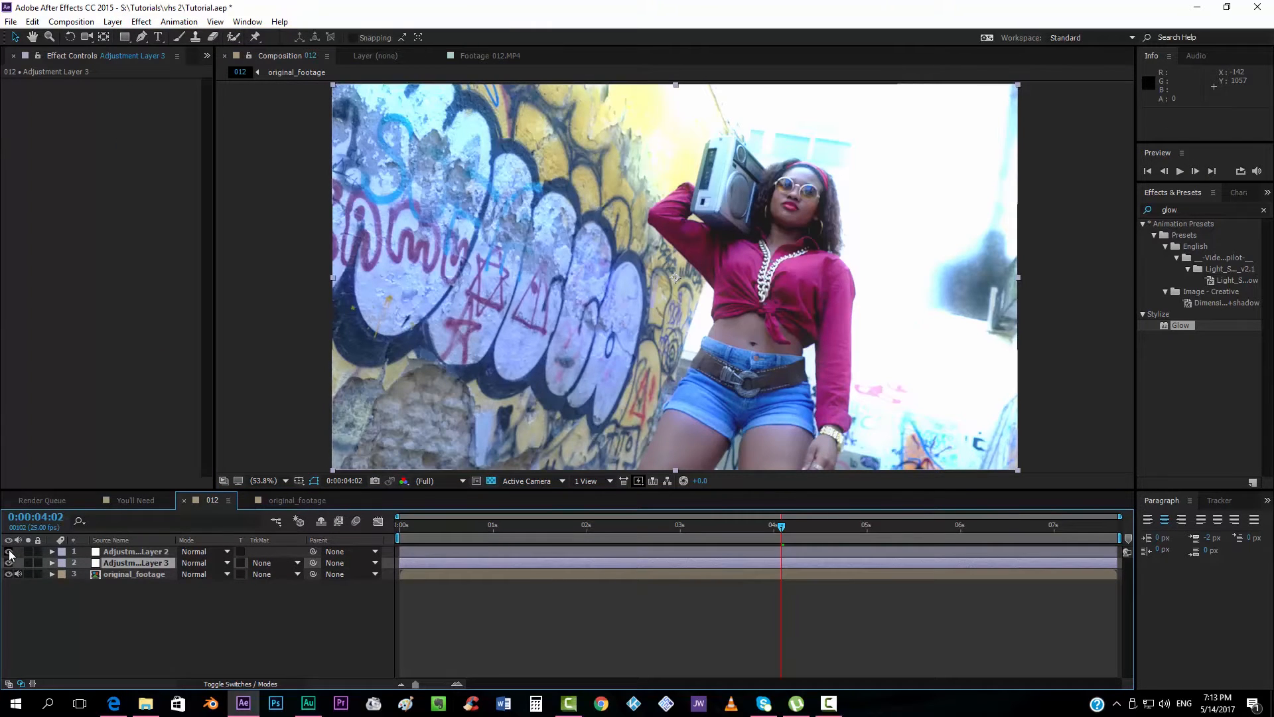
click(134, 573)
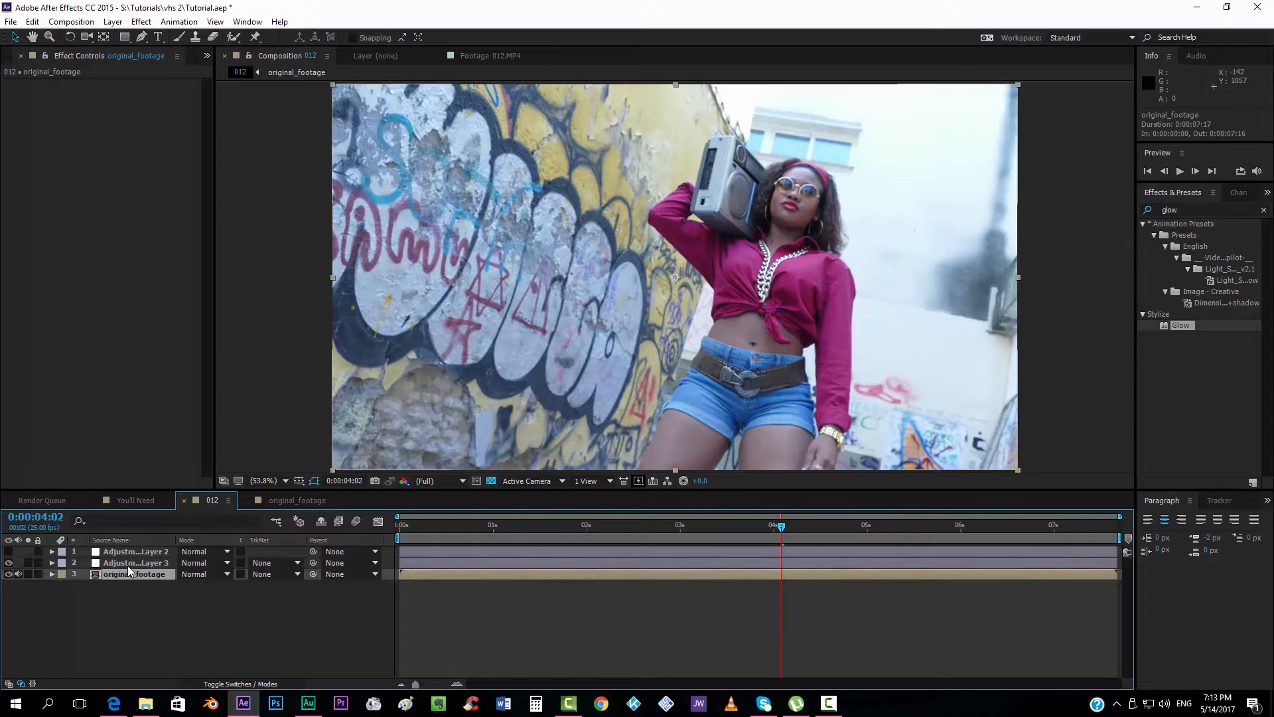
click(136, 562)
text(colora)
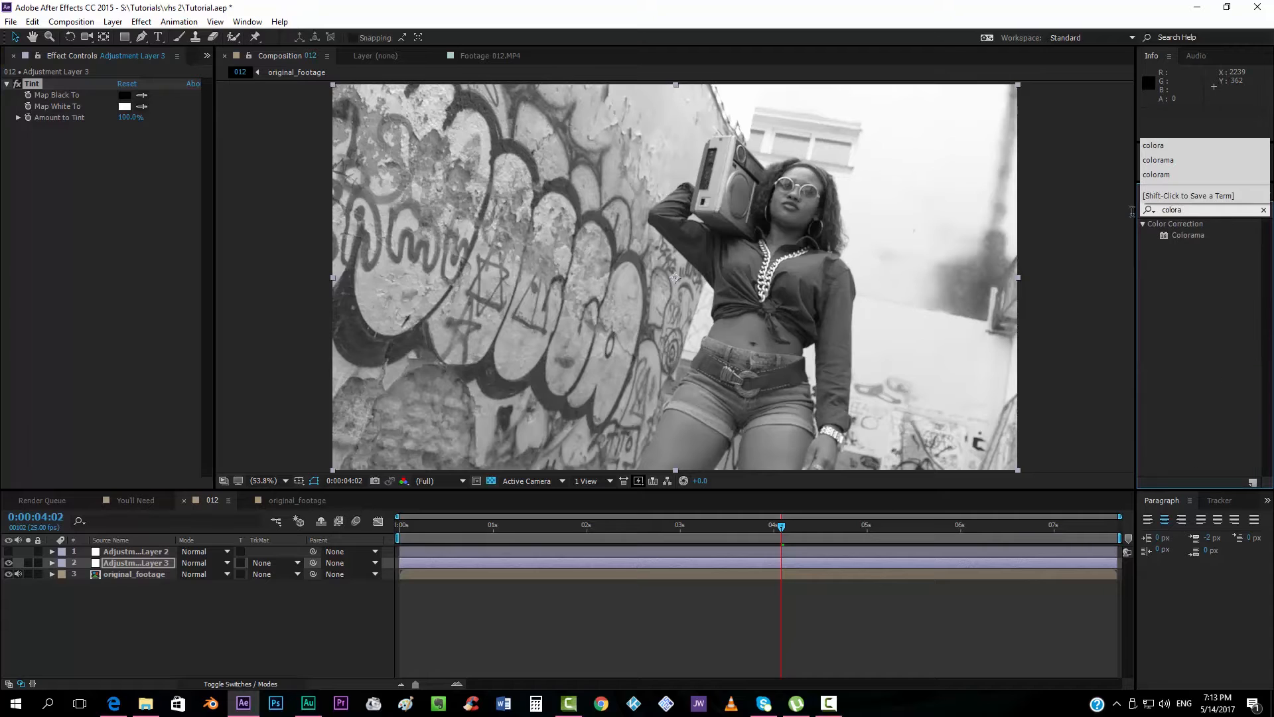
Apply Colorama and choose the Ramp Grey preset palette under Output Cycle
double_click(1188, 235)
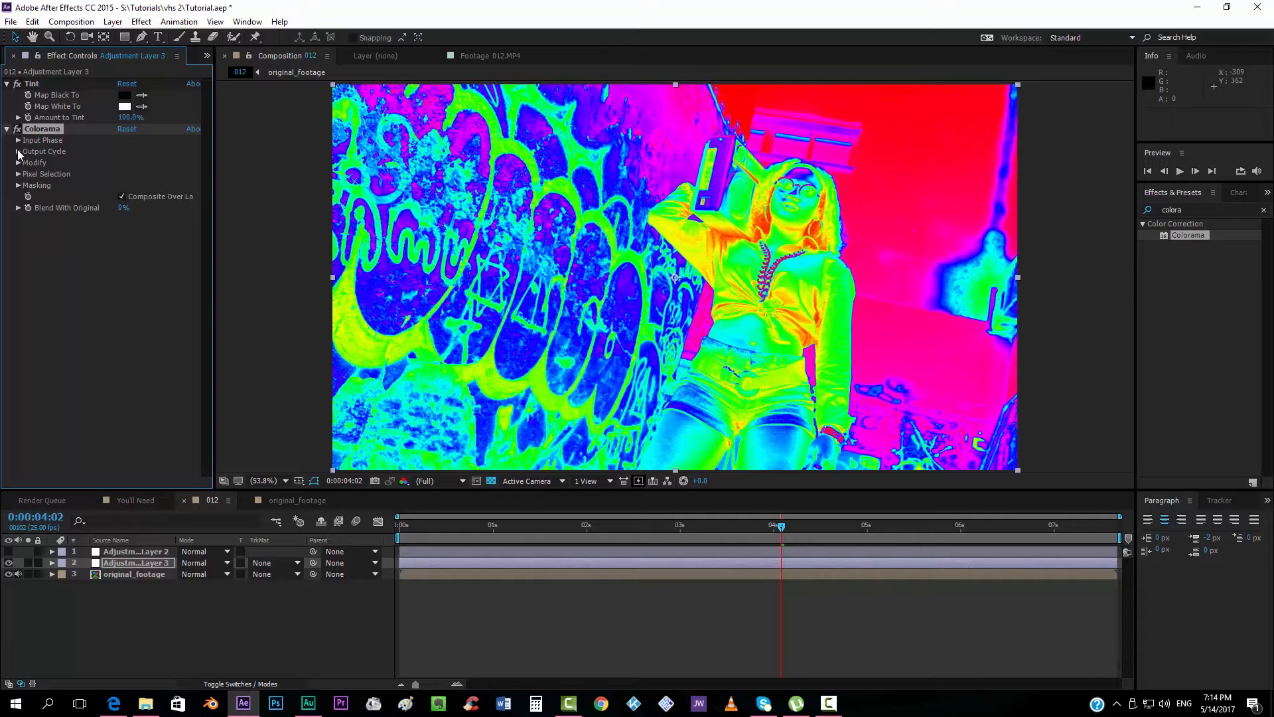
click(18, 151)
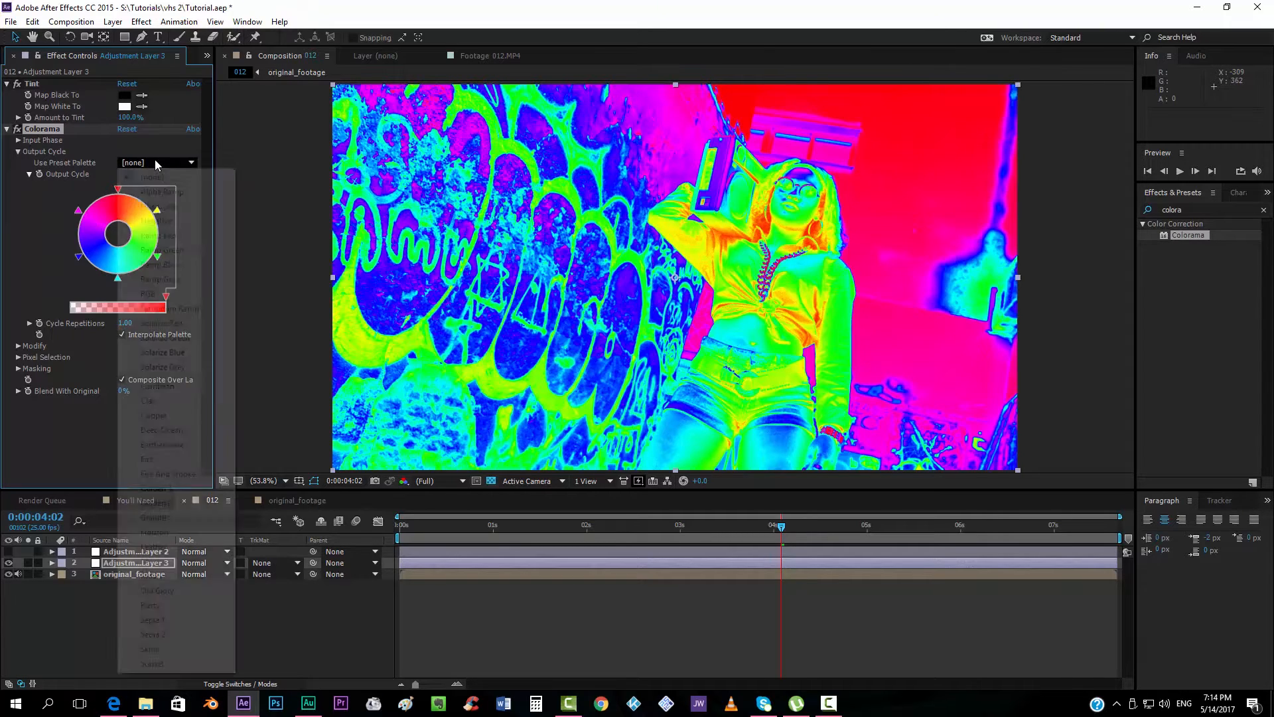
click(160, 279)
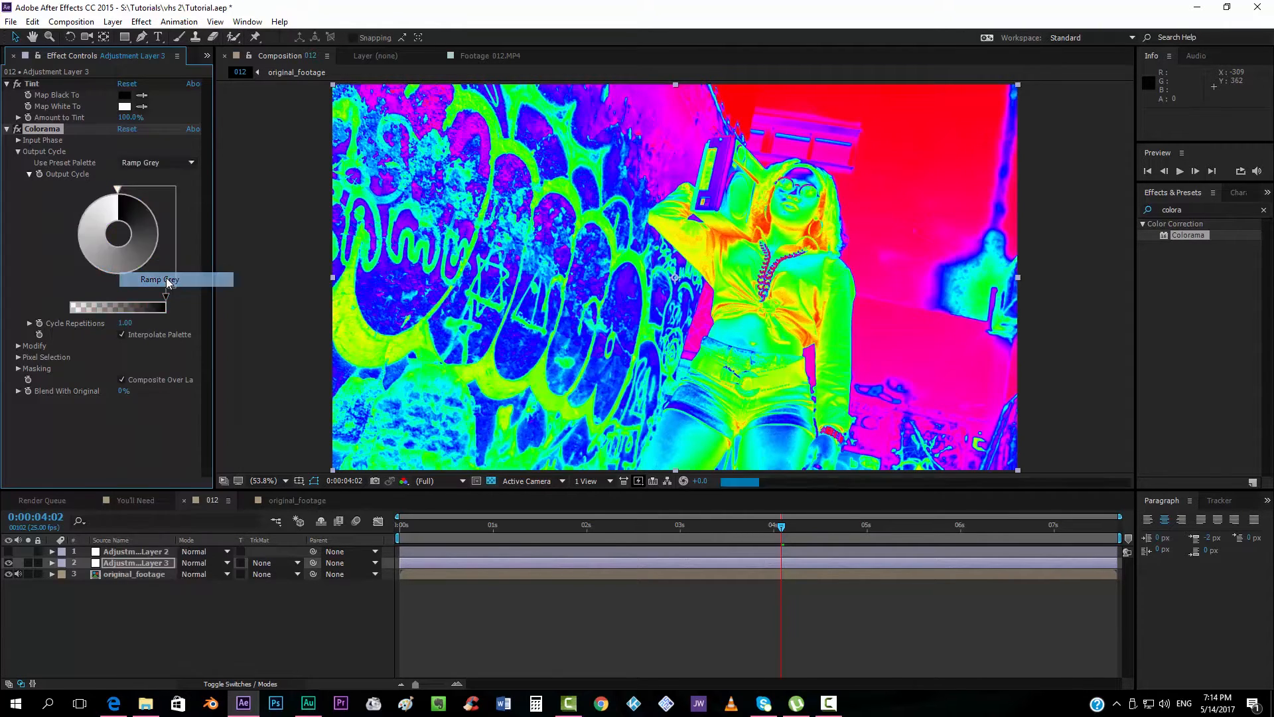
click(159, 279)
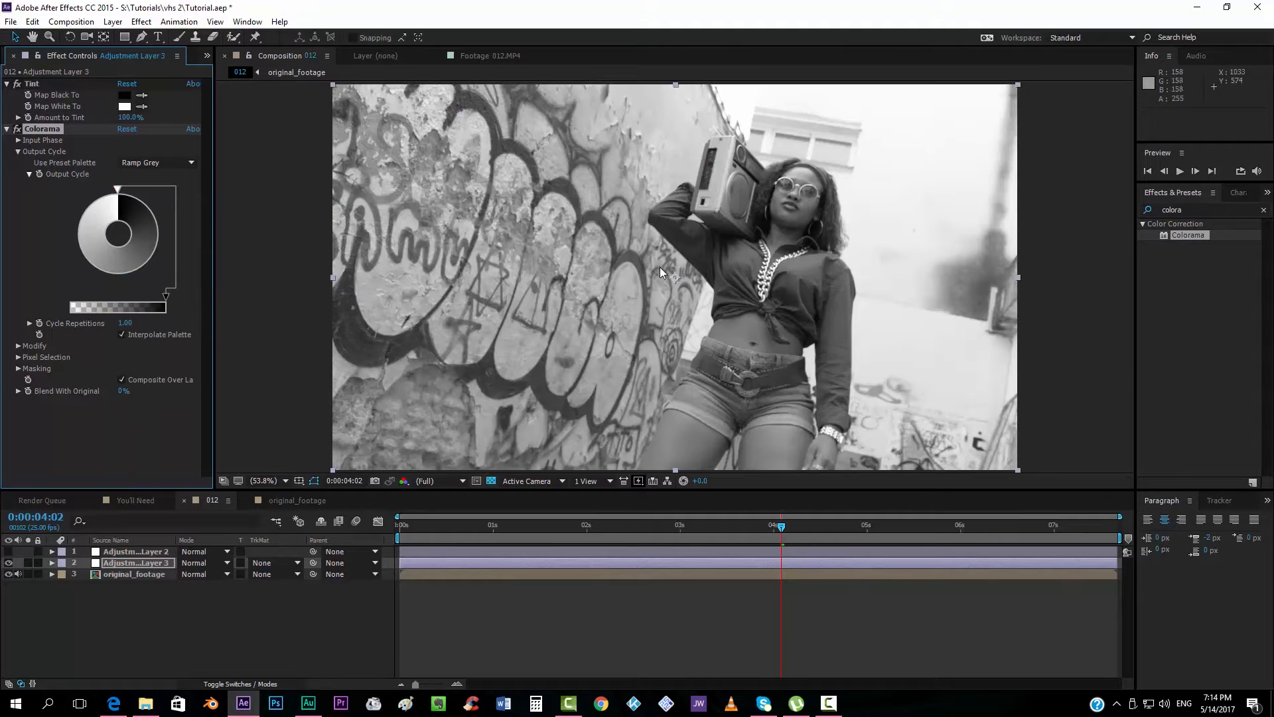
mouse_move(140, 215)
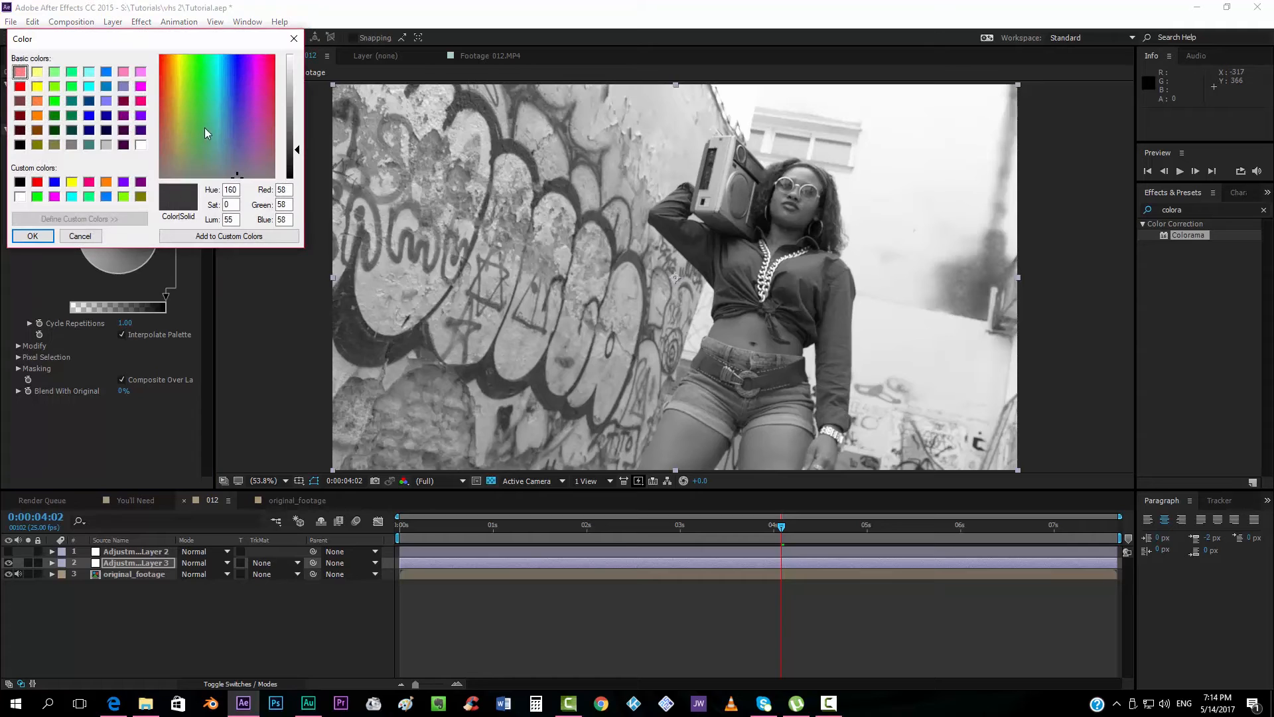
Set the Colorama output cycle colours to dark green and pale yellow
click(193, 144)
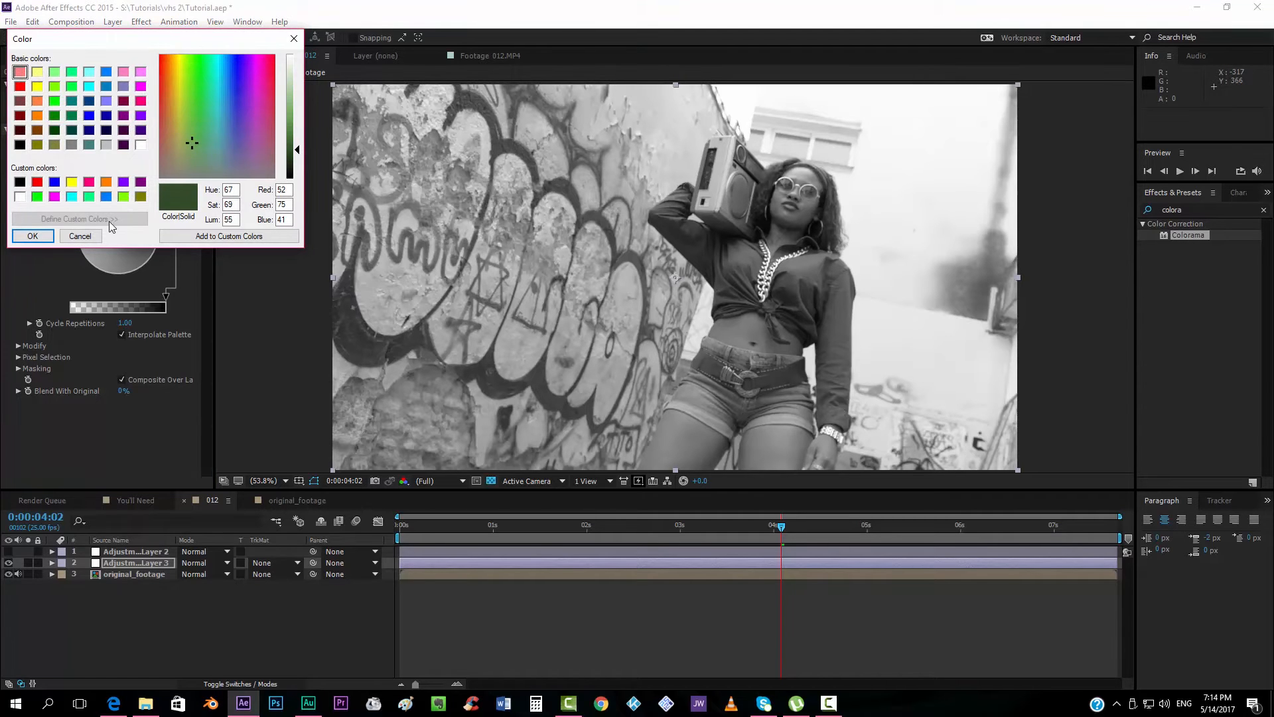
click(32, 235)
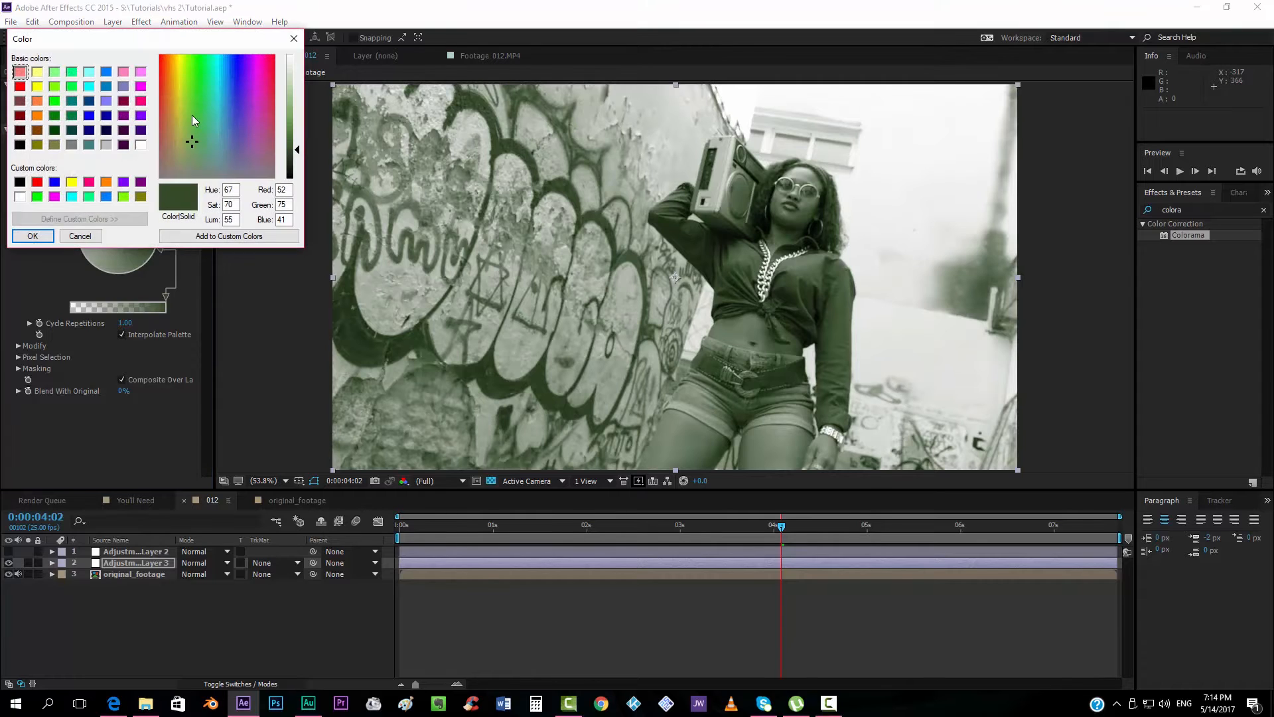
click(193, 104)
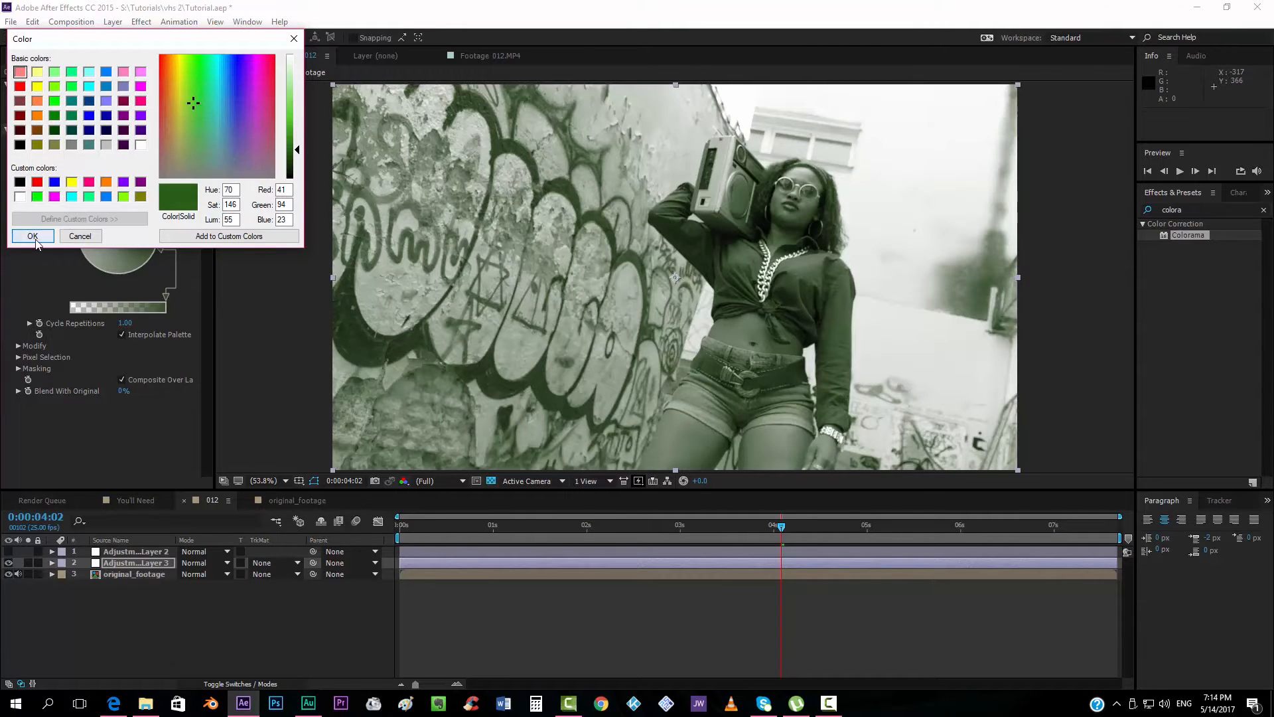
click(32, 236)
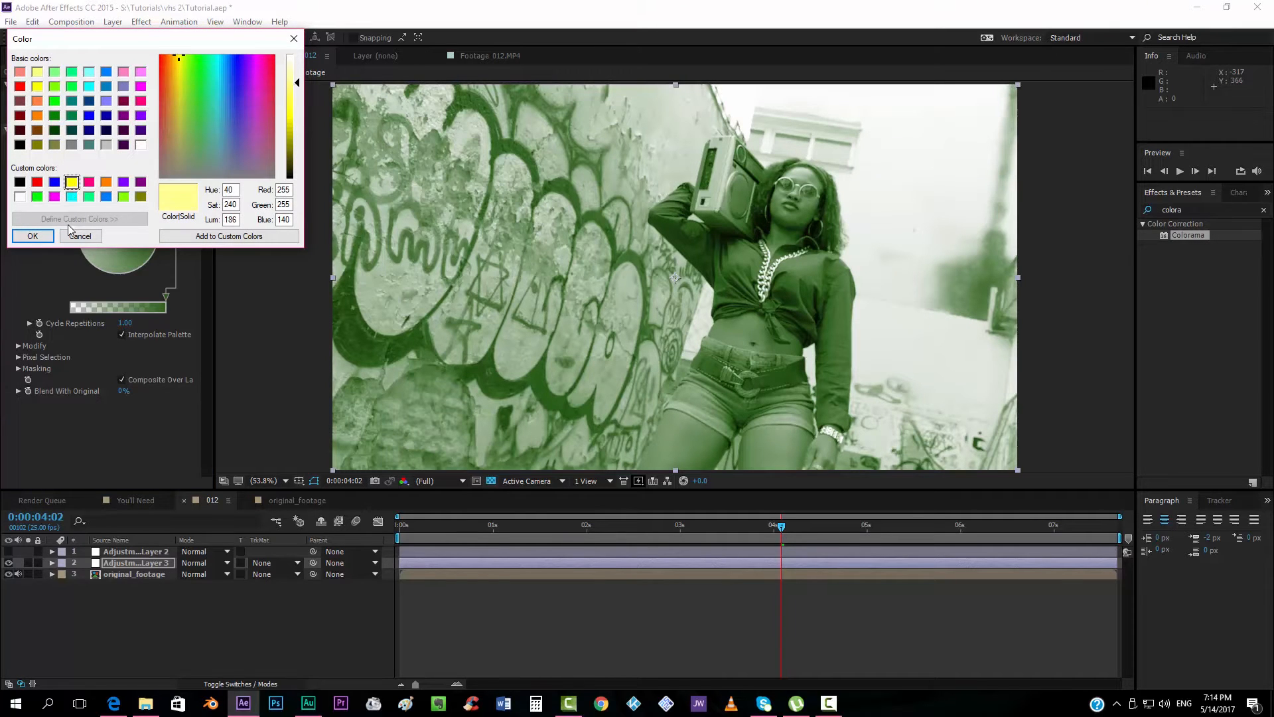
click(31, 236)
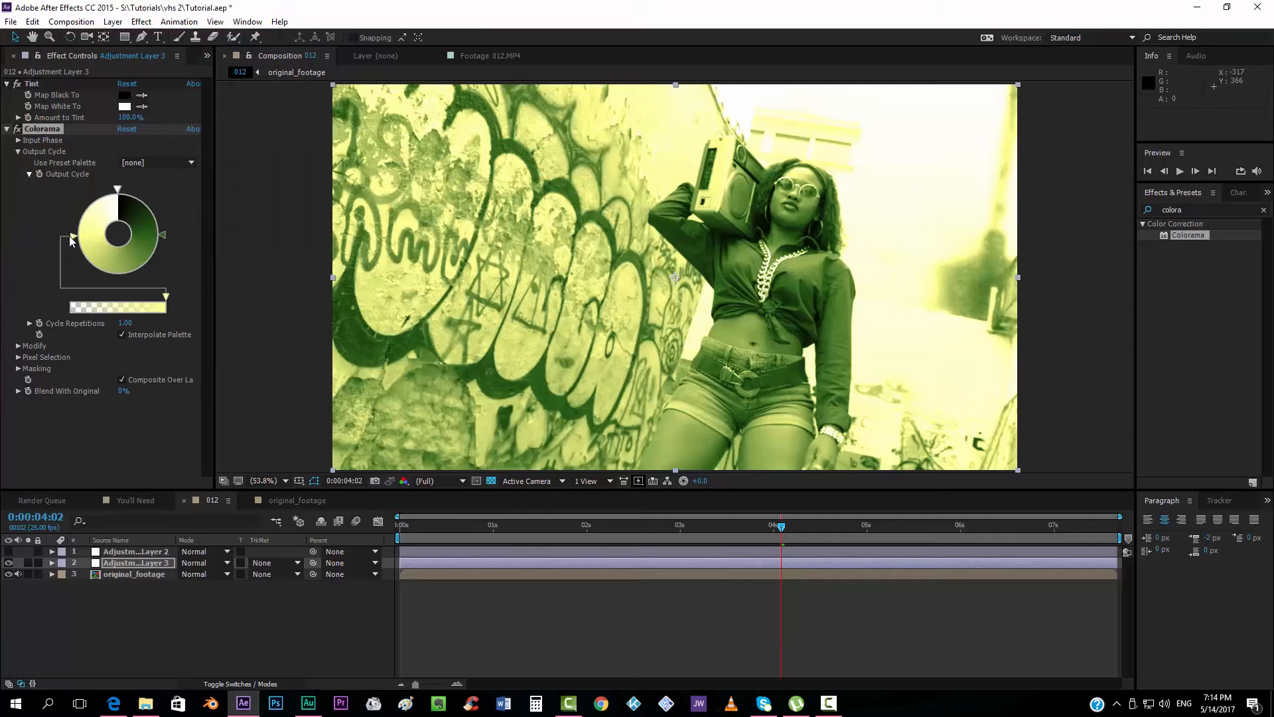
Set the tinted adjustment layer's blending mode to Soft Light
click(205, 562)
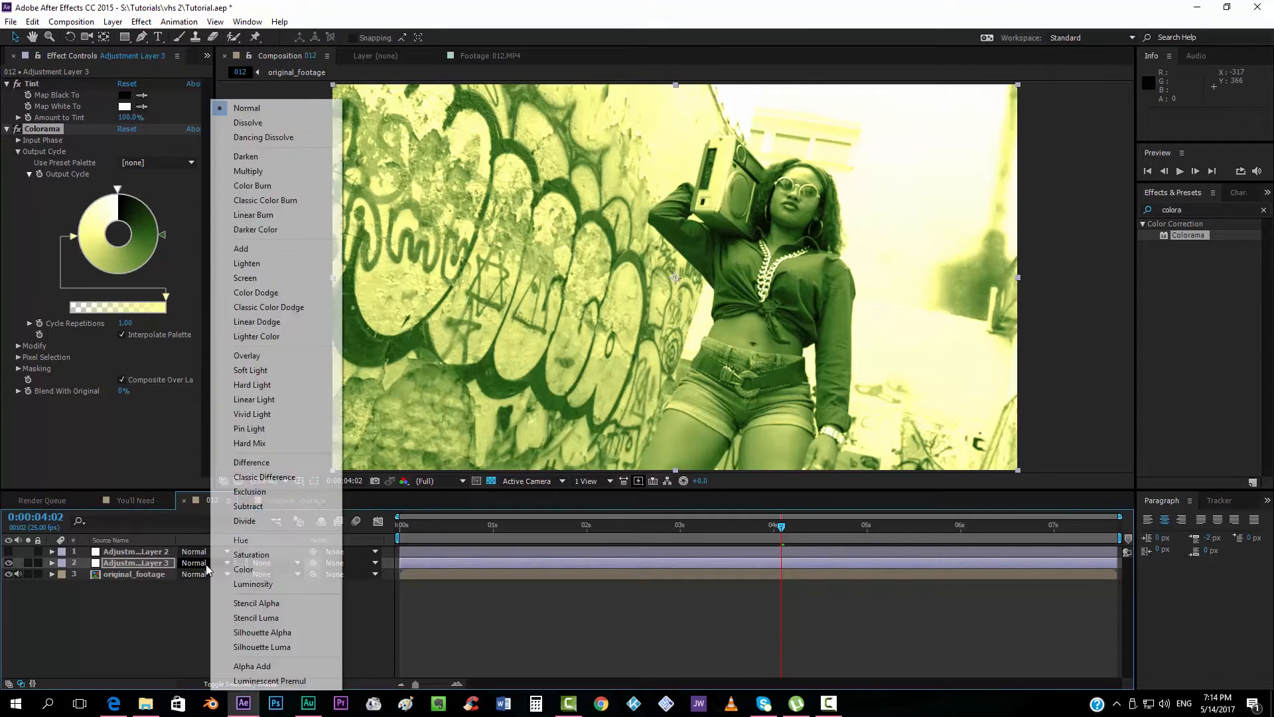
click(250, 370)
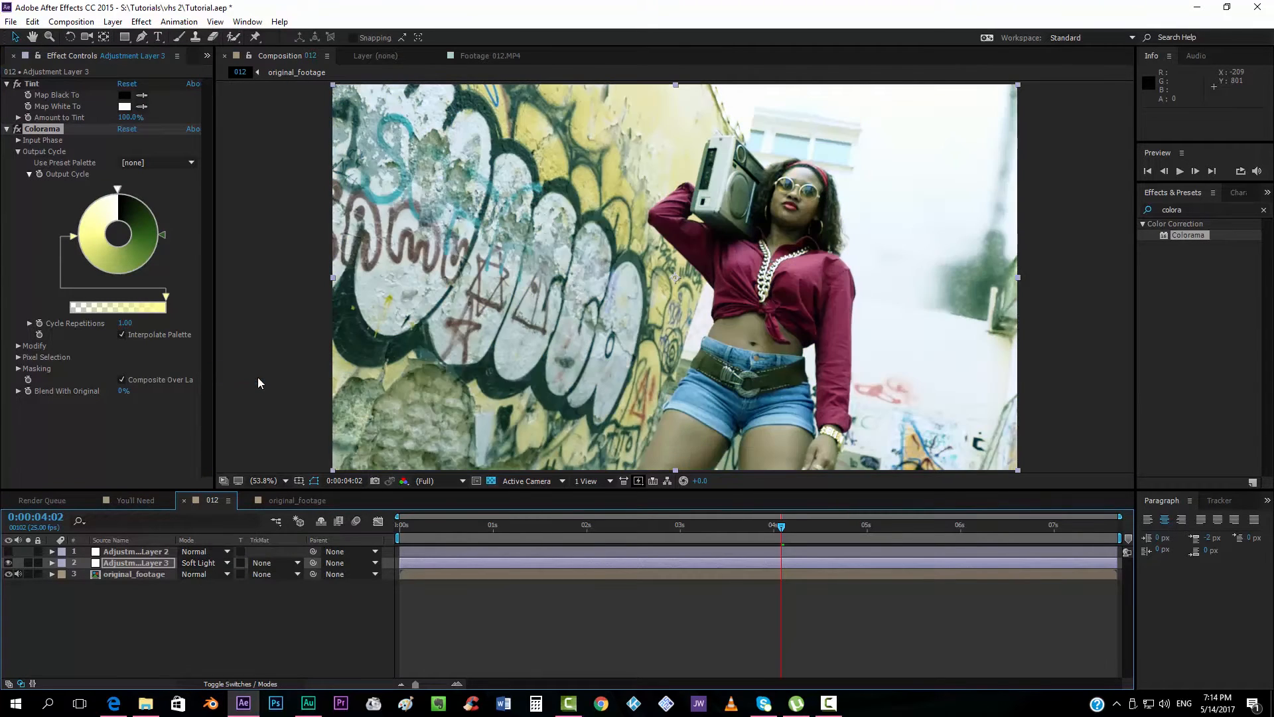
click(9, 551)
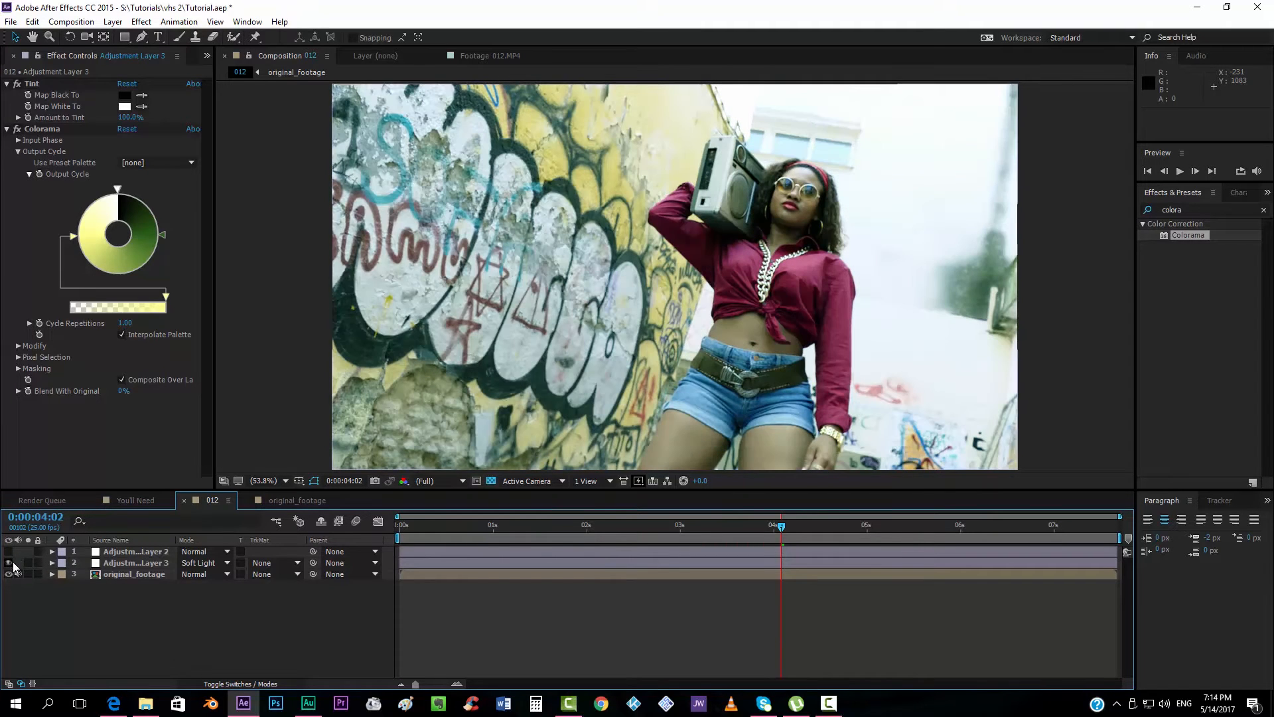
mouse_move(845, 212)
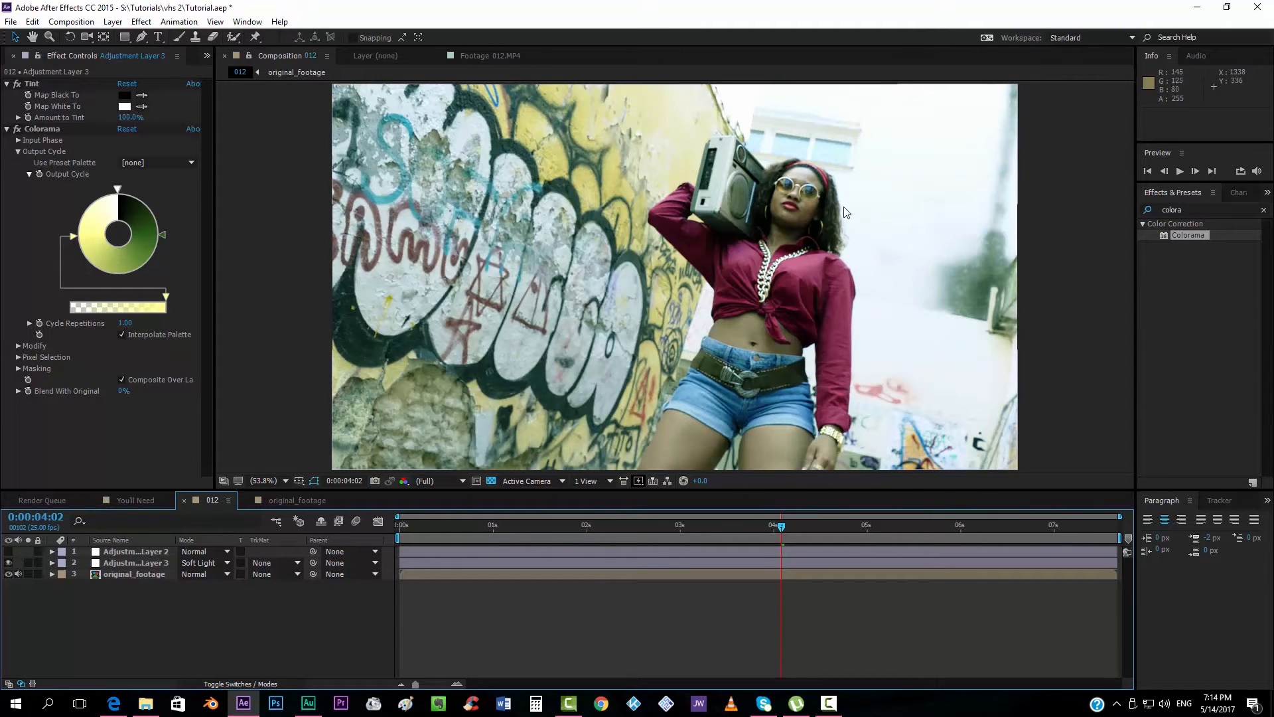
mouse_move(687, 211)
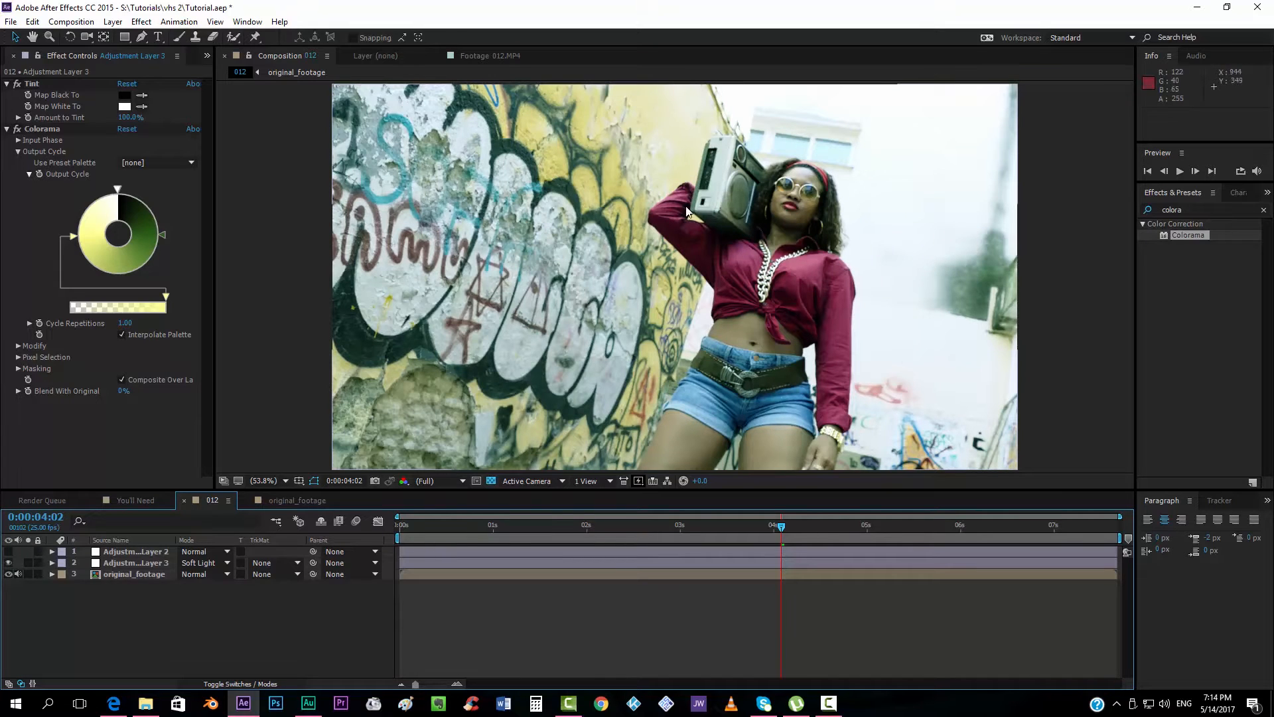
click(199, 562)
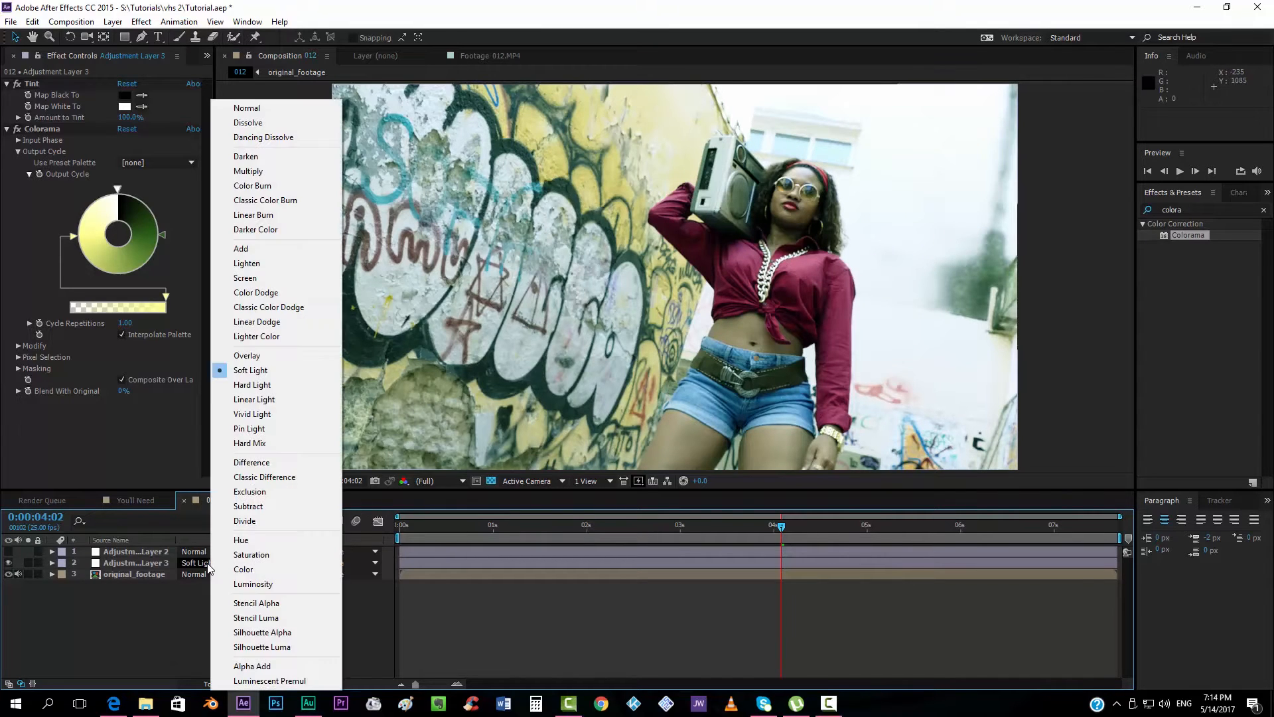
click(252, 384)
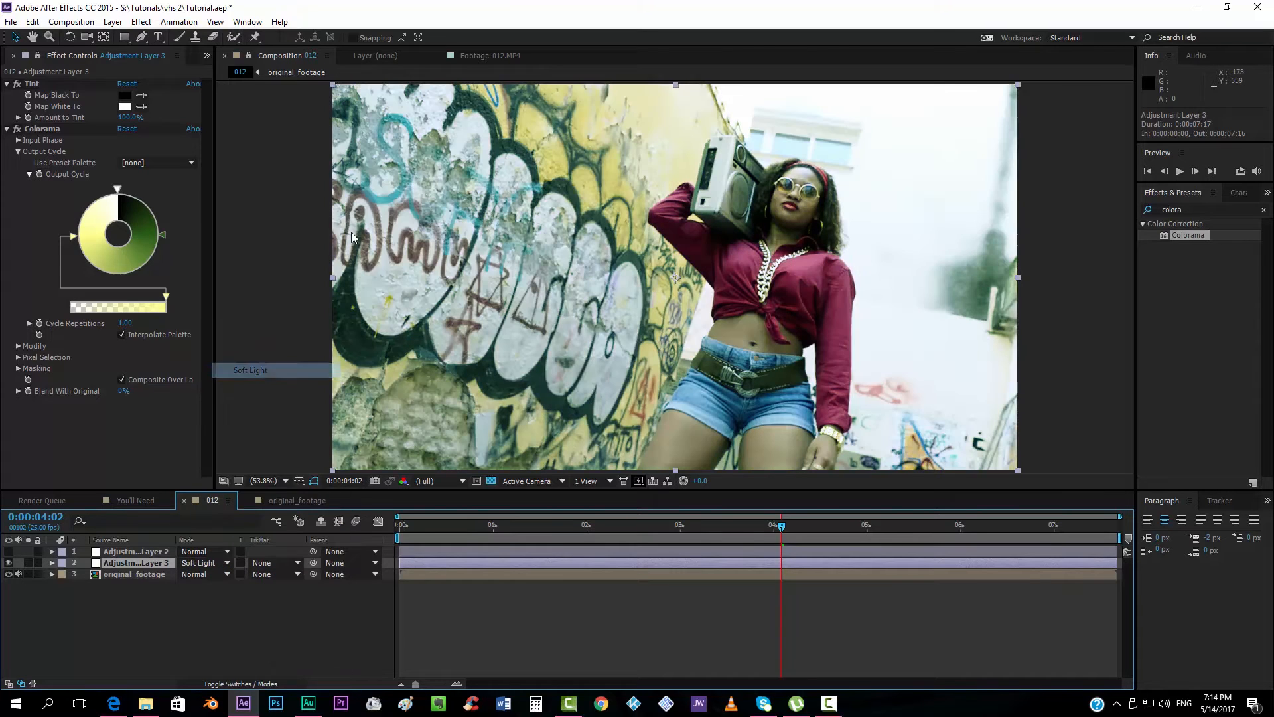
mouse_move(491, 245)
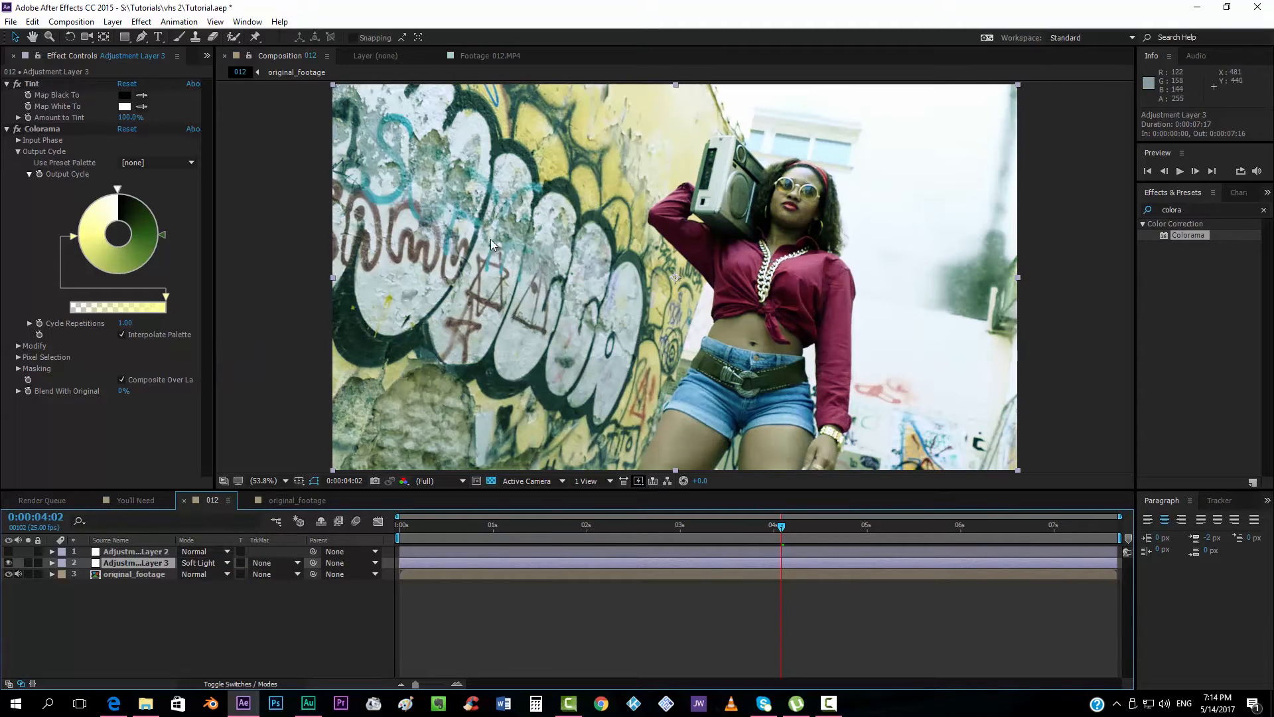
mouse_move(577, 316)
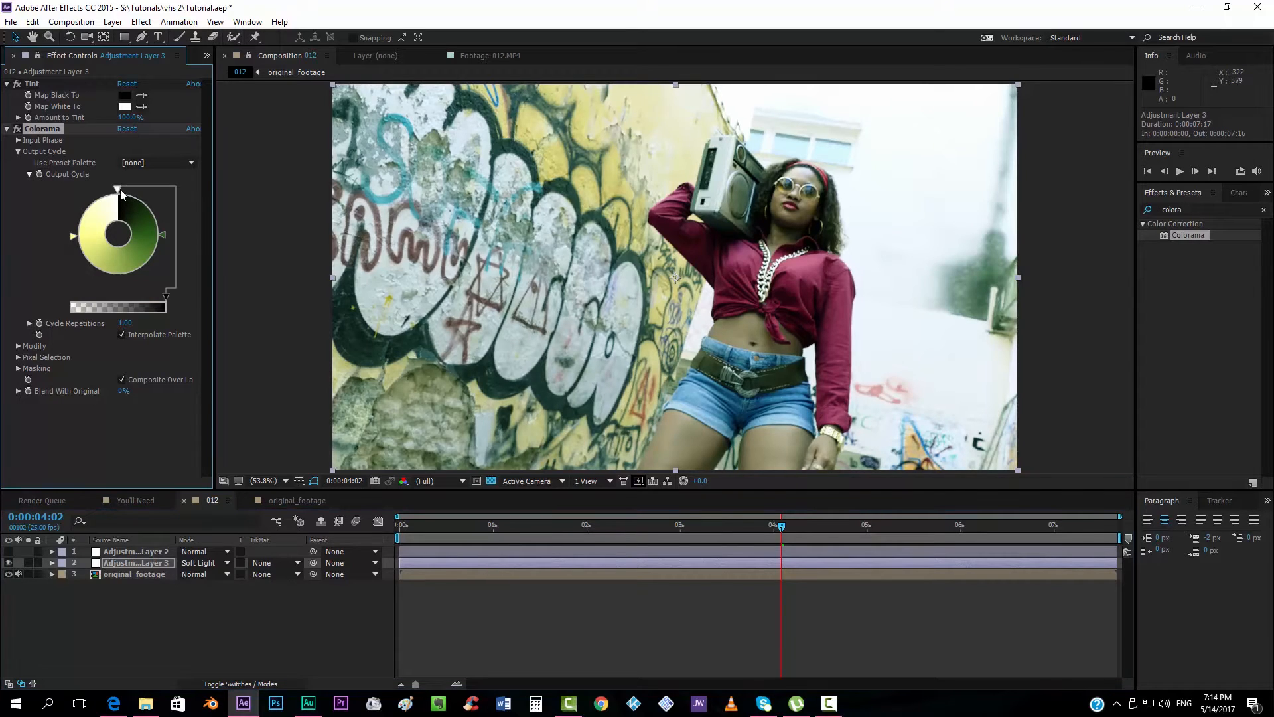
Make the Colorama's dark stop deep blue and show Adjustment Layer 2's Brightness & Contrast and Glow
click(118, 191)
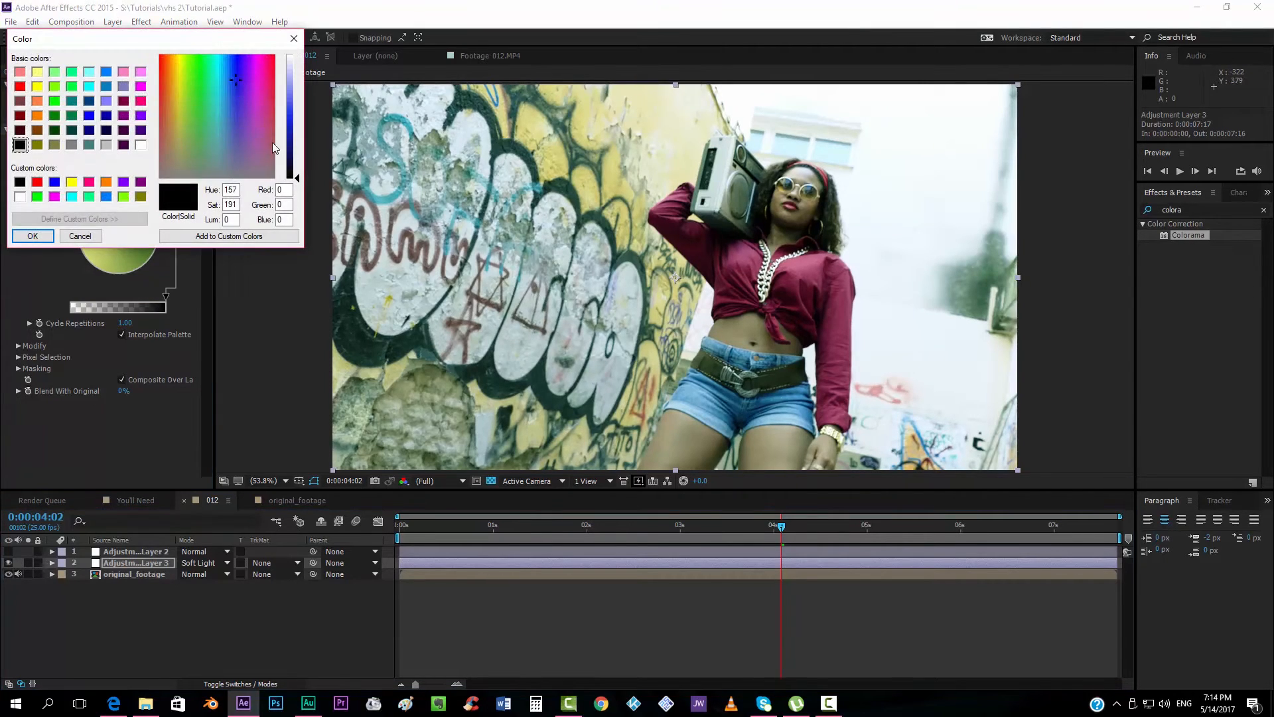
click(32, 235)
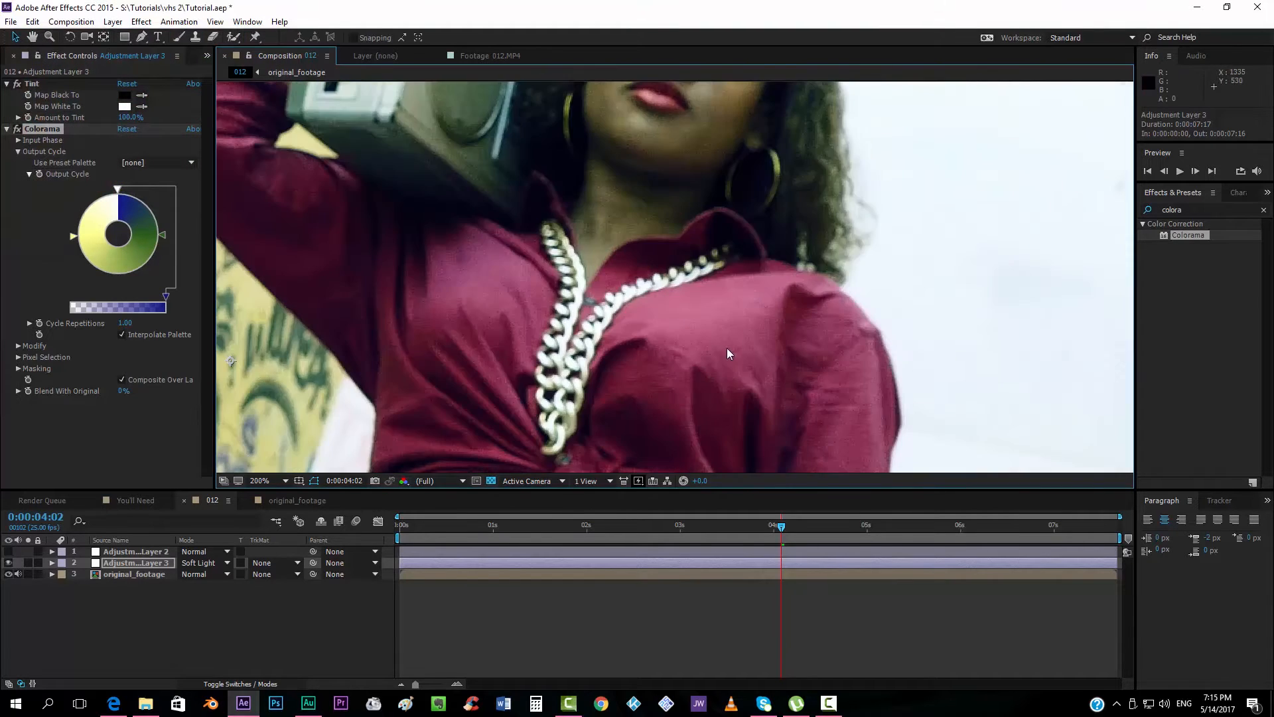
click(261, 481)
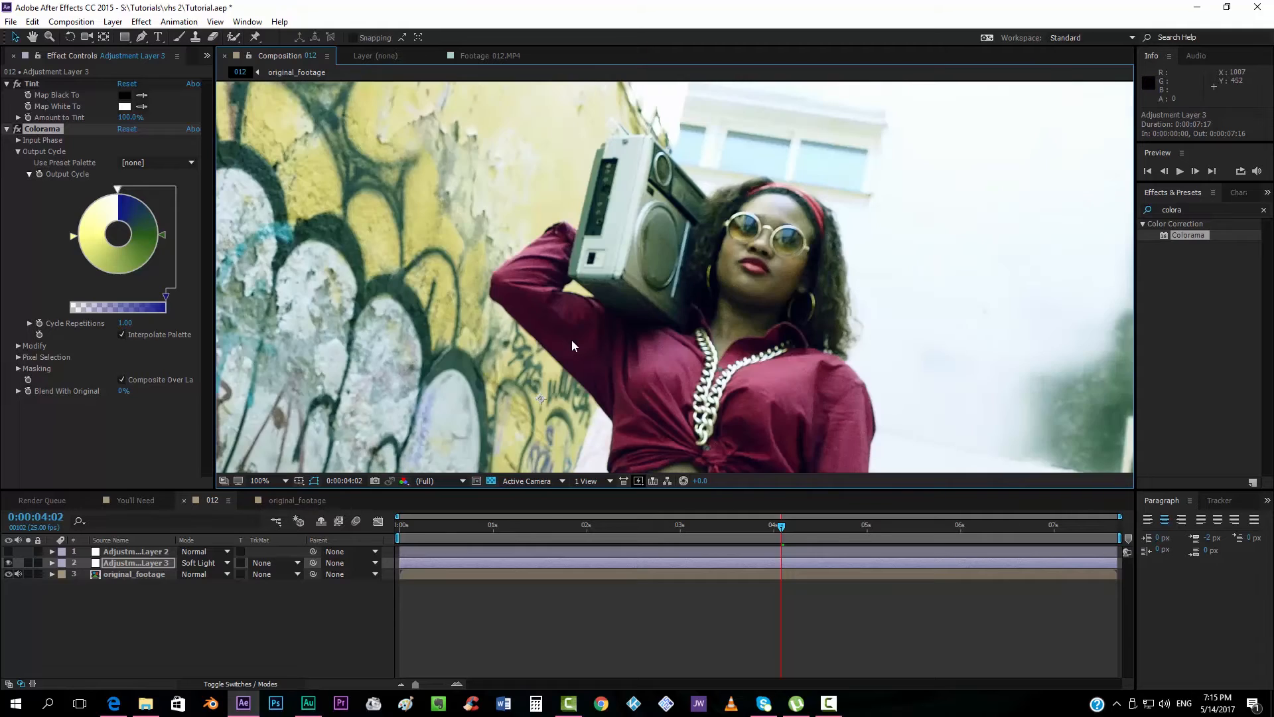
click(259, 480)
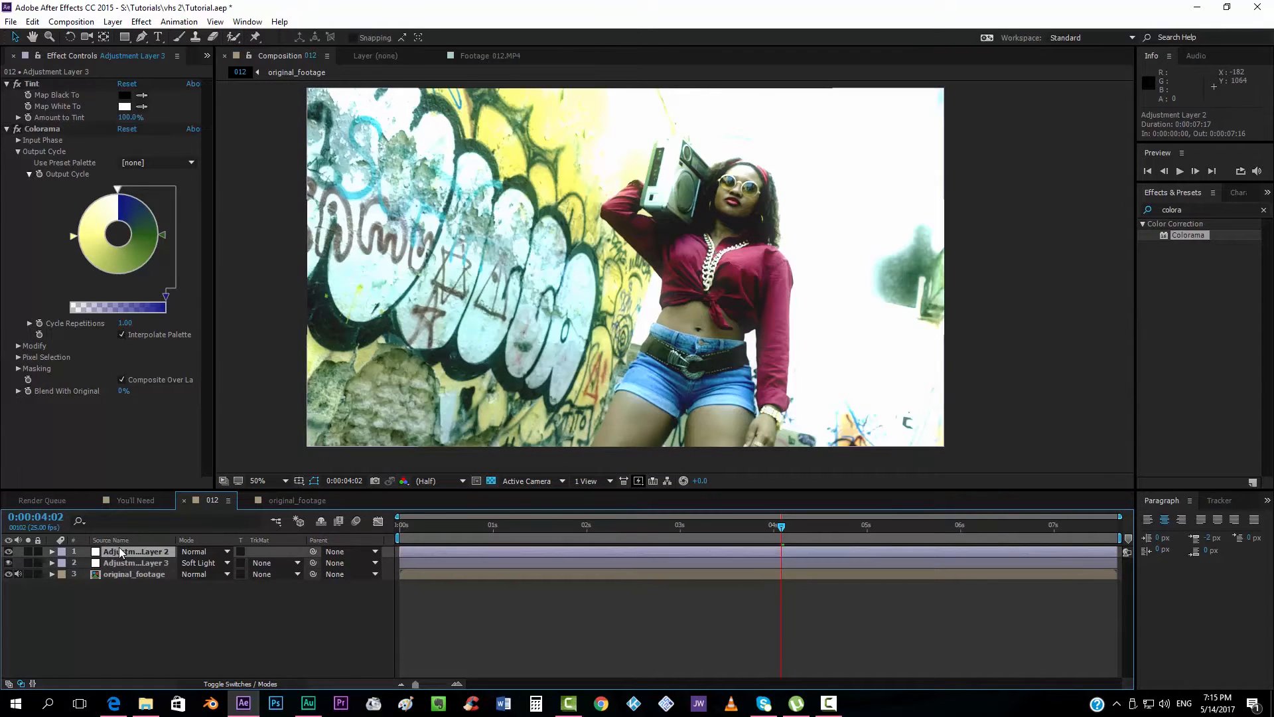
click(137, 551)
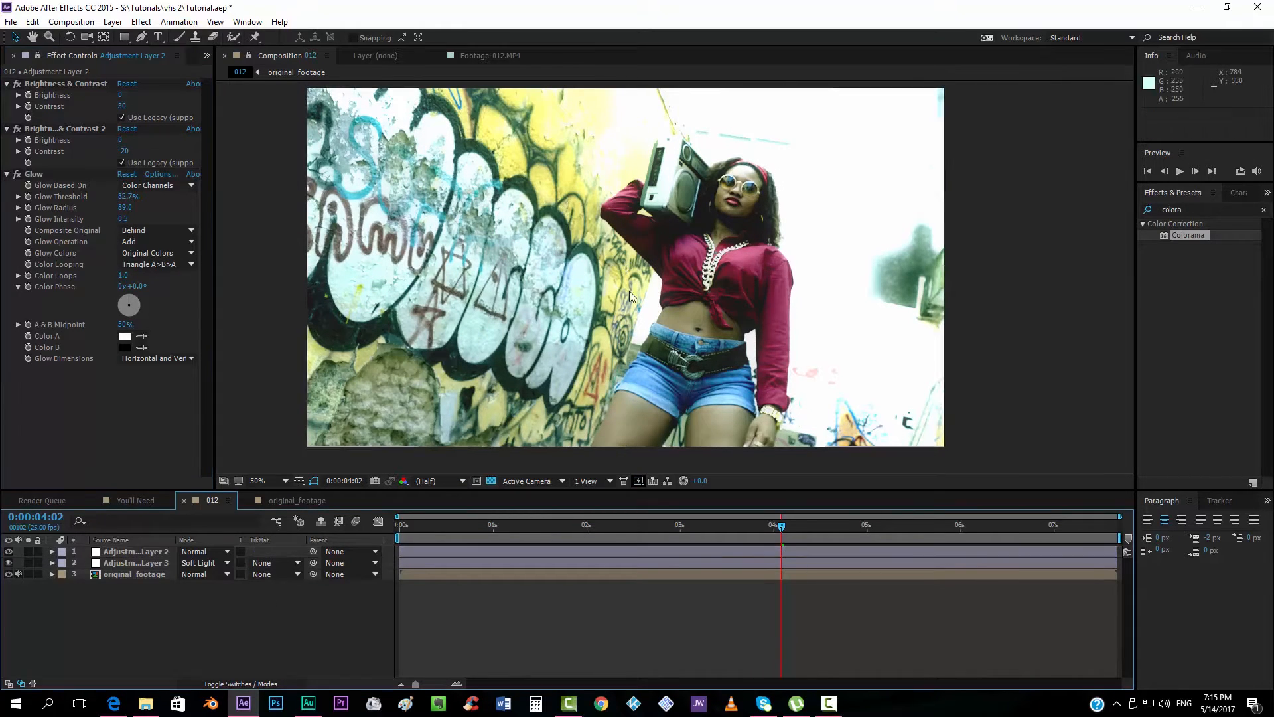
mouse_move(127, 496)
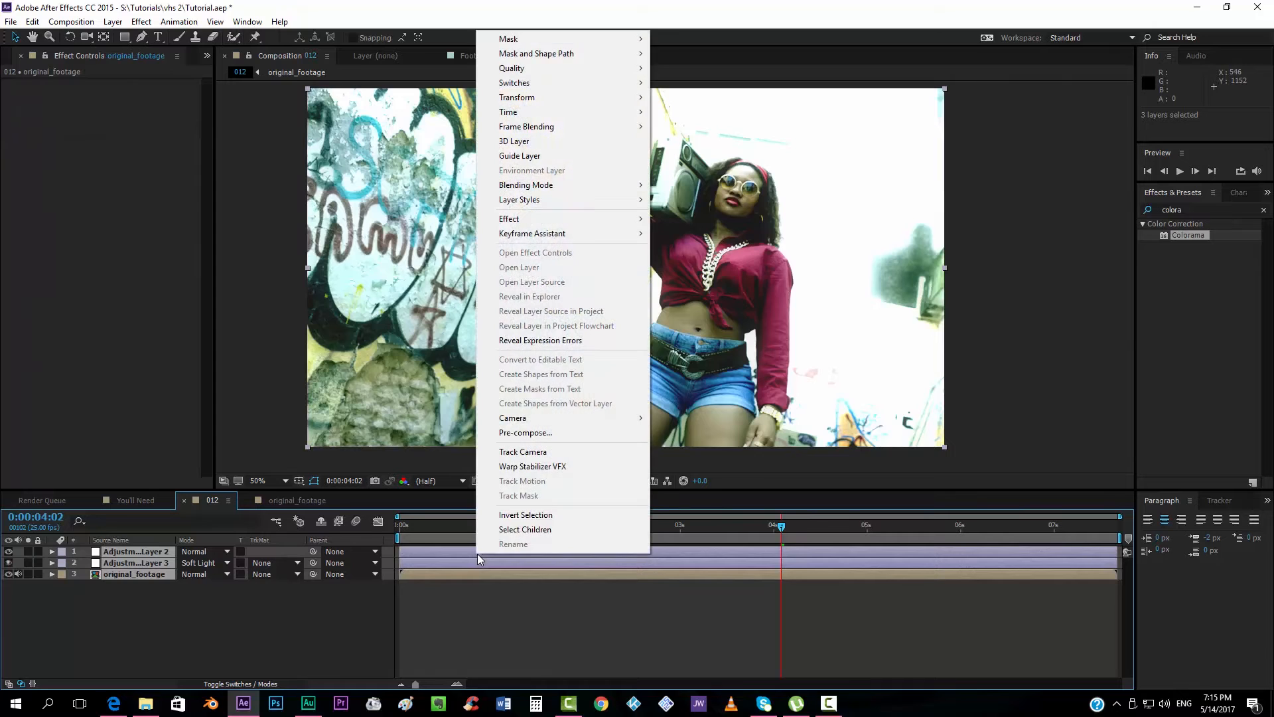
Pre-compose the footage and both adjustment layers as 'contrast', then duplicate that precomp layer
click(525, 432)
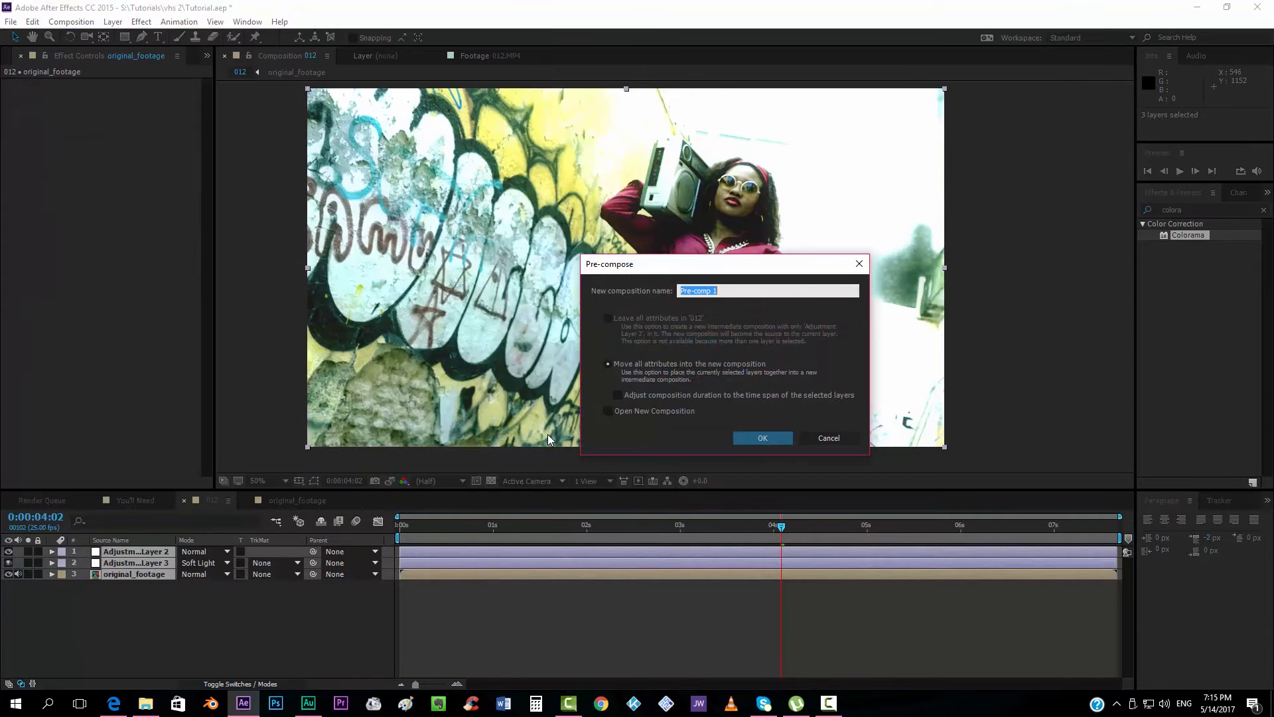
text(contr)
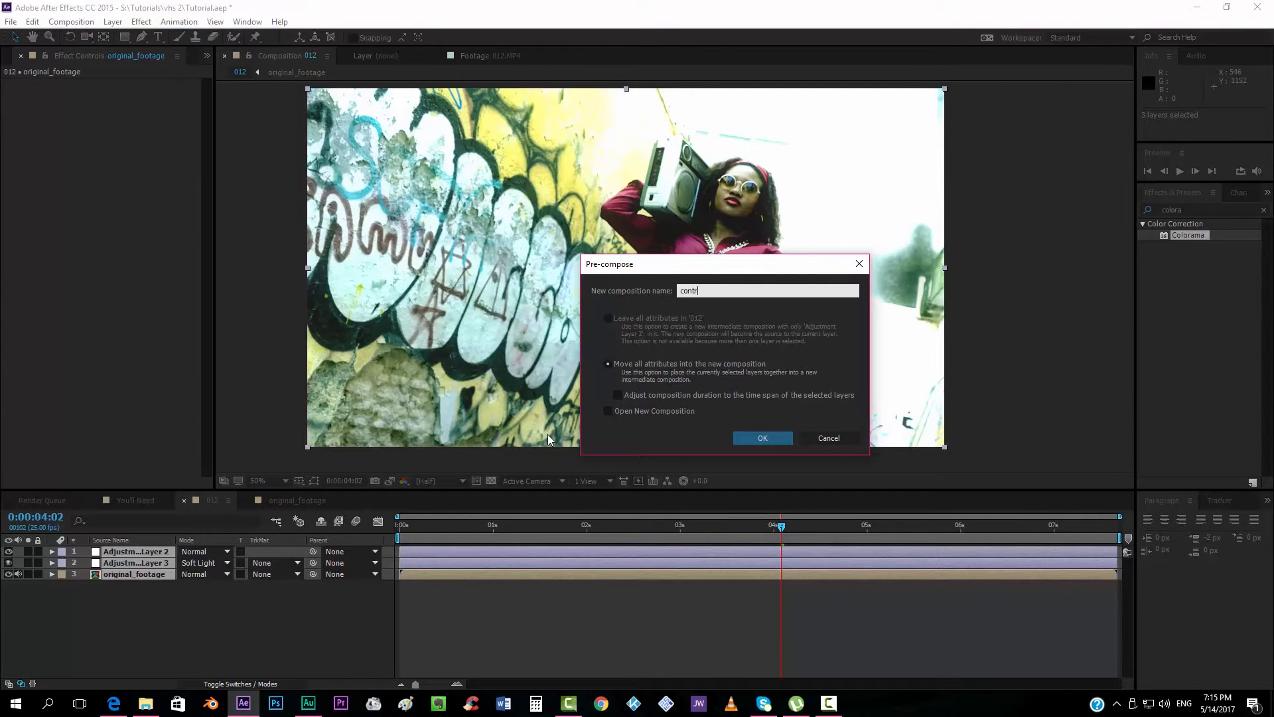
click(761, 438)
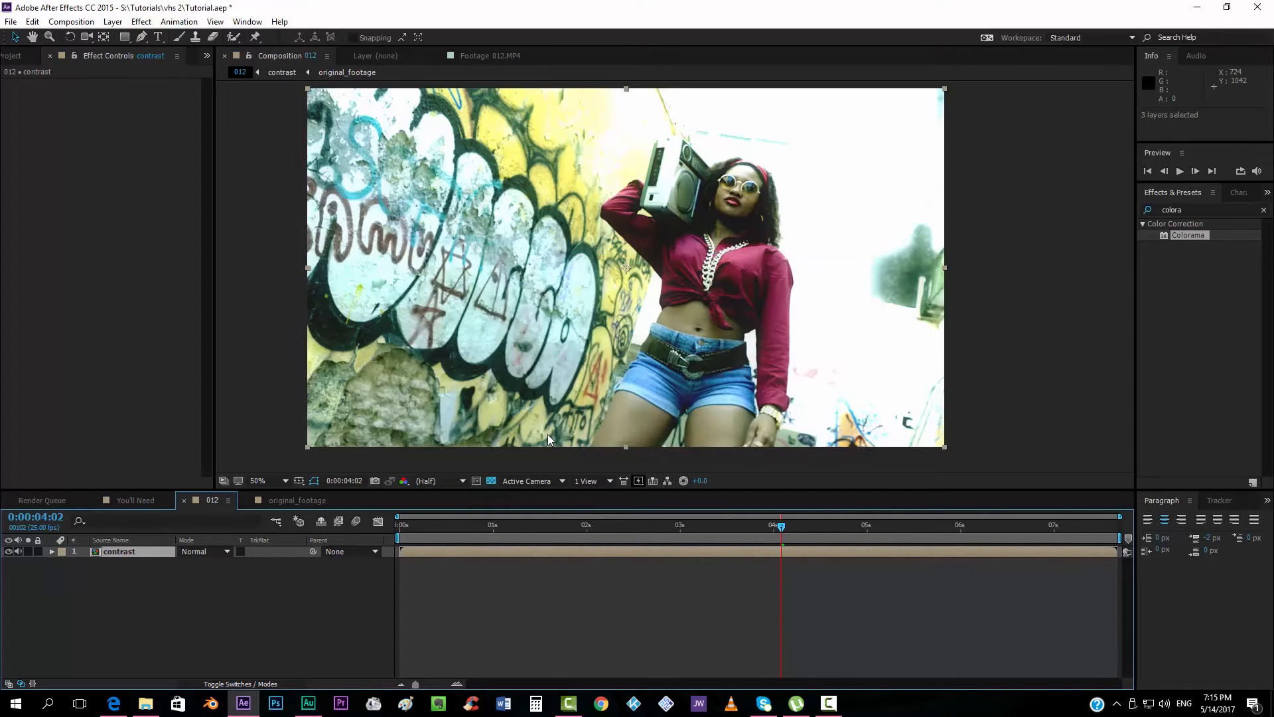
click(436, 559)
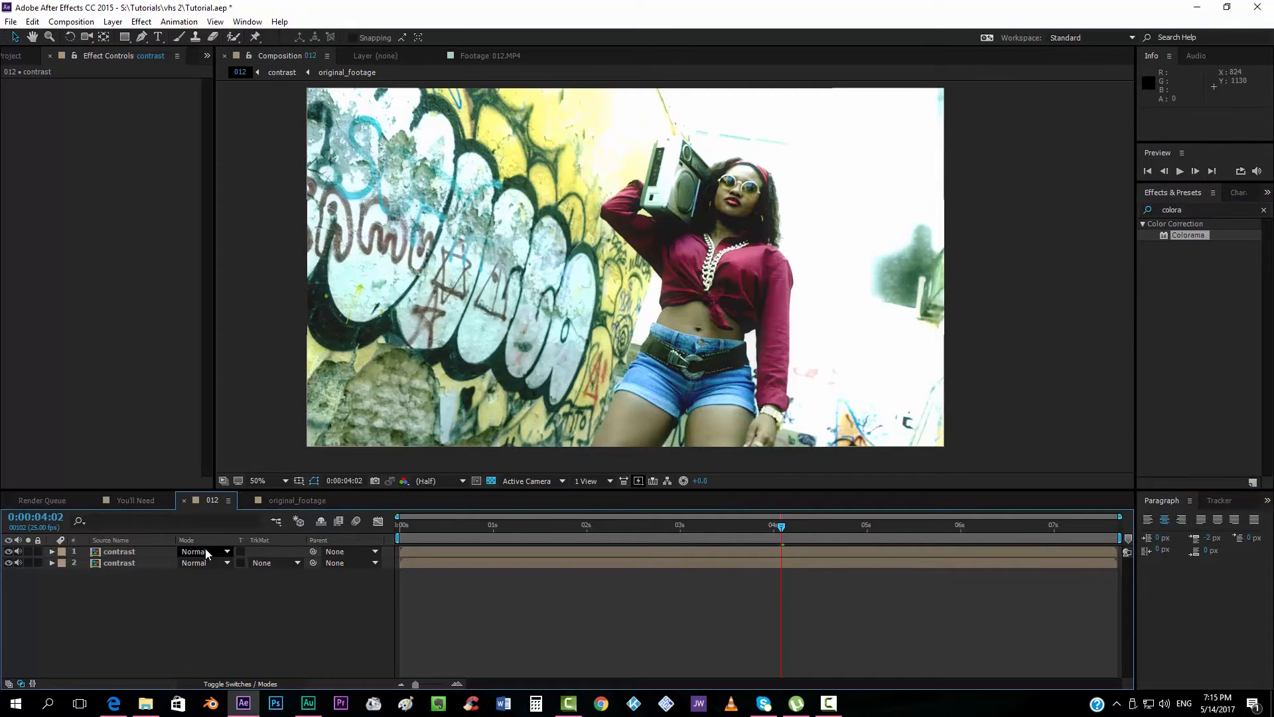
Set the top contrast copy's Mode to Color and apply Fast Blur at blurriness 35
click(203, 551)
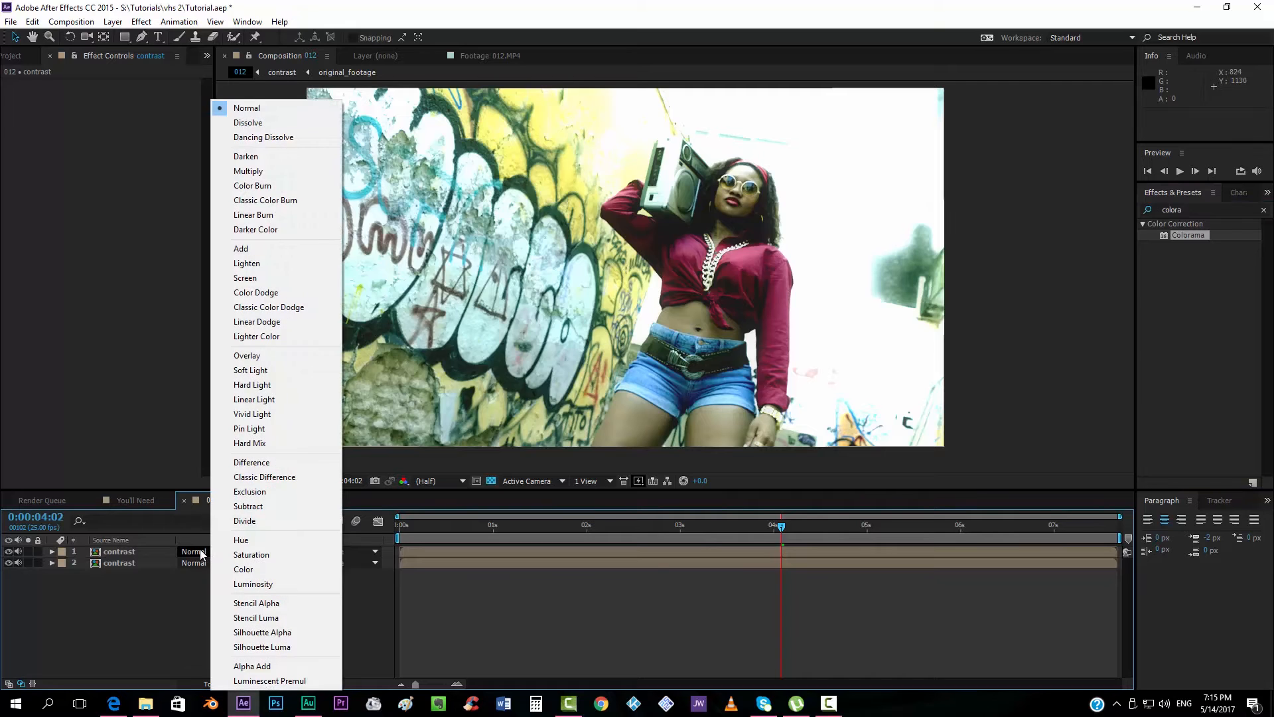
mouse_move(240, 540)
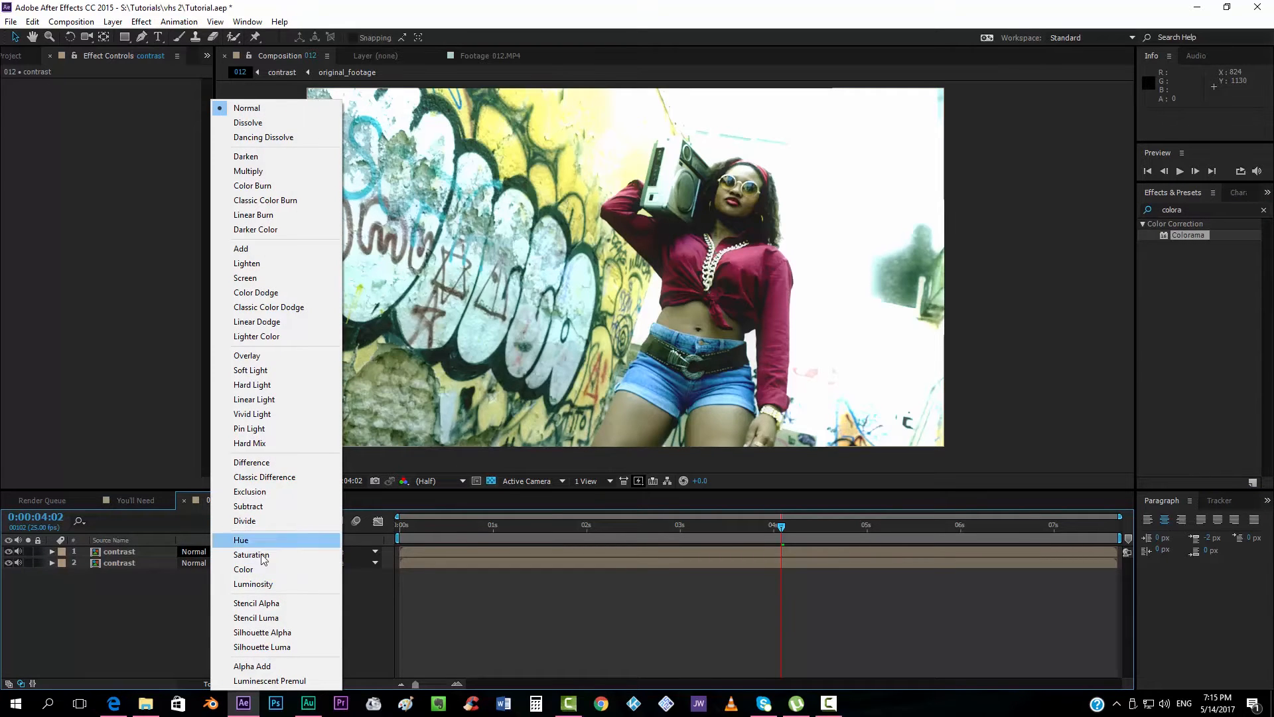
click(243, 569)
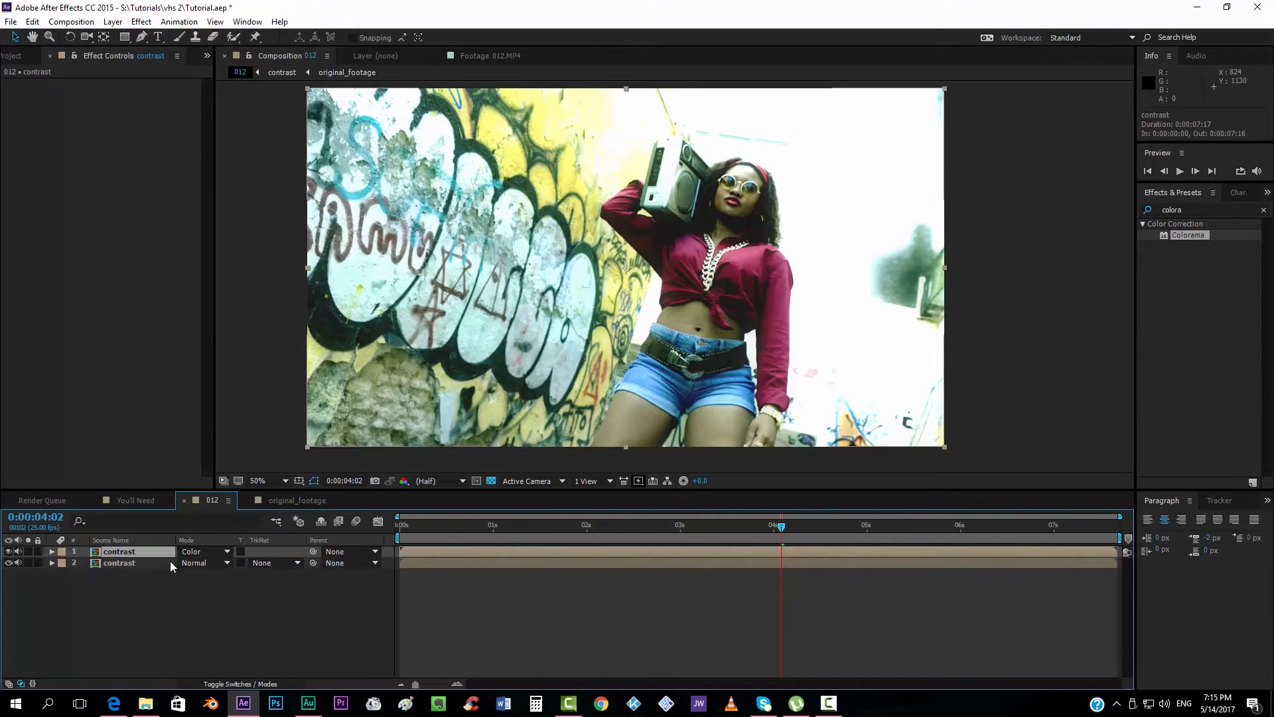
click(51, 551)
text(fast)
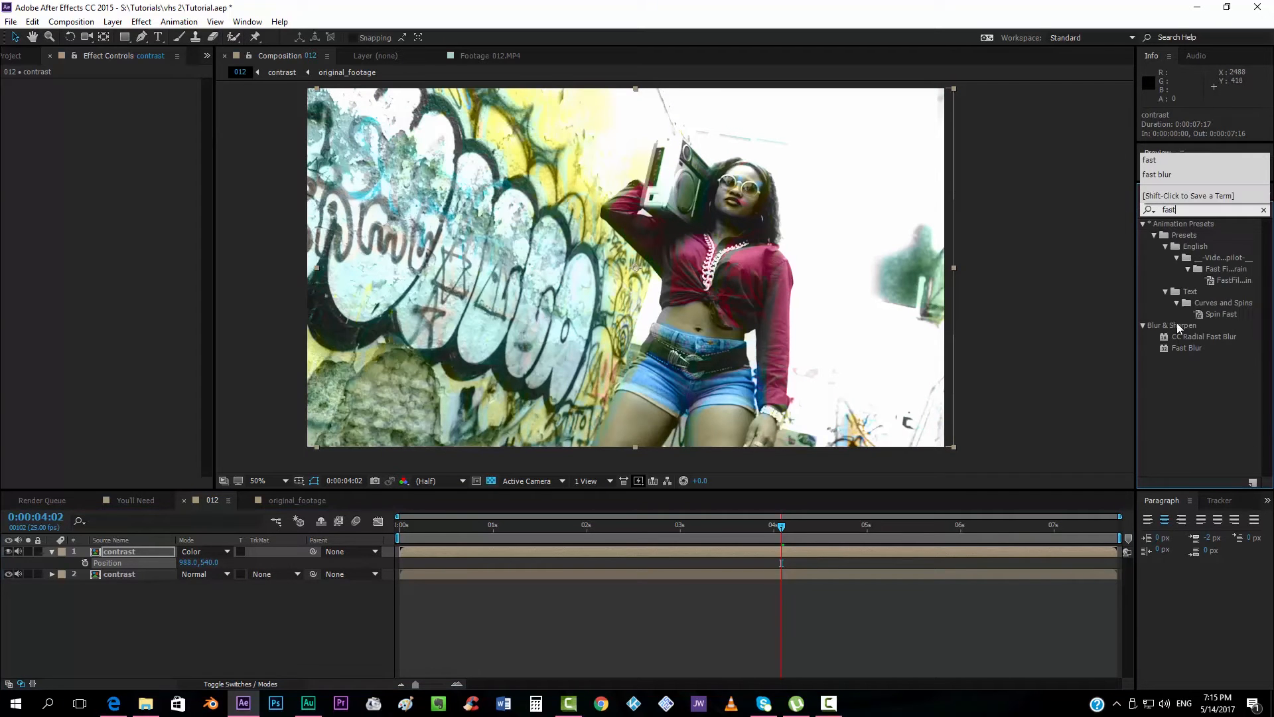
double_click(1188, 348)
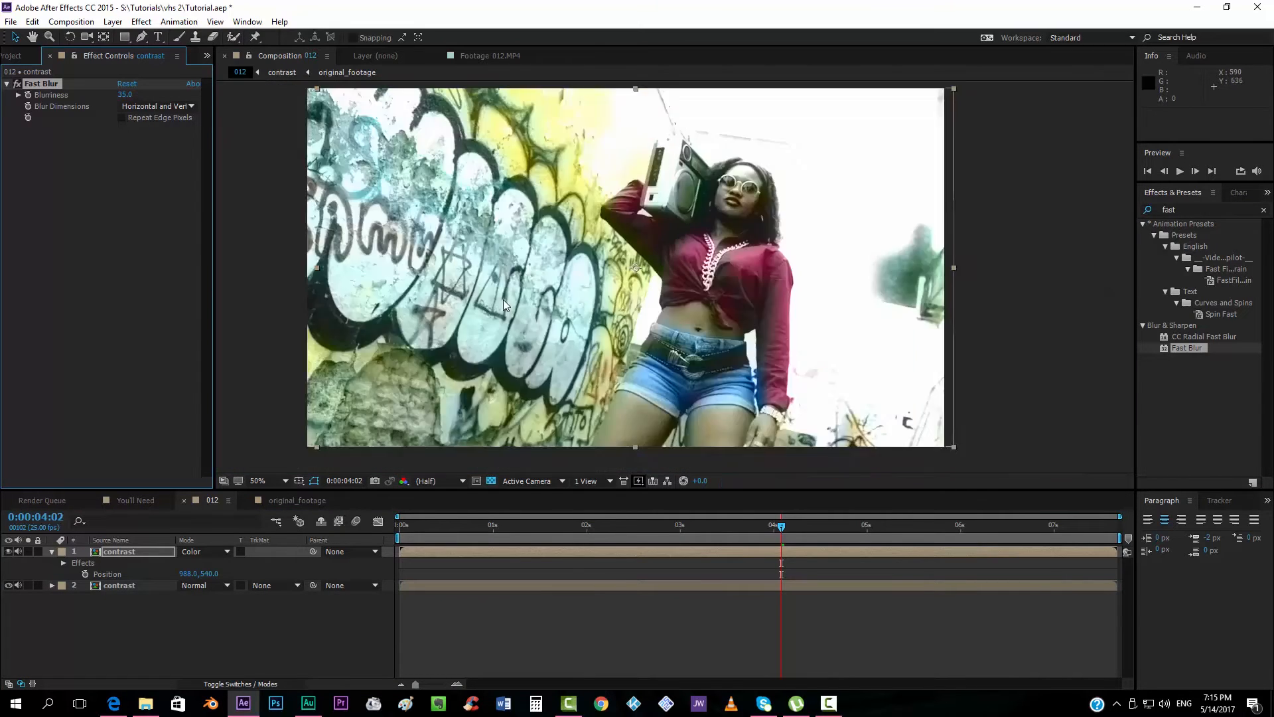
click(268, 480)
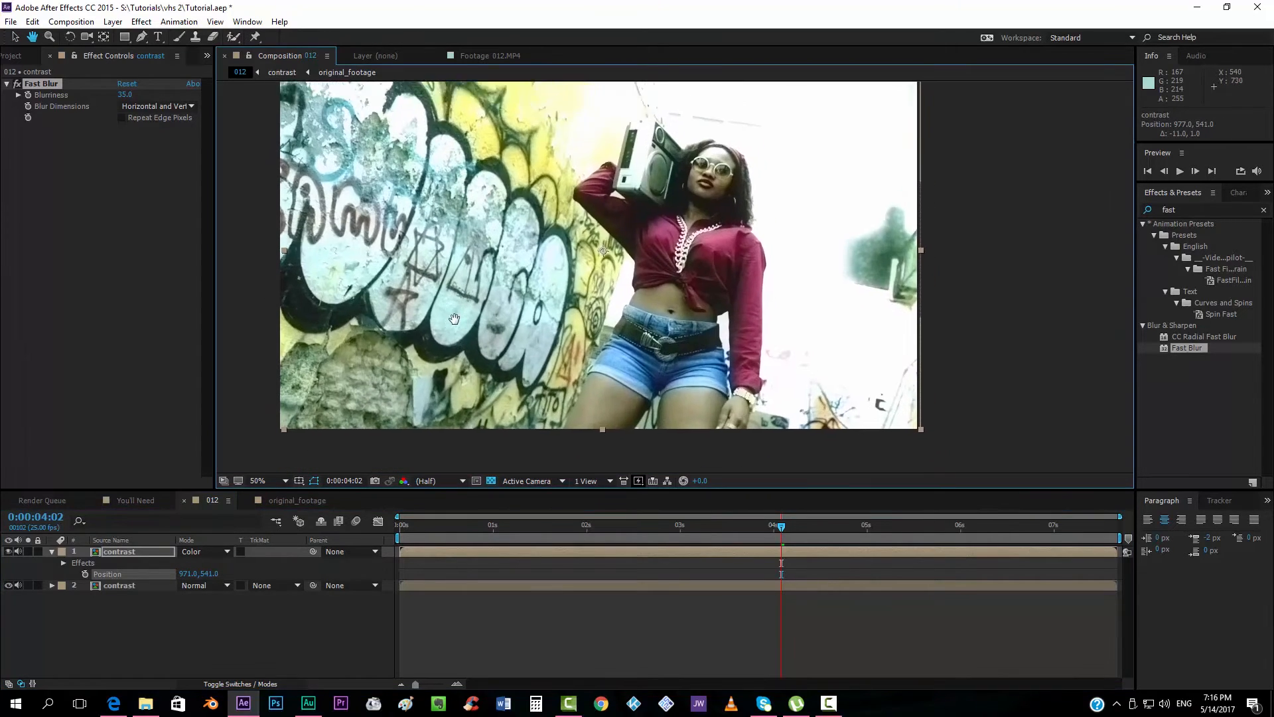
click(260, 480)
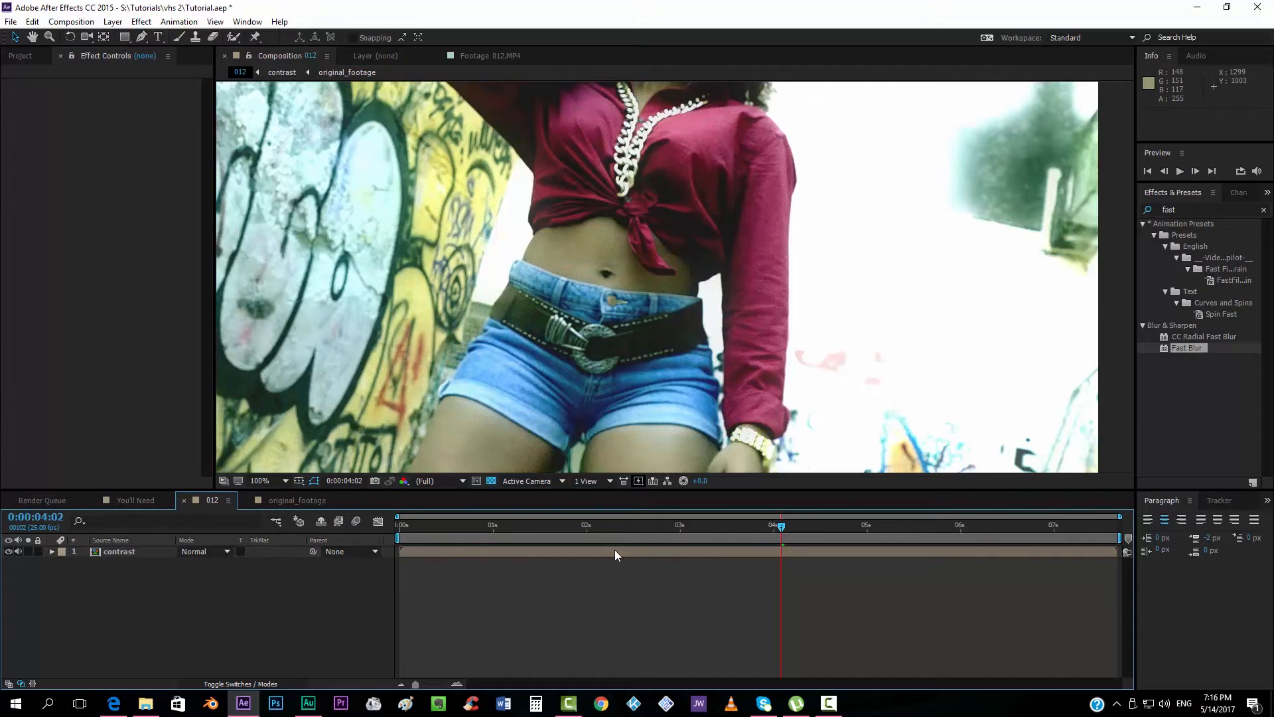
Turn off the green and blue channels on the top contrast copy
click(119, 551)
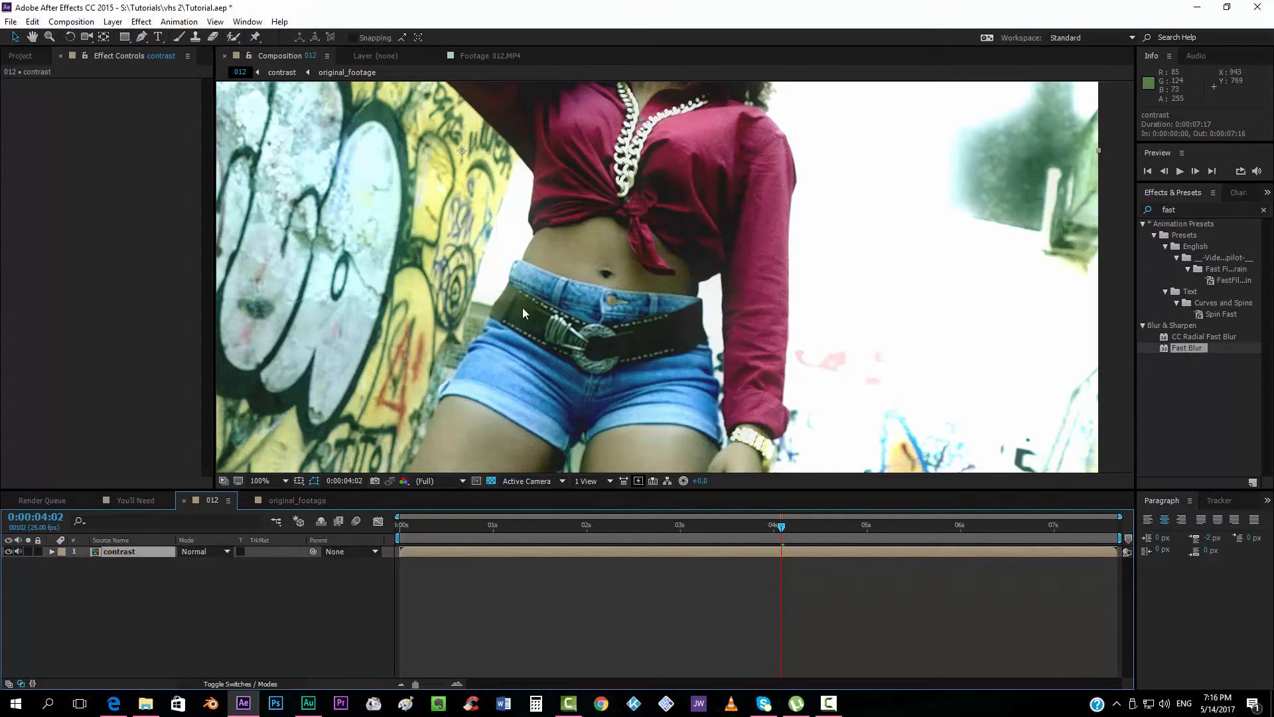
click(257, 481)
text(shif)
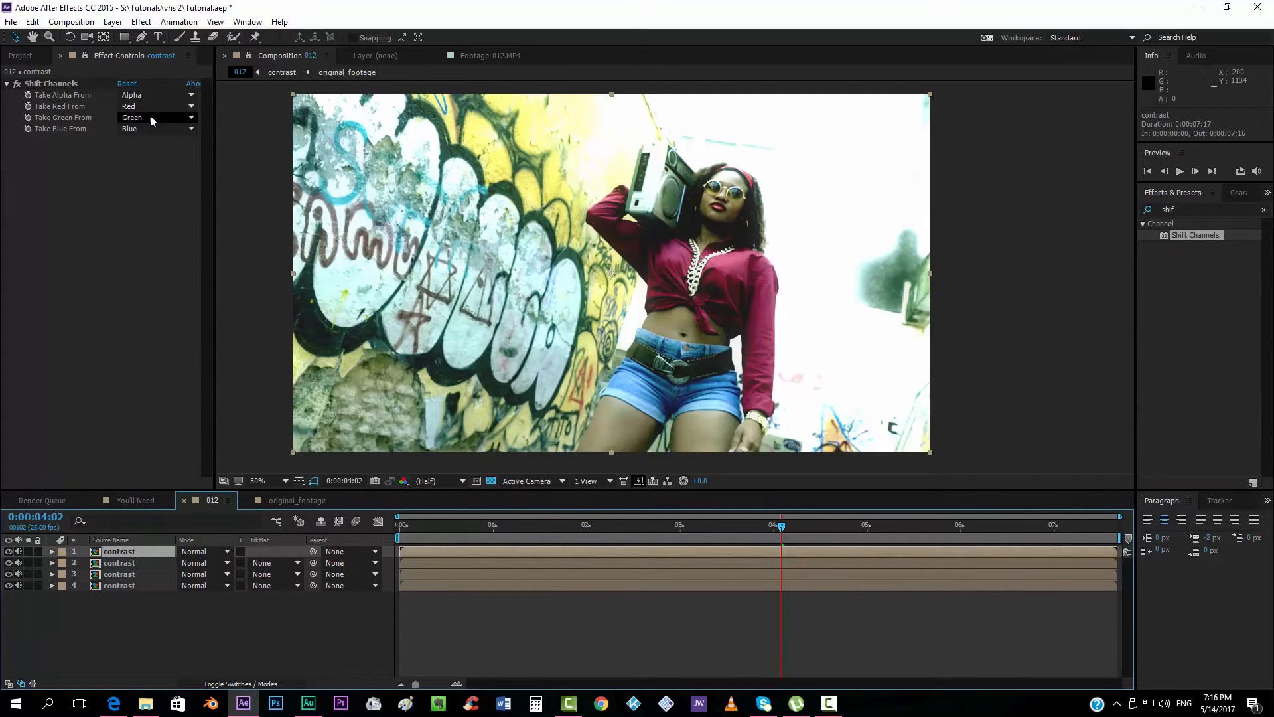
click(157, 117)
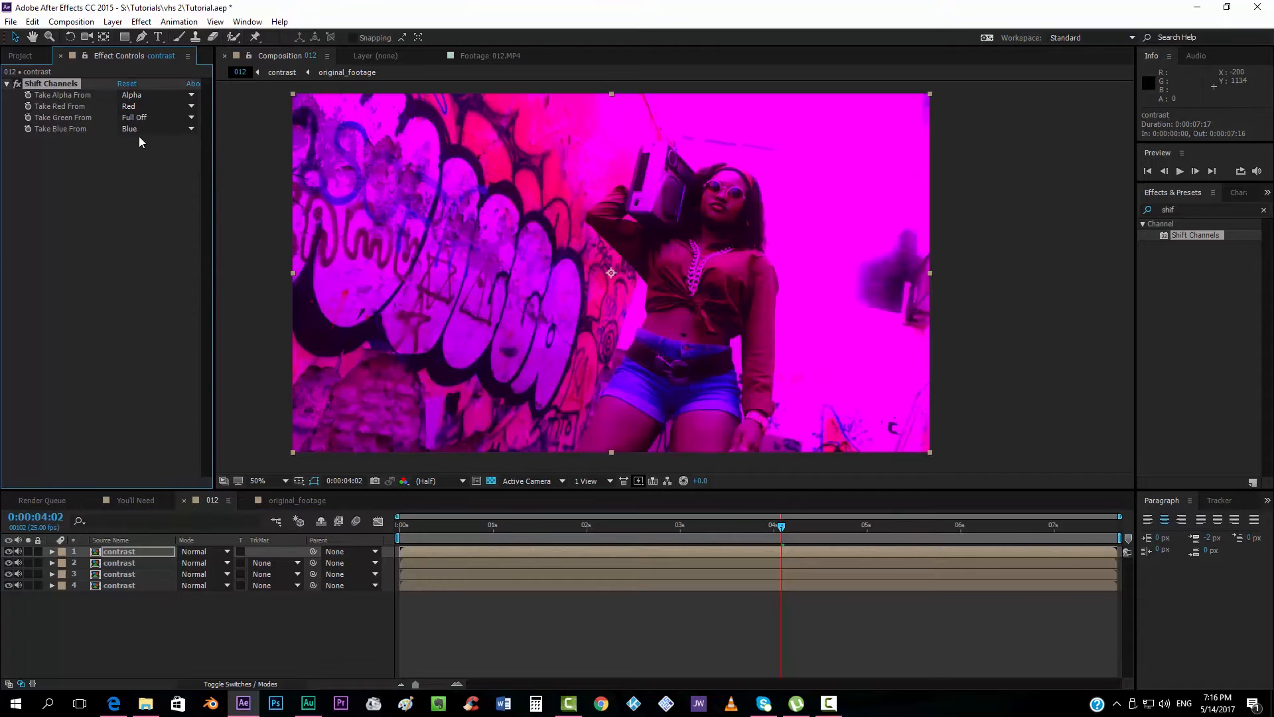
click(134, 128)
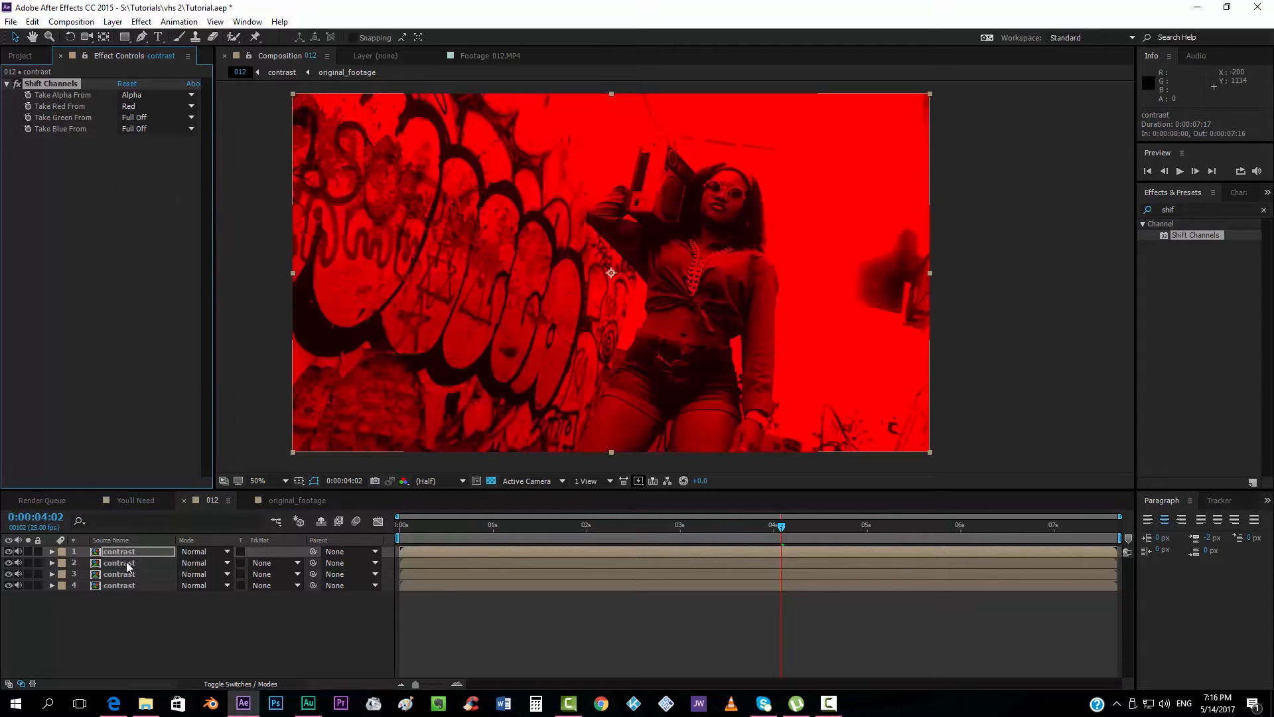
Set the second copy to Add, turning off red there and red and green on the third
click(195, 562)
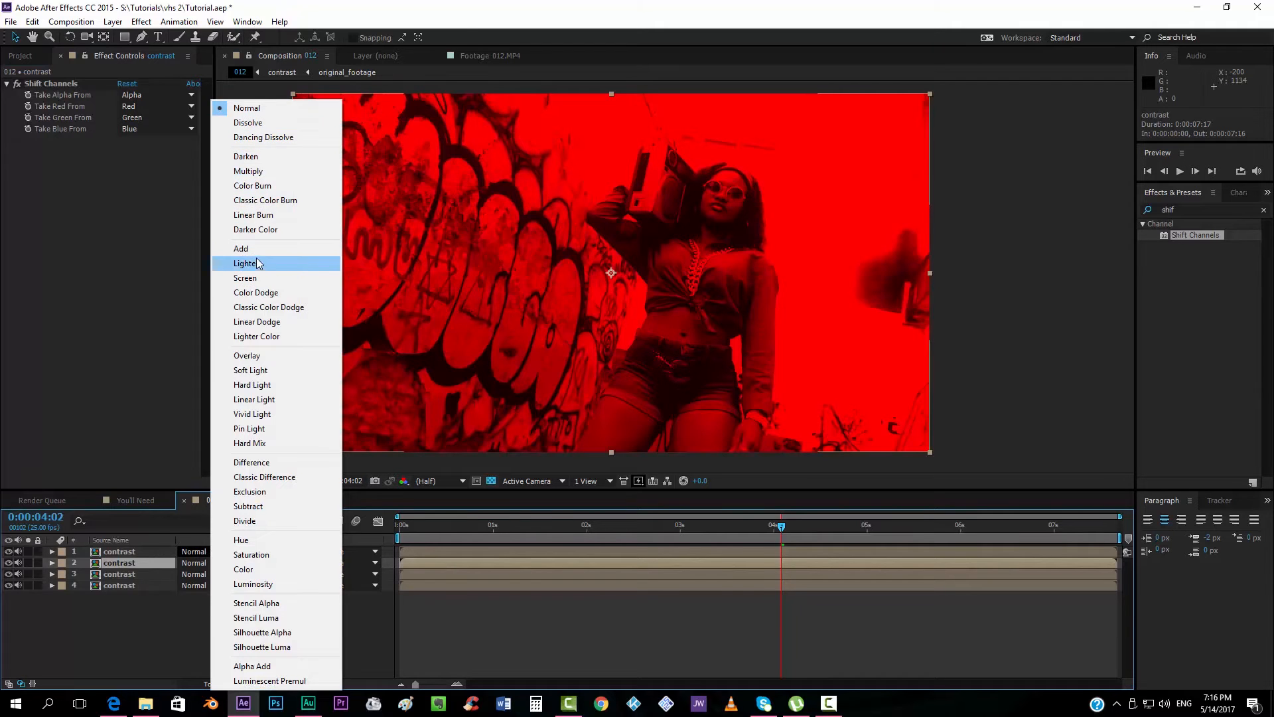
click(241, 247)
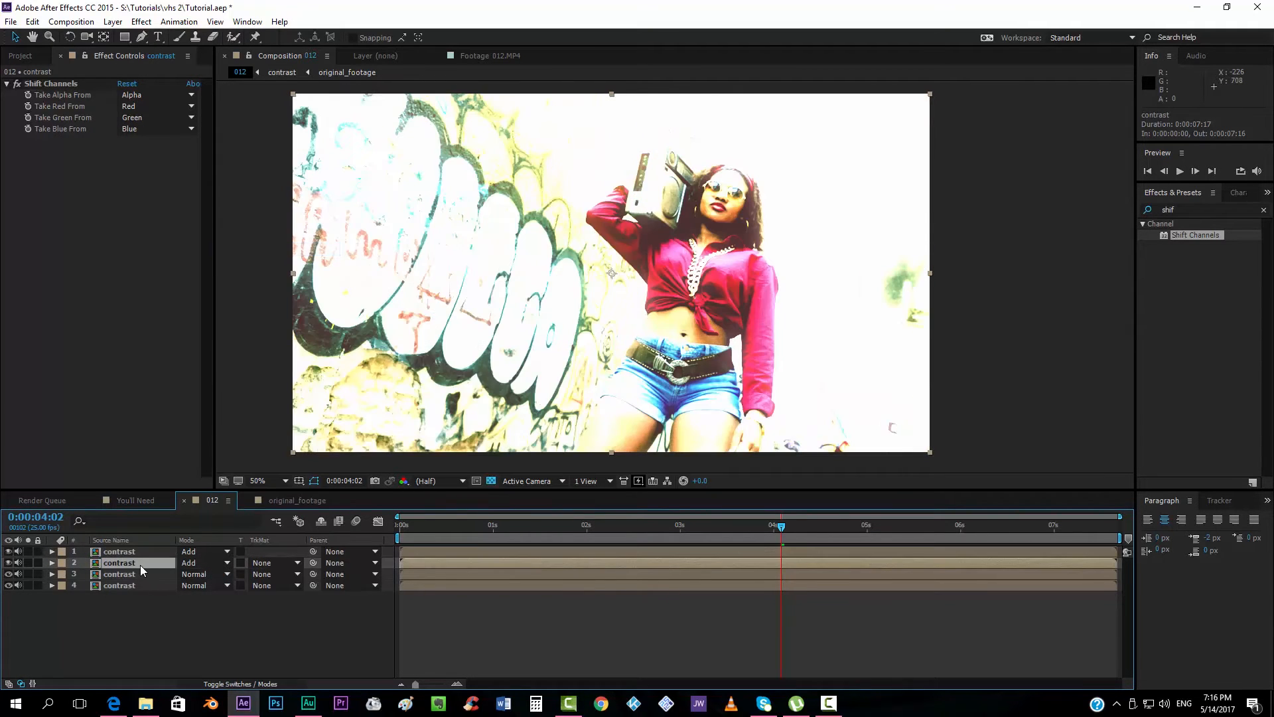
click(155, 105)
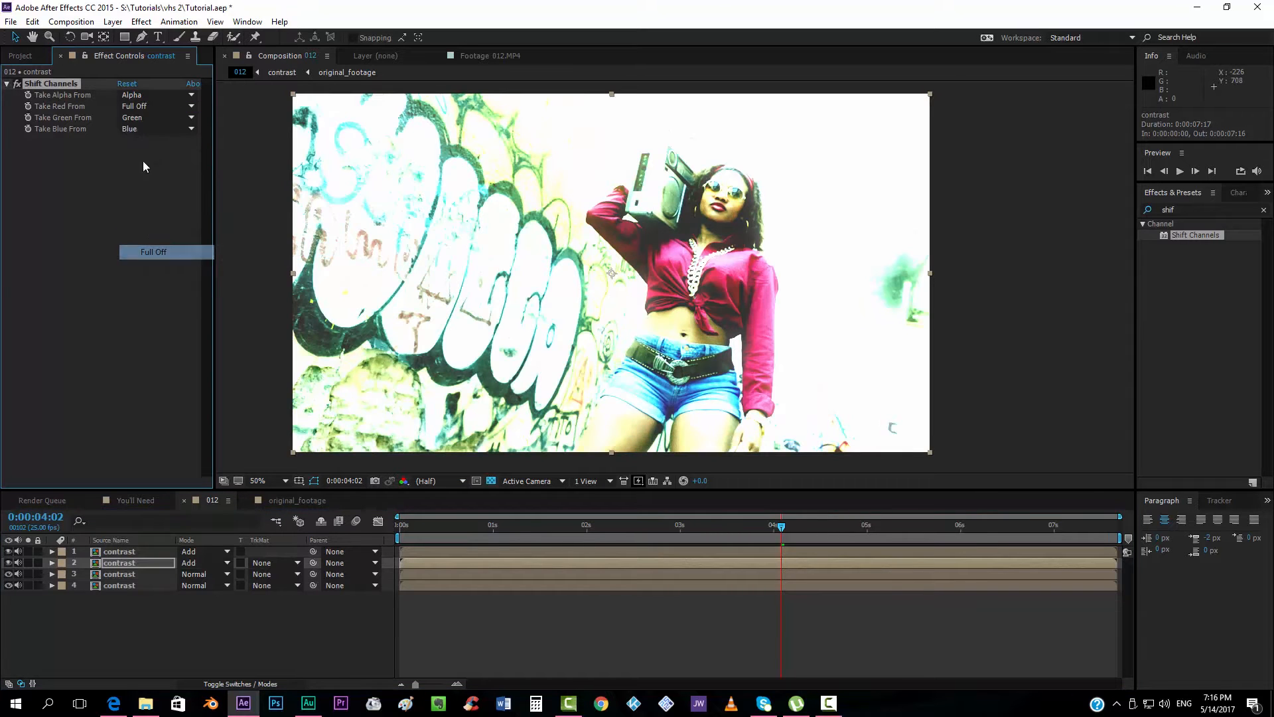
click(154, 250)
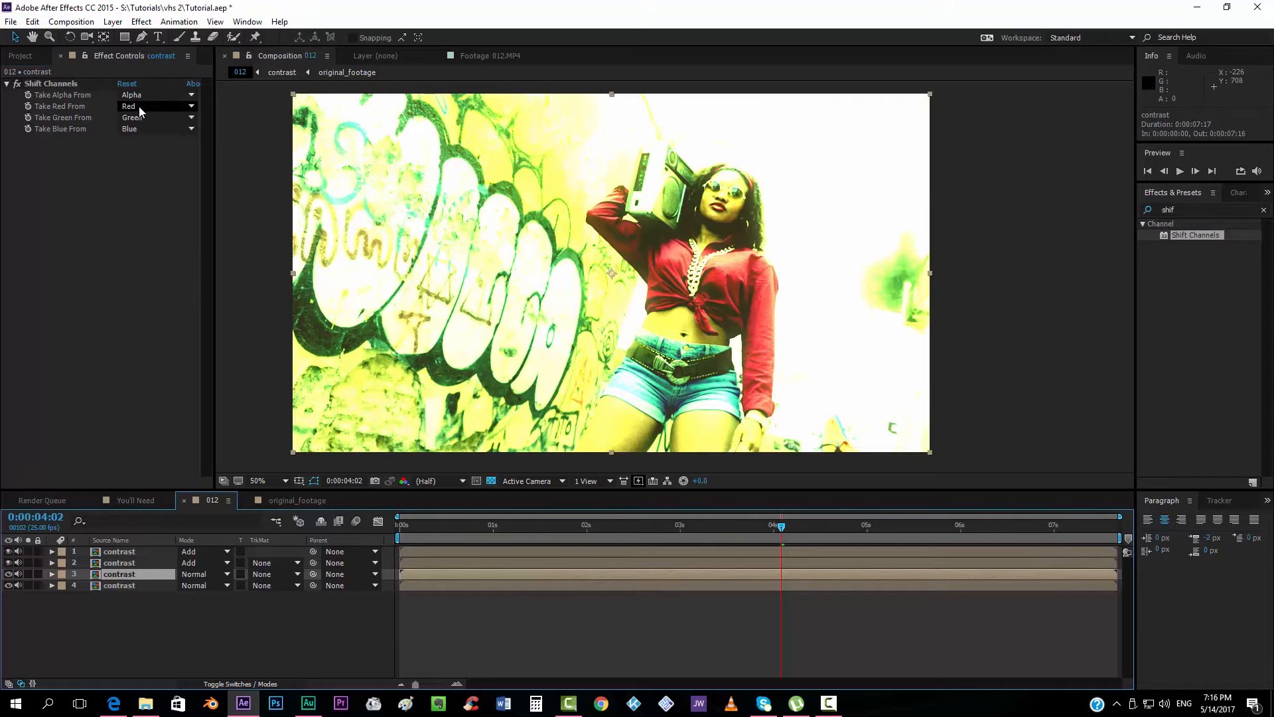
click(154, 105)
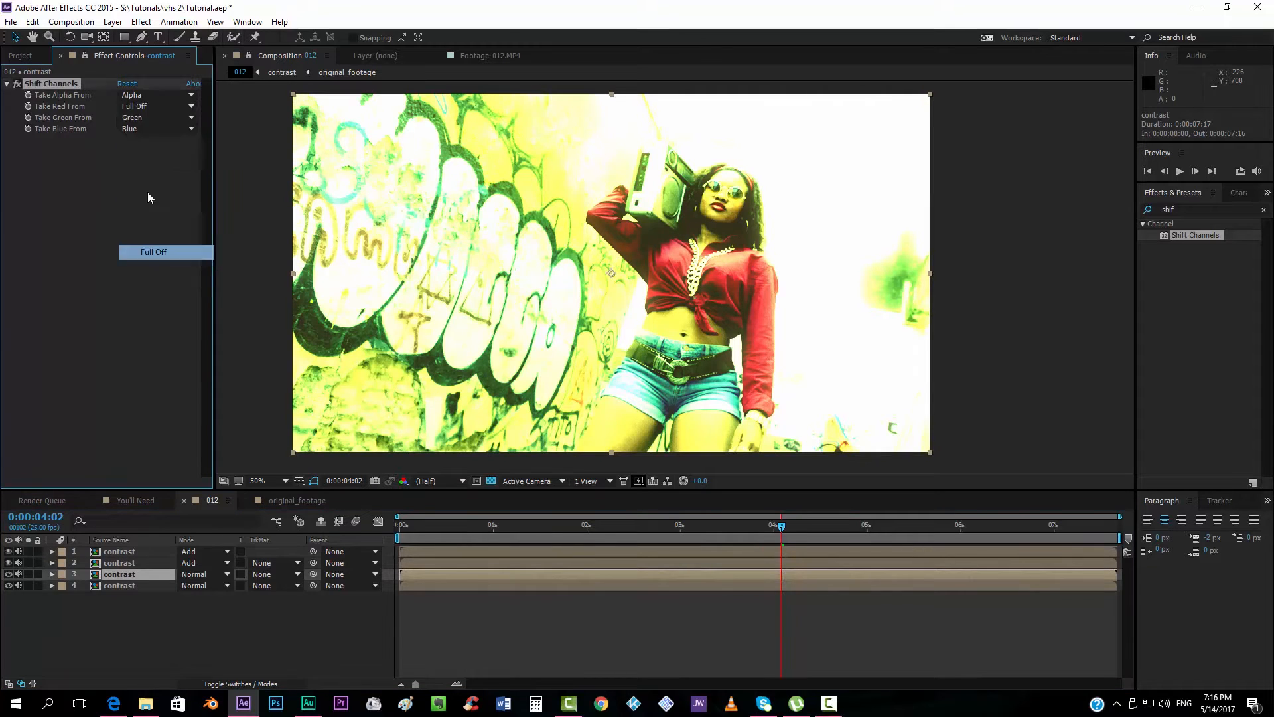
click(152, 264)
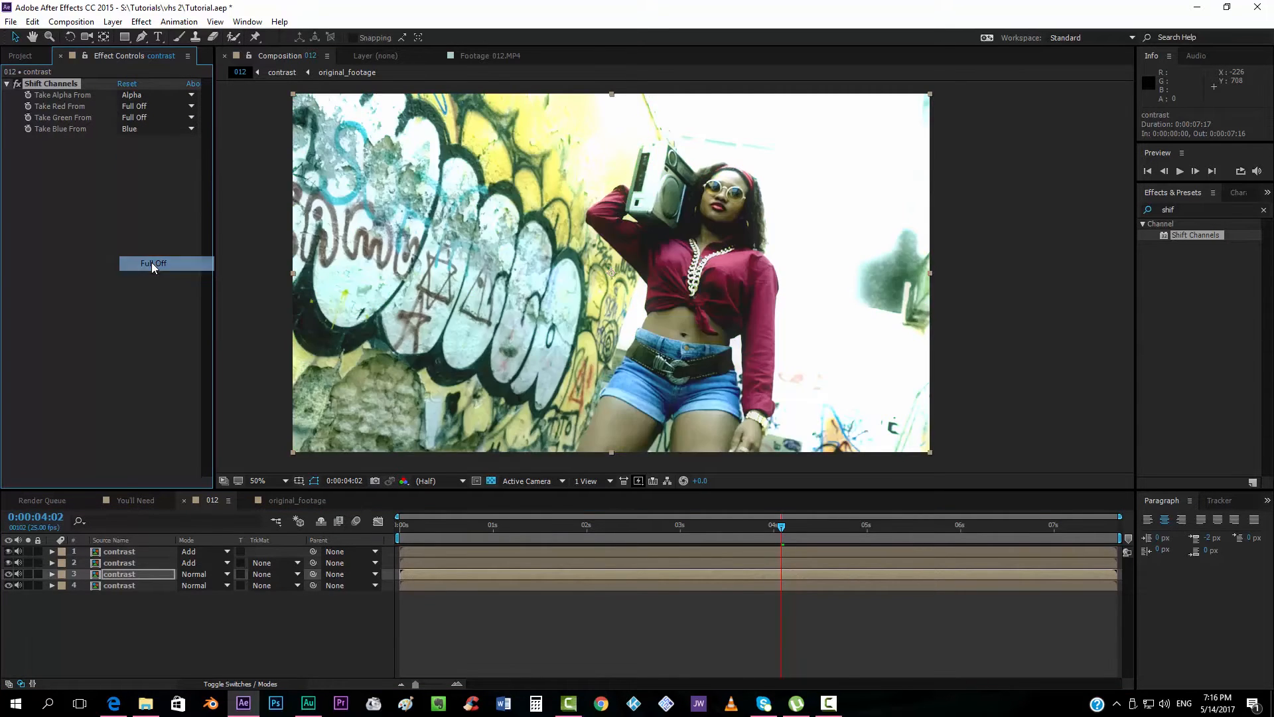
click(154, 263)
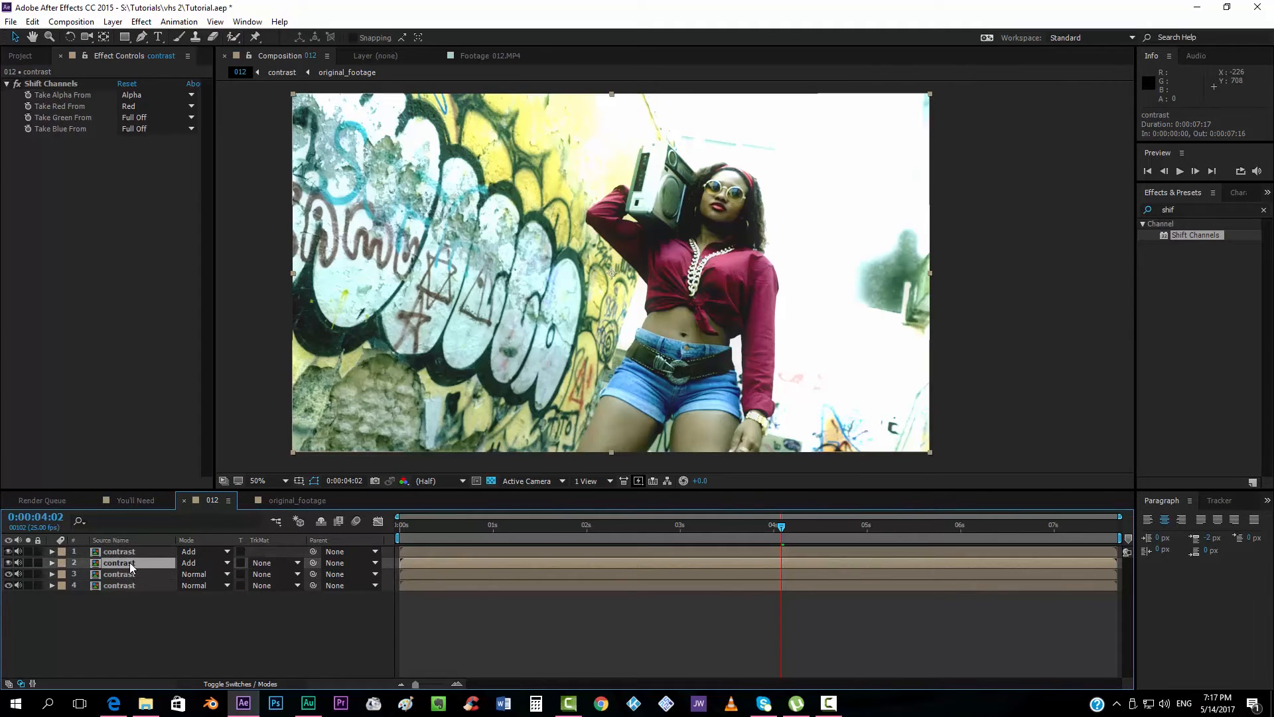
Reveal Position on the channel copies and nudge their X values to split the colours
click(118, 551)
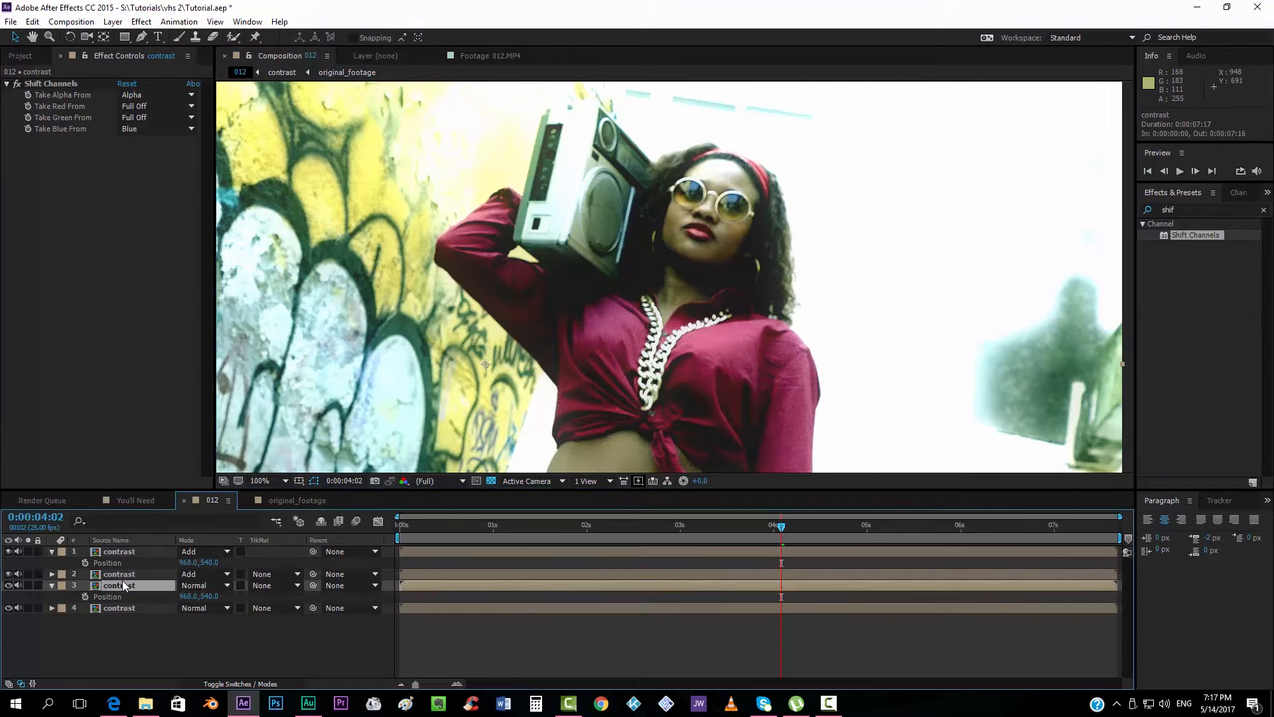
click(150, 117)
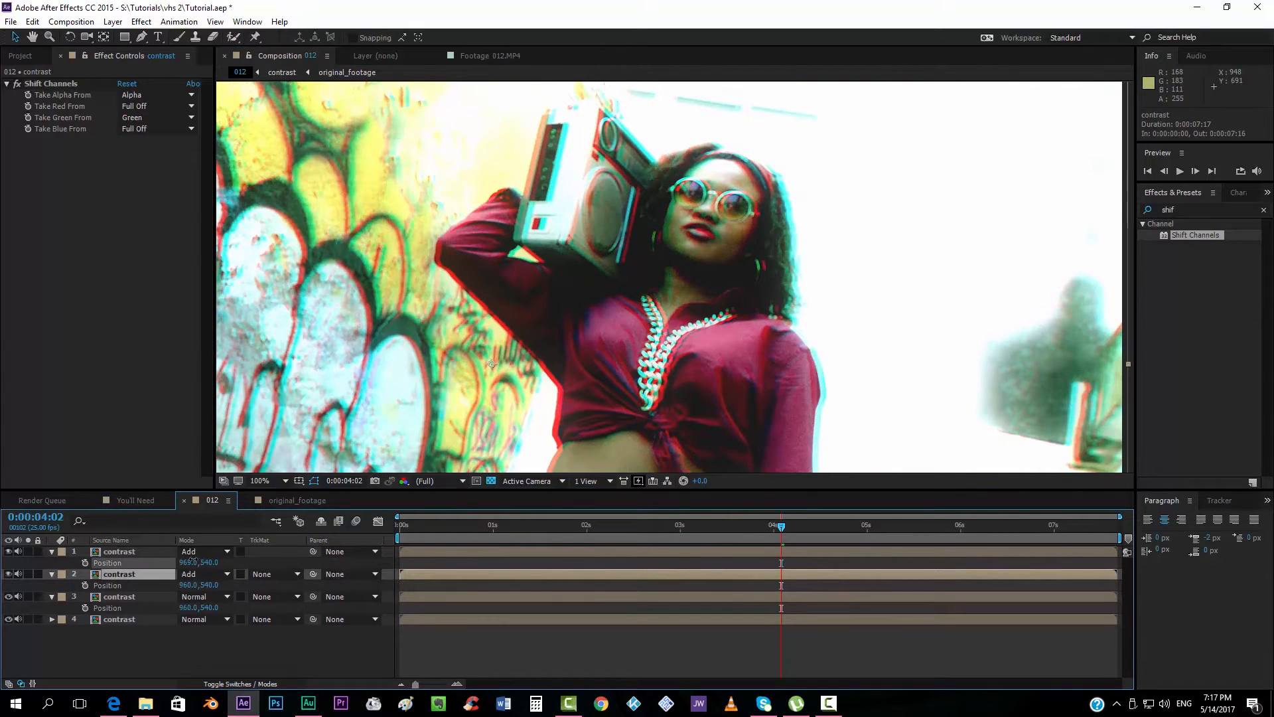
click(133, 105)
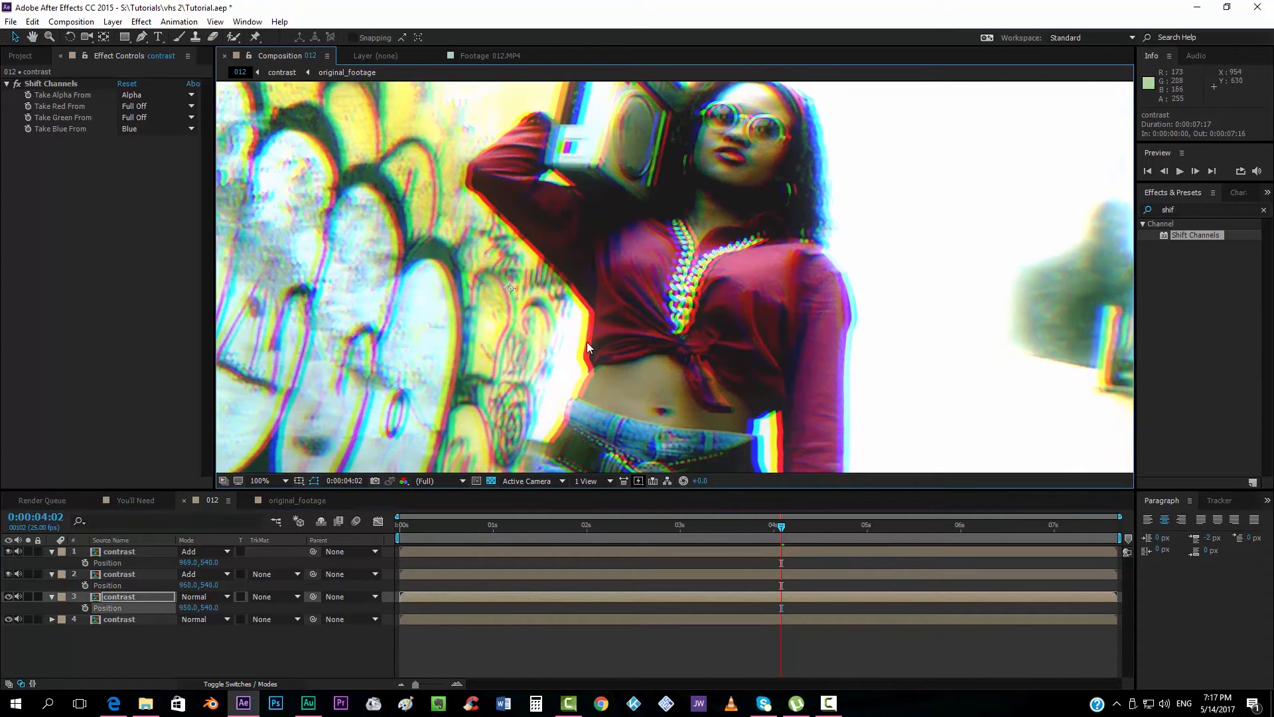
Inspect the fringes, then pre-compose the three shifted contrast copies as 'rgb_split'
click(258, 481)
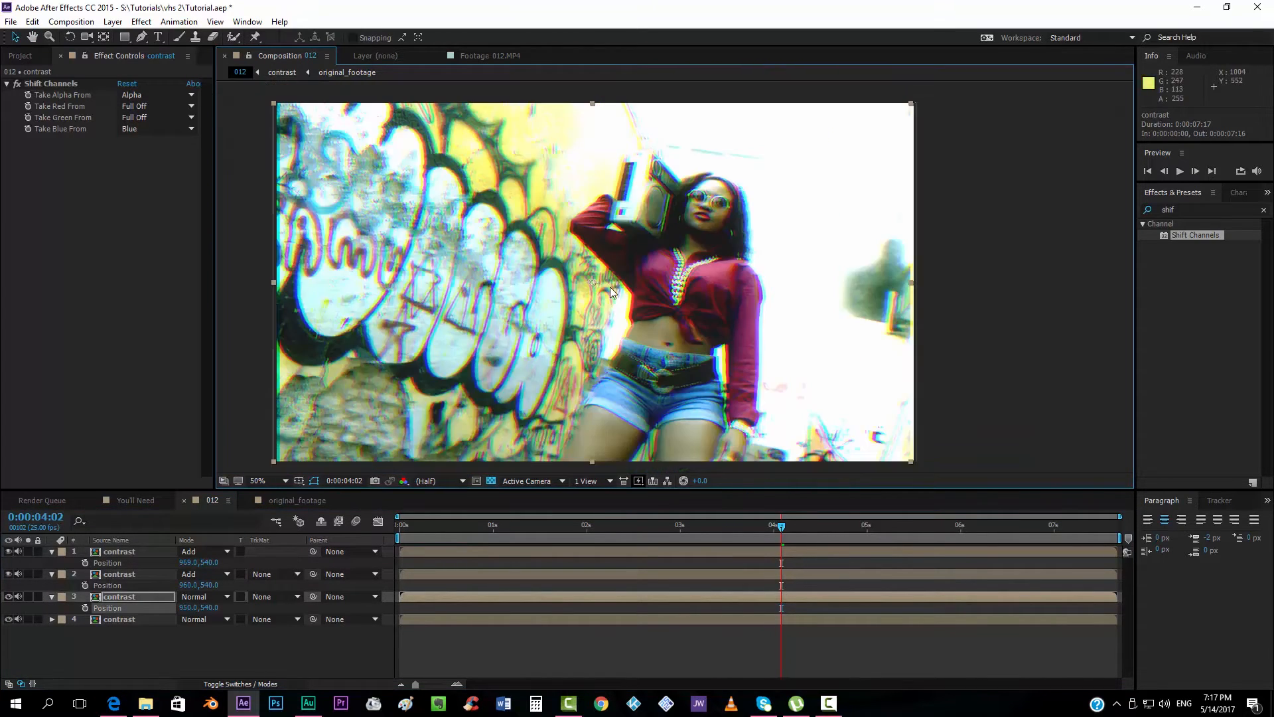
click(258, 480)
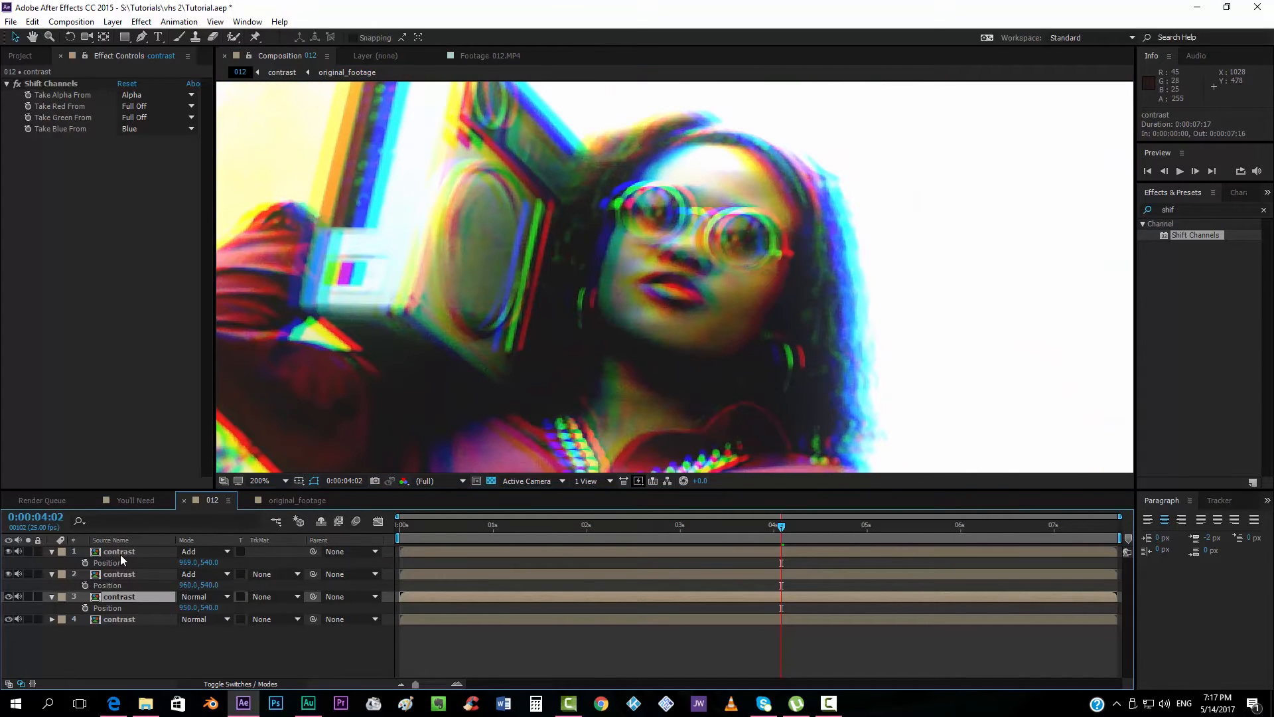
click(119, 551)
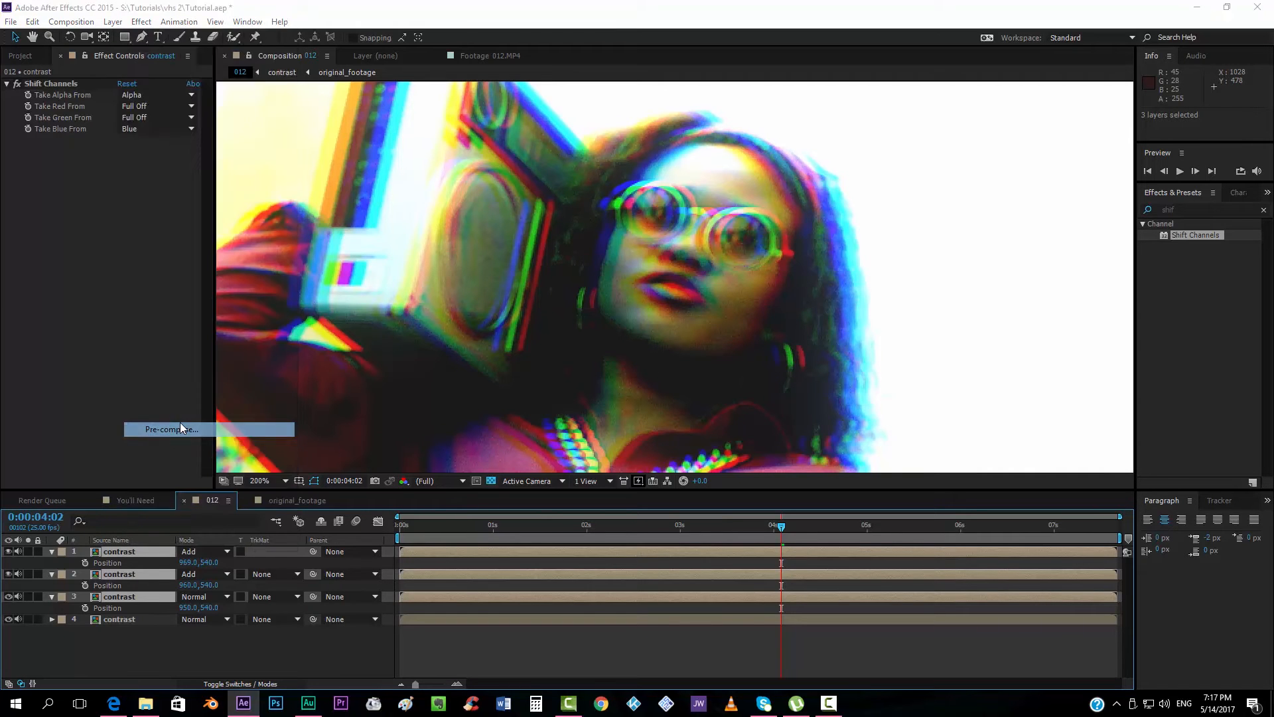
click(167, 430)
text(rgb_split)
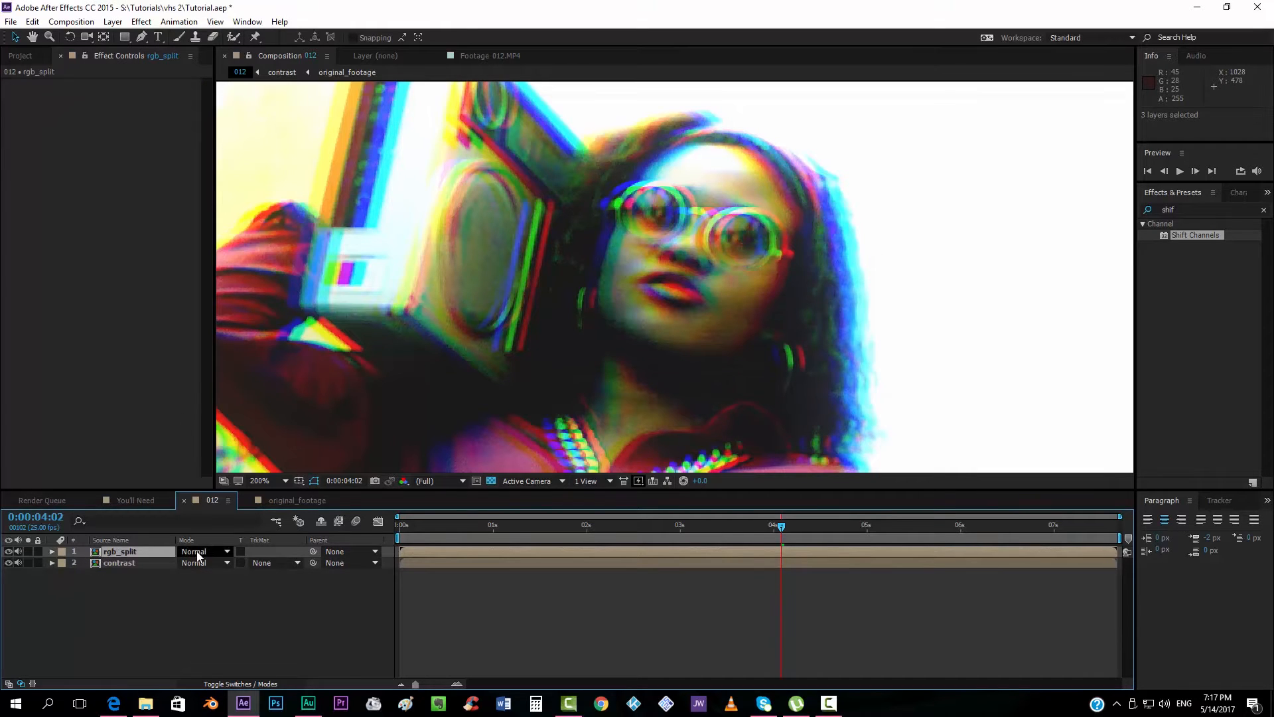
Compare rgb_split in Normal blending, then set its Mode to Color
click(199, 551)
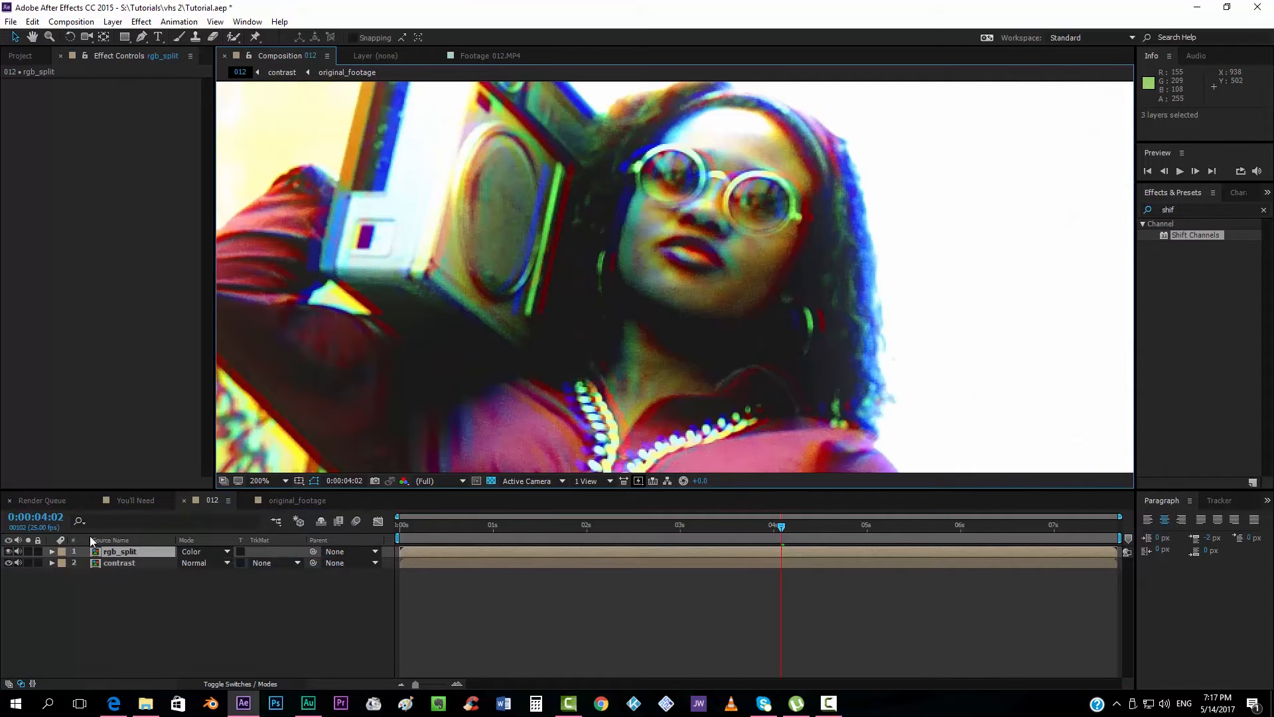
click(202, 551)
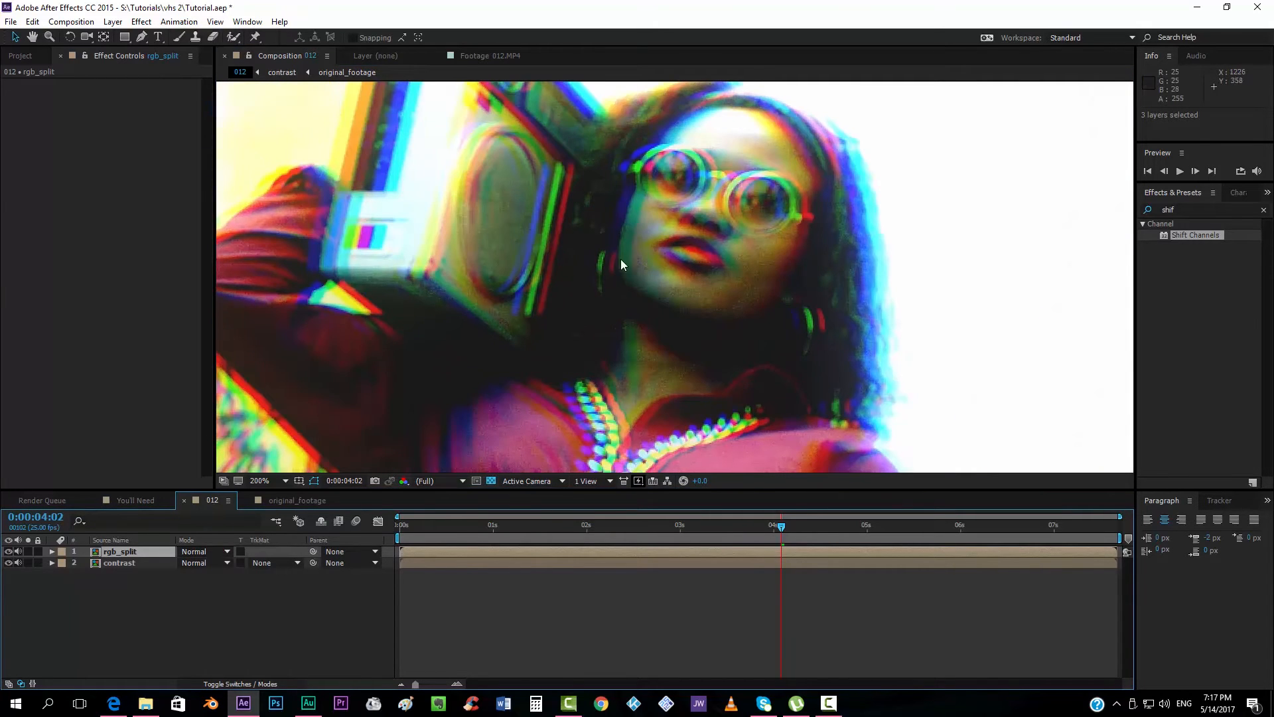
click(199, 550)
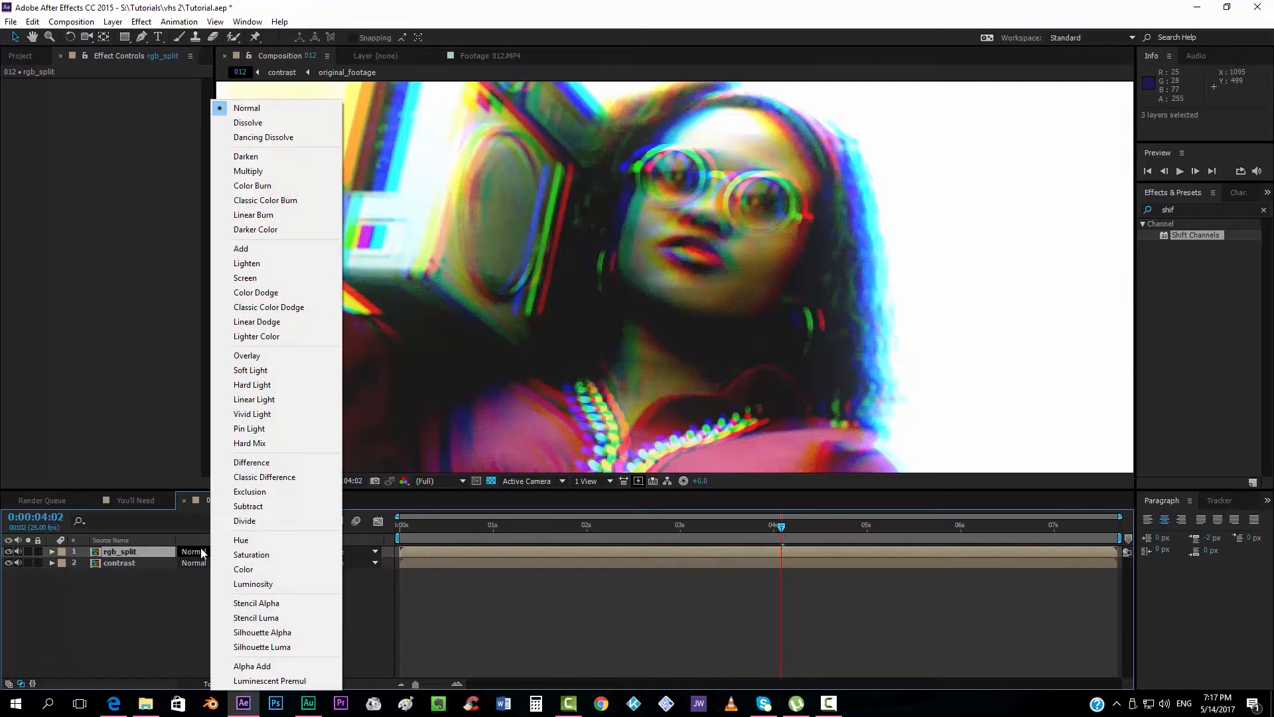
mouse_move(250, 428)
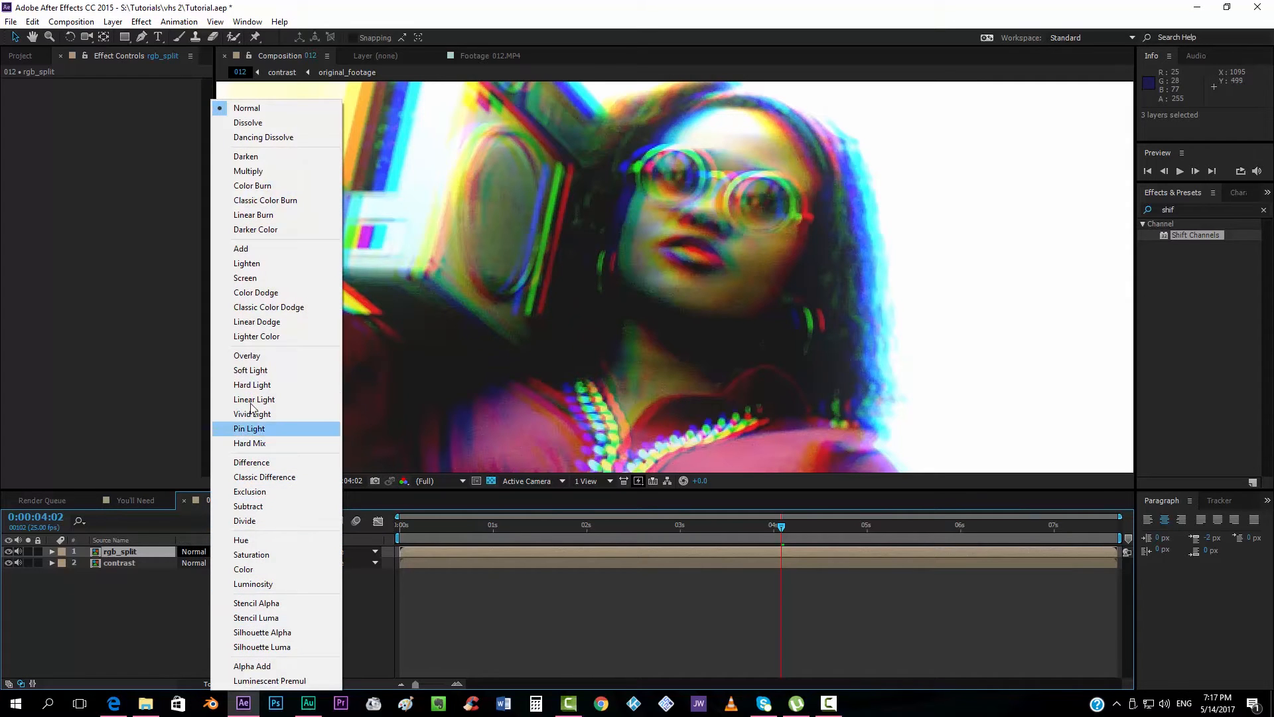
click(243, 569)
text(fas)
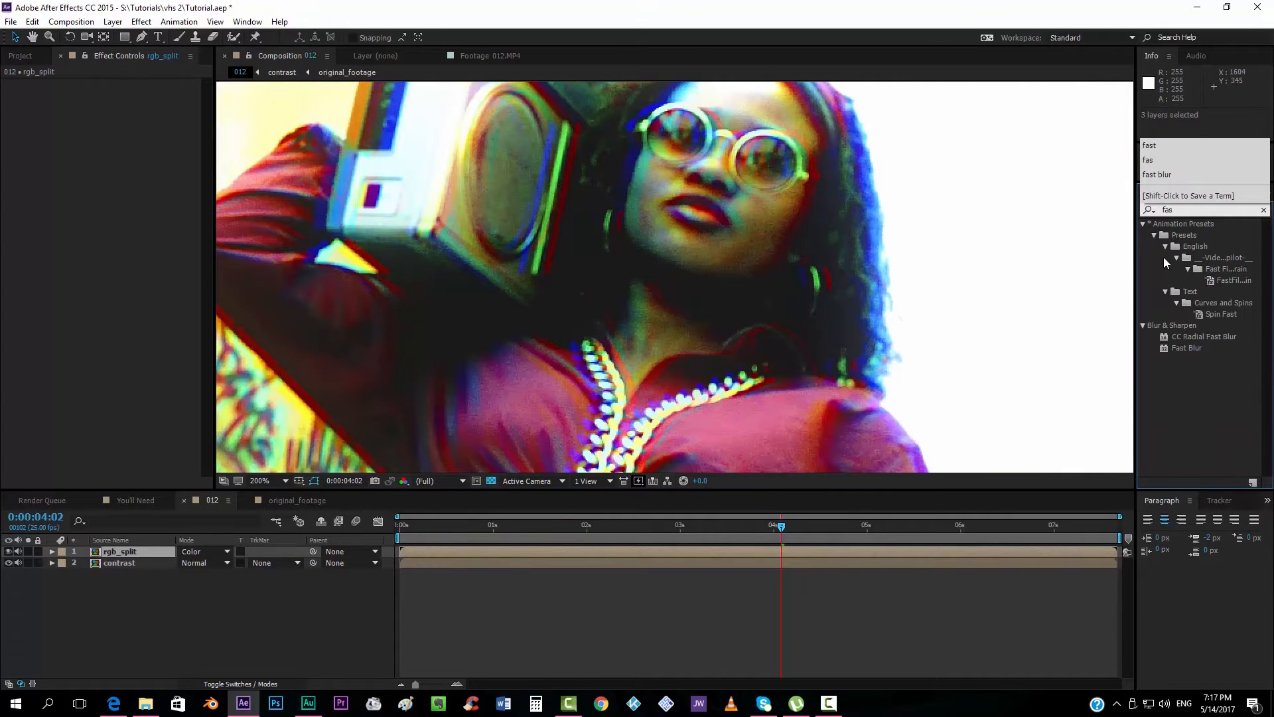
Apply Fast Blur to rgb_split and drag Blurriness up to 18
double_click(1188, 347)
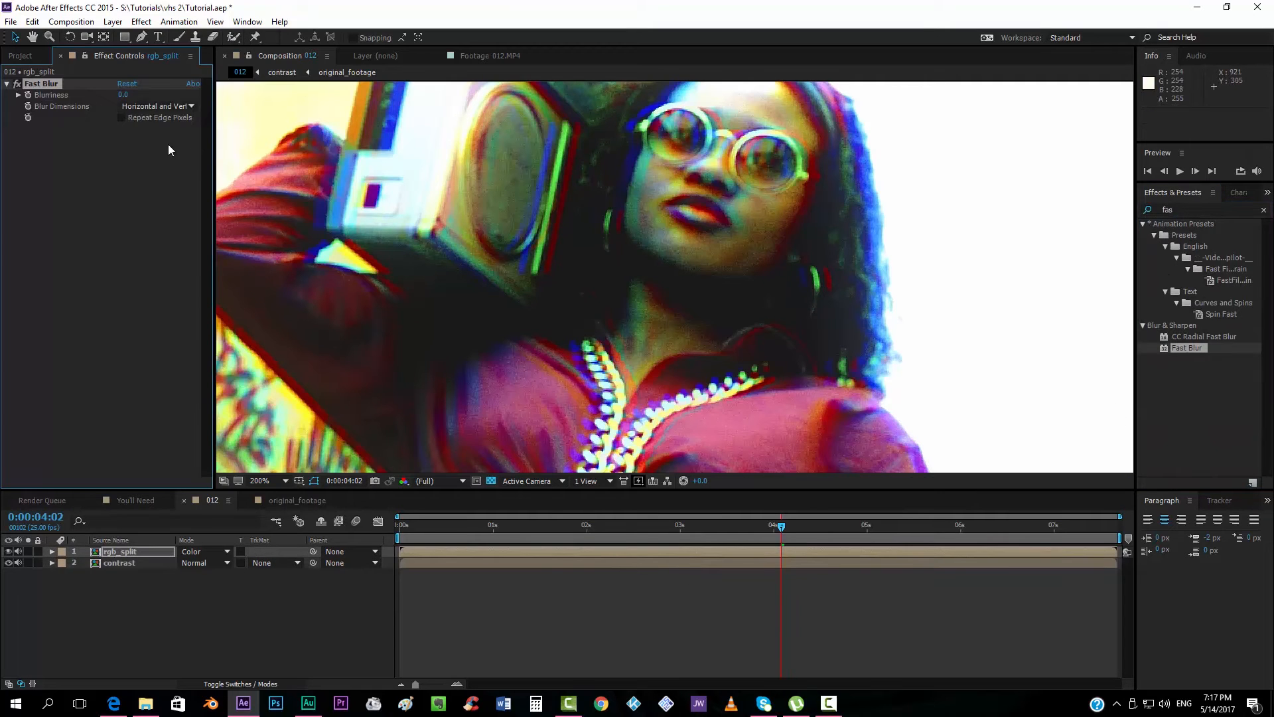
drag(123, 94, 146, 94)
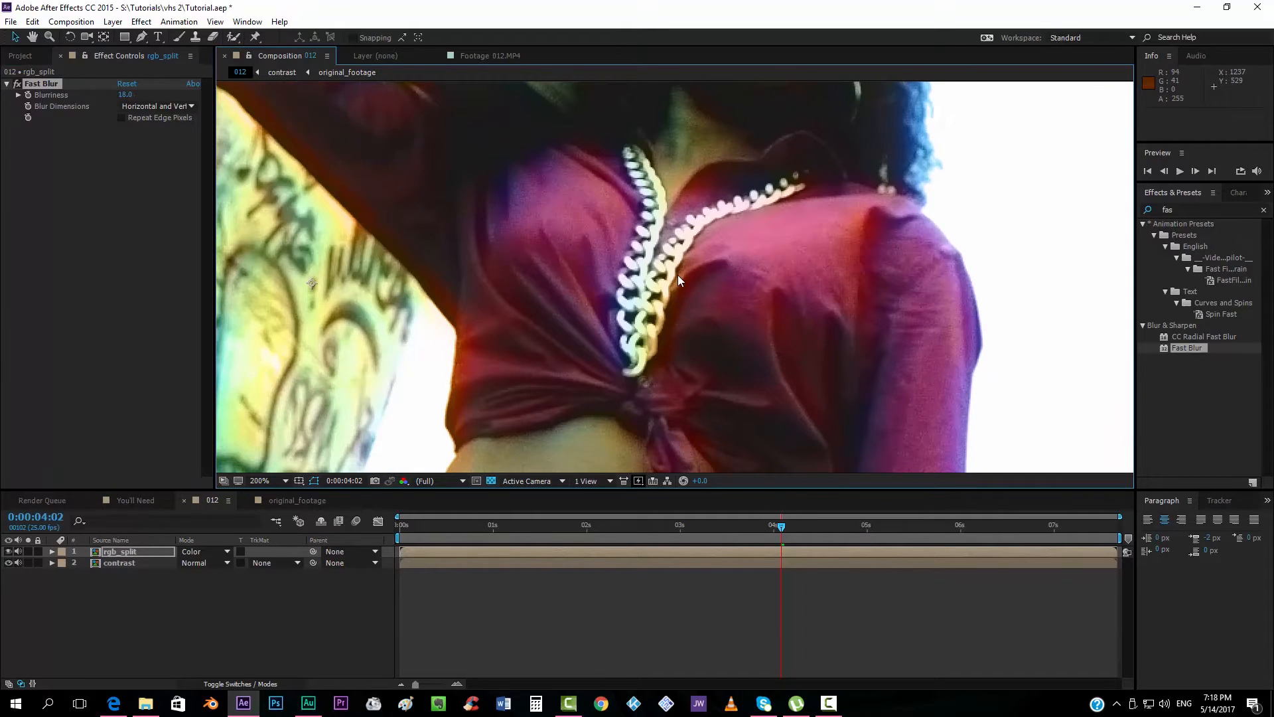
mouse_move(597, 314)
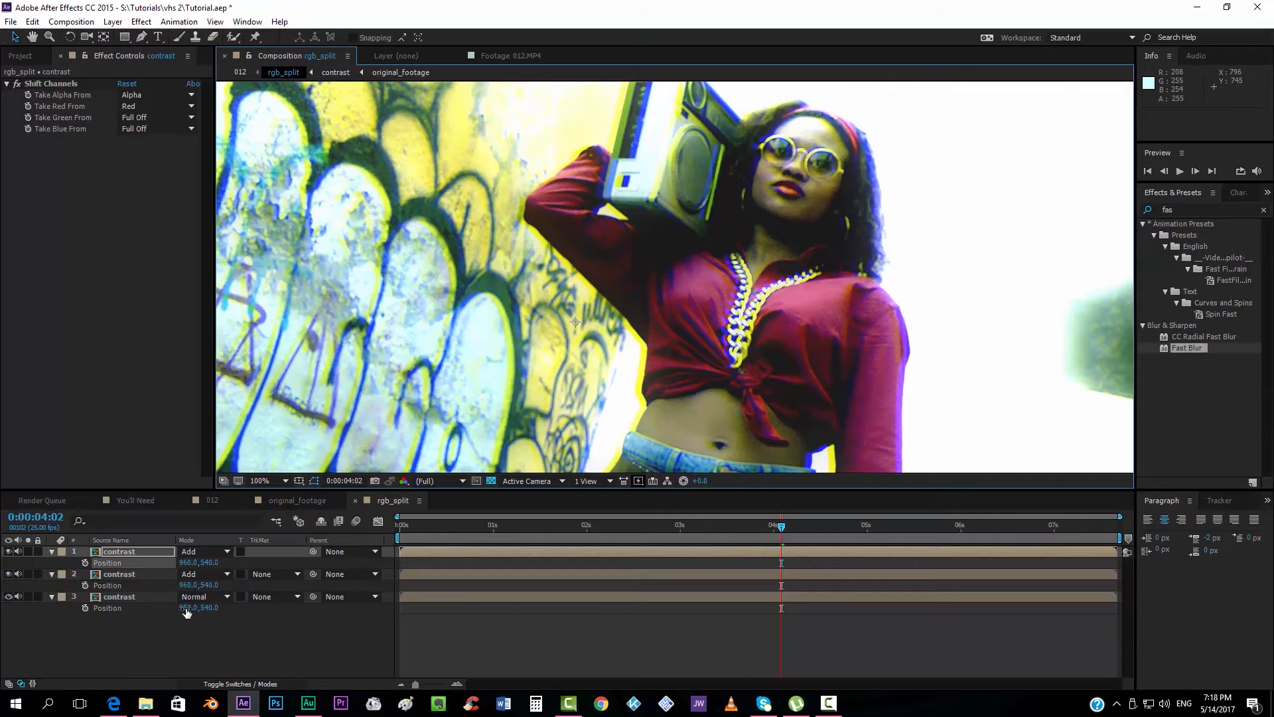
click(134, 128)
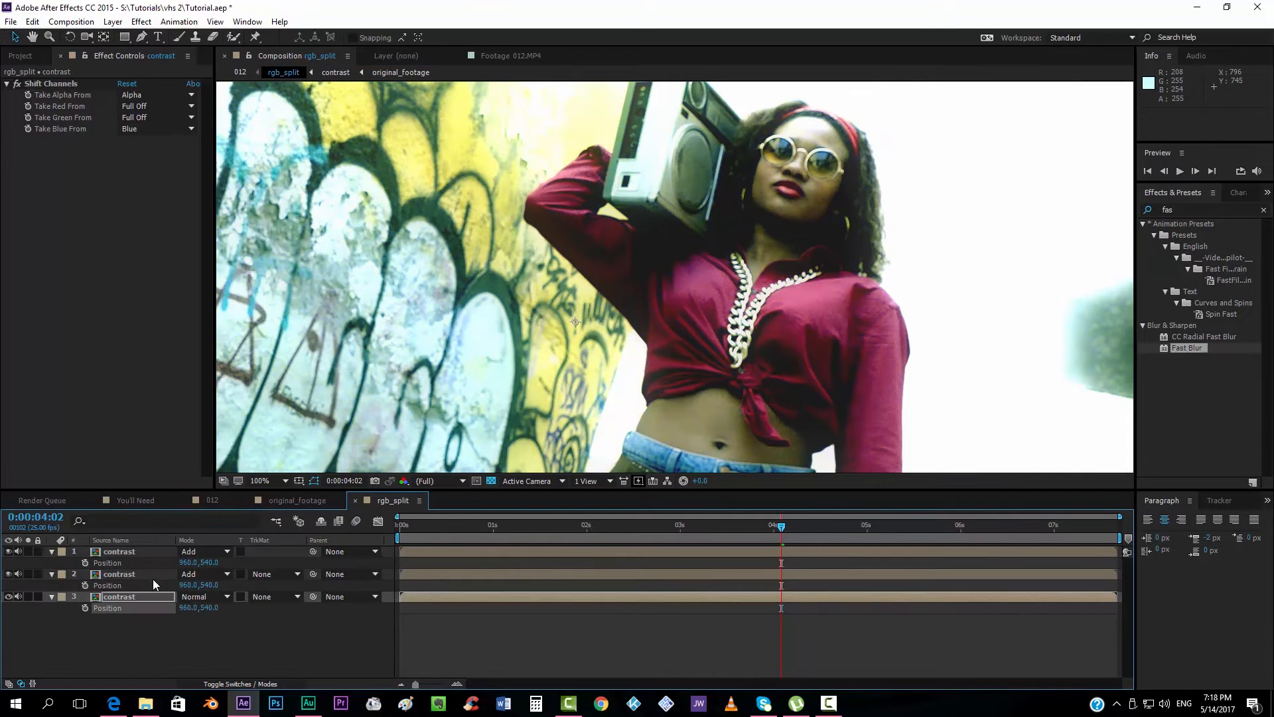
click(133, 117)
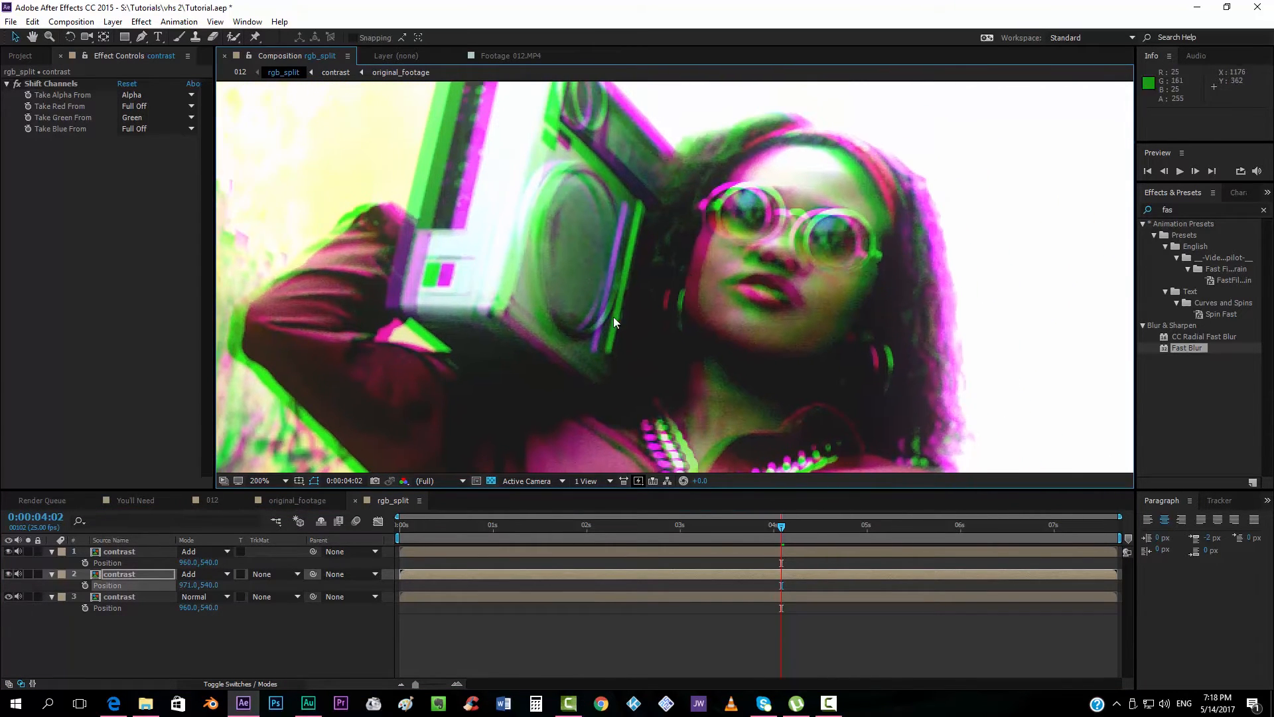
click(399, 73)
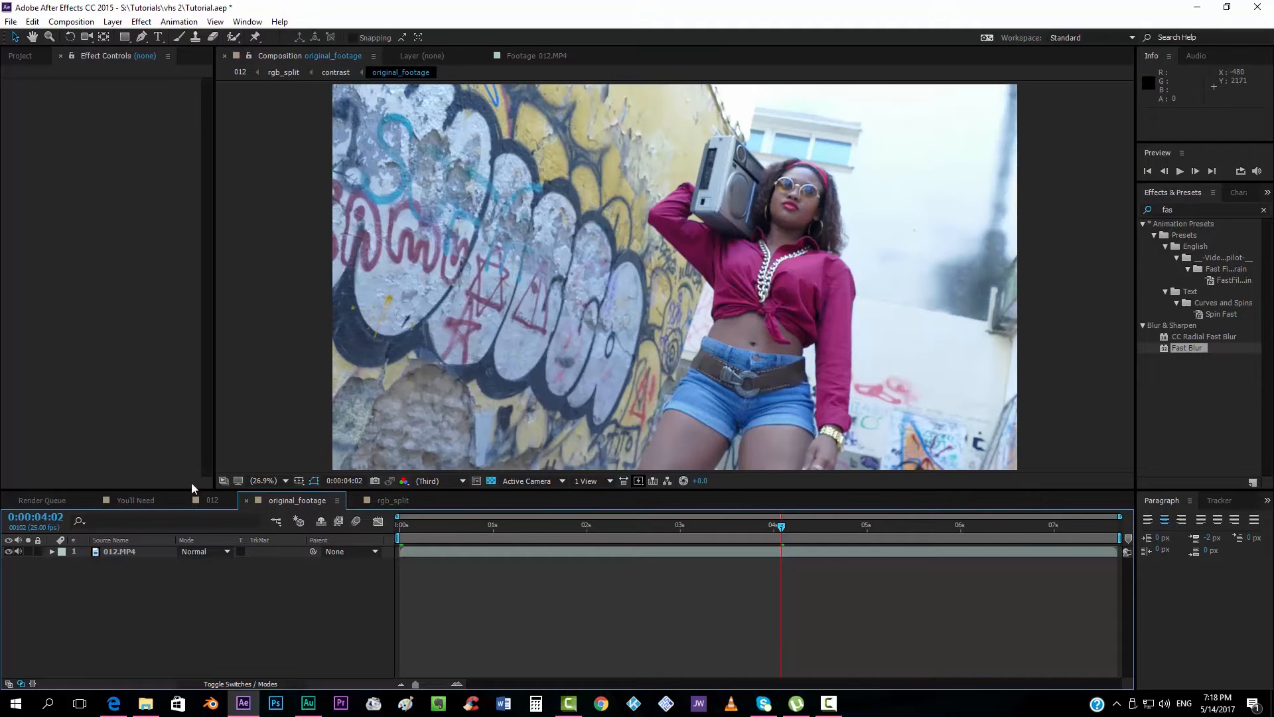
click(211, 500)
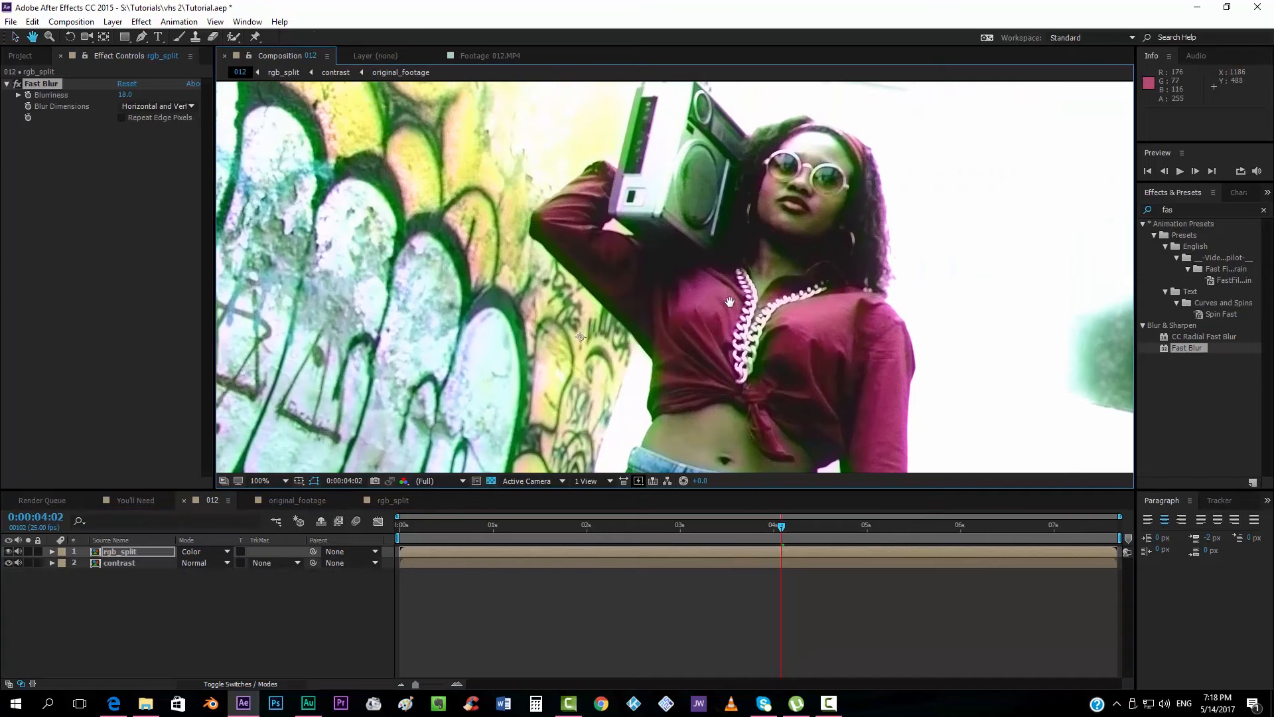
click(119, 562)
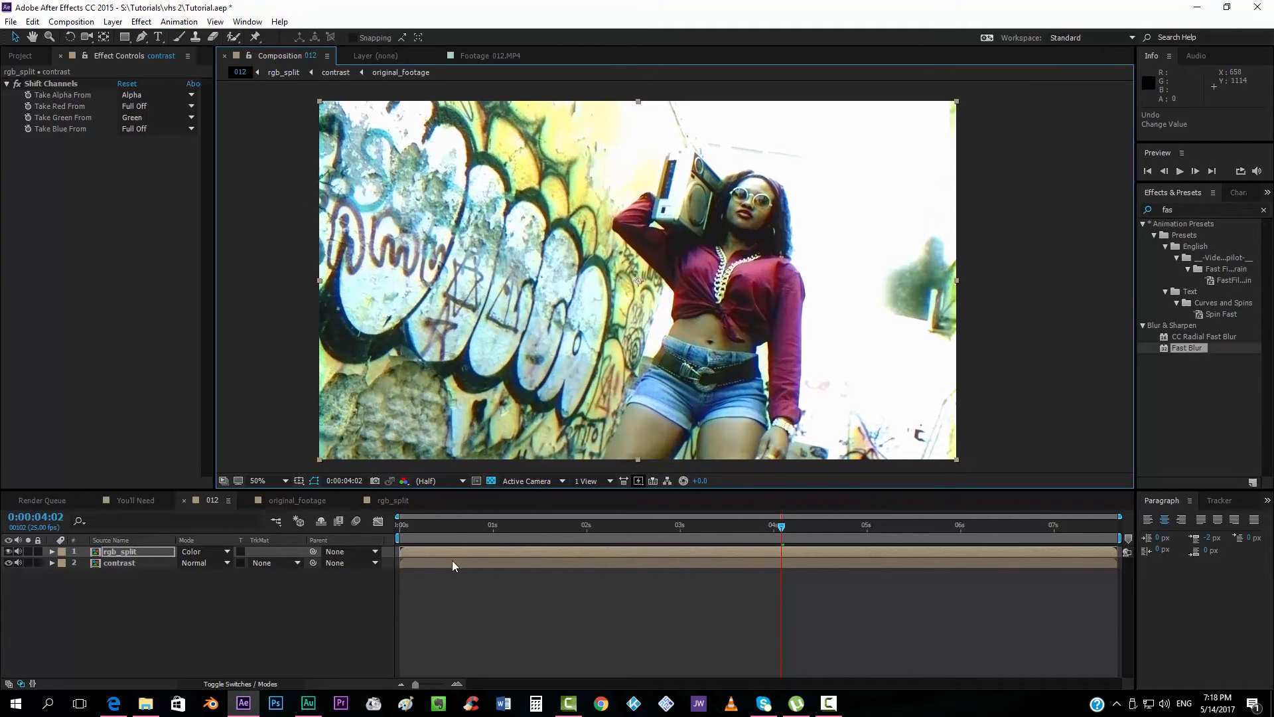
Apply Unsharp Mask to a new top adjustment layer with amount 50 and radius 10
click(112, 21)
text(unsh)
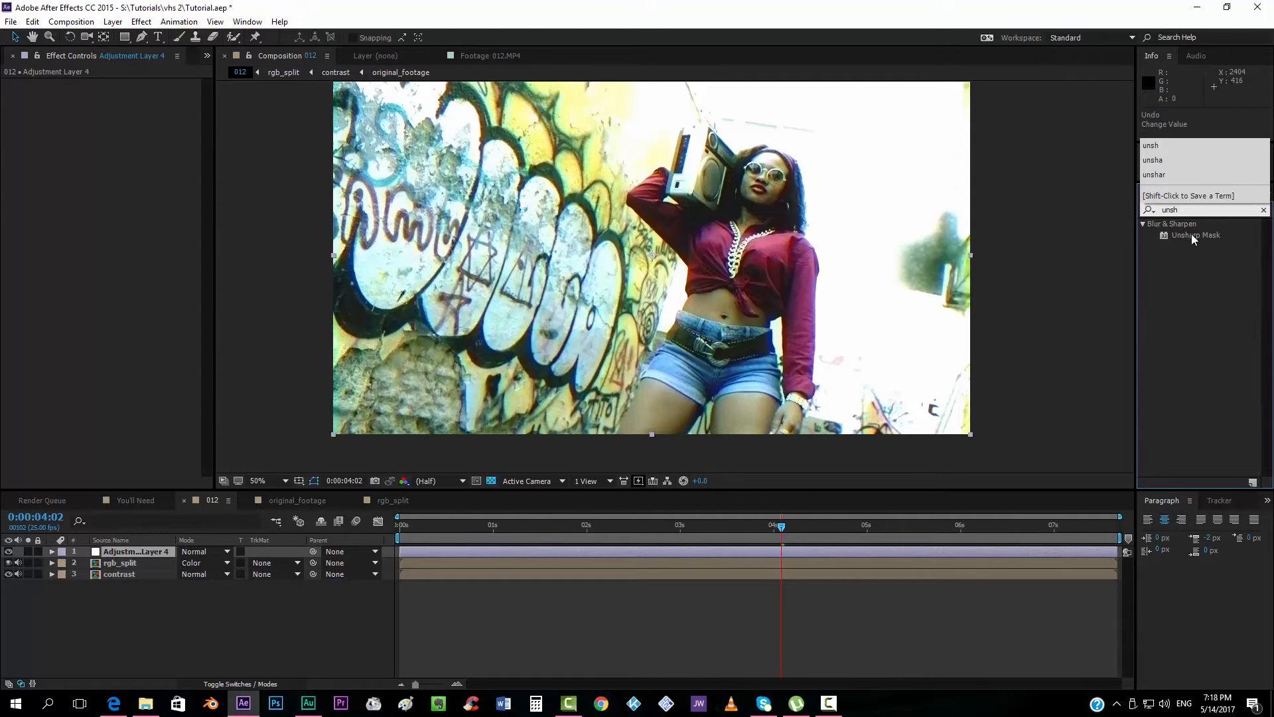
double_click(1196, 235)
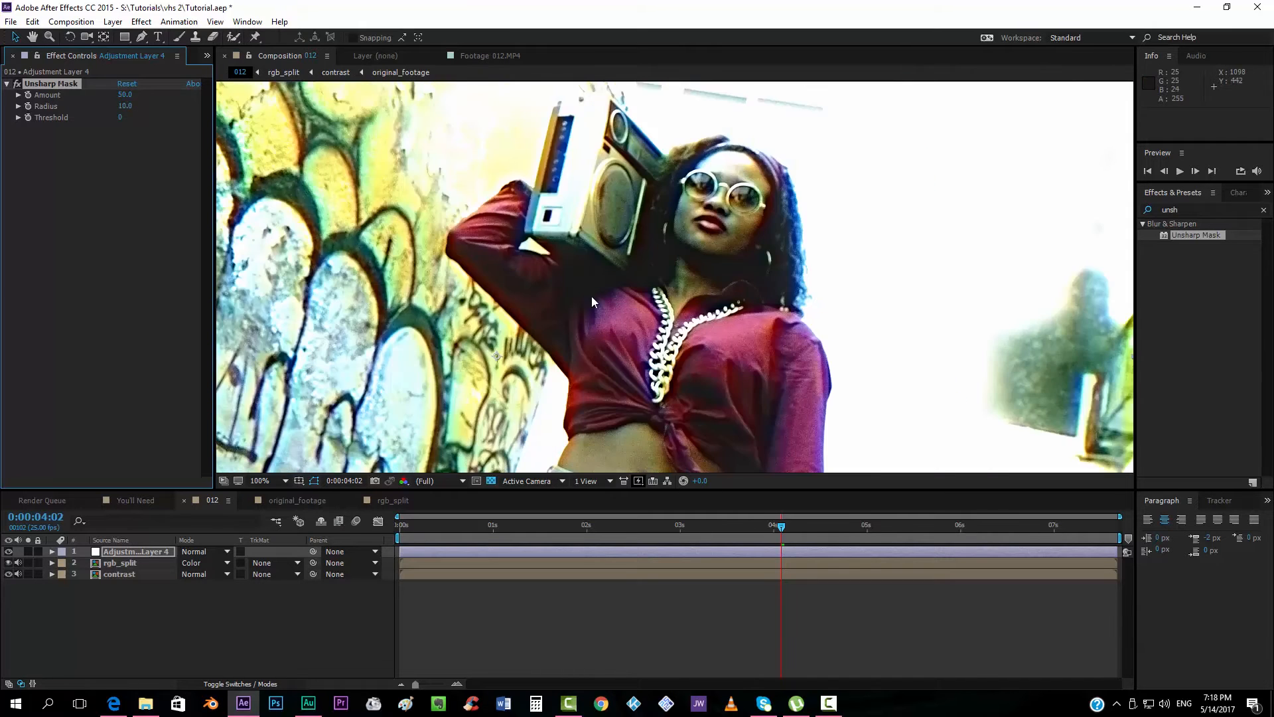
click(258, 481)
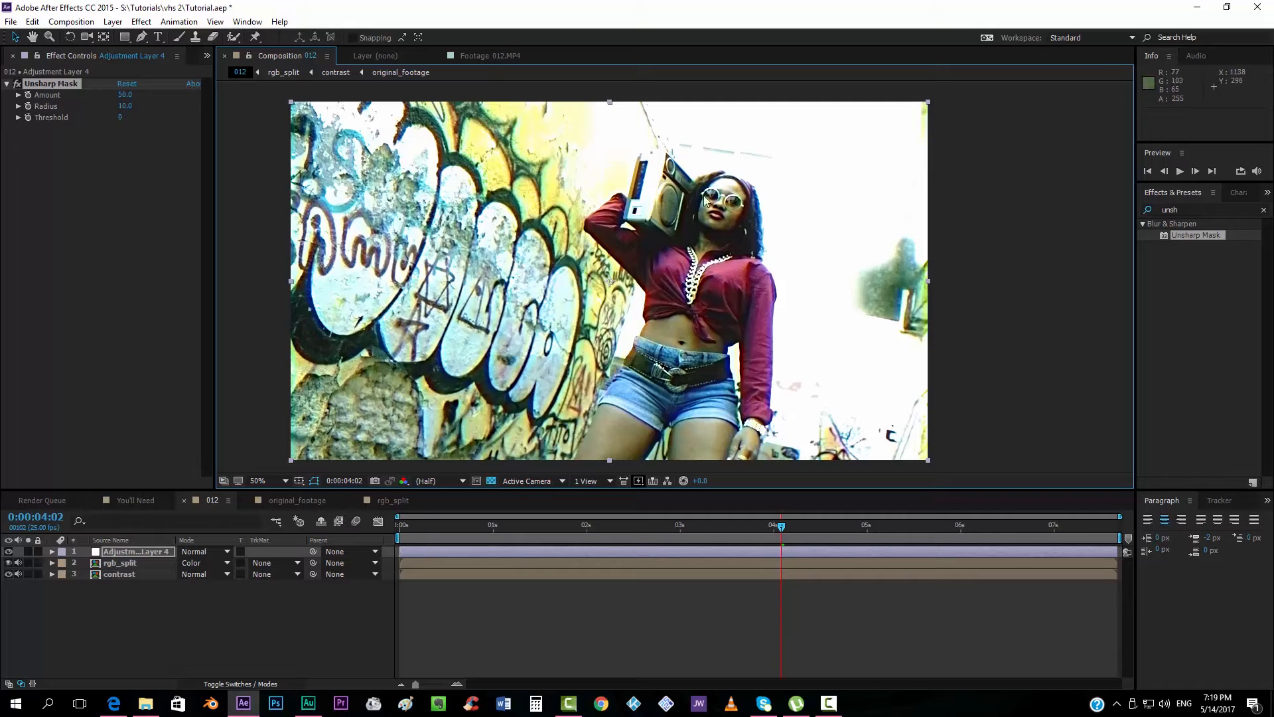
mouse_move(536, 262)
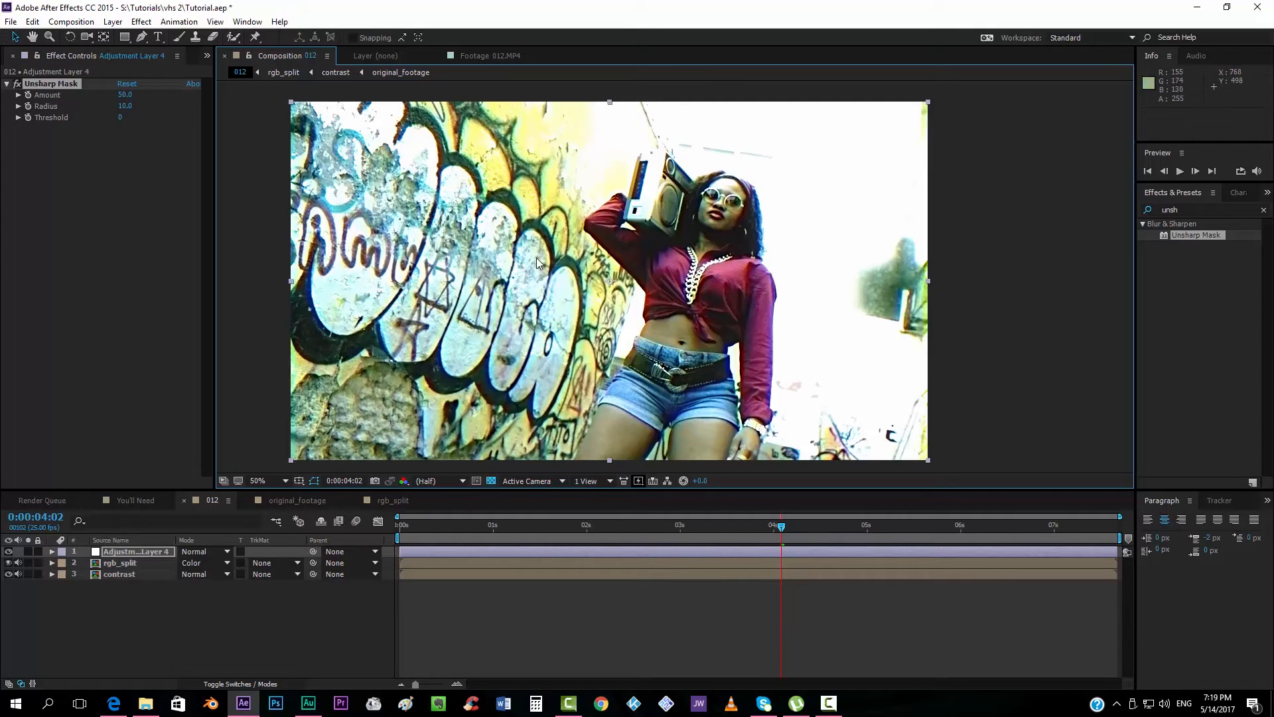
mouse_move(932, 121)
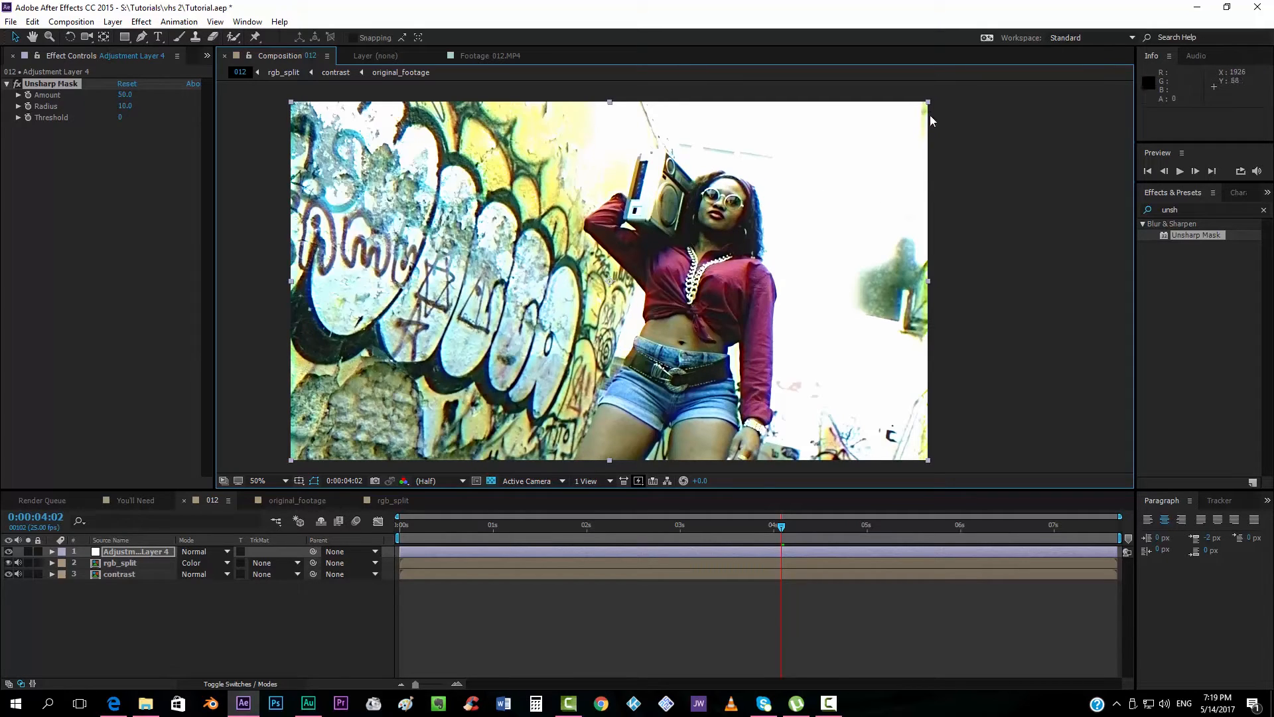
mouse_move(739, 258)
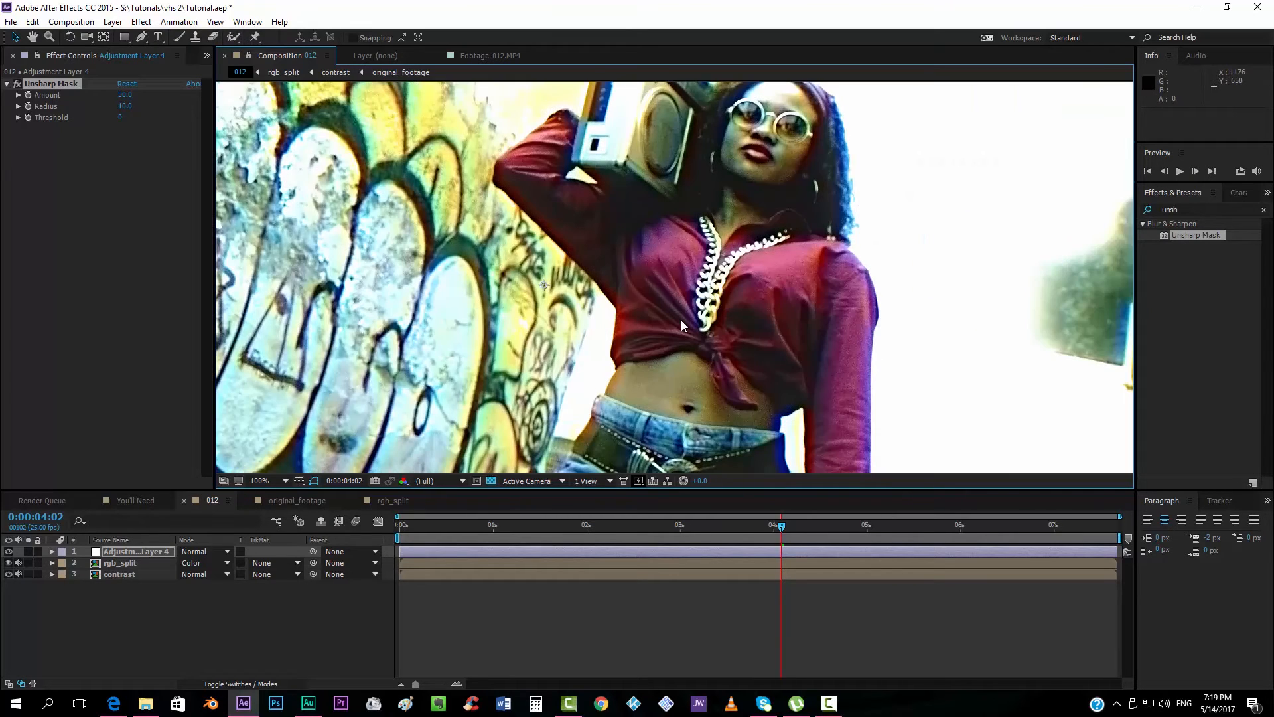
click(260, 480)
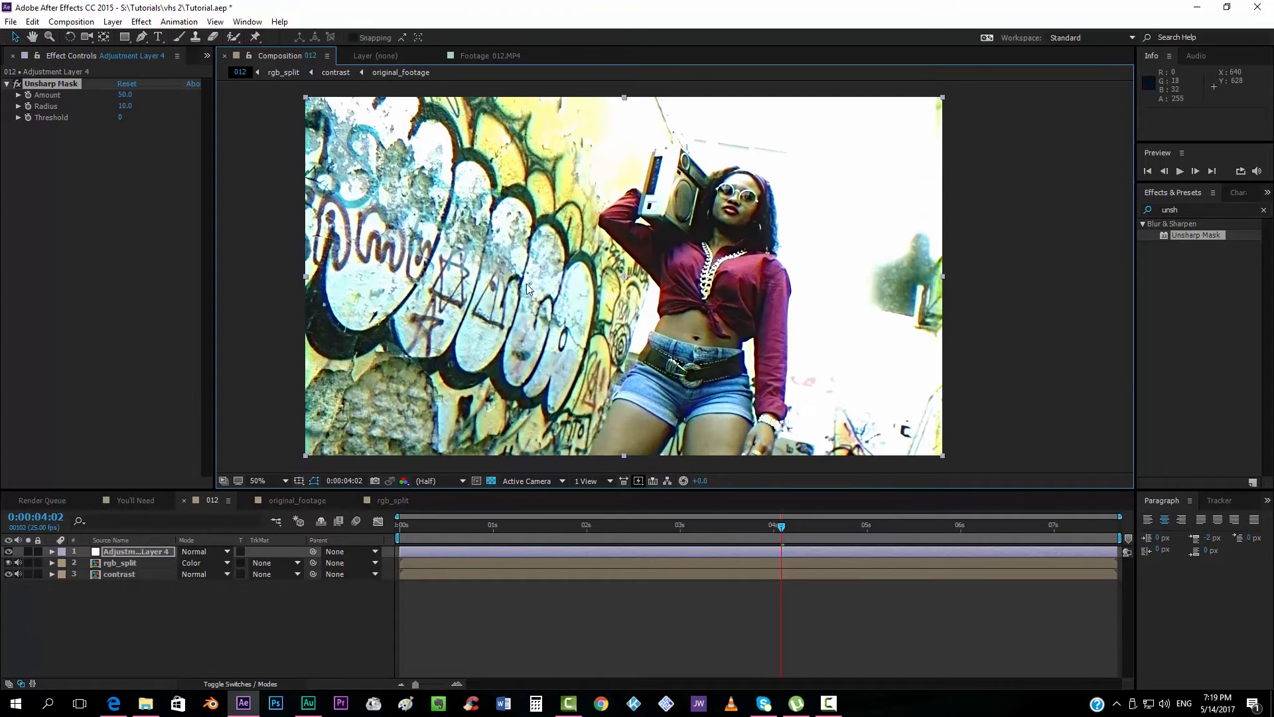
mouse_move(332, 189)
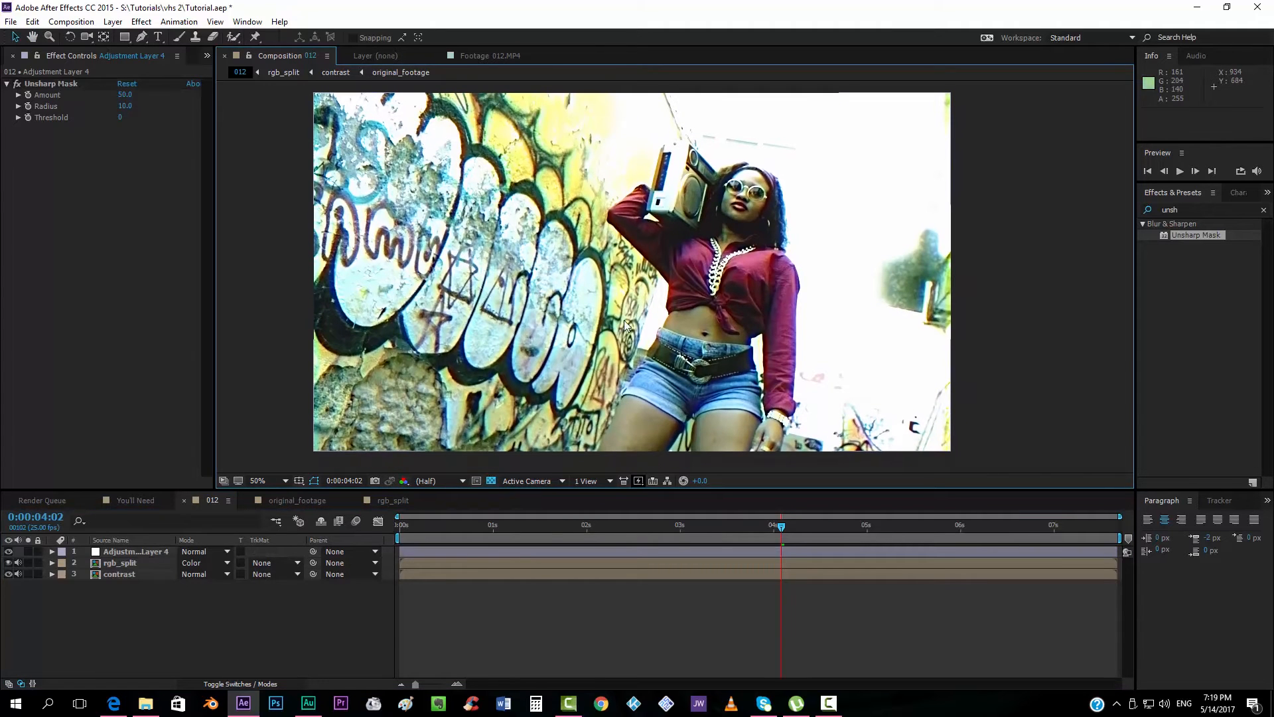
Import Bad tracking_0 from Effects n Stuff > VHS Tape > BadTracking as a JPEG sequence
click(20, 55)
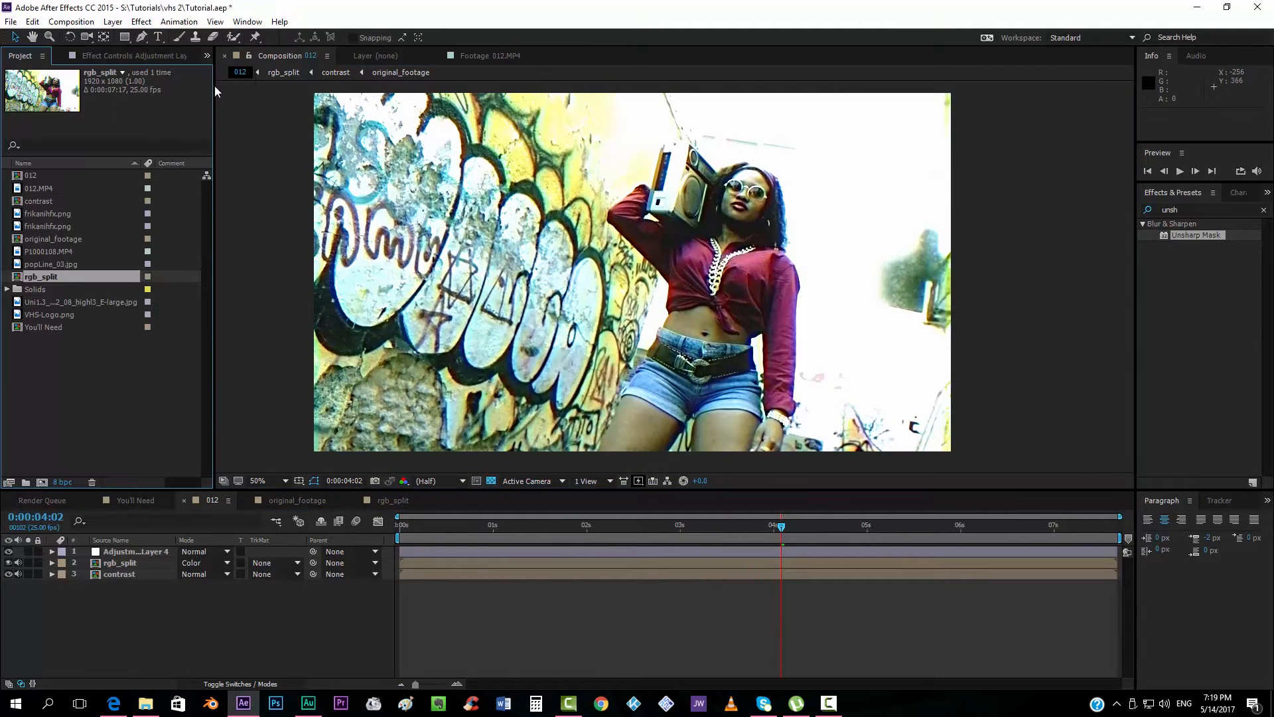
mouse_move(355, 470)
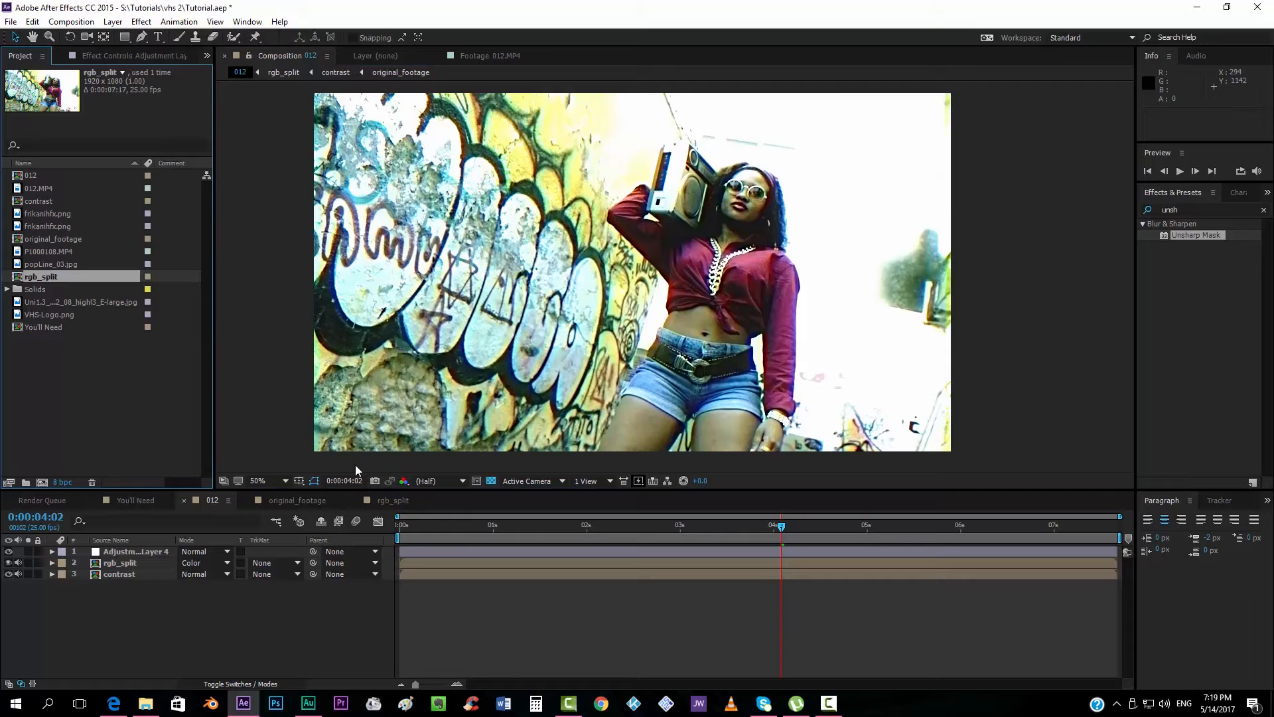
mouse_move(553, 467)
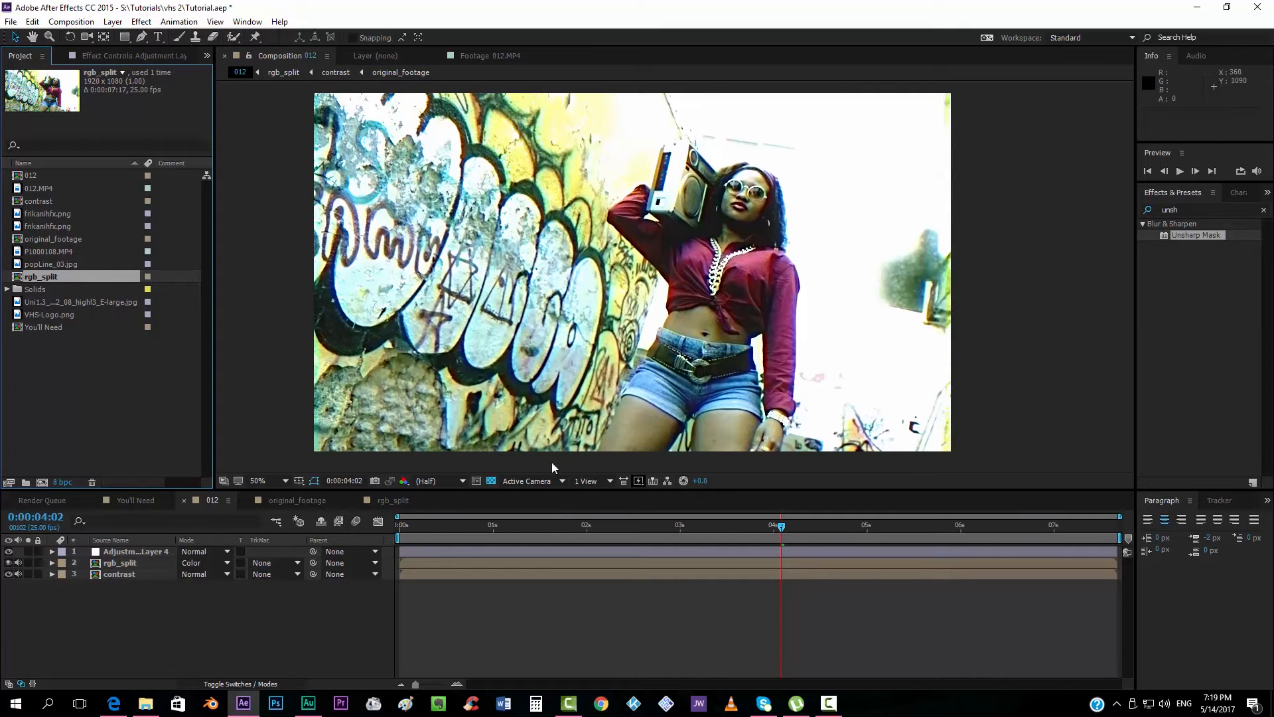
mouse_move(126, 409)
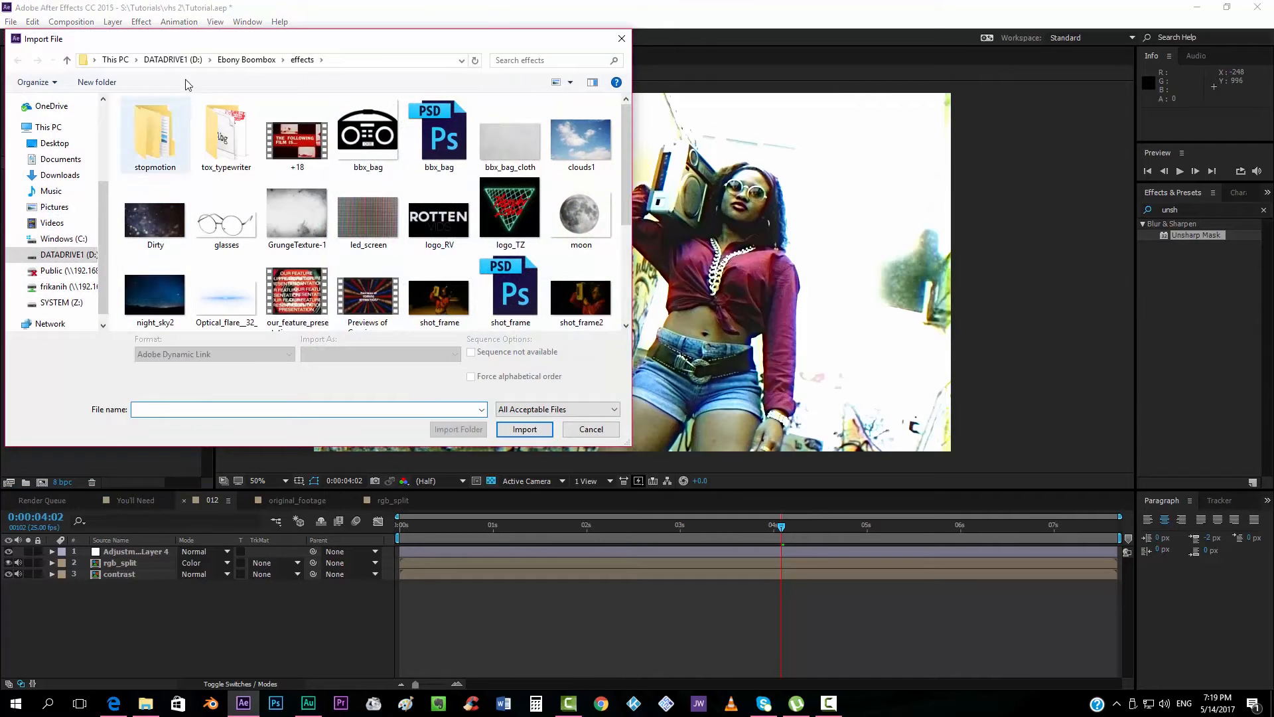
click(67, 59)
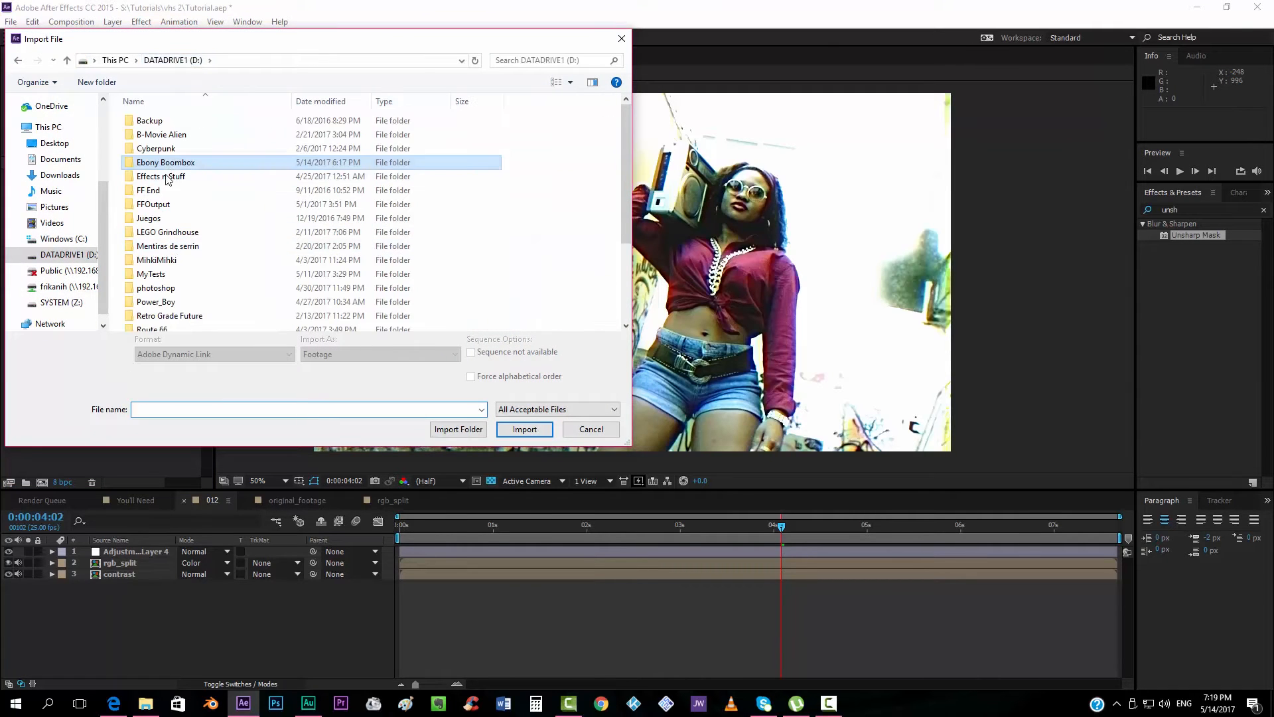
double_click(160, 177)
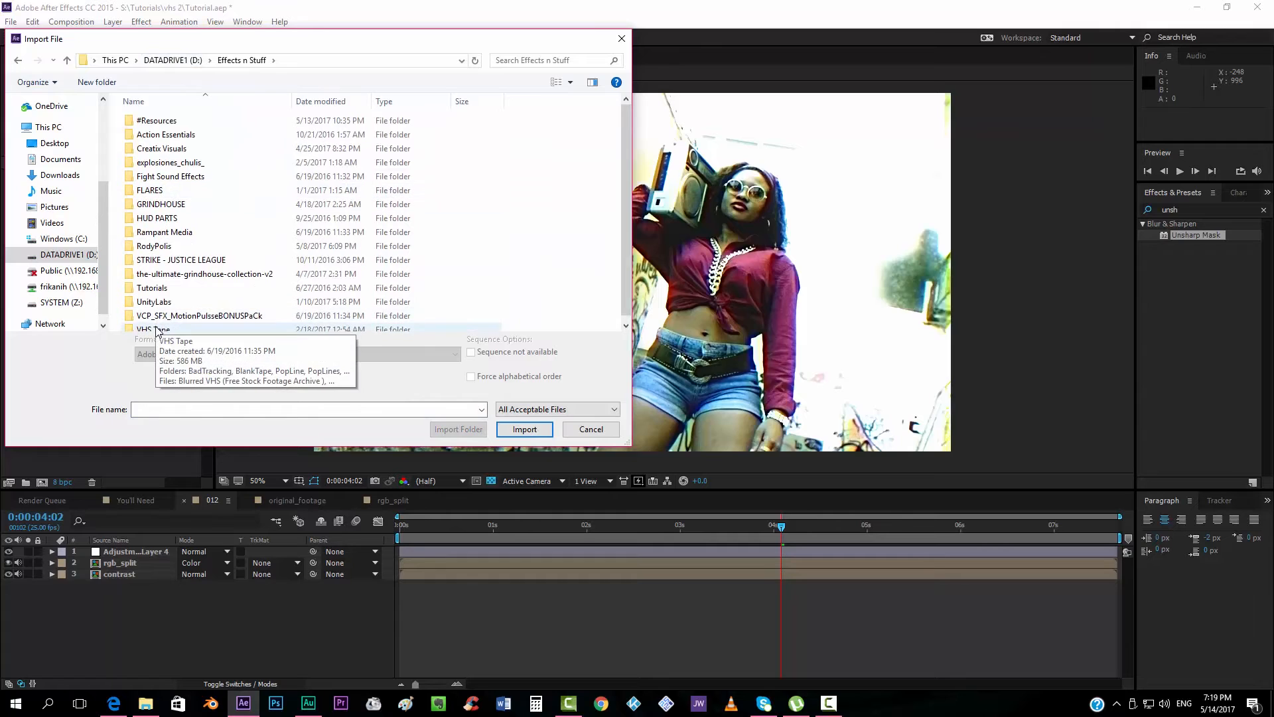
double_click(154, 329)
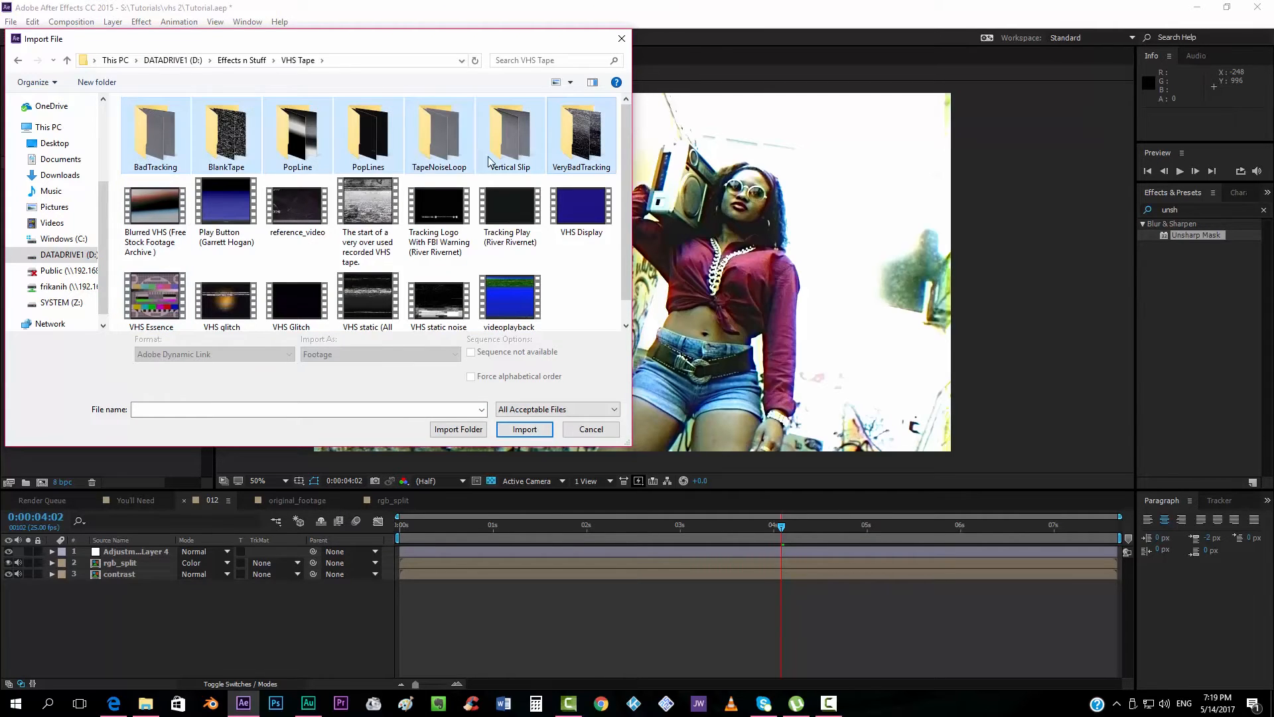
mouse_move(572, 290)
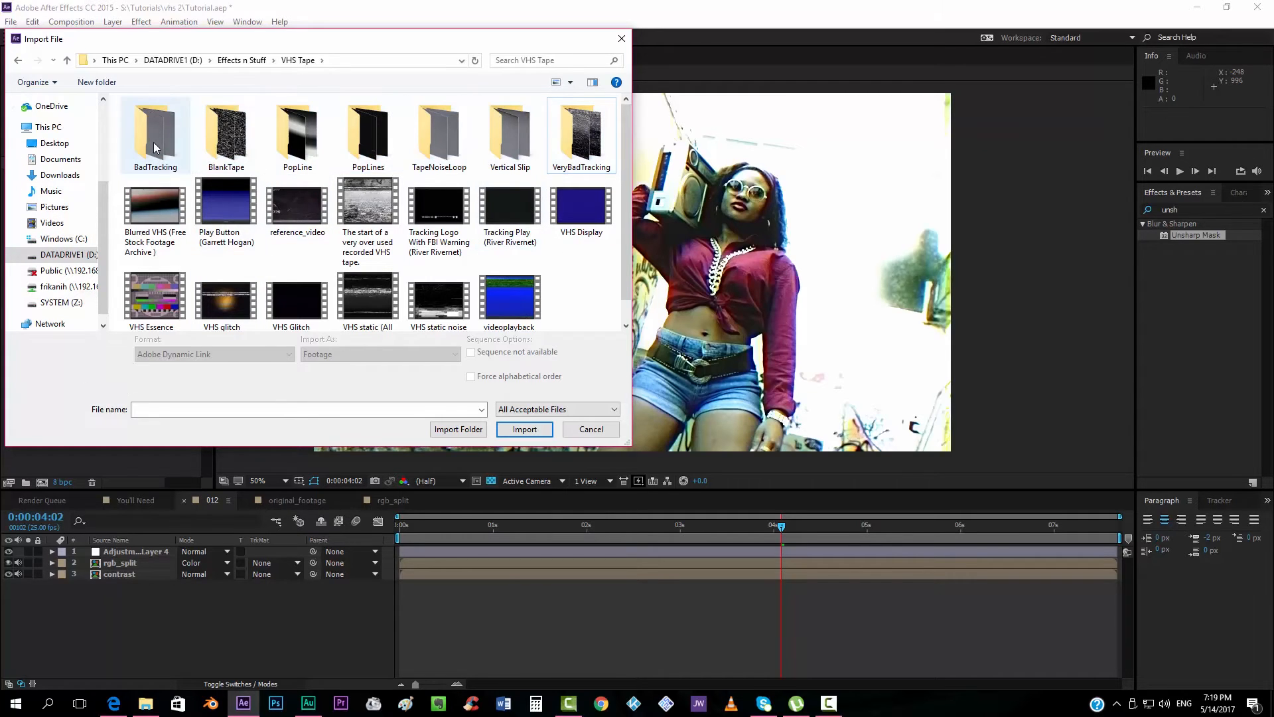
double_click(155, 130)
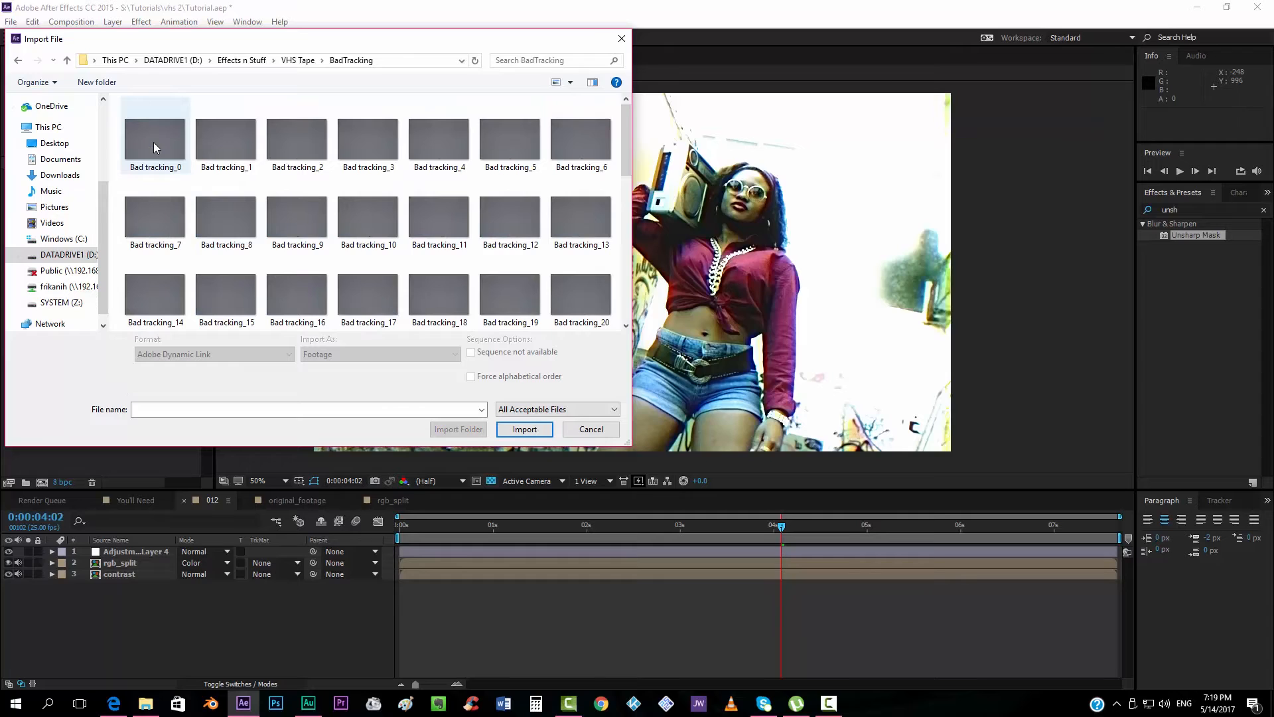
click(155, 136)
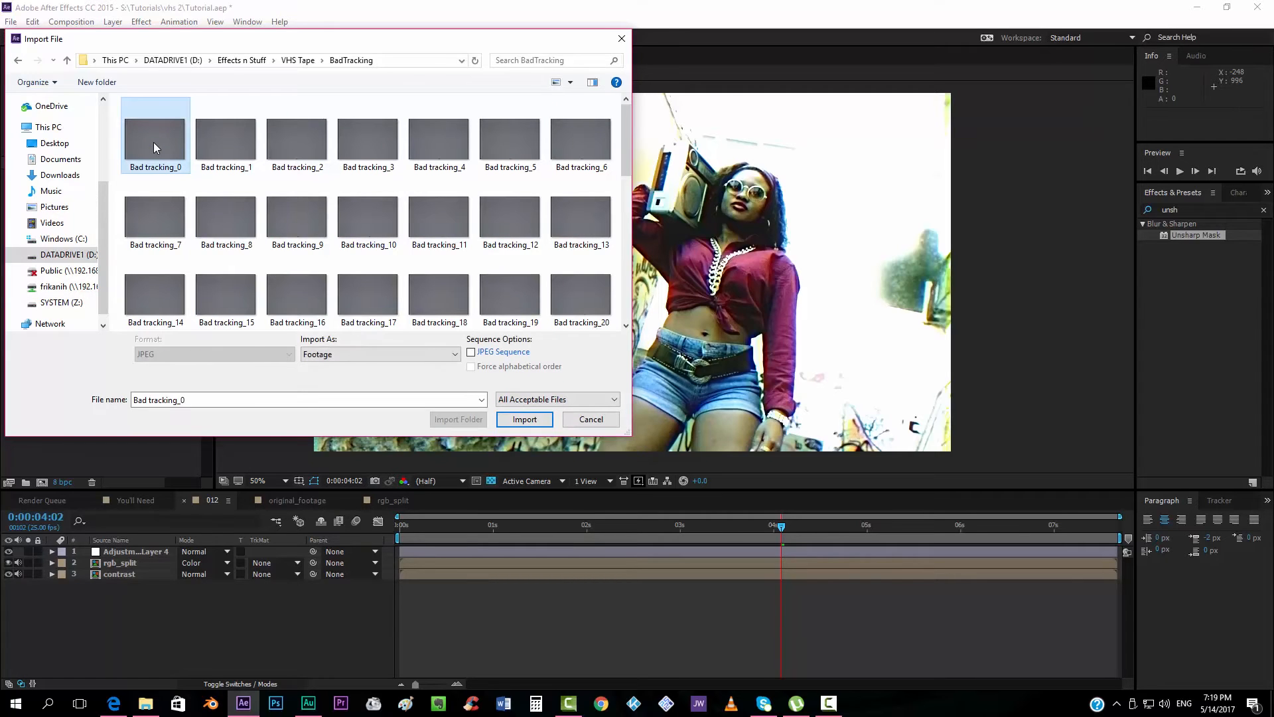
click(471, 351)
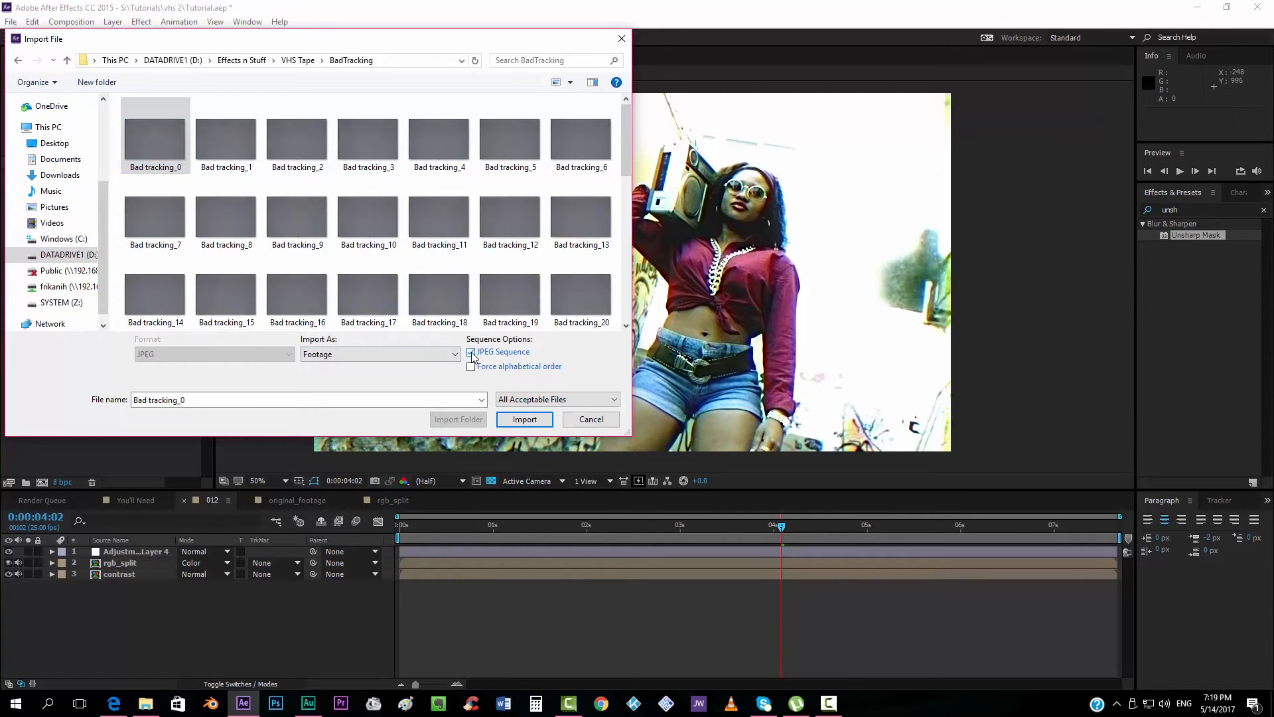
click(524, 418)
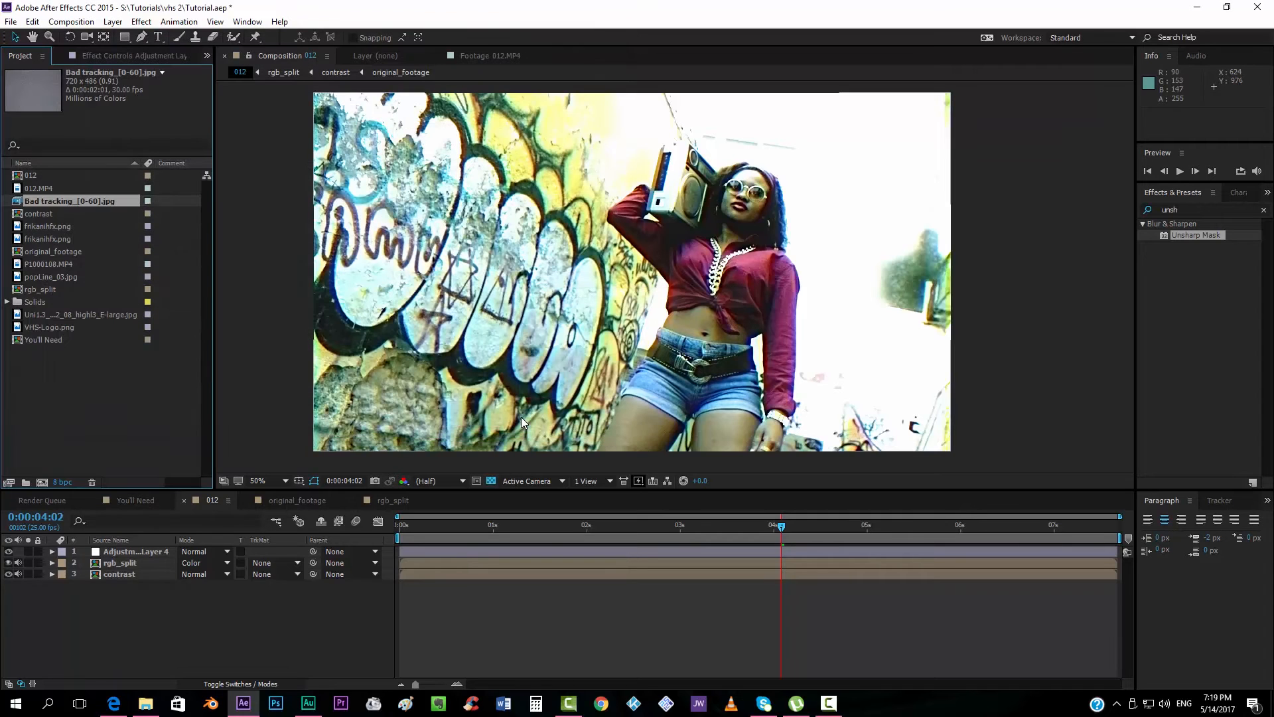
mouse_move(77, 203)
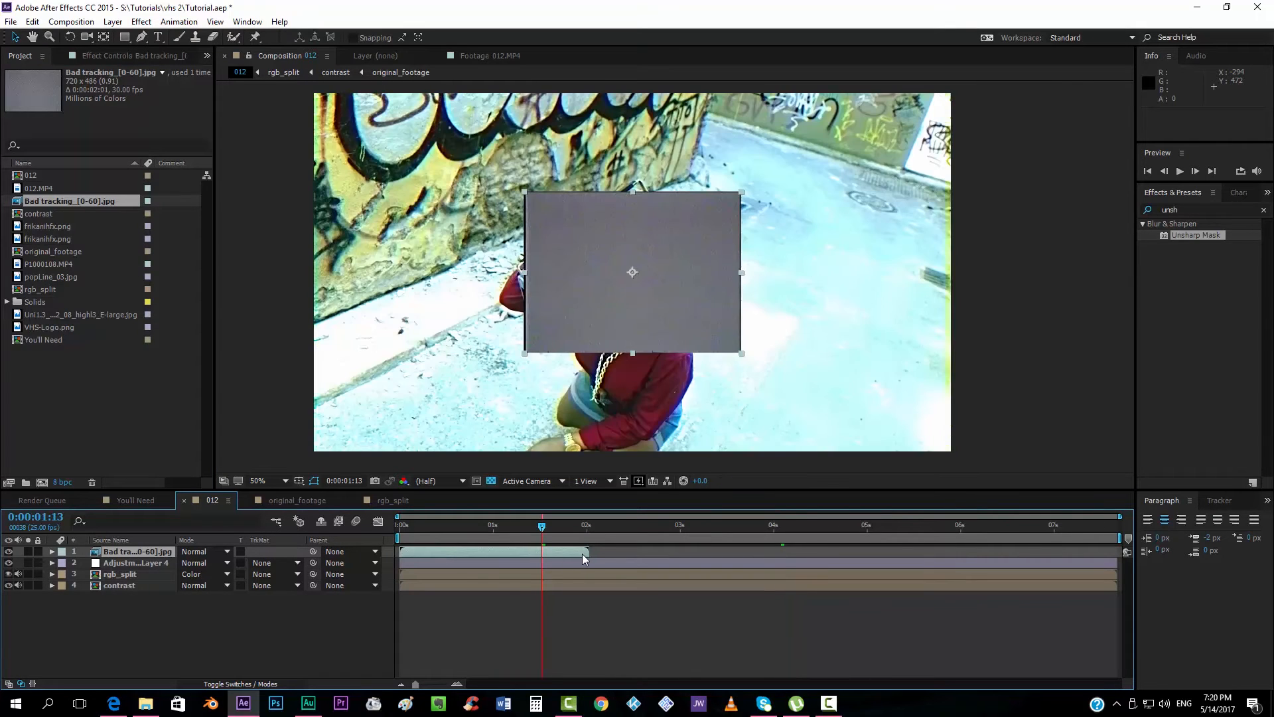
mouse_move(577, 558)
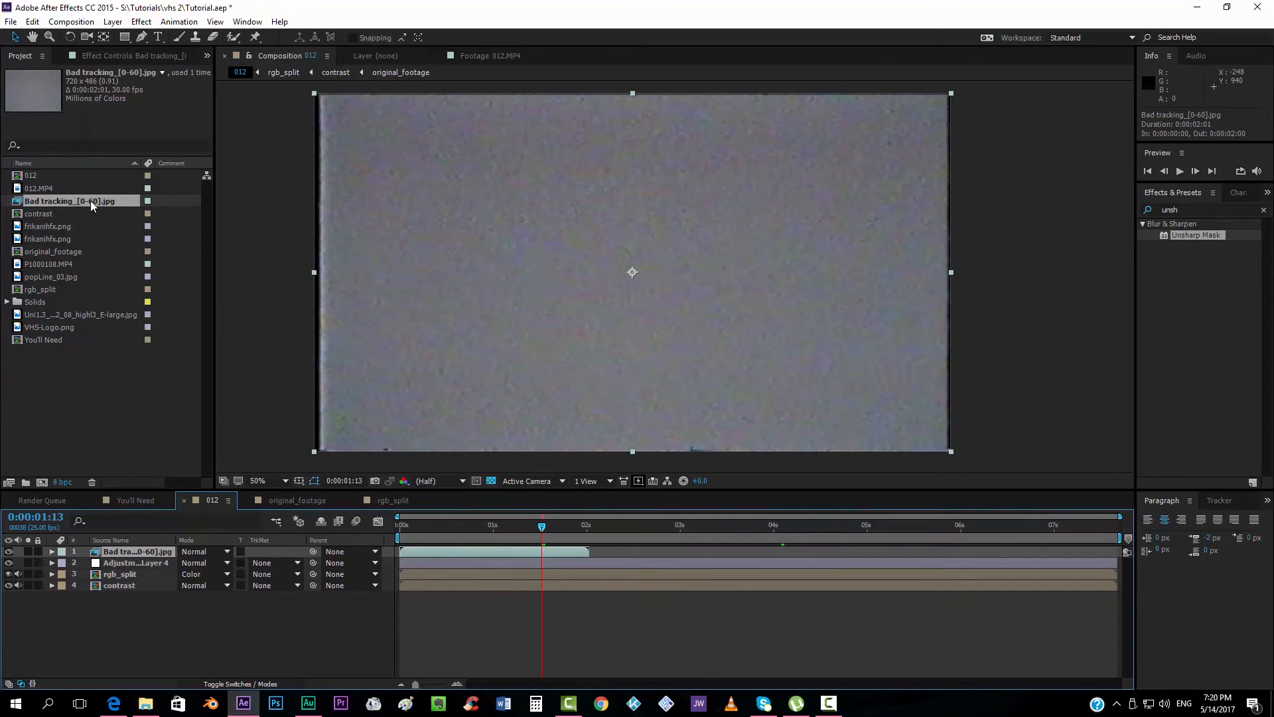
Set the Bad tracking footage in comp 012 to loop via Interpret Footage
right_click(69, 200)
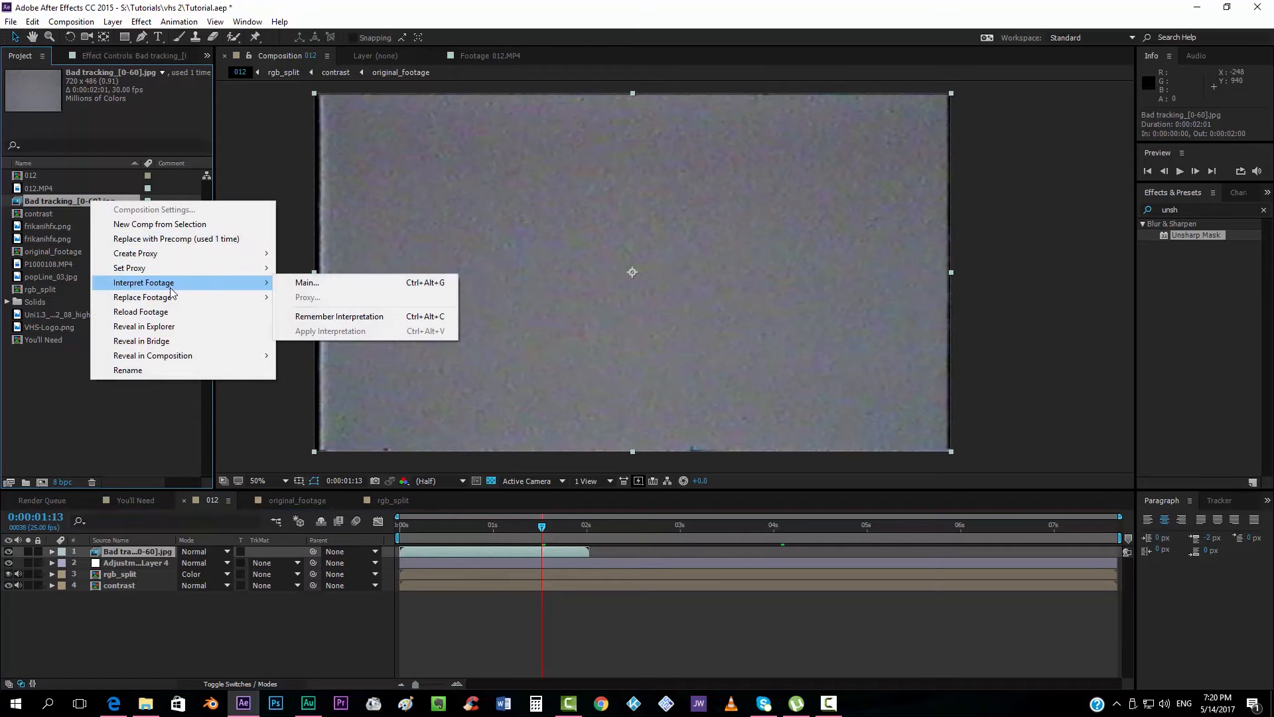
click(307, 282)
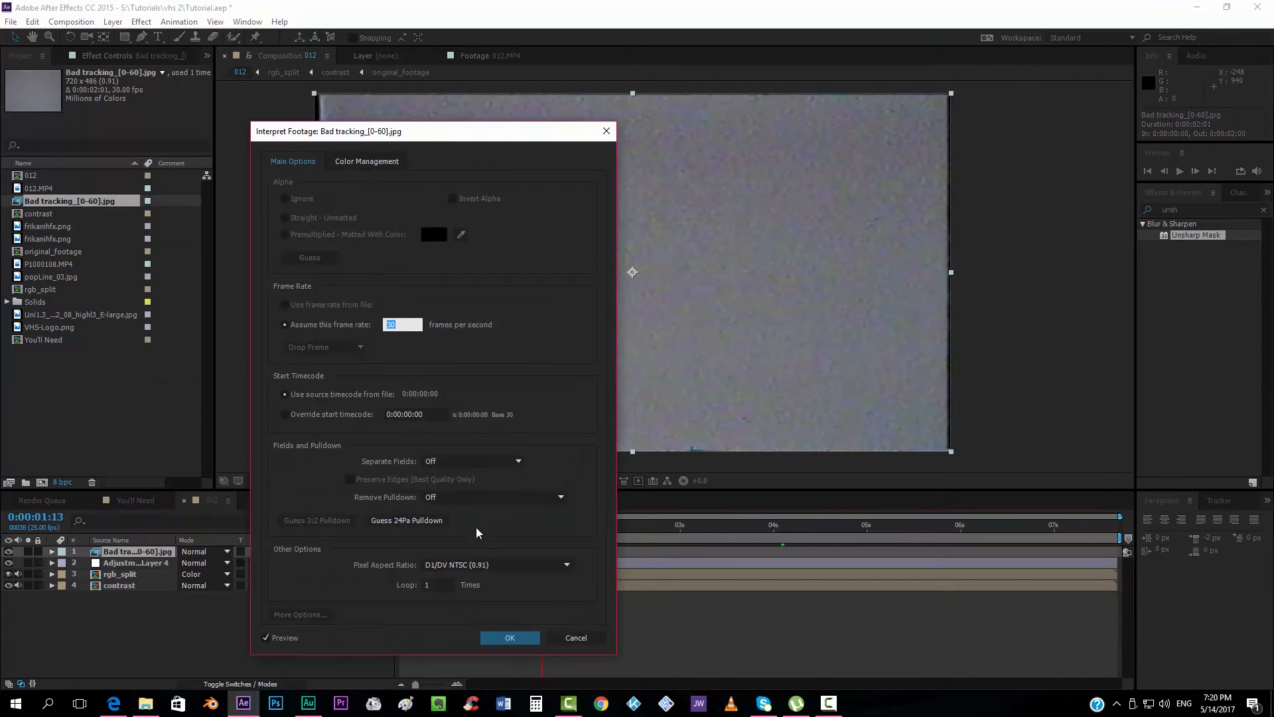
click(432, 584)
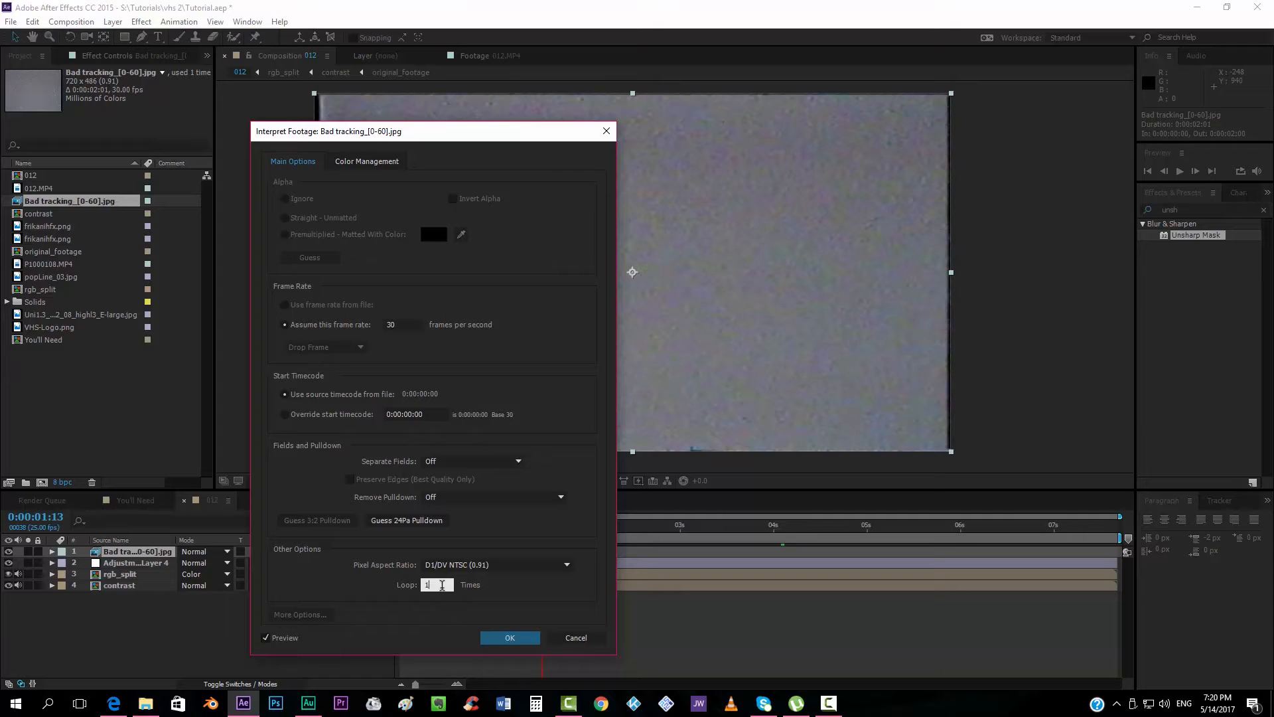
click(510, 637)
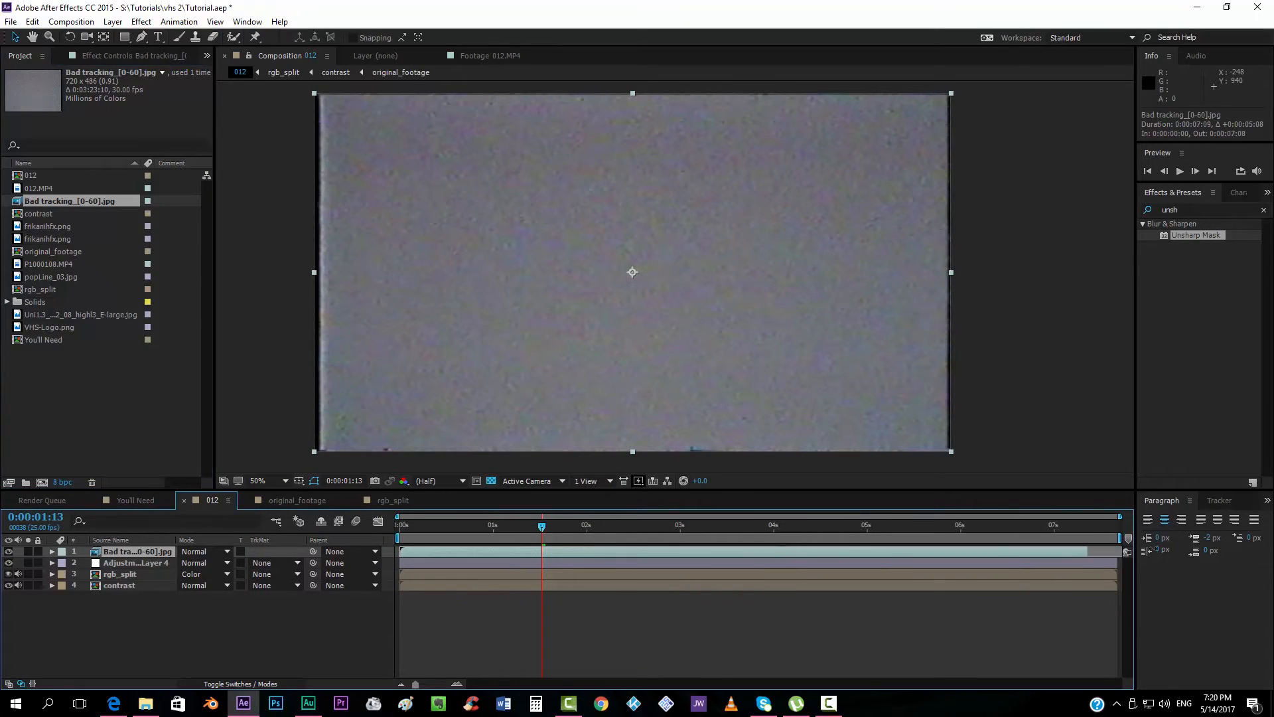
Try Soft Light on the Bad tracking layer, preview later frames, then use Hard Light
click(193, 551)
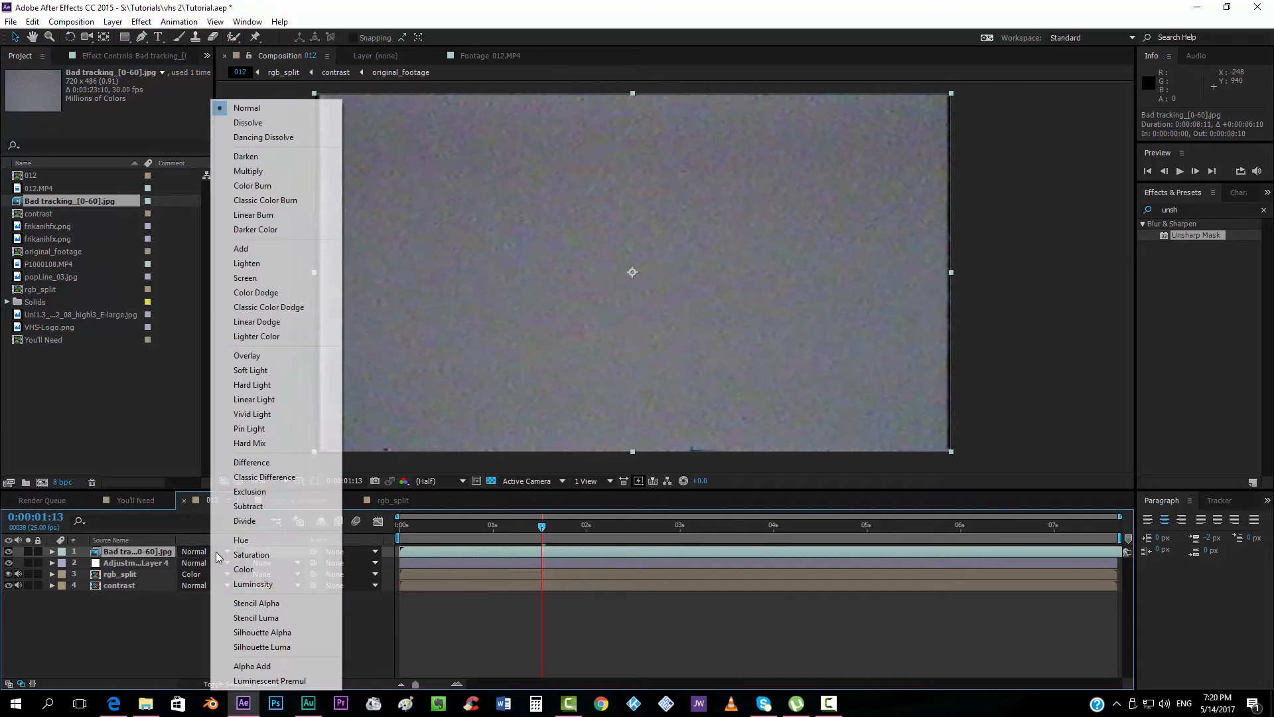
click(251, 369)
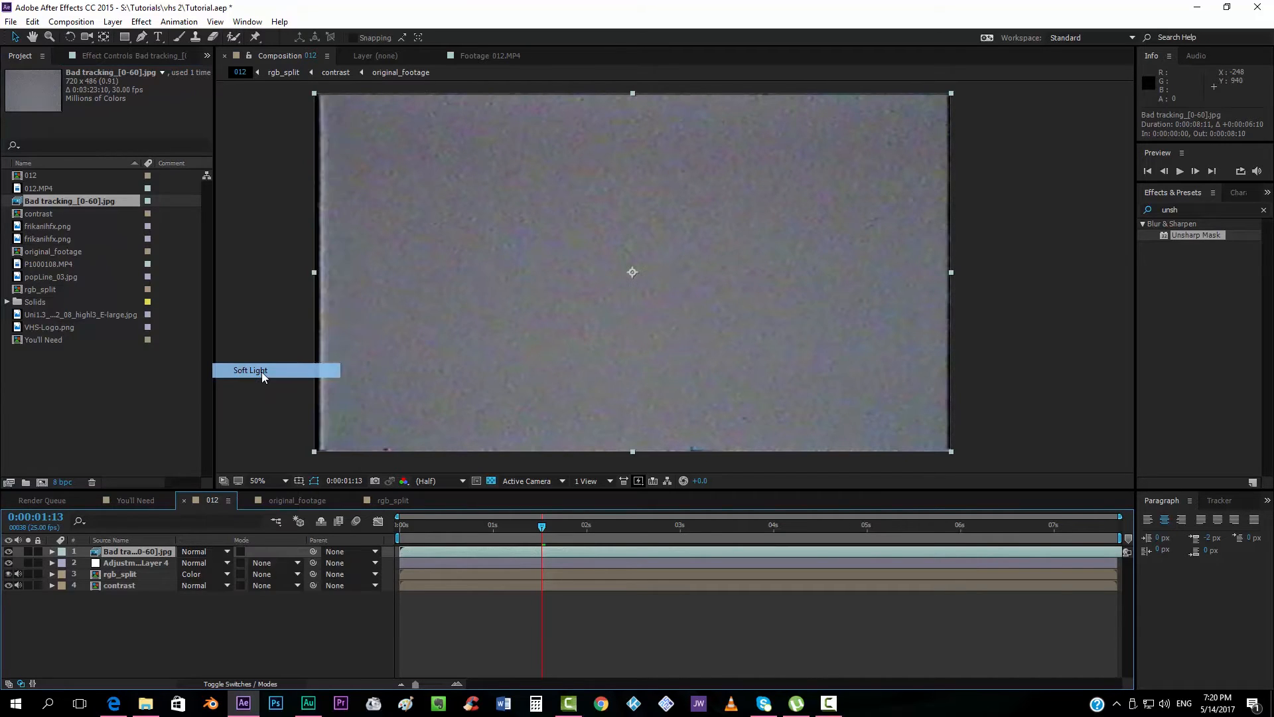
click(250, 369)
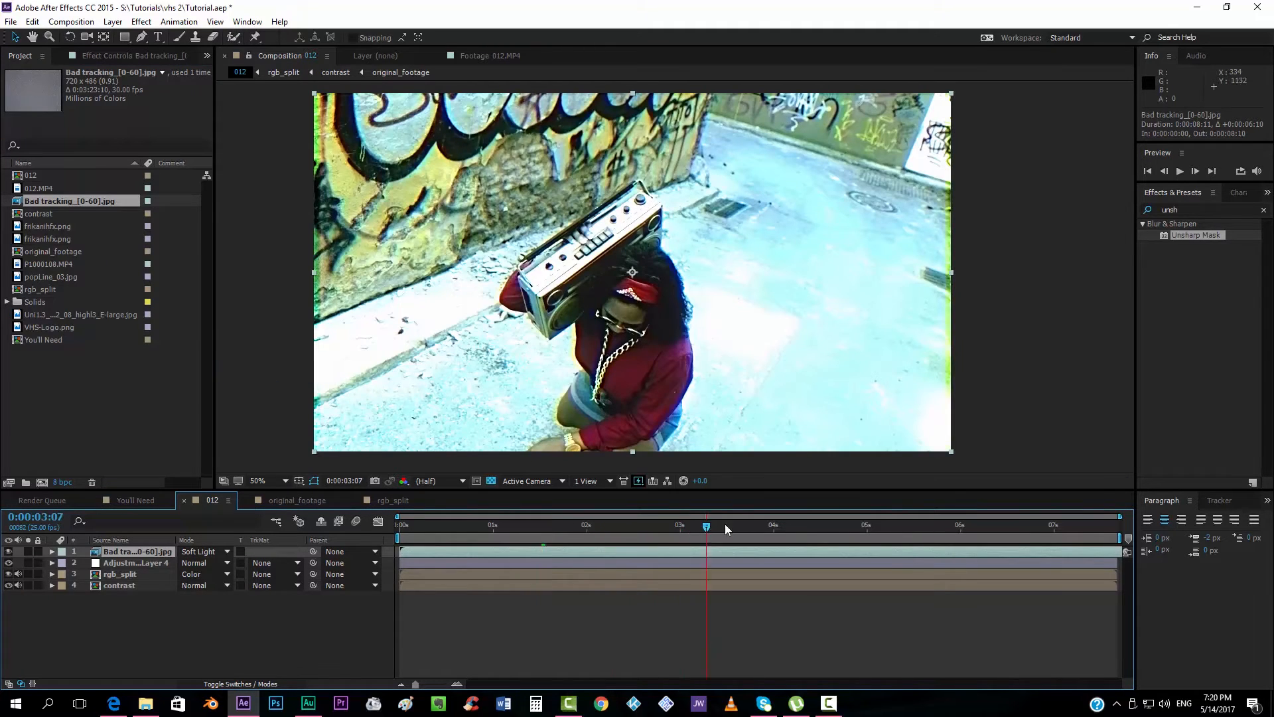
click(821, 526)
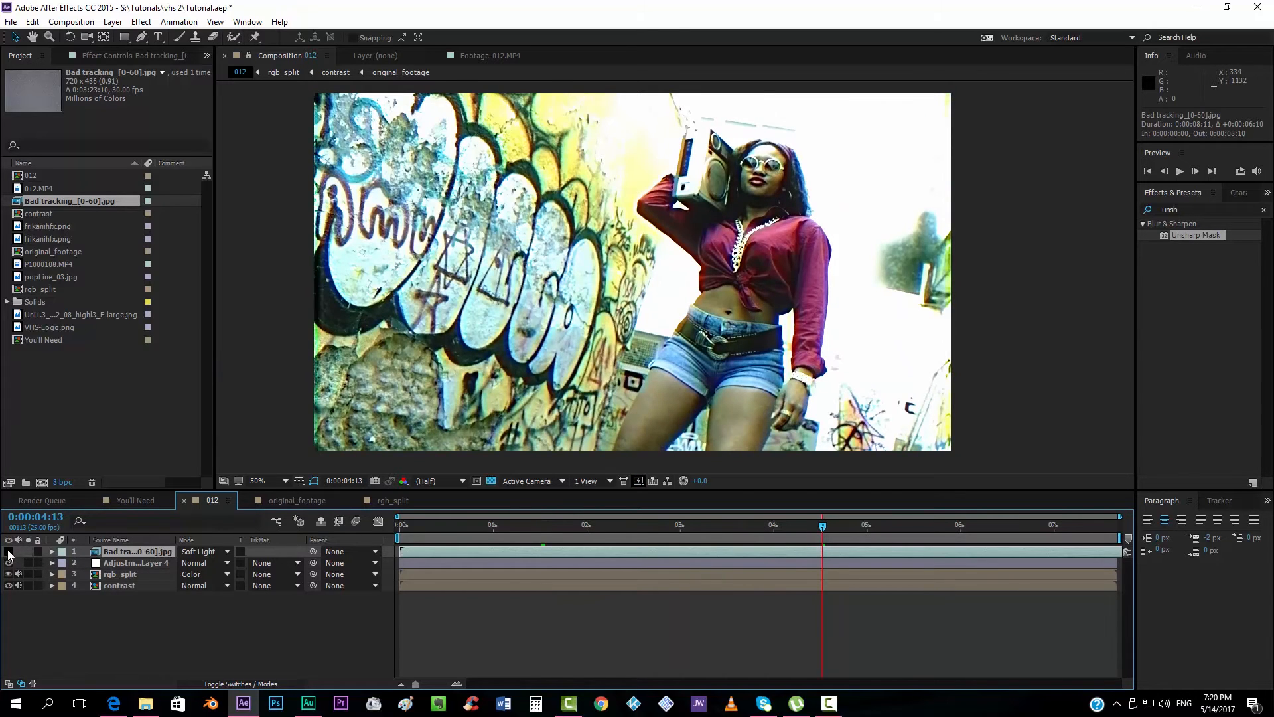
click(205, 551)
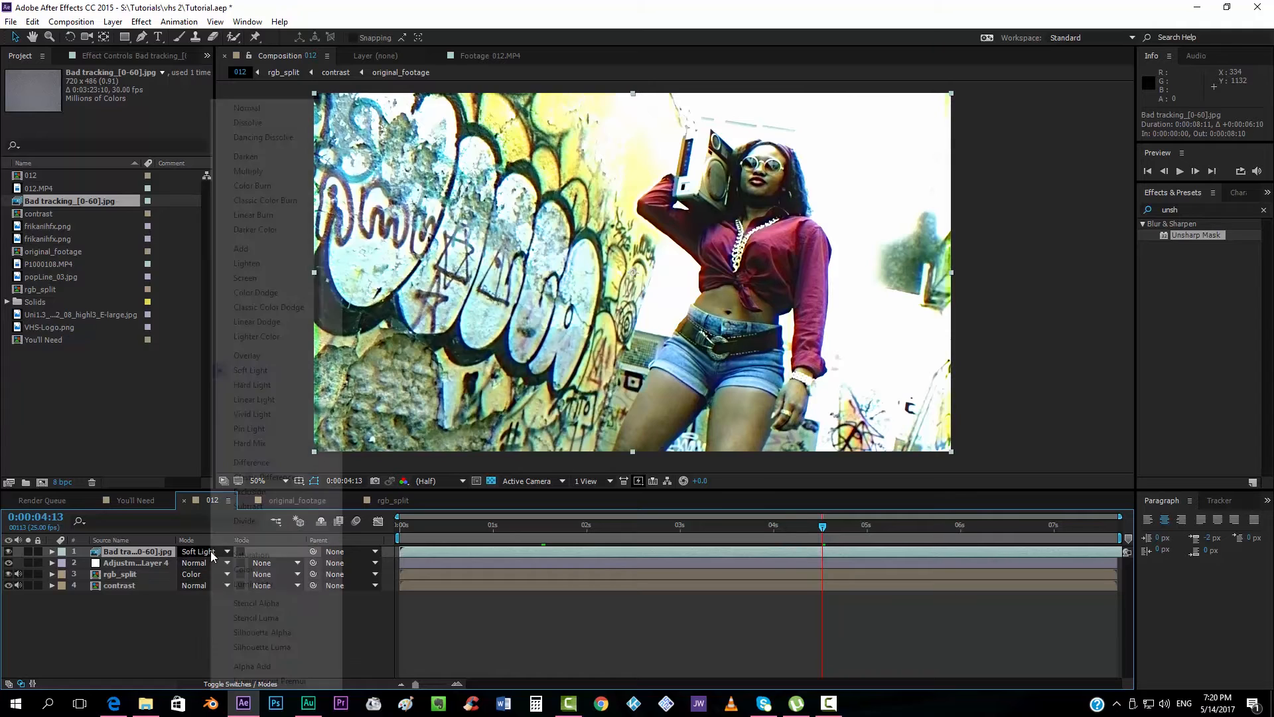
click(252, 384)
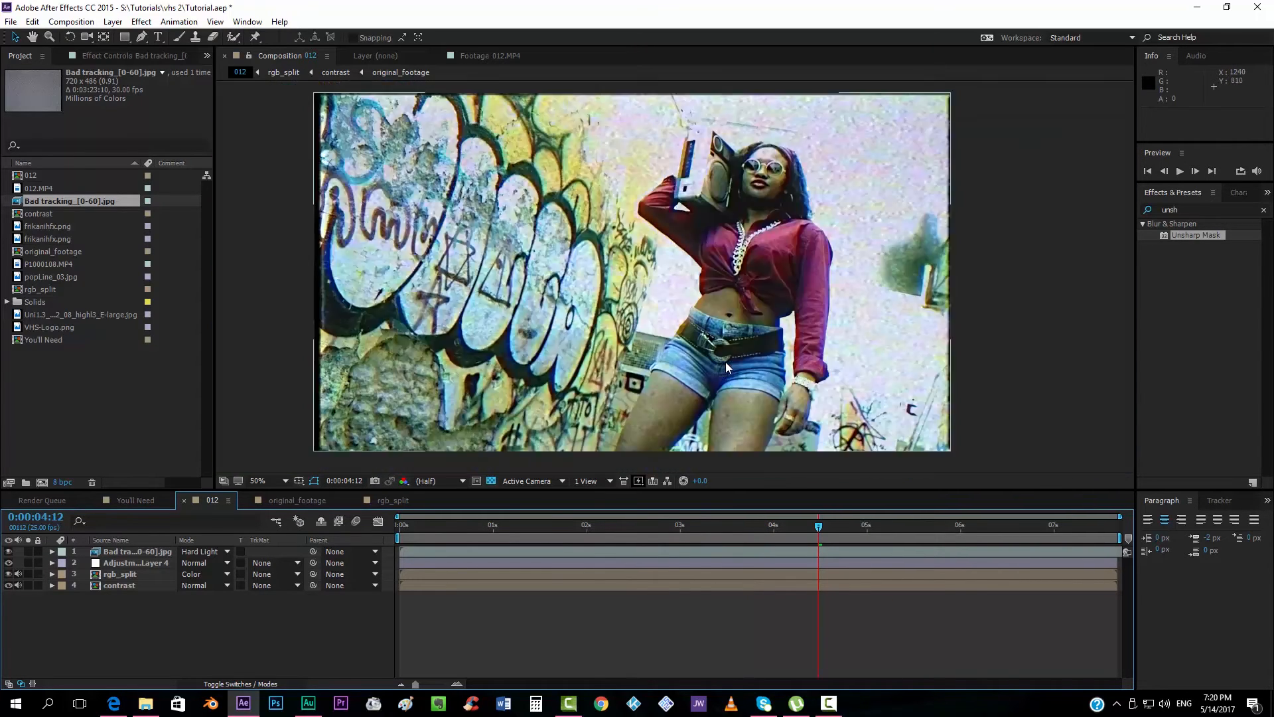
Give the contrast comp's Adjustment Layer 2 a Fast Blur of 5, then return to 012
click(258, 481)
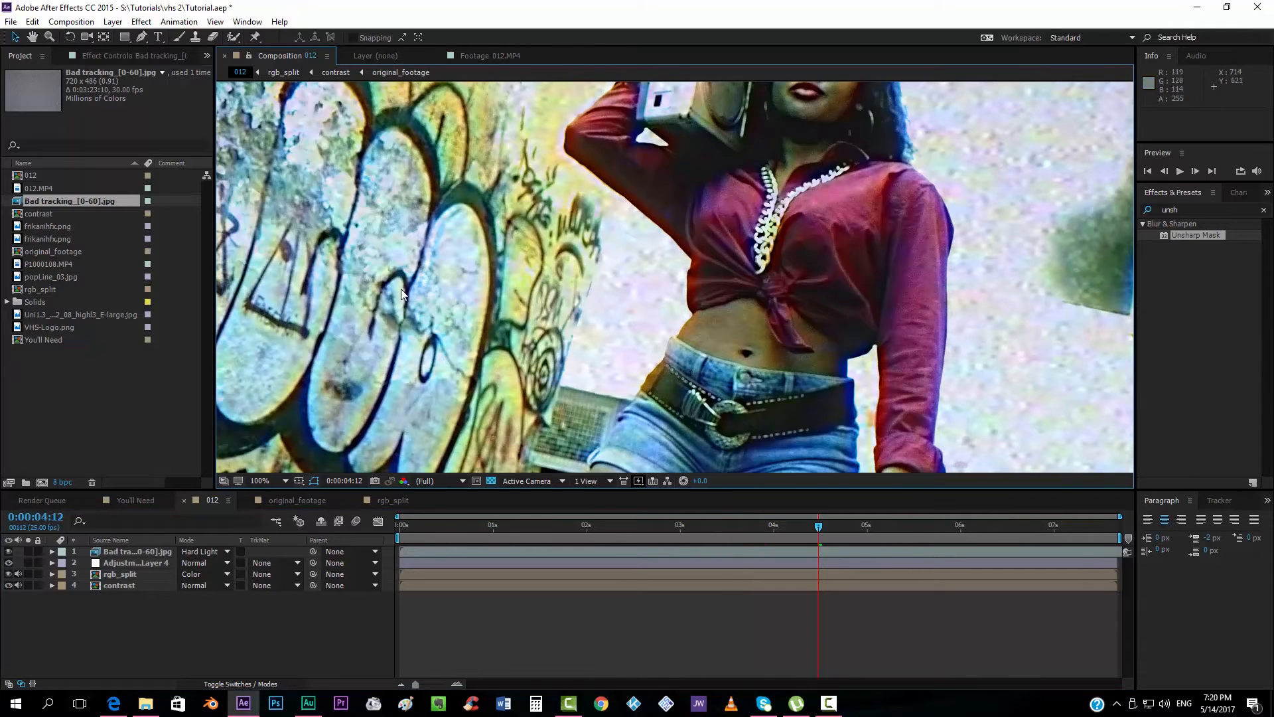
click(278, 480)
text(fast)
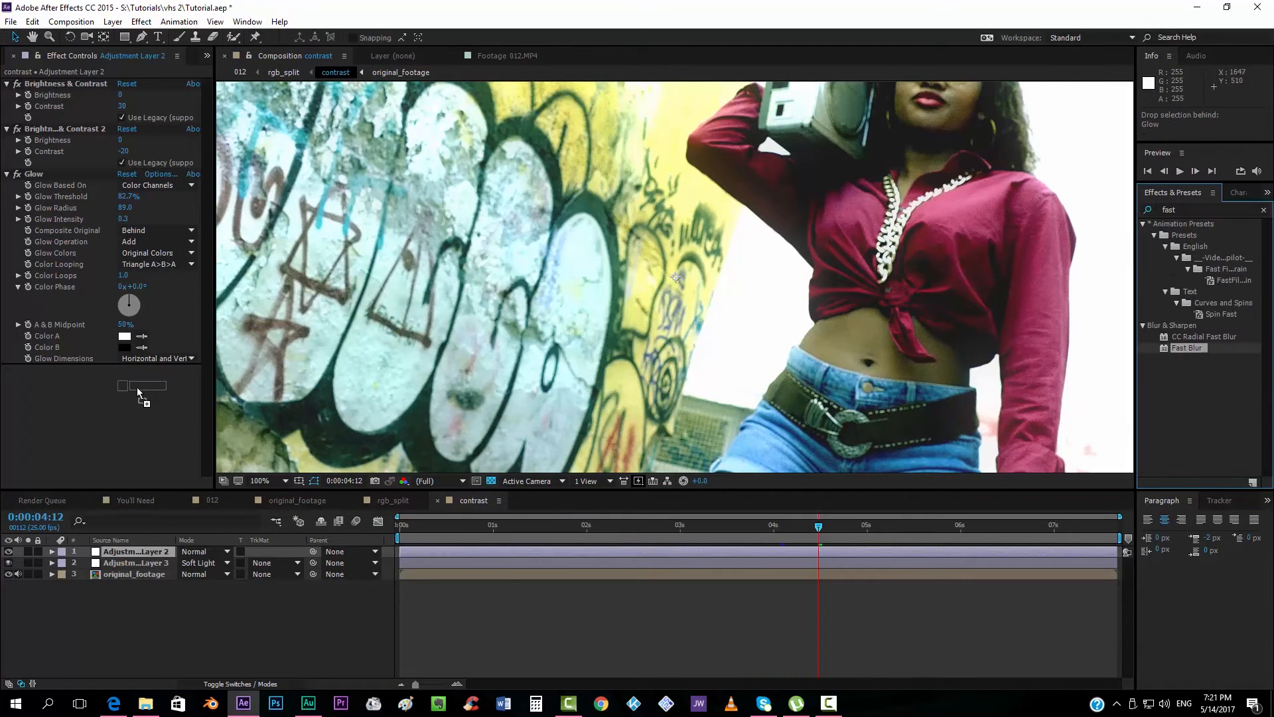
double_click(1187, 347)
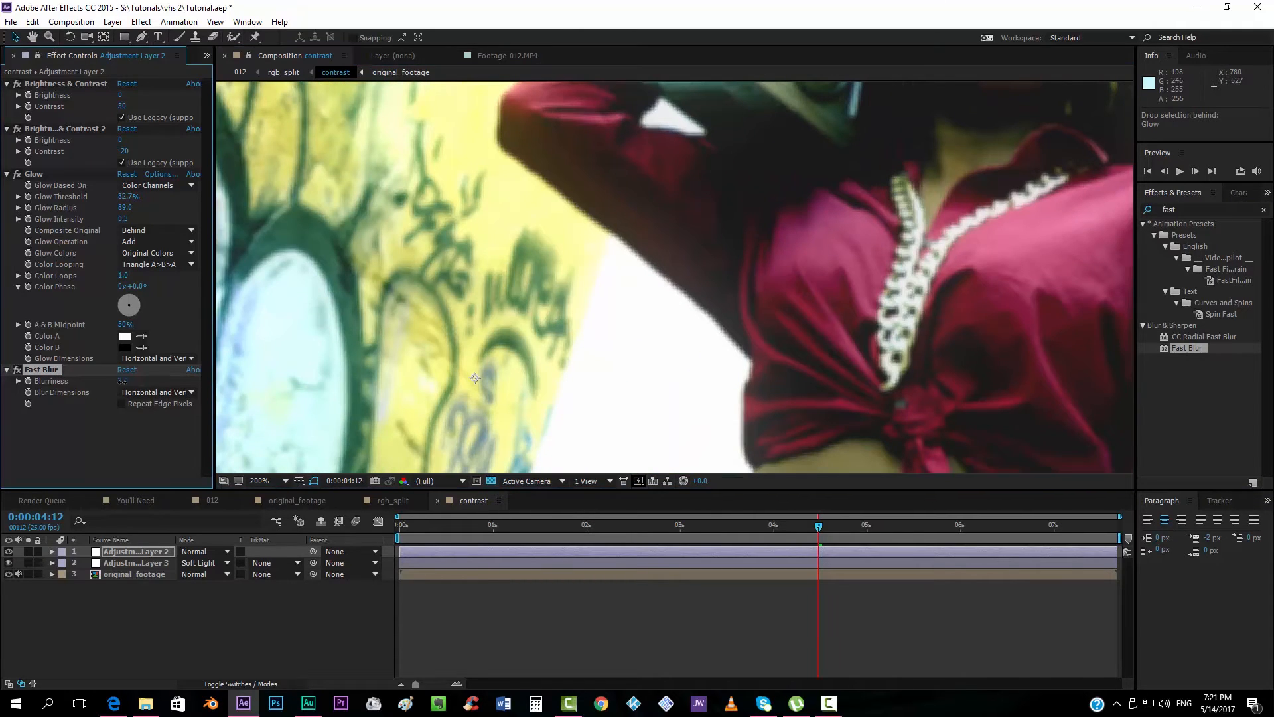
click(212, 500)
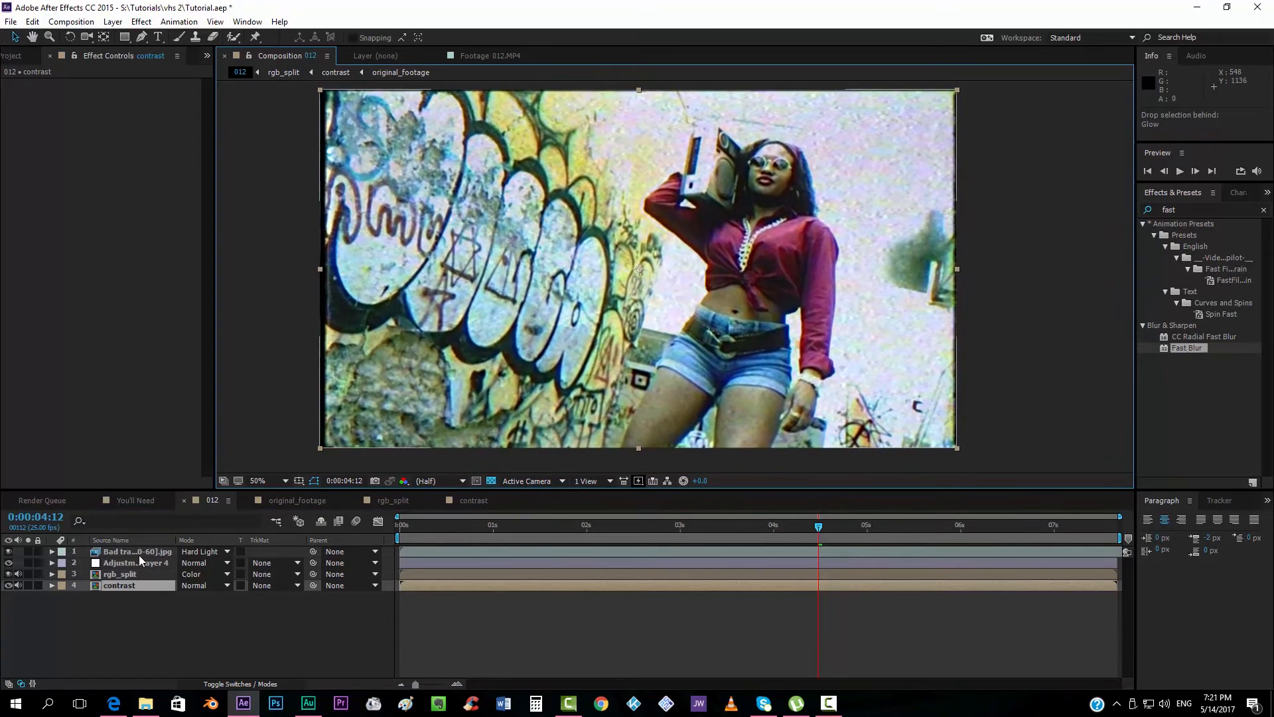
Pre-compose the rgb_split and contrast layers into a new composition named color_displace
click(137, 551)
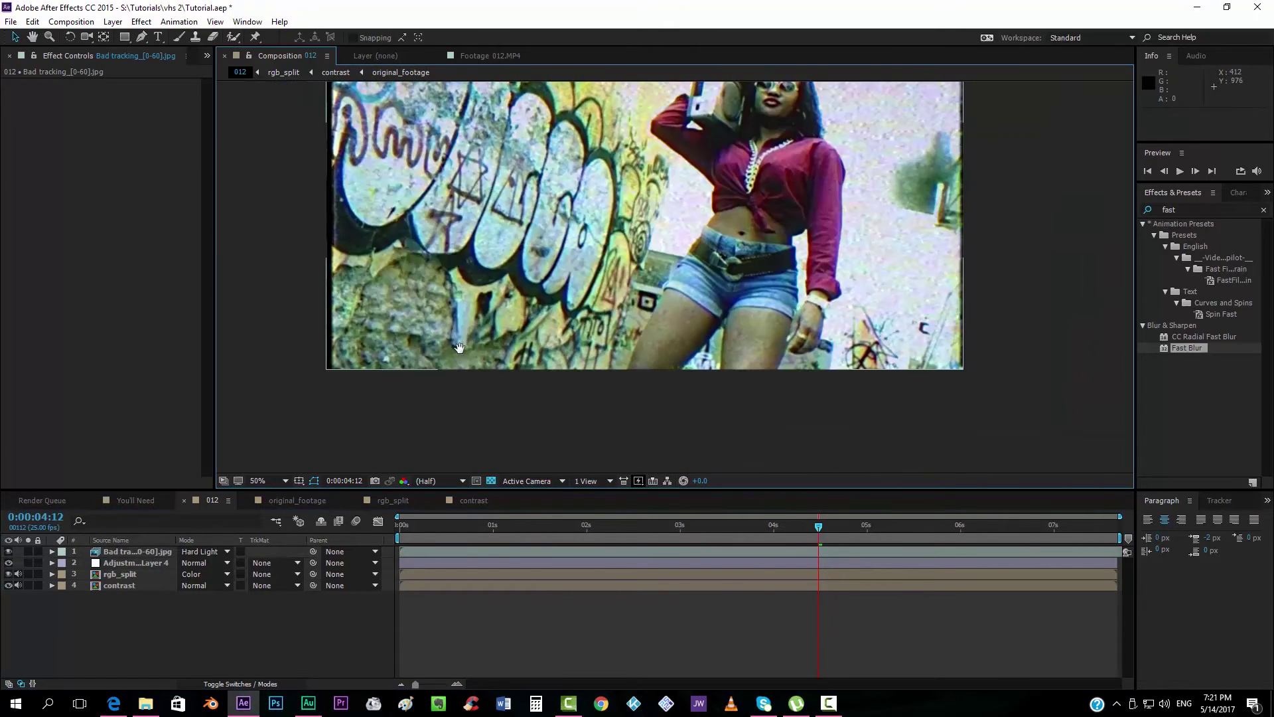
click(119, 573)
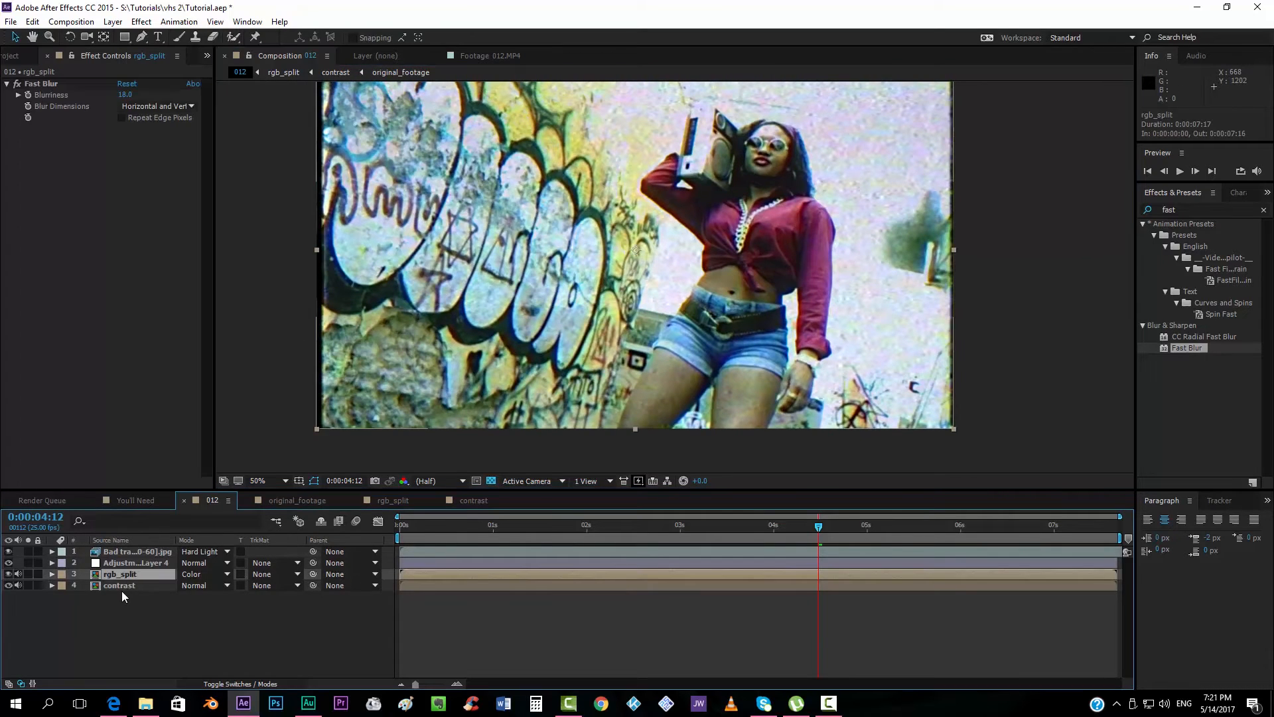
right_click(120, 574)
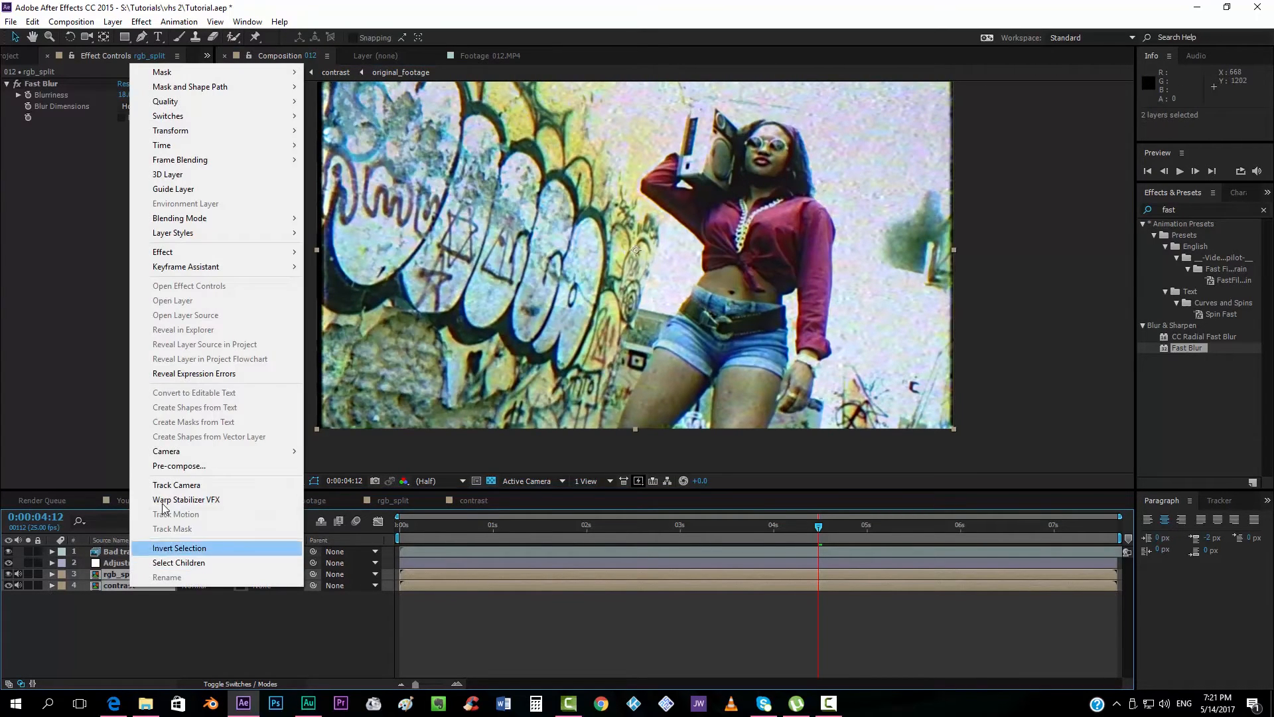
click(178, 466)
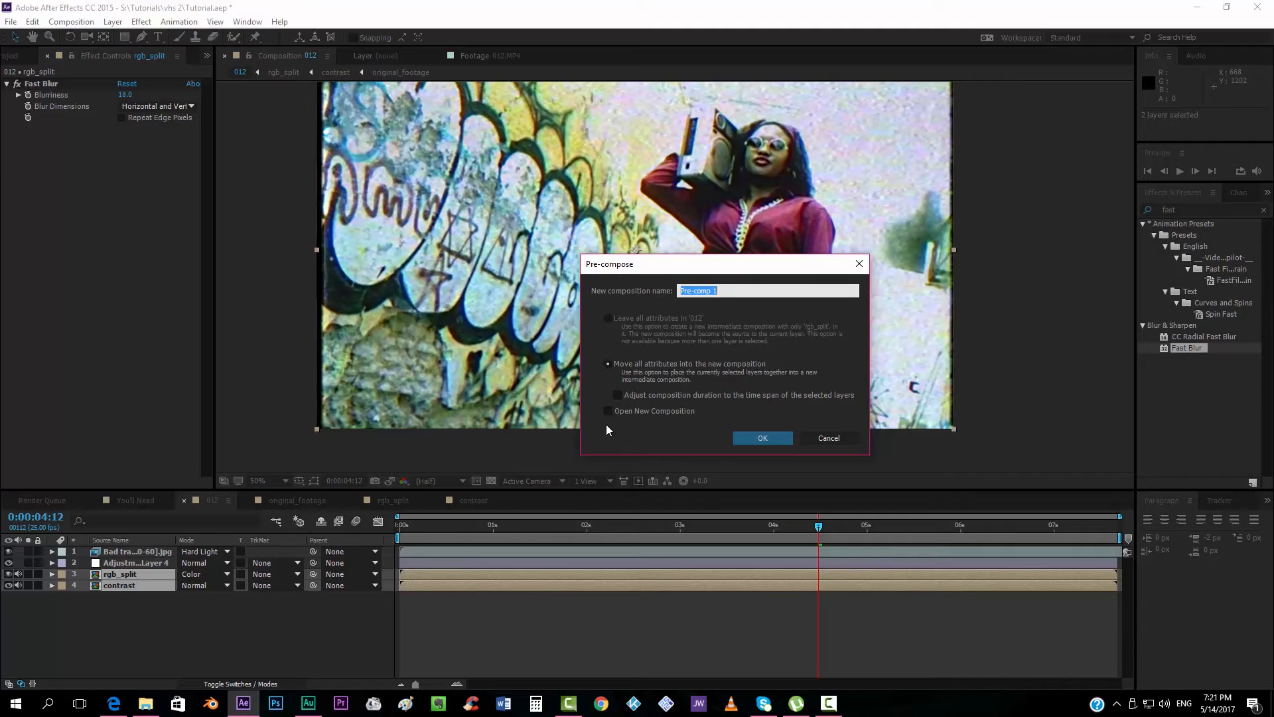
text(color_displace)
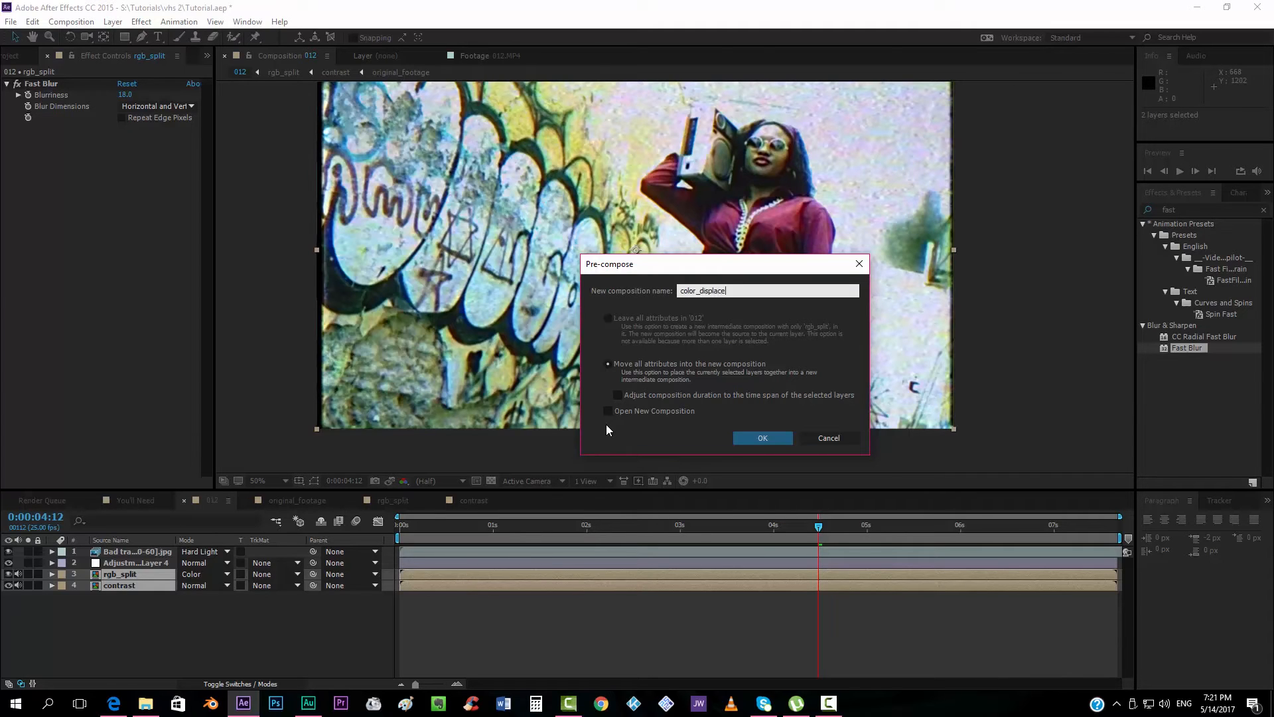
click(760, 438)
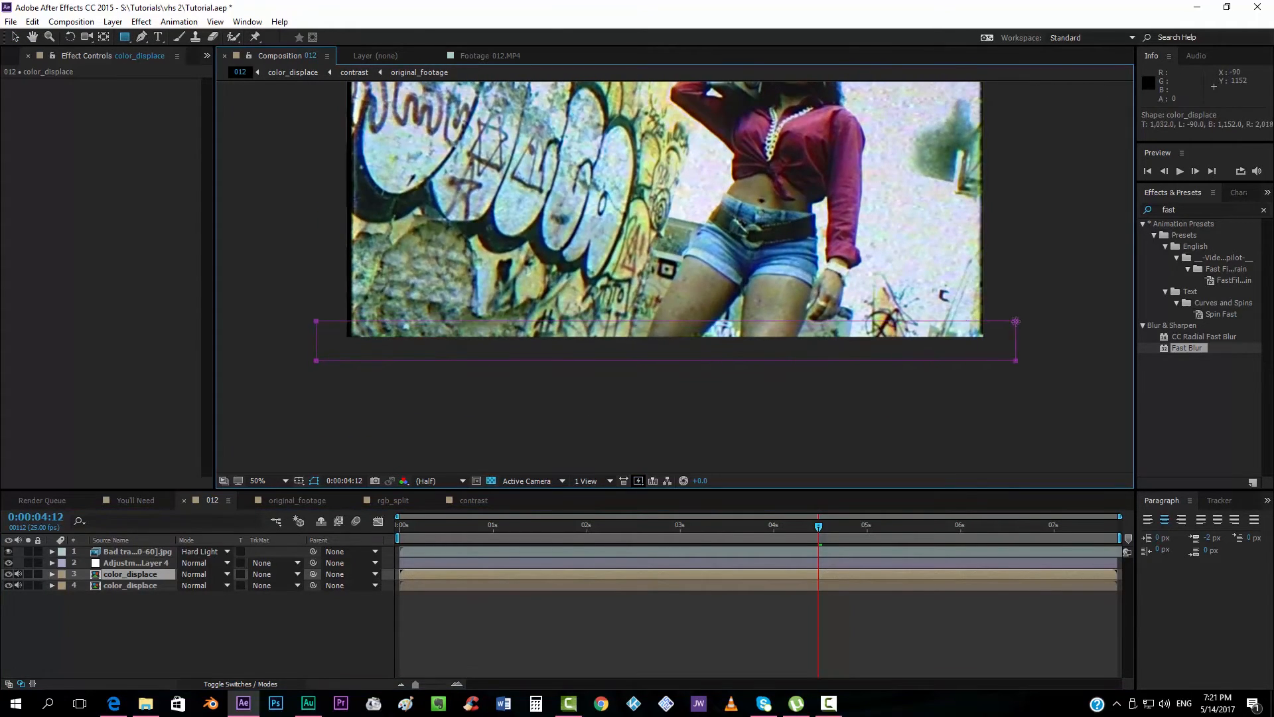
Mask the upper color_displace layer into a feathered strip and check a later frame
click(51, 573)
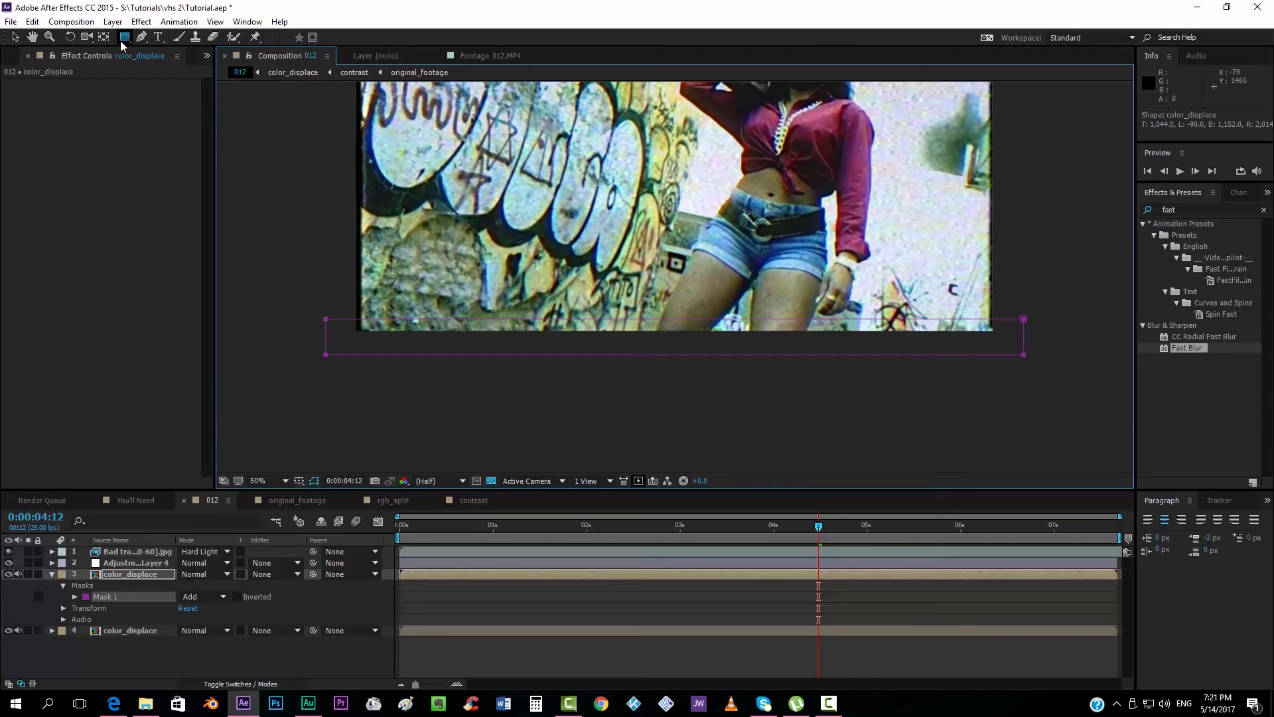
mouse_move(104, 37)
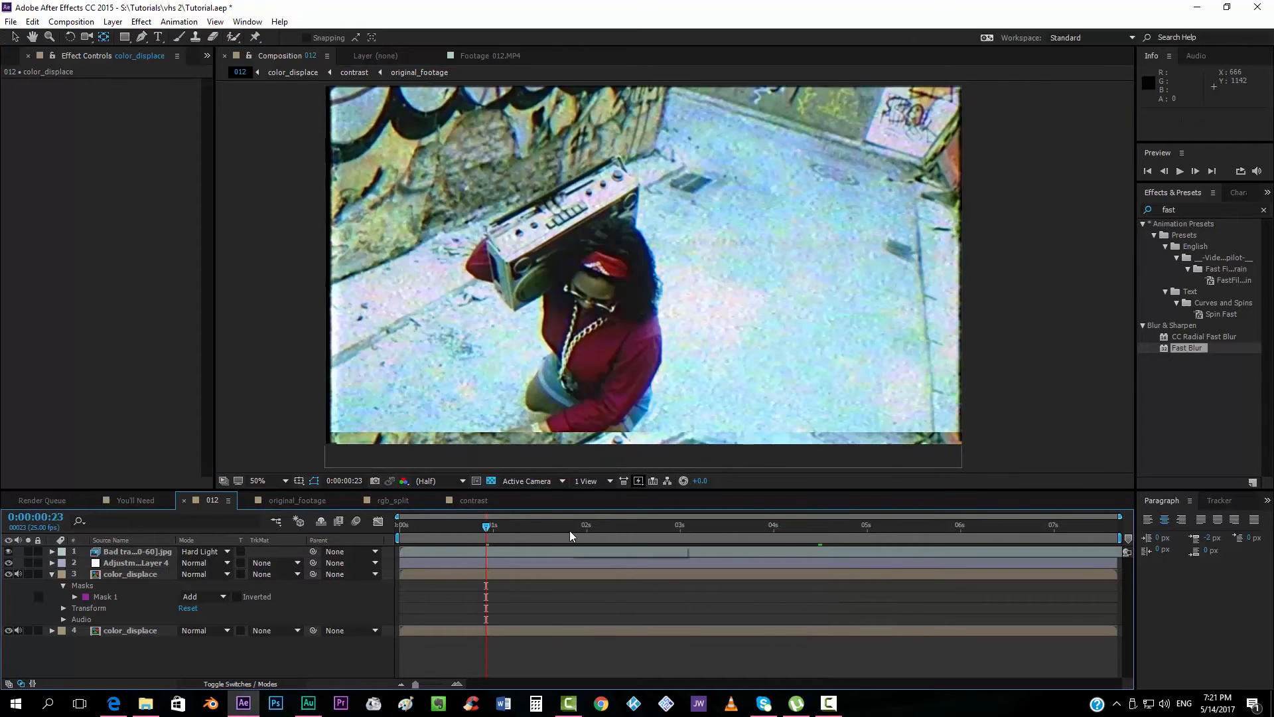
click(687, 524)
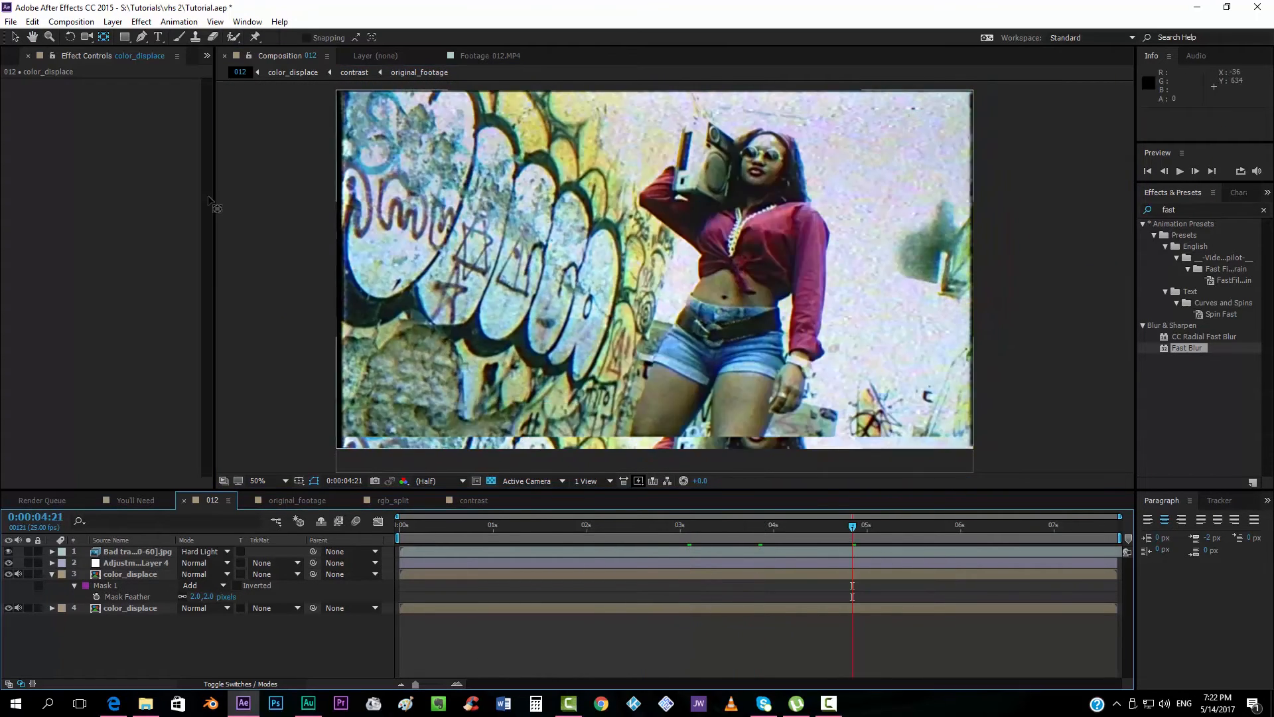
click(11, 22)
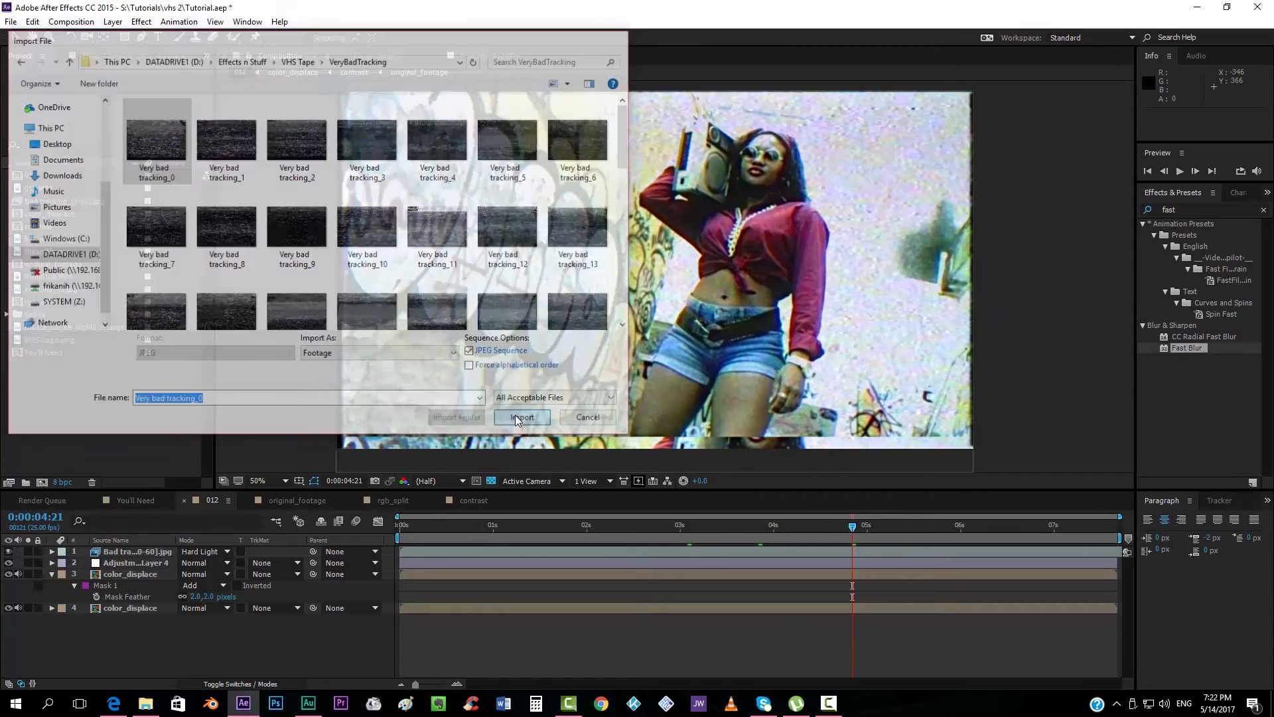
Import the Very bad tracking sequence, loop it, and blend it in Soft Light
click(522, 417)
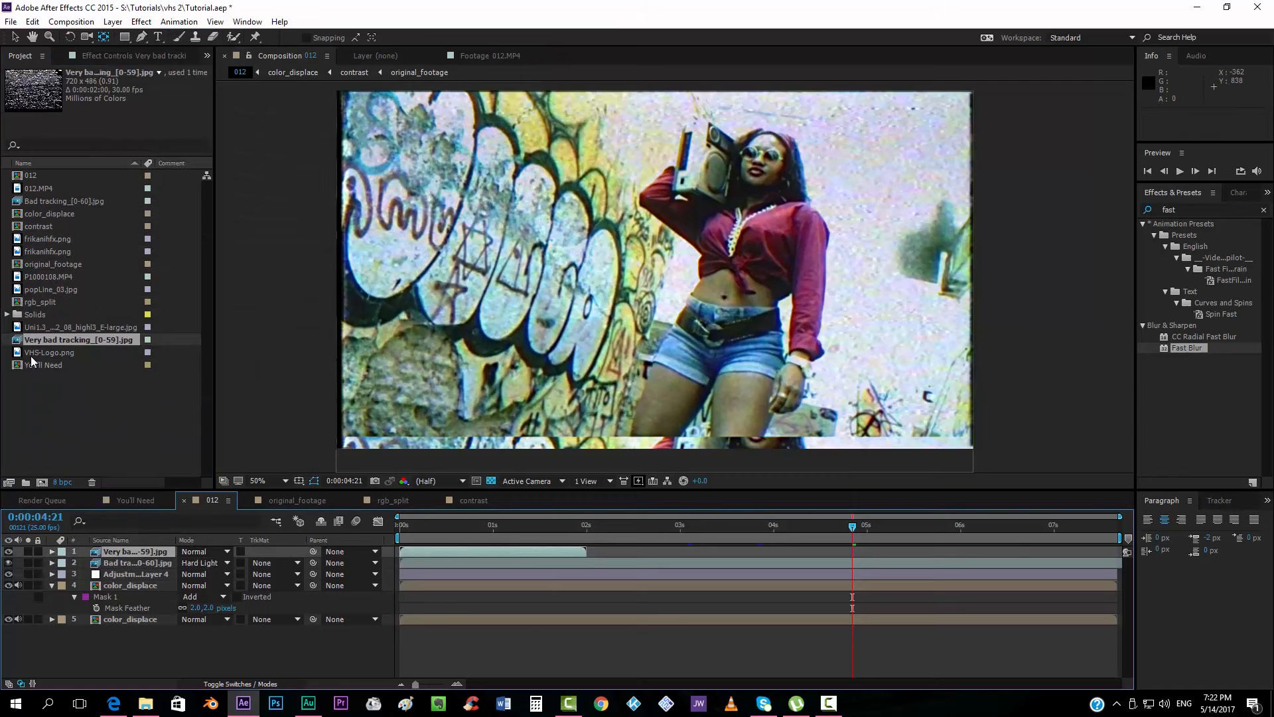
right_click(79, 339)
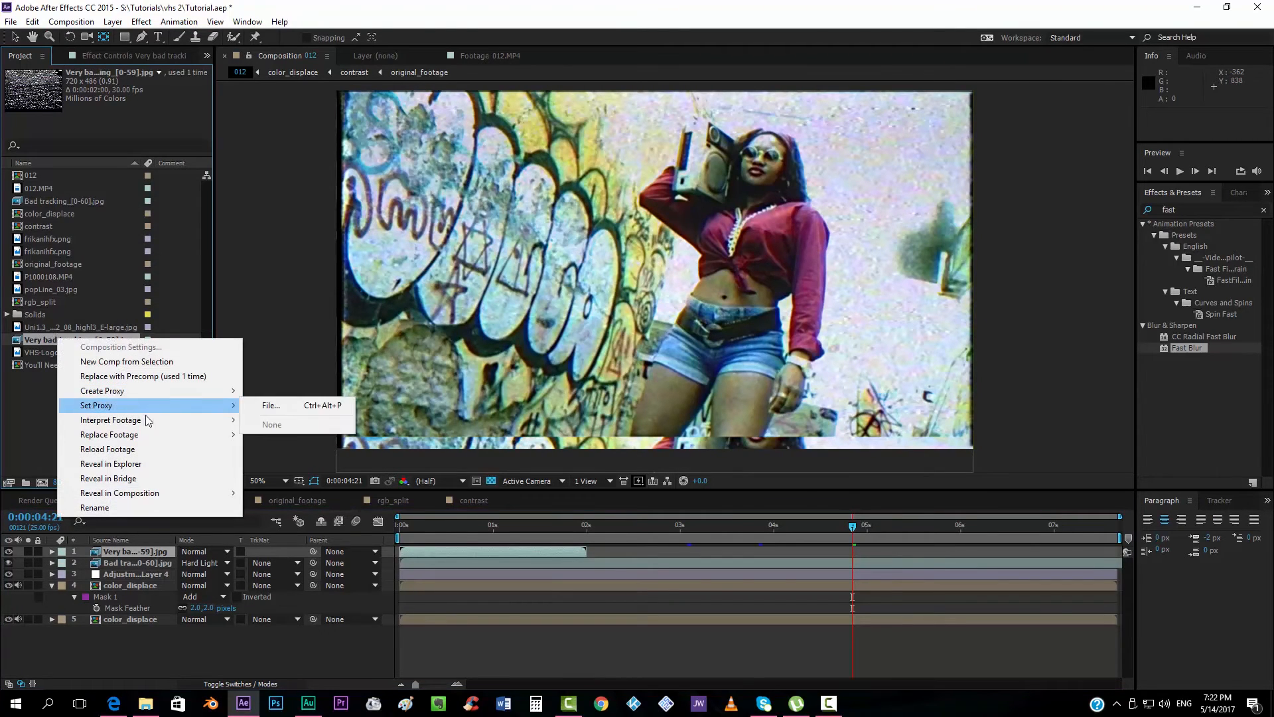
click(110, 420)
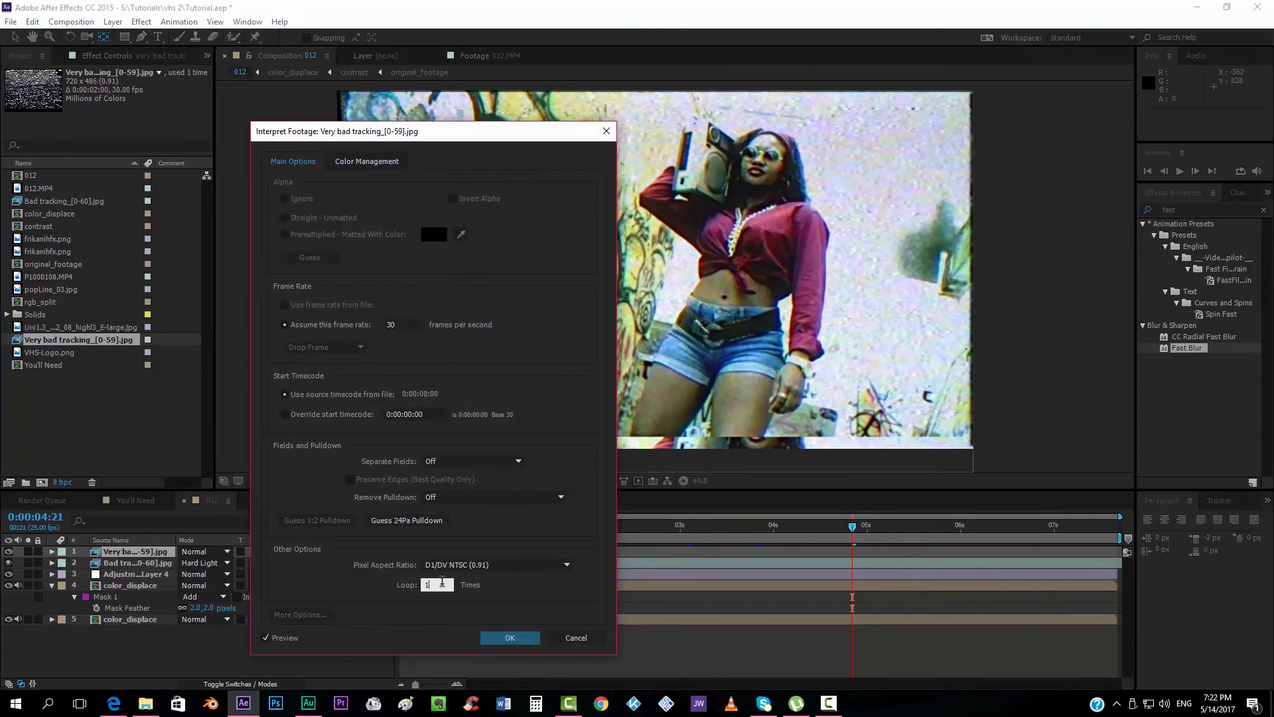
click(509, 637)
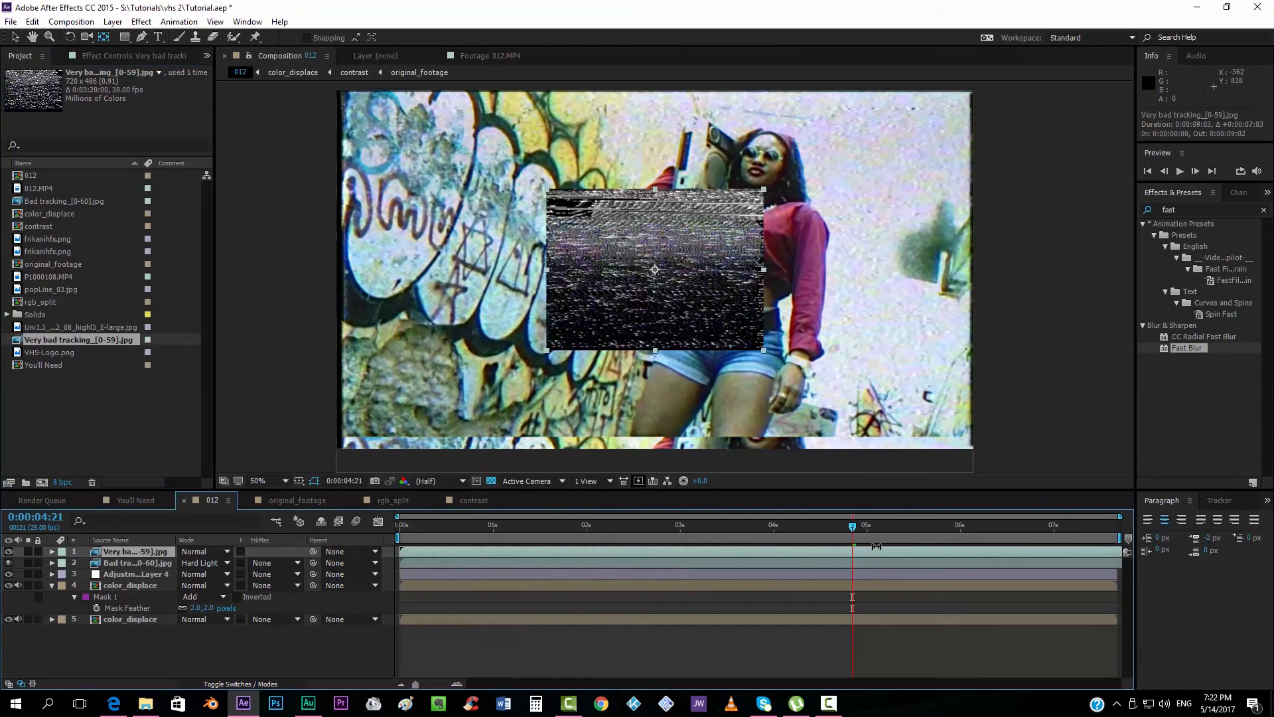
click(203, 551)
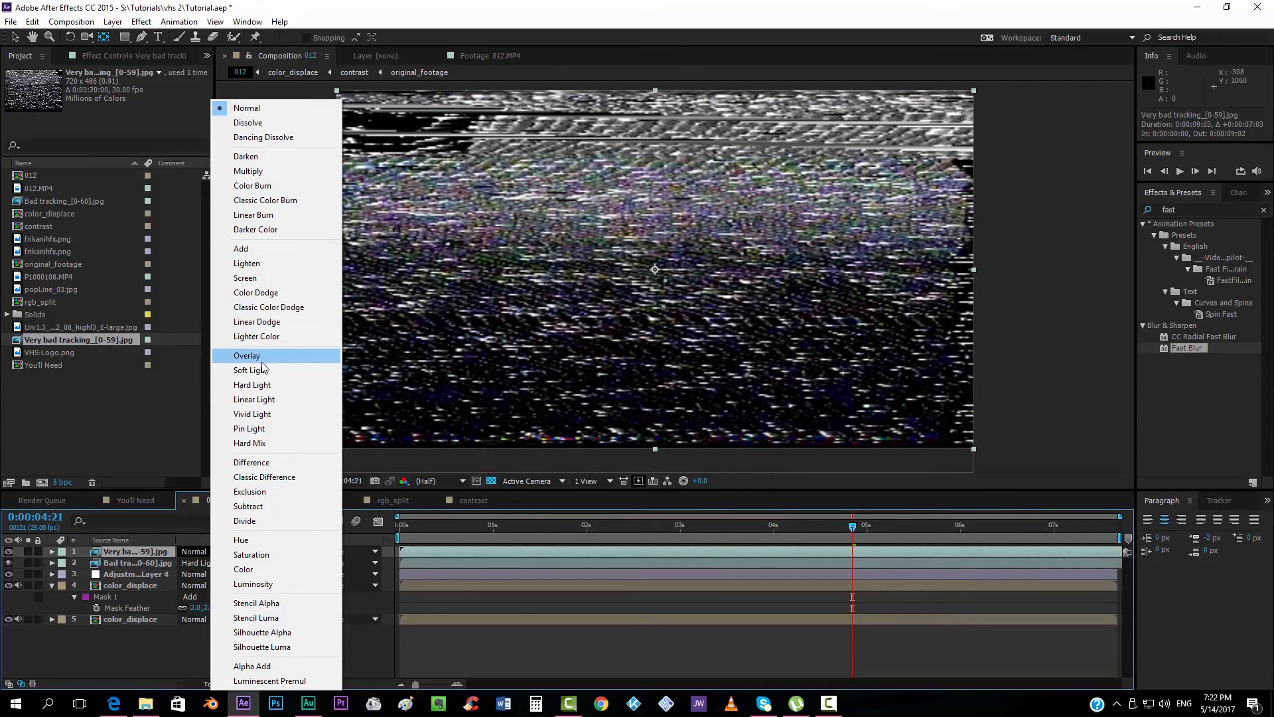
click(250, 370)
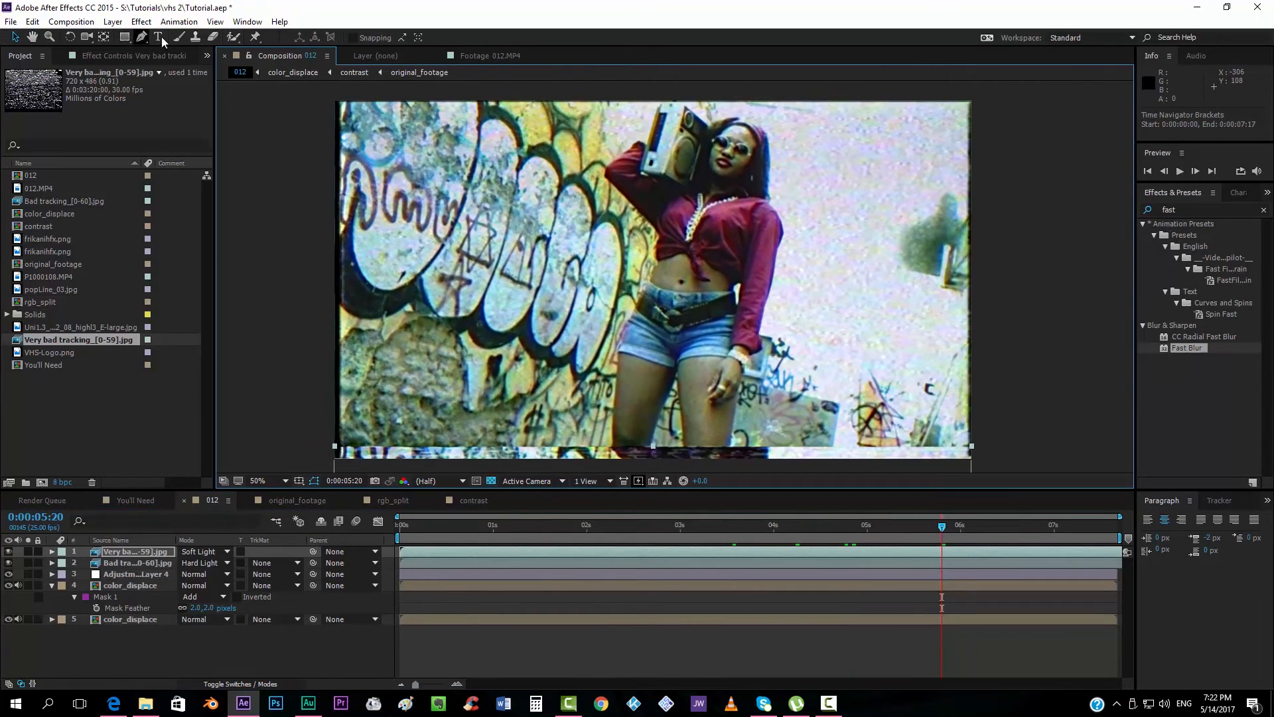
Type a white 5 MAY 1987 date stamp in the VCR OSD Mono font
click(158, 37)
text(5 MAY 1987)
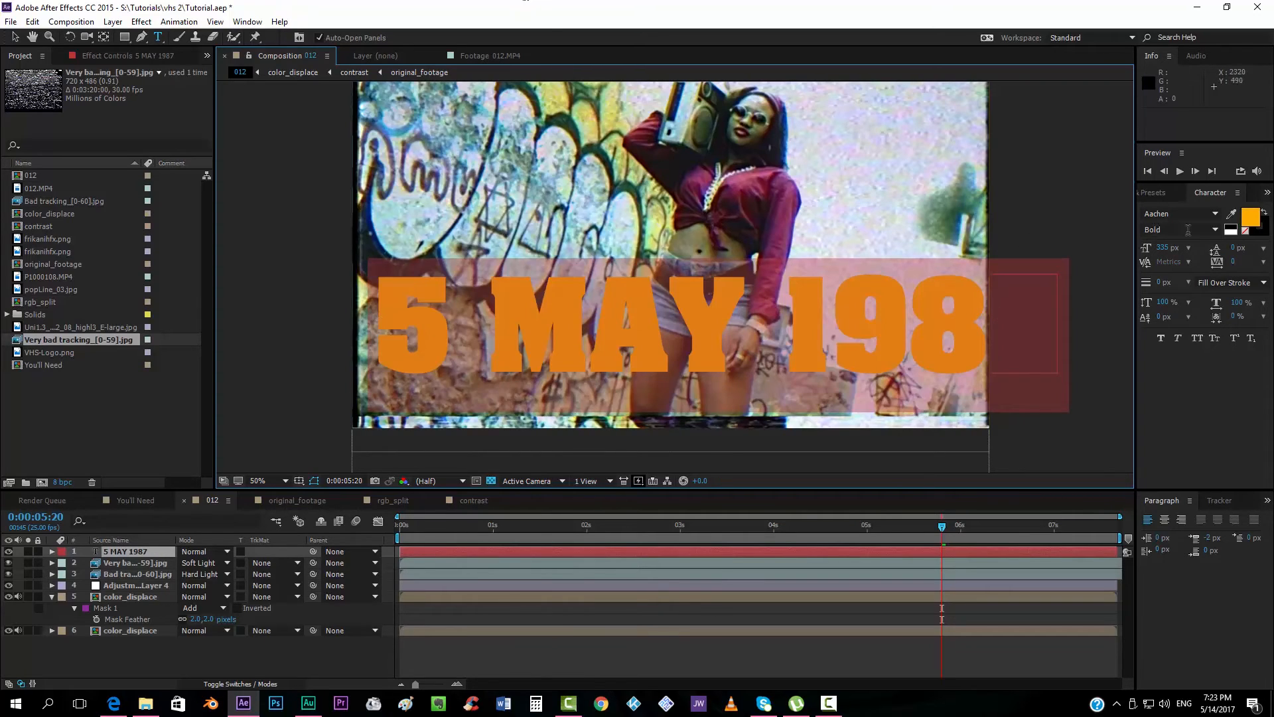
click(1252, 218)
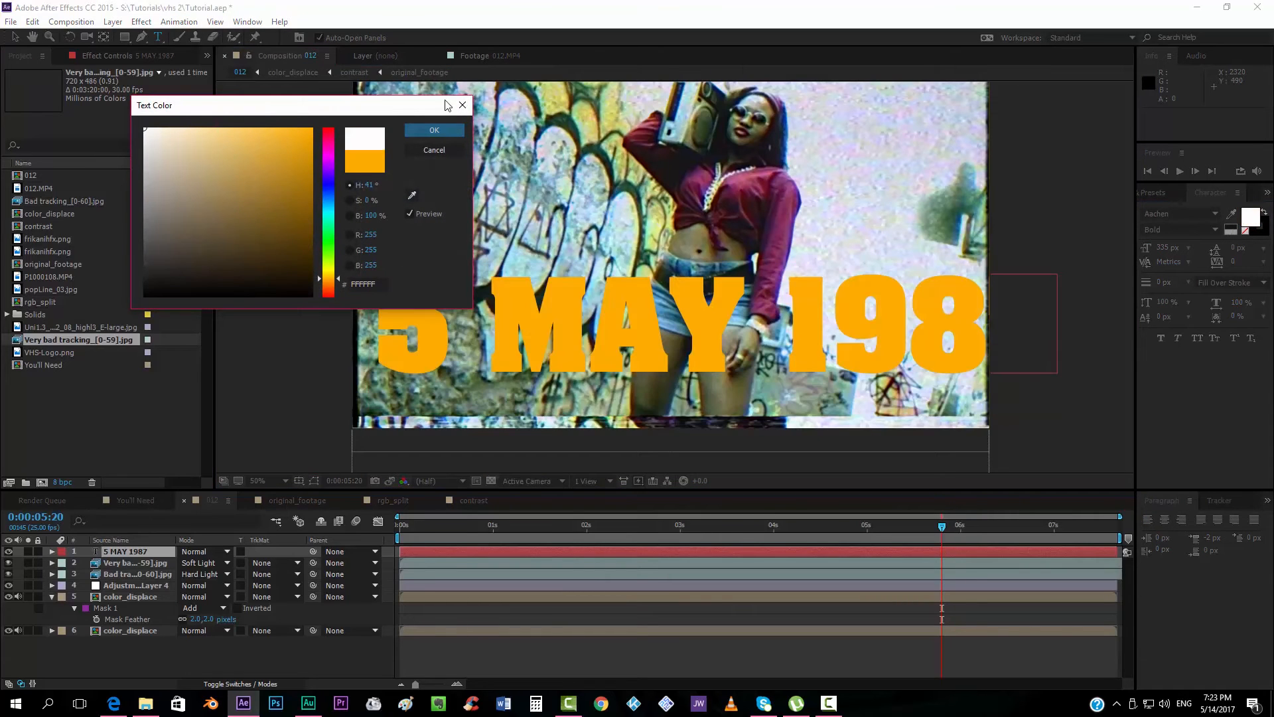
click(434, 130)
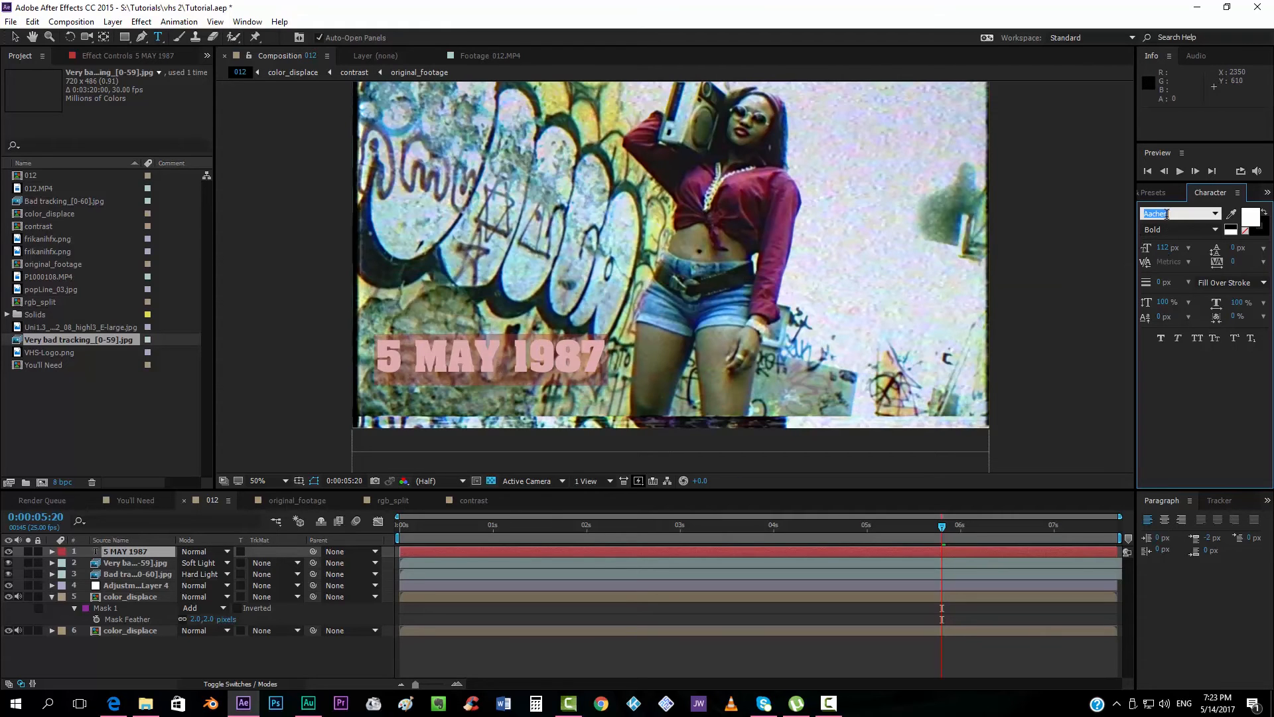
click(1177, 214)
text(VCR OSD Mono)
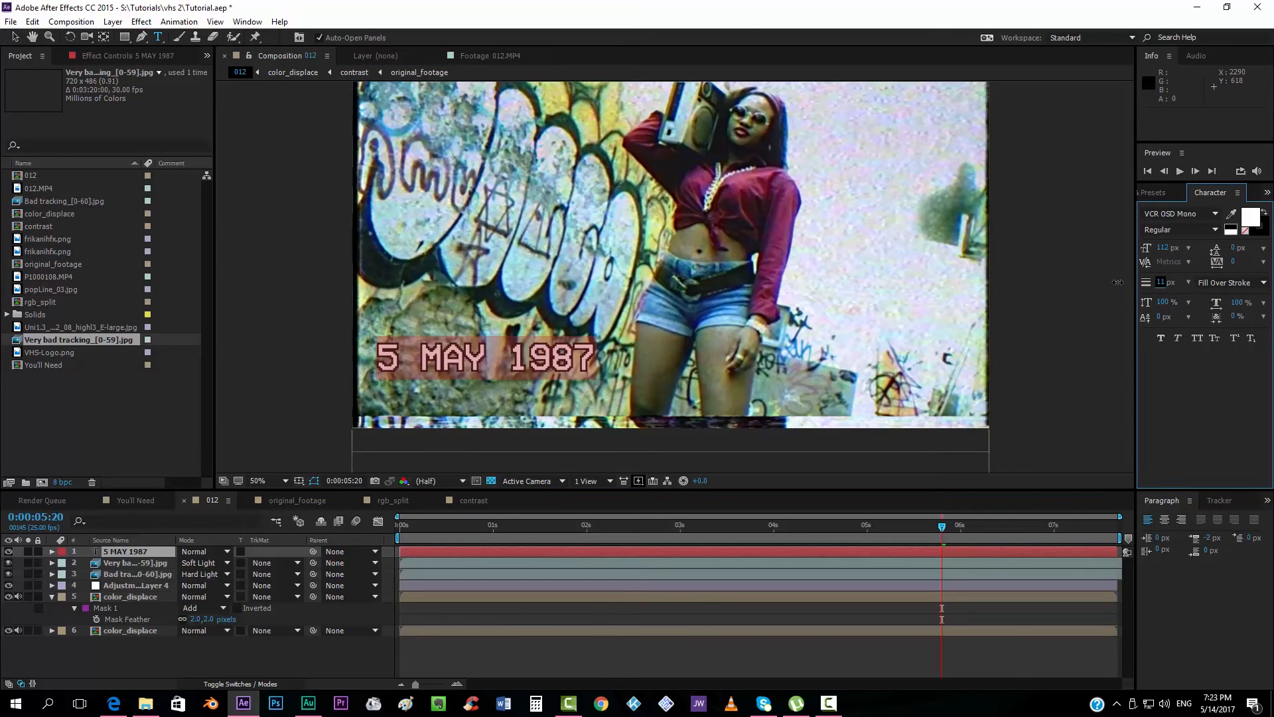
mouse_move(1174, 297)
text(fast)
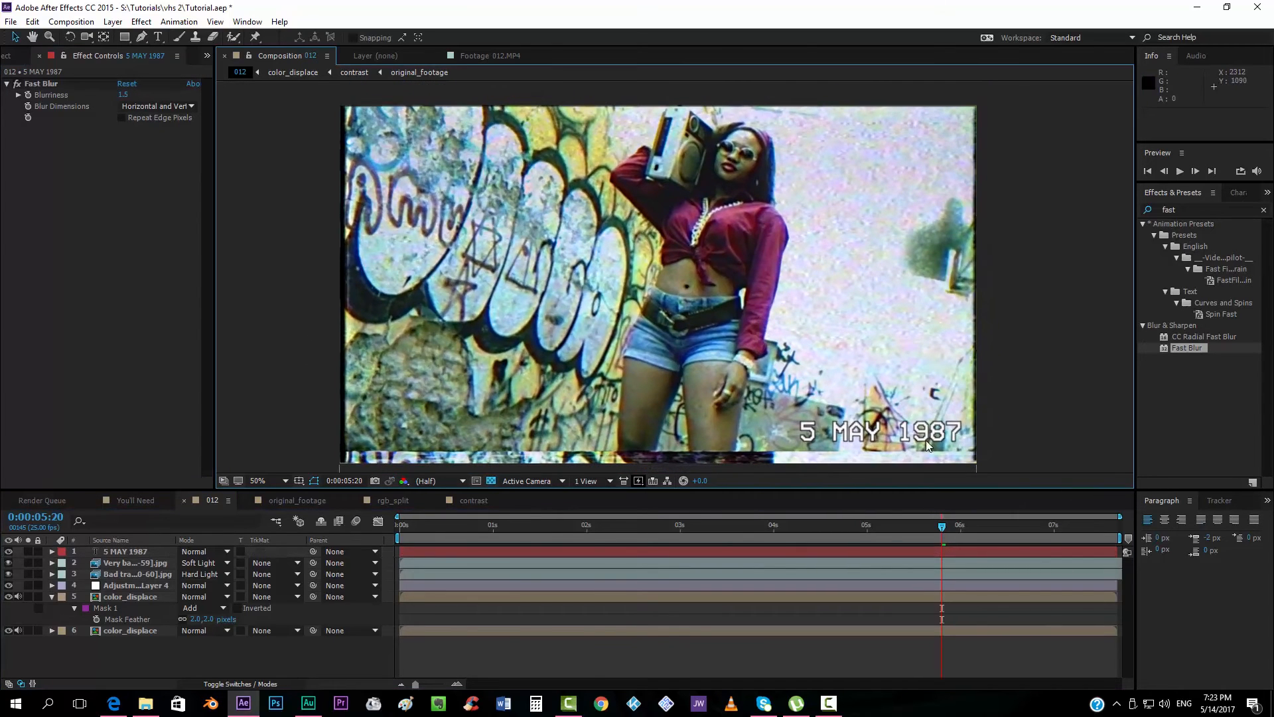
Jump to an earlier frame and show the You'll Need VHS LOOK title composition
click(691, 525)
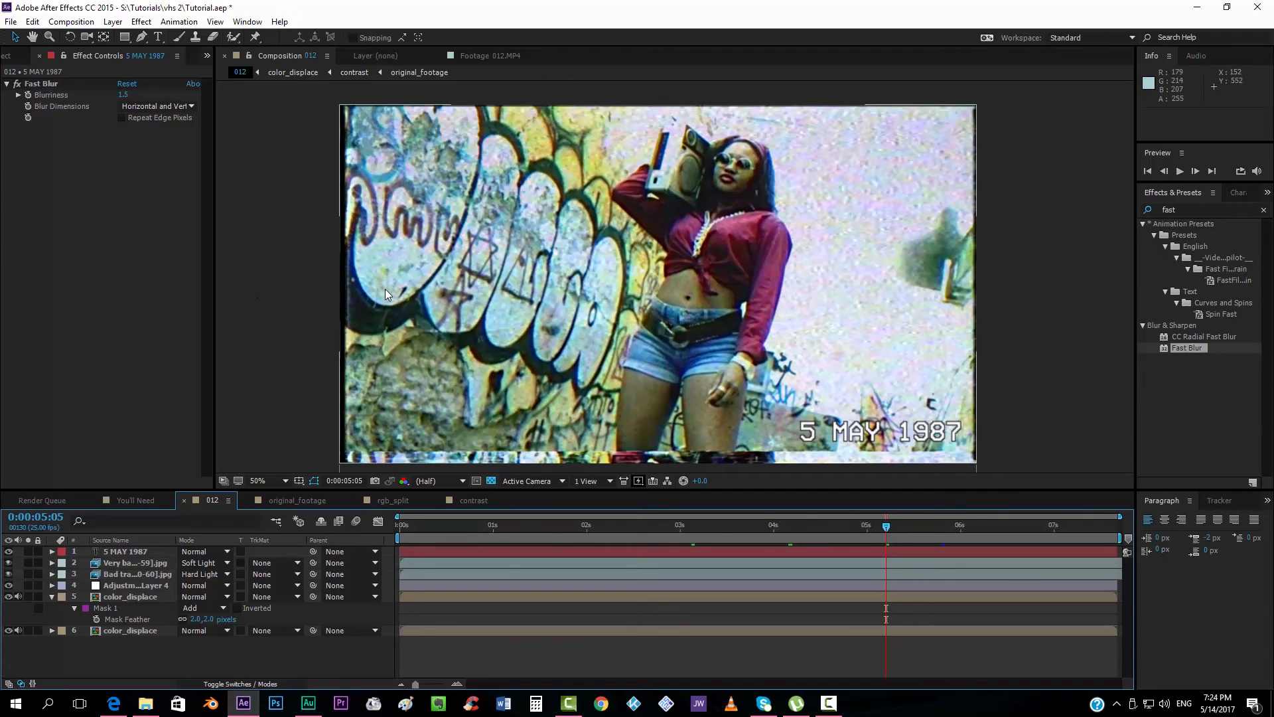
mouse_move(74, 398)
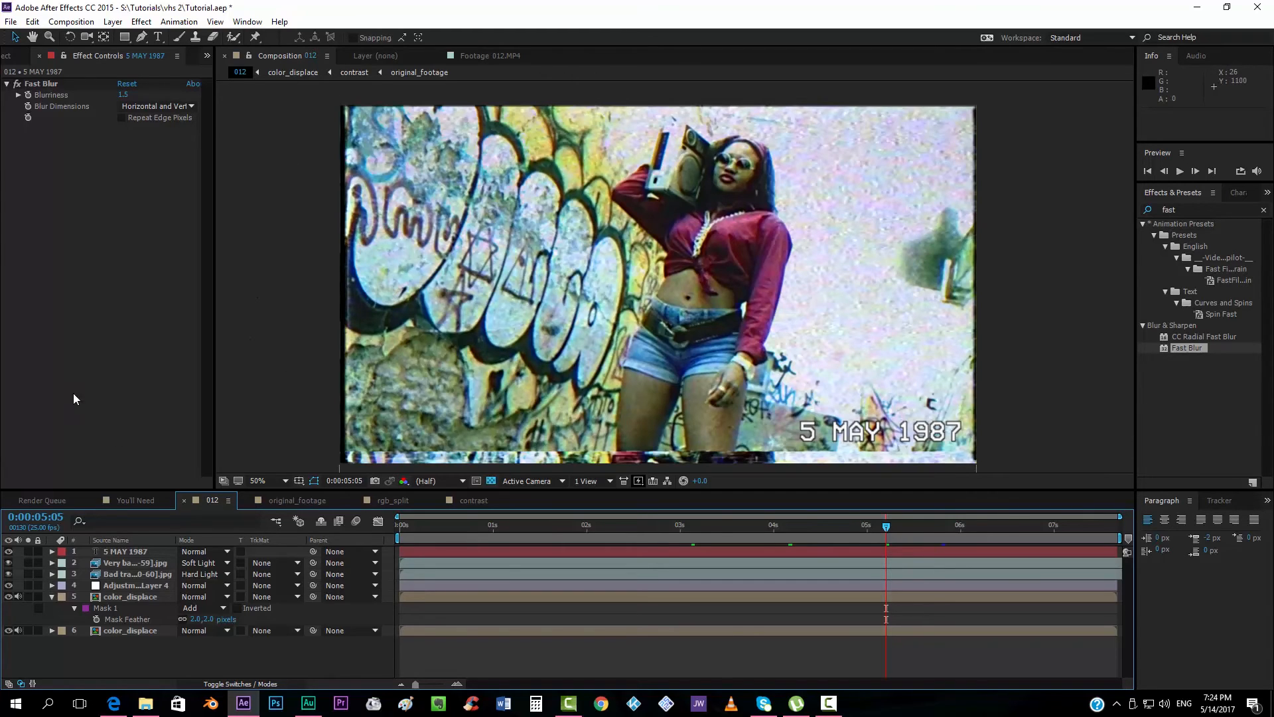
mouse_move(257, 323)
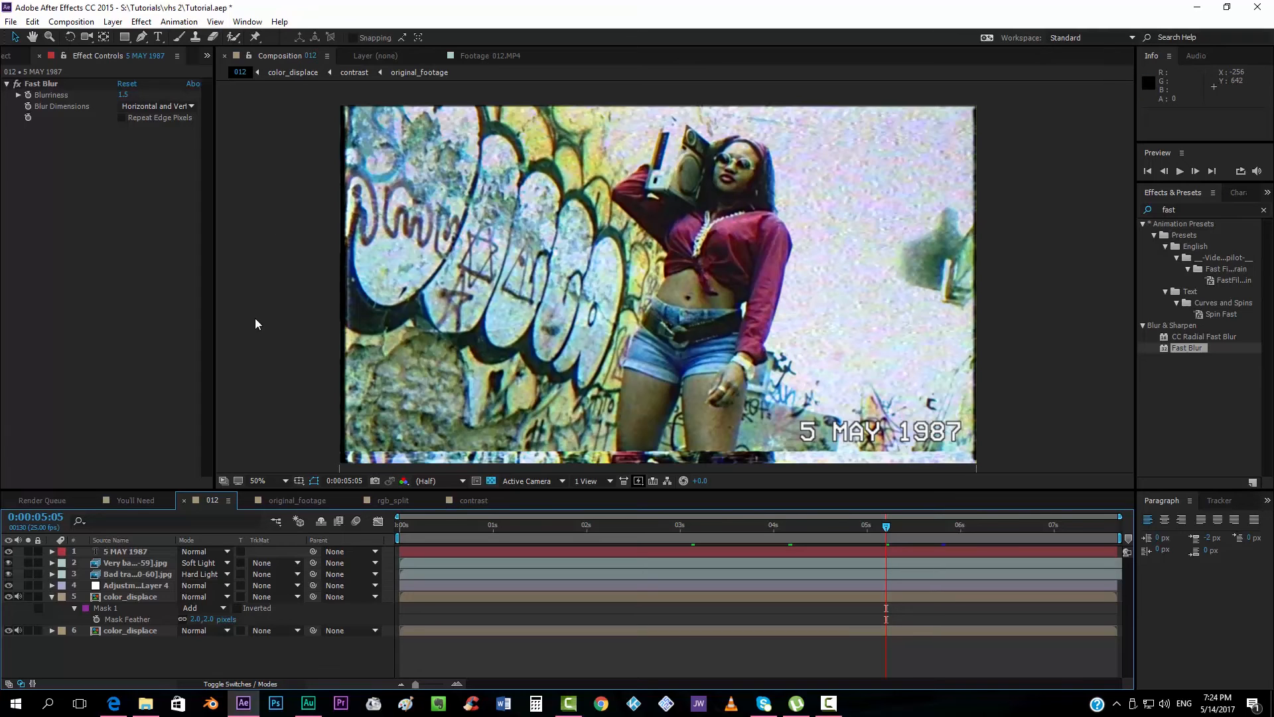
mouse_move(294, 289)
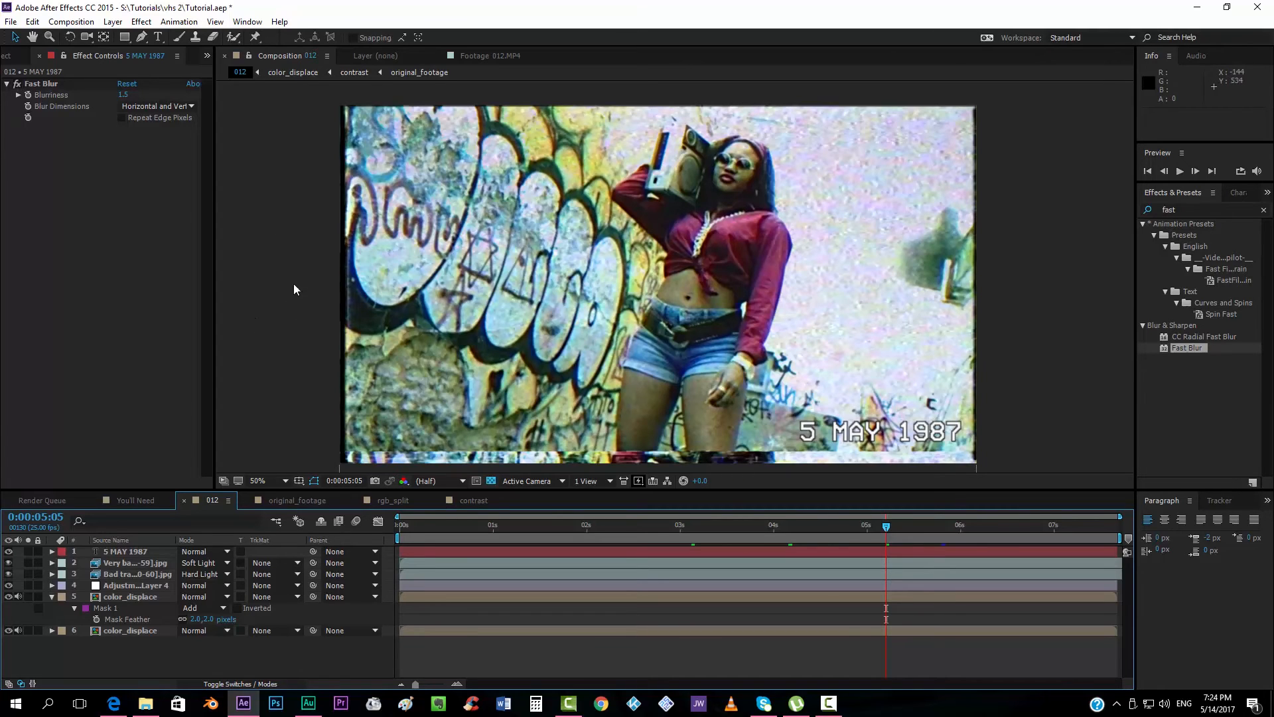
click(135, 500)
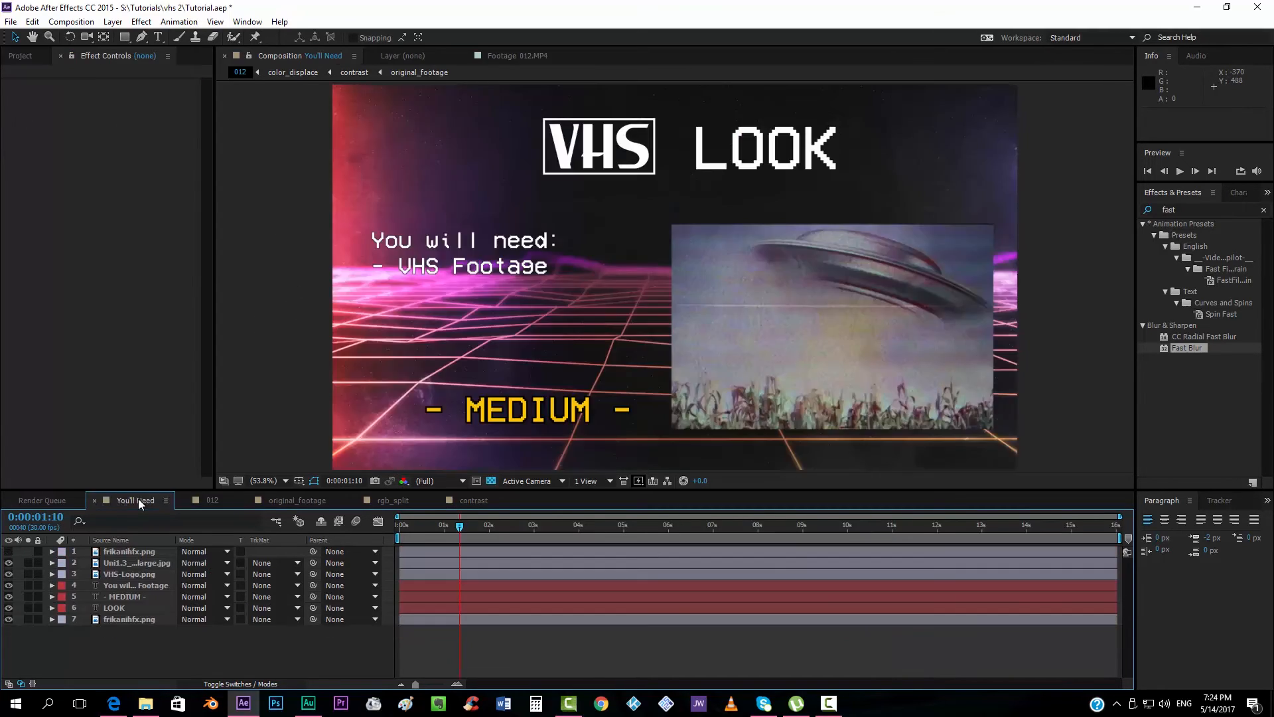
Extend original_footage's duration to about 0:01:07:17, then go back to comp 012
click(213, 500)
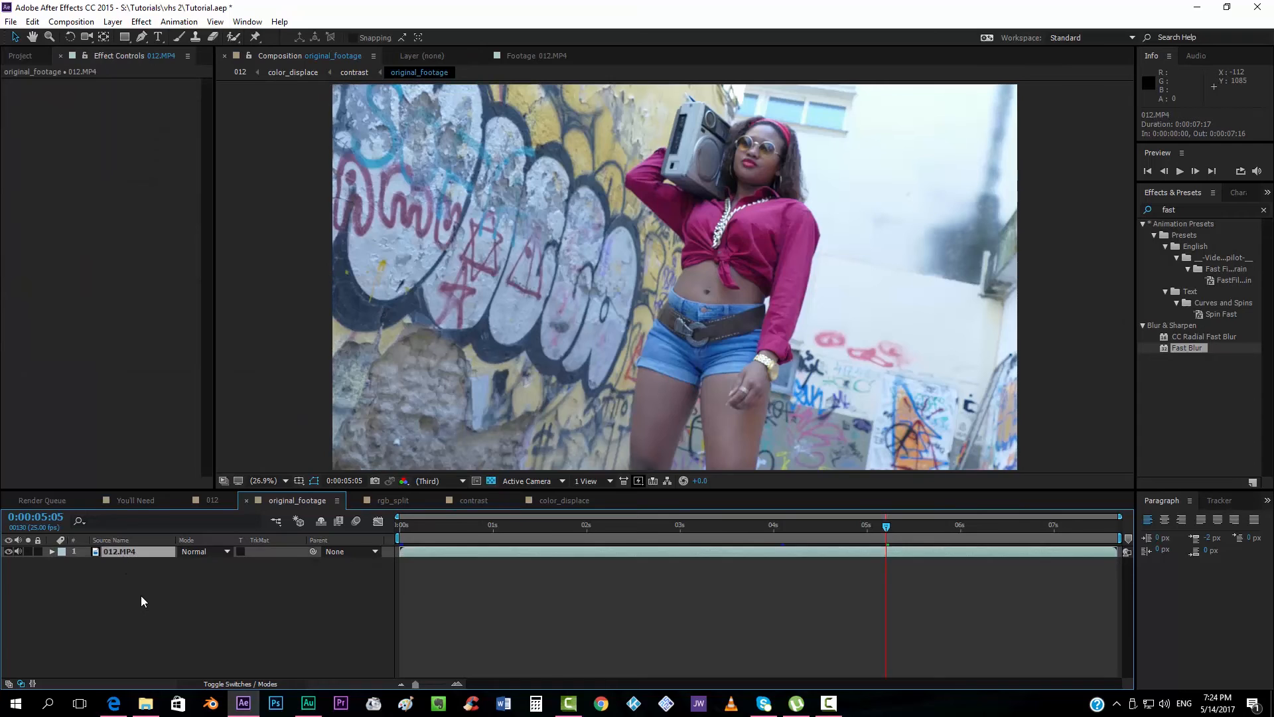
click(71, 21)
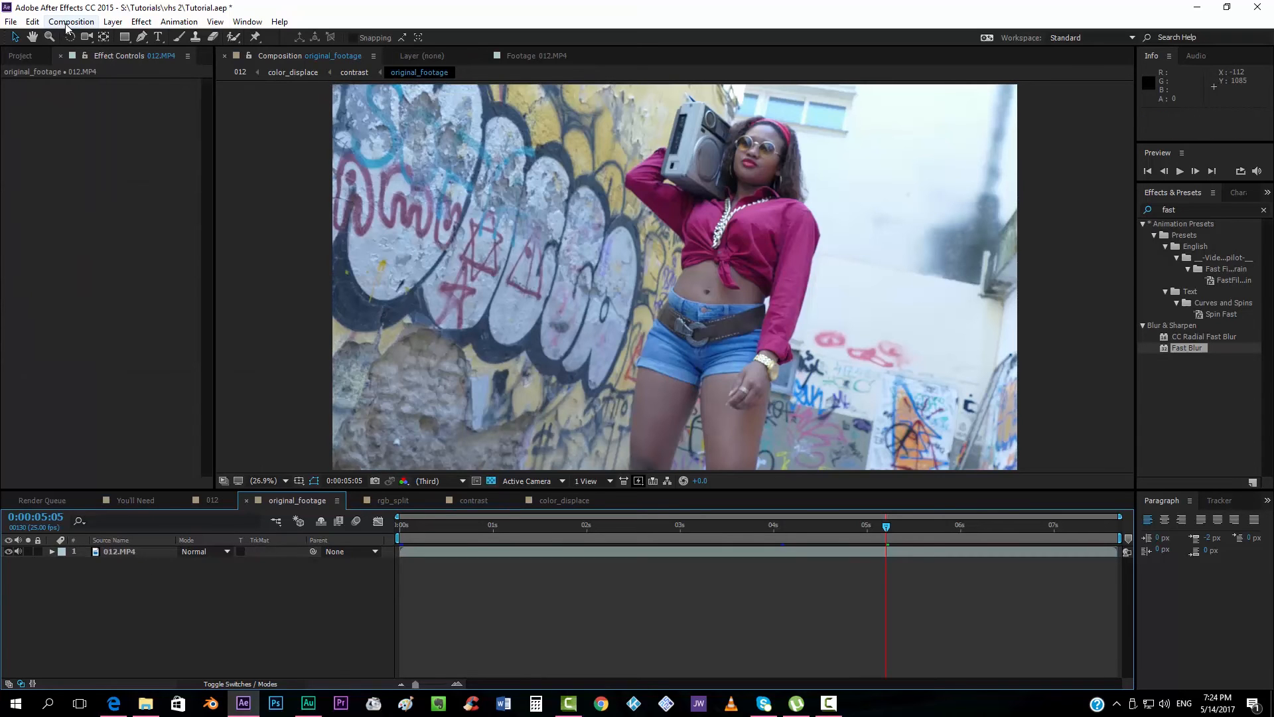
click(71, 22)
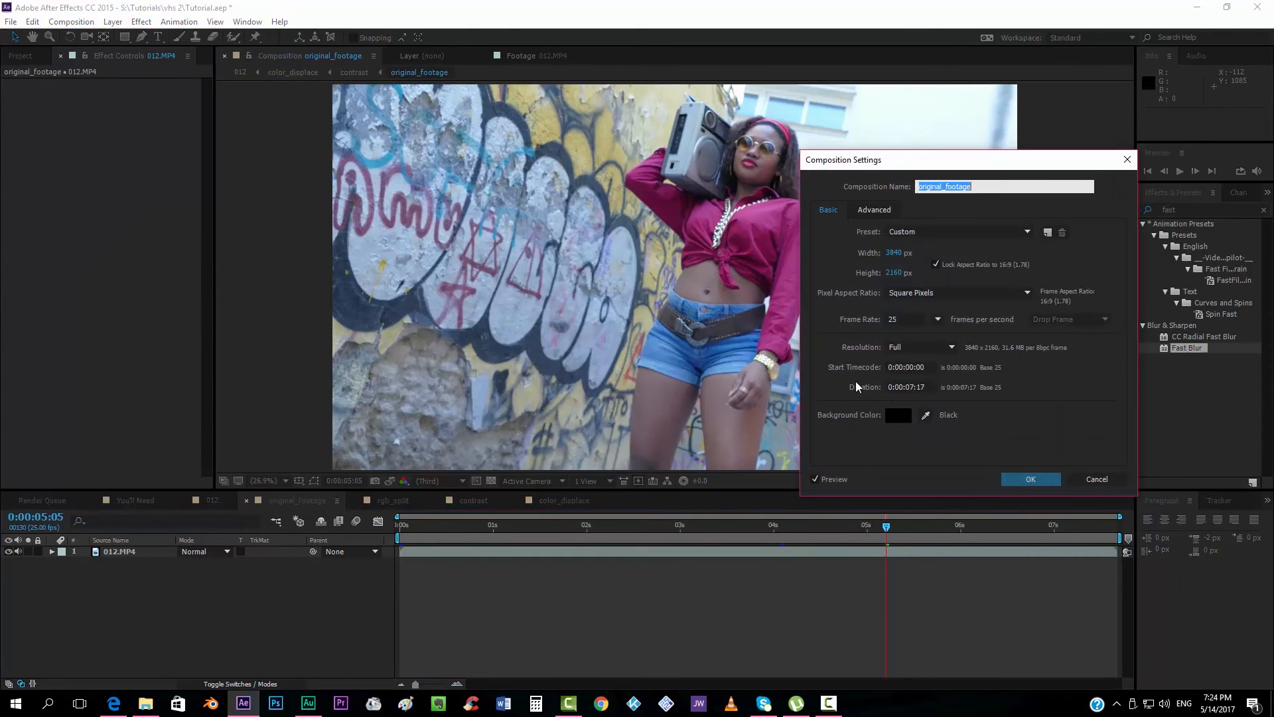
click(909, 387)
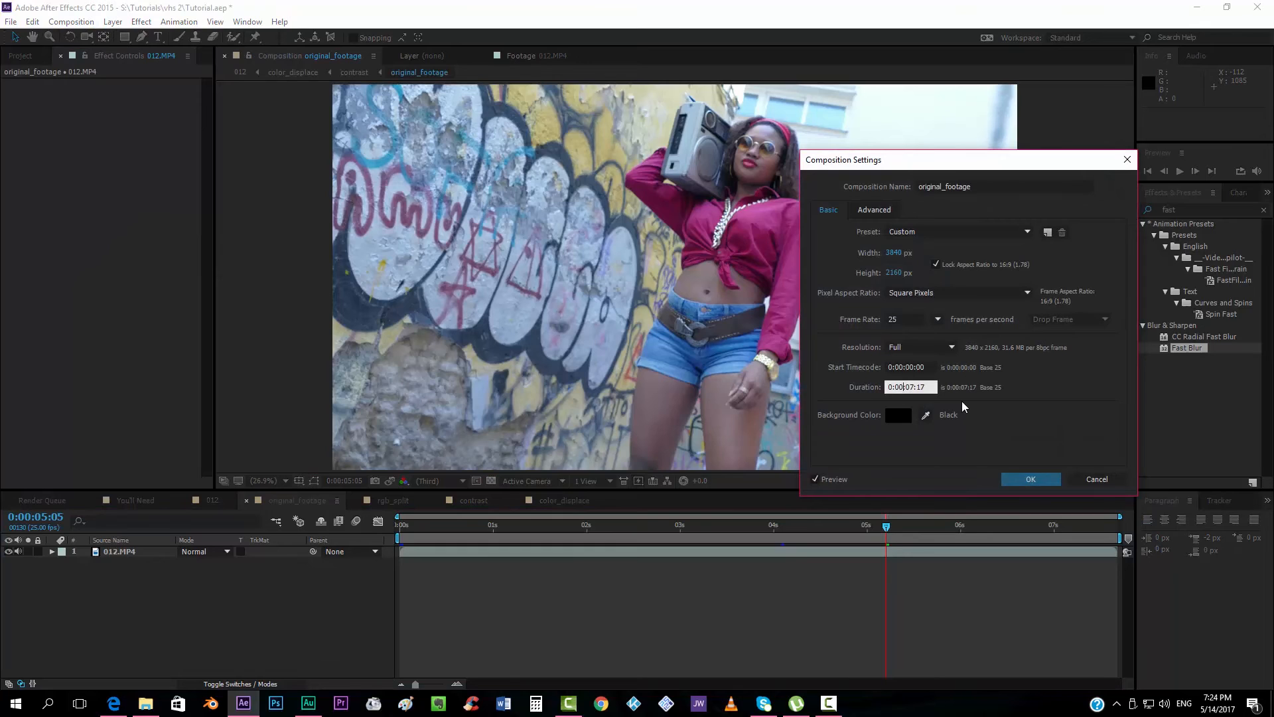
click(1029, 479)
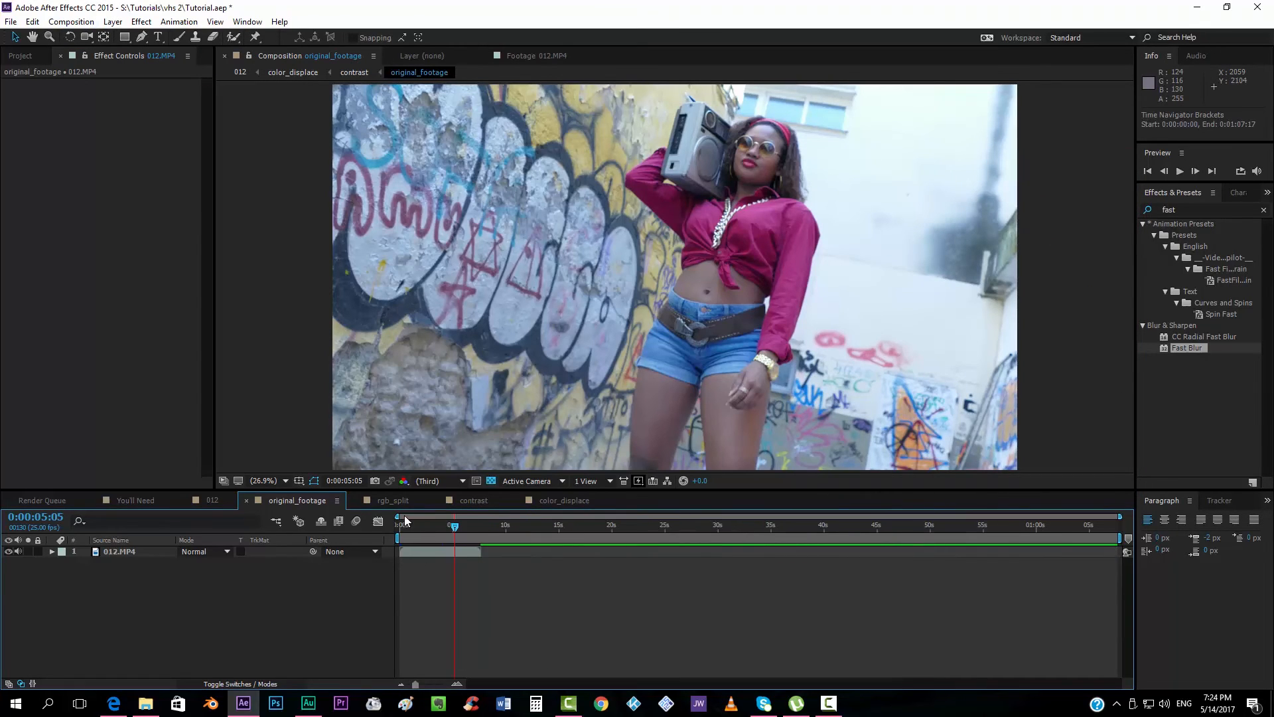
click(473, 499)
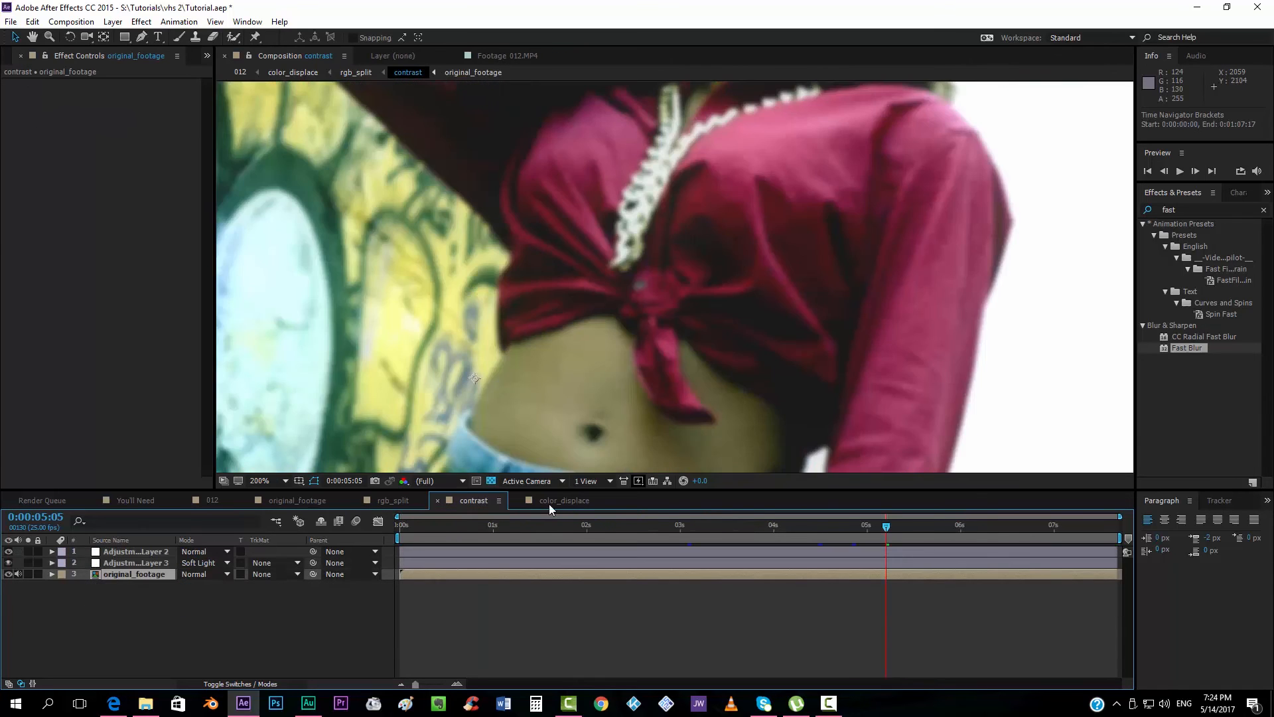
click(212, 500)
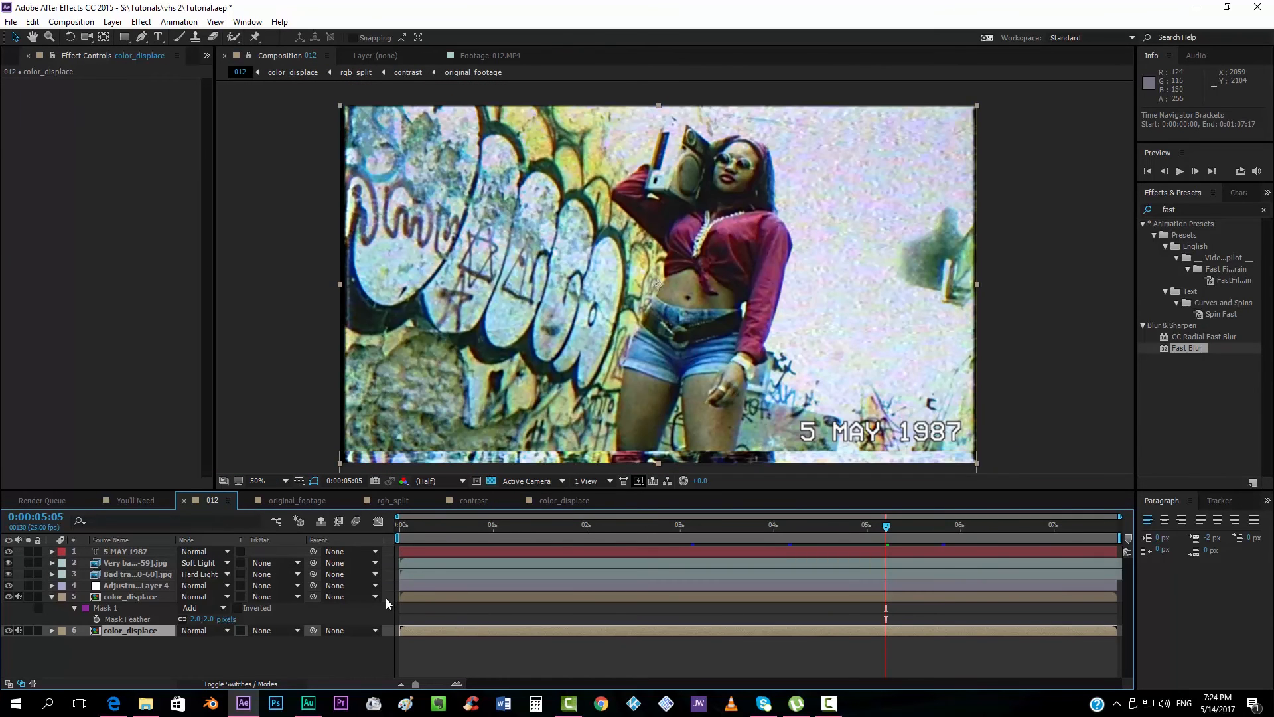
mouse_move(187, 209)
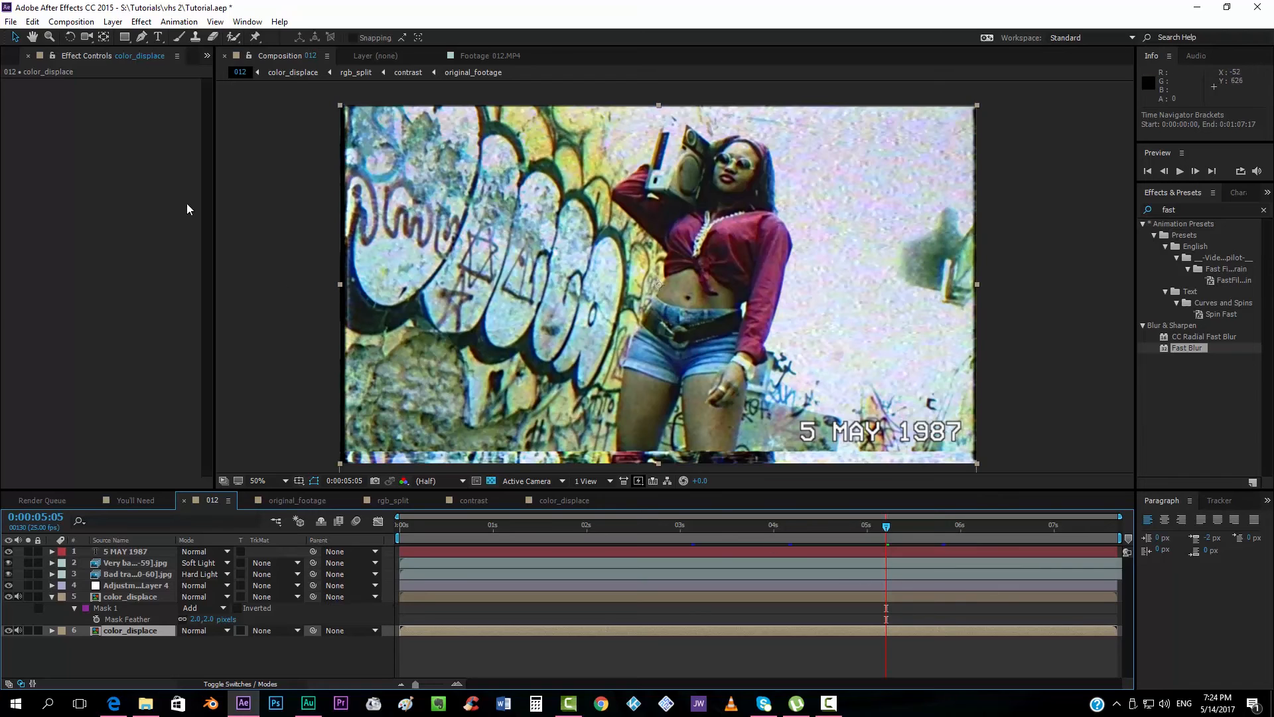
Save the project as pattern.aep in the vhs 2 folder
click(10, 21)
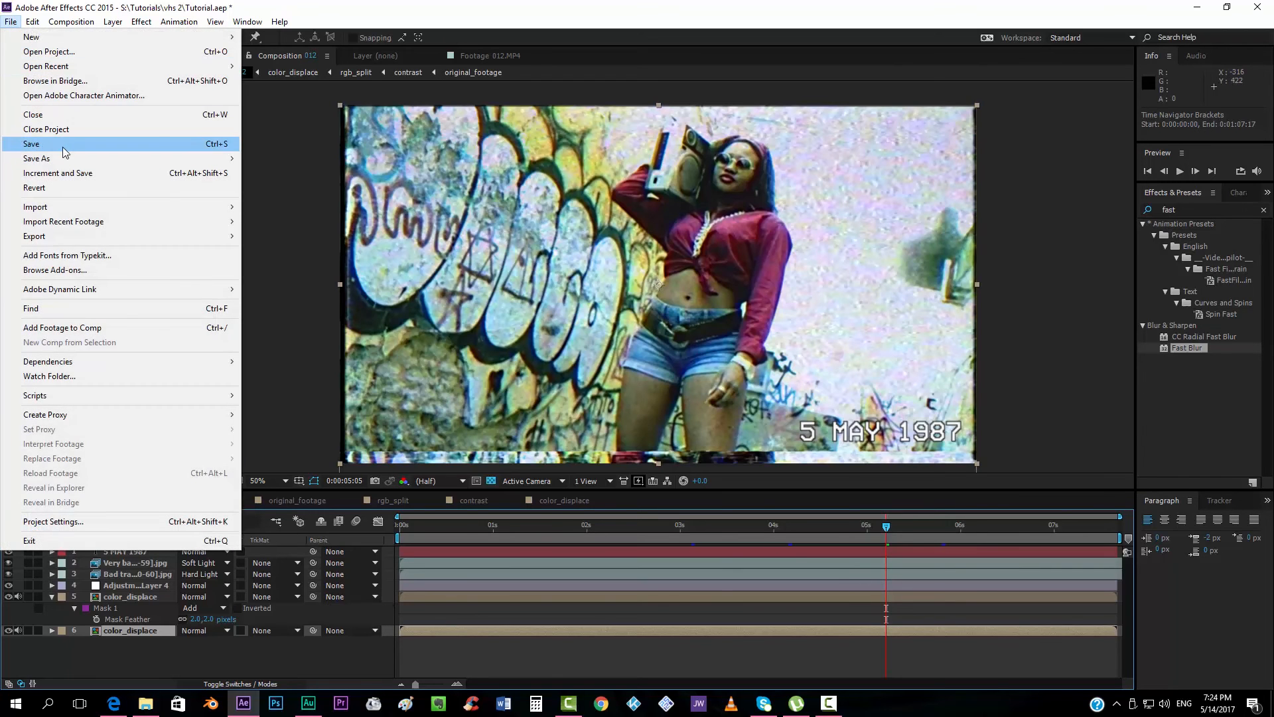
click(36, 158)
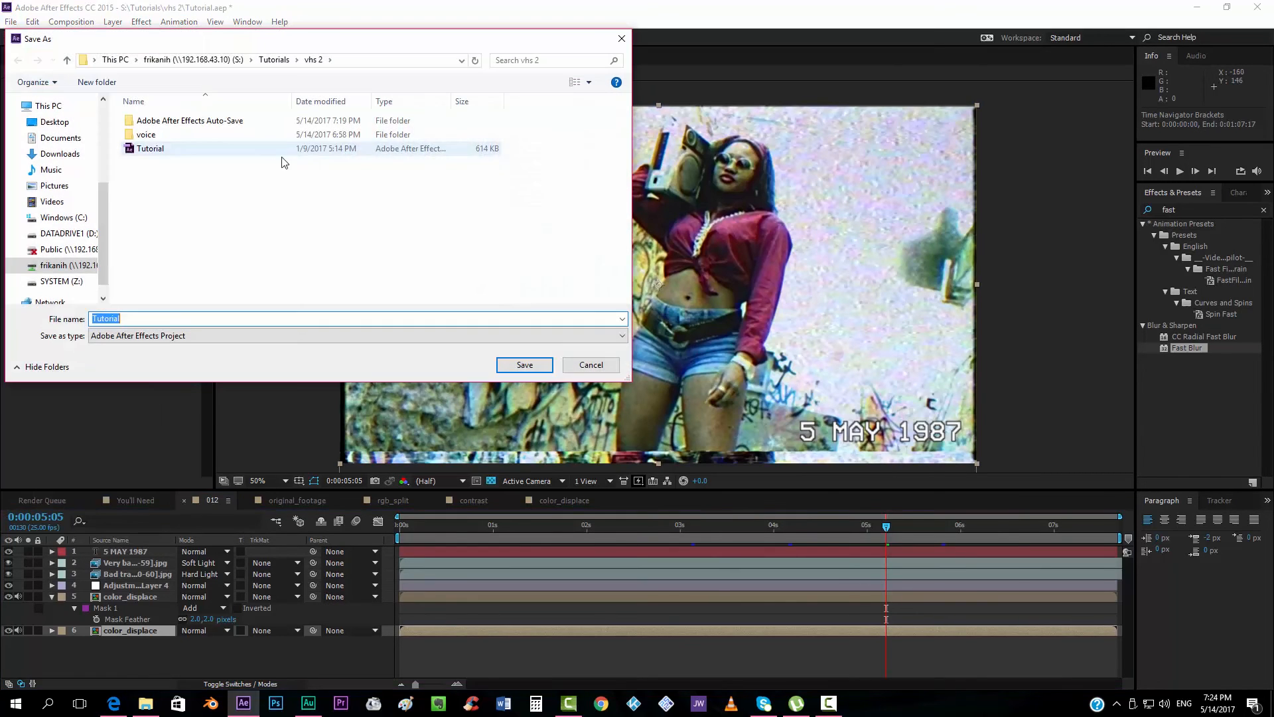
text(patt)
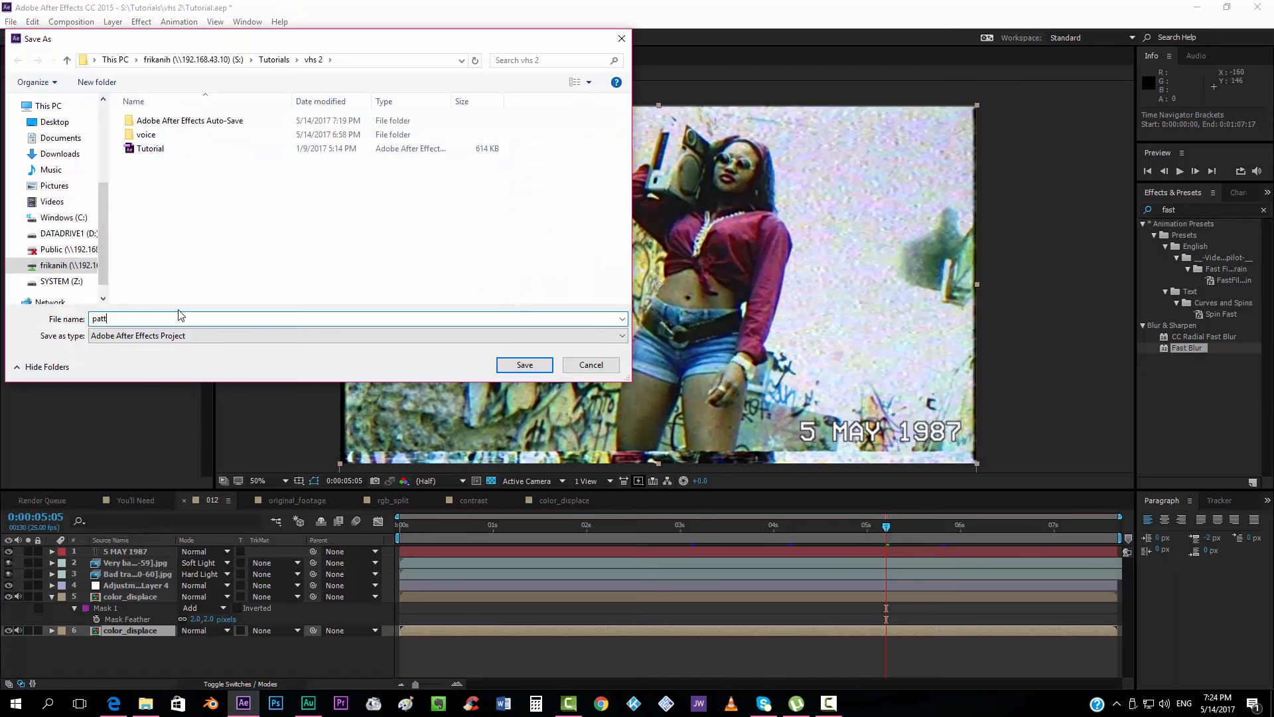
click(525, 364)
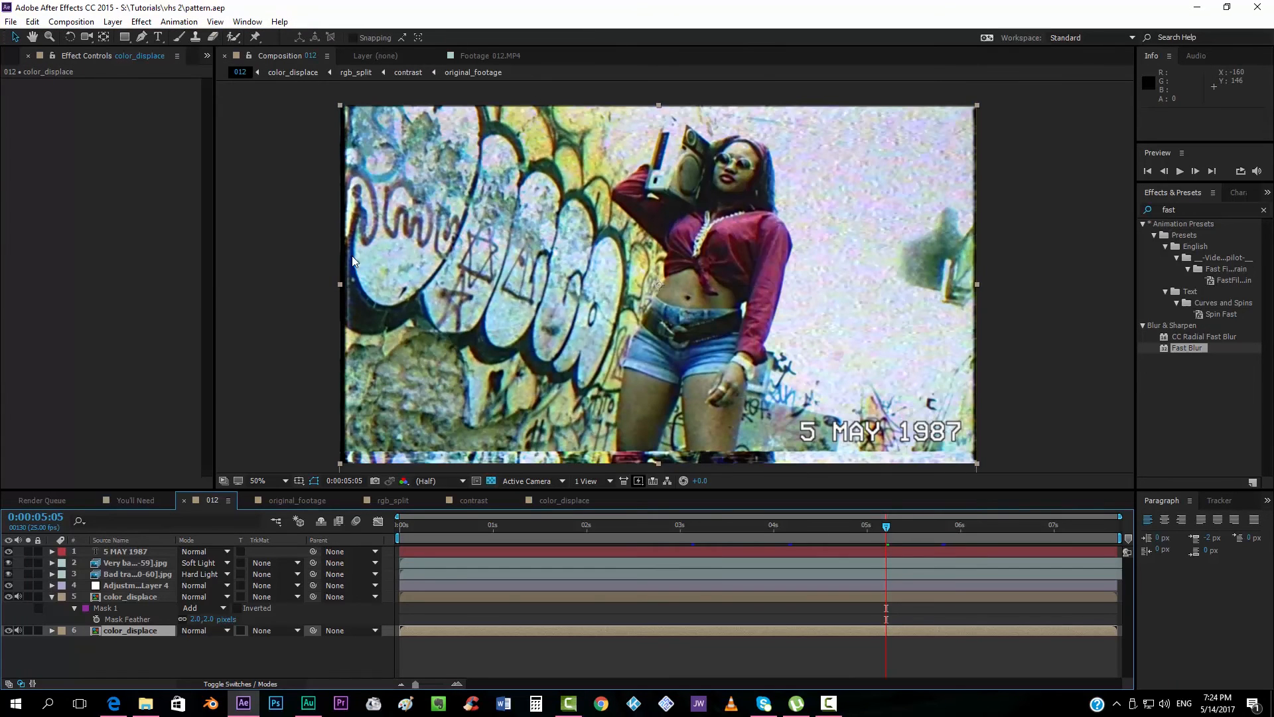
Create a 'new film' folder containing an 'aeps' folder with pattern and its copy '1. raising_boombox'
click(144, 703)
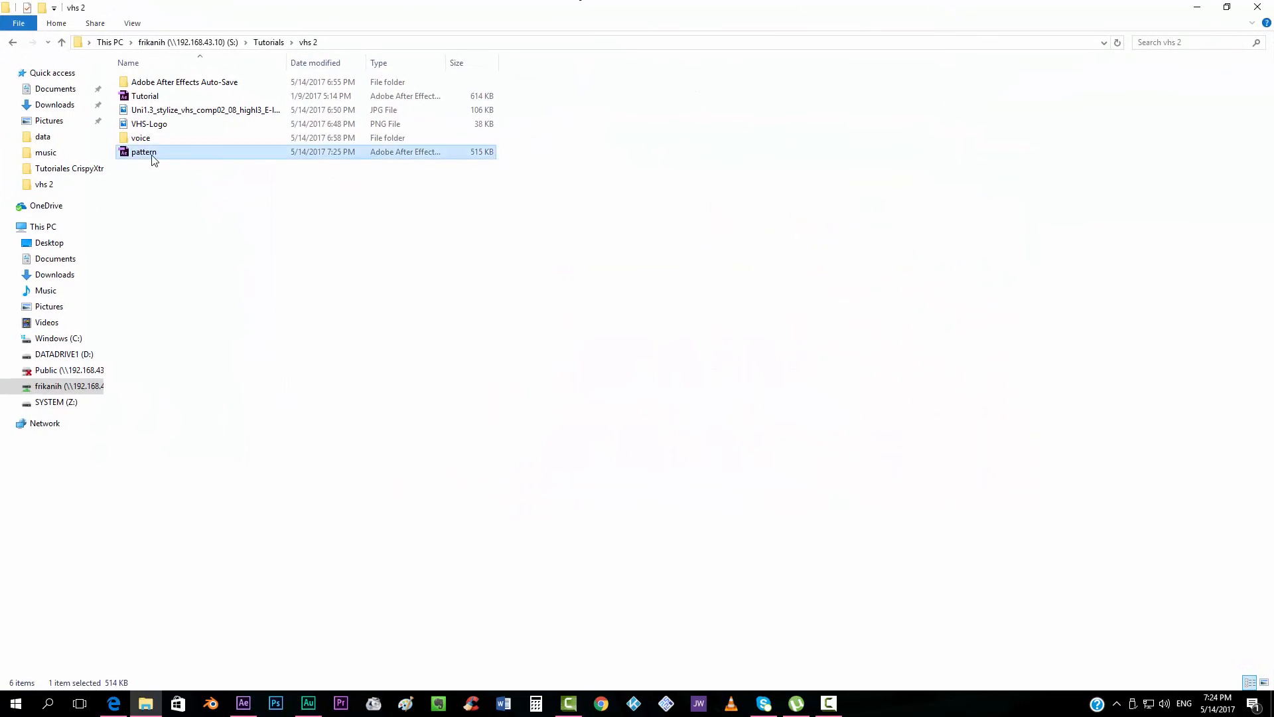
mouse_move(294, 227)
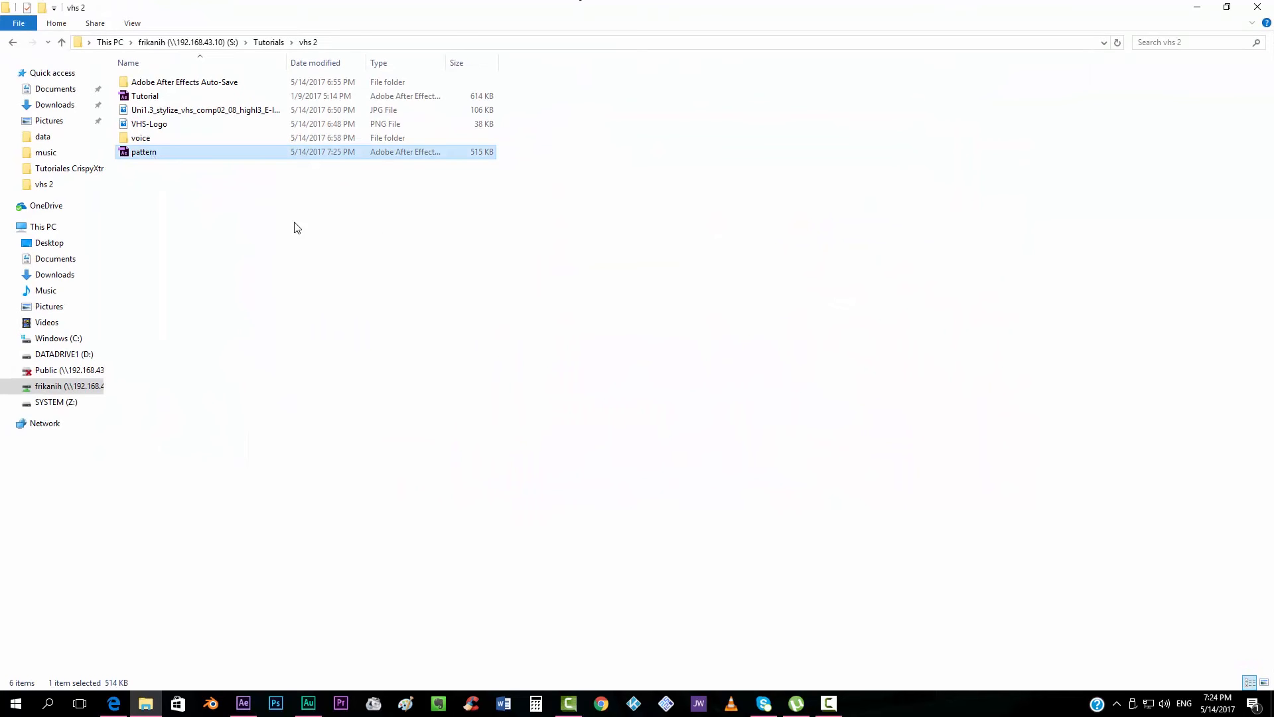
right_click(296, 228)
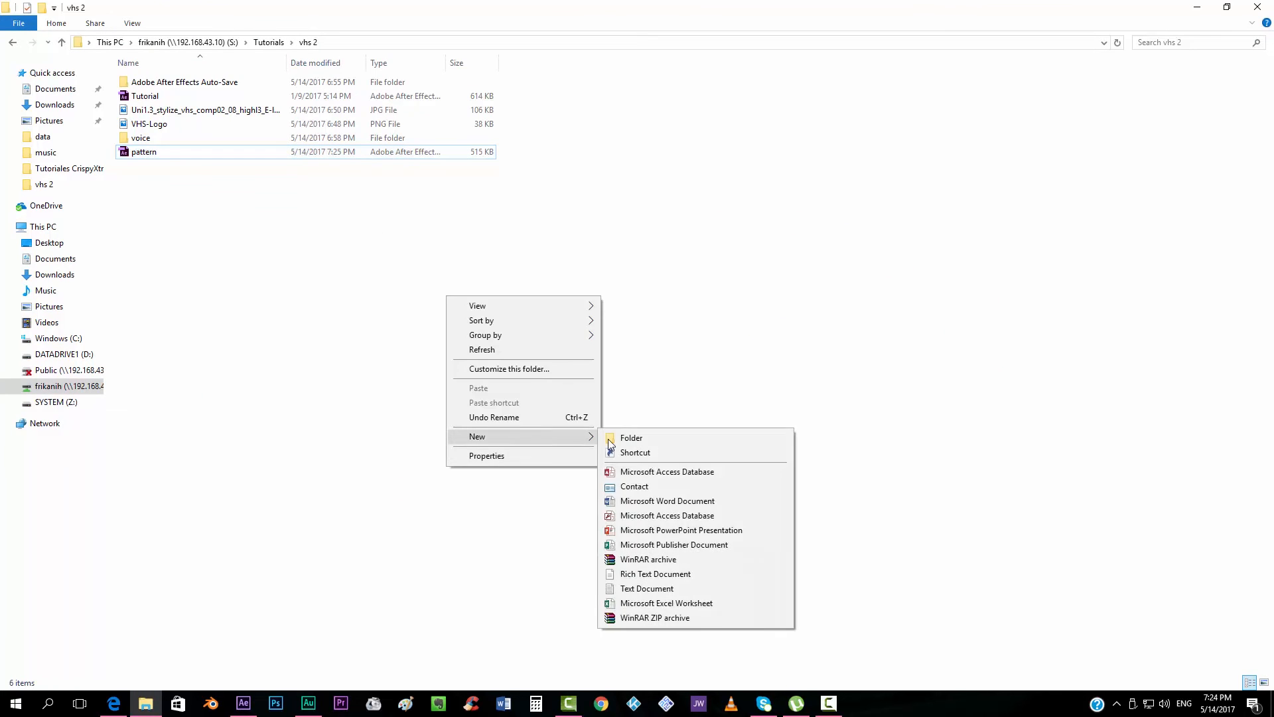
click(631, 438)
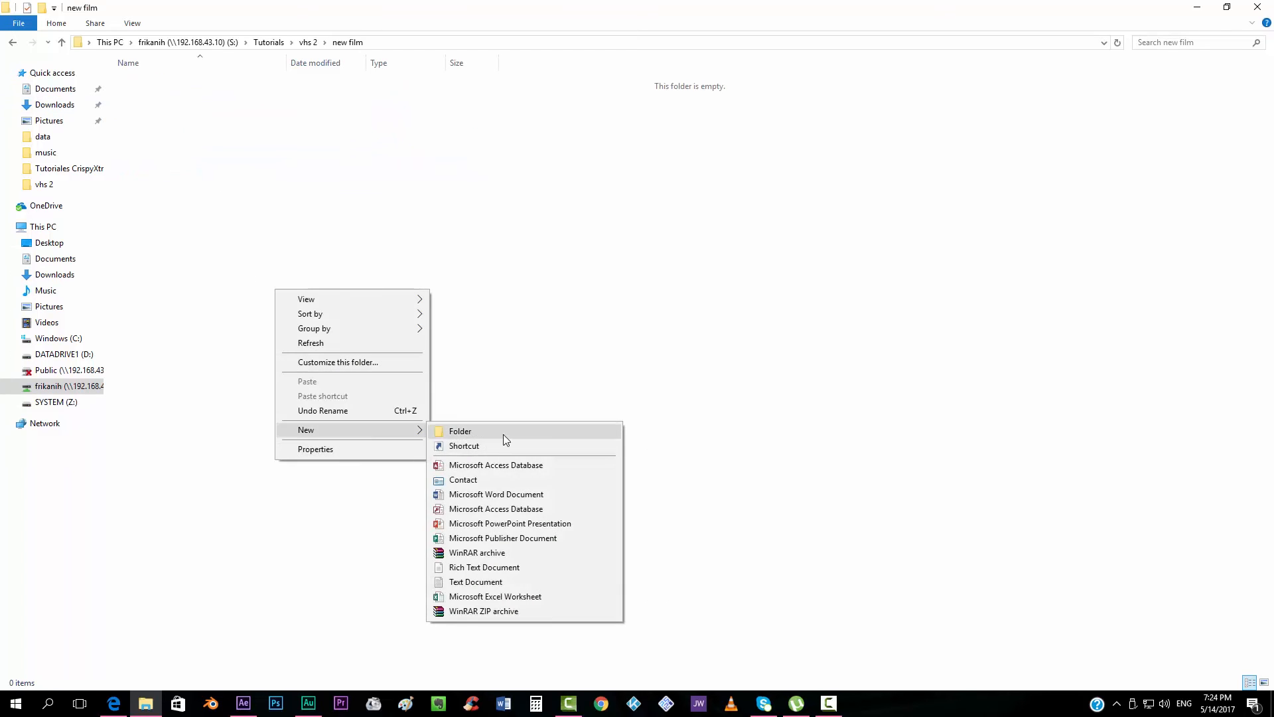
click(460, 431)
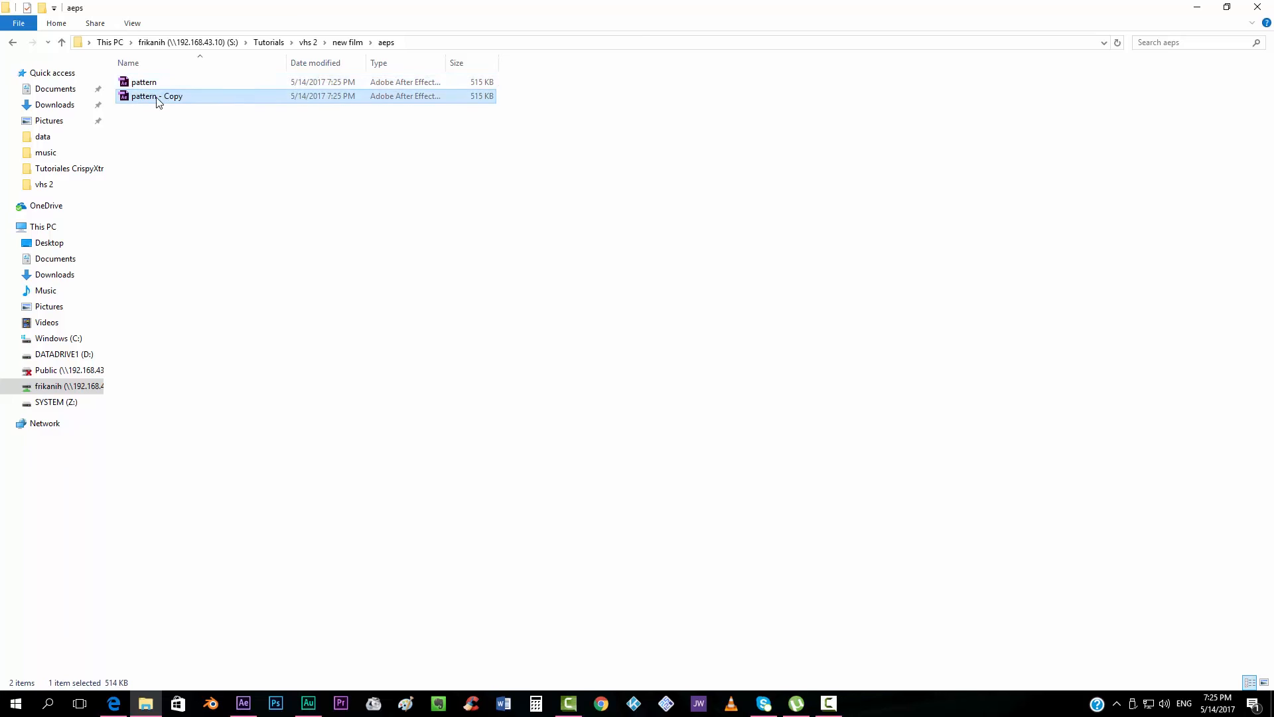
click(156, 96)
text(1. raising_boombox)
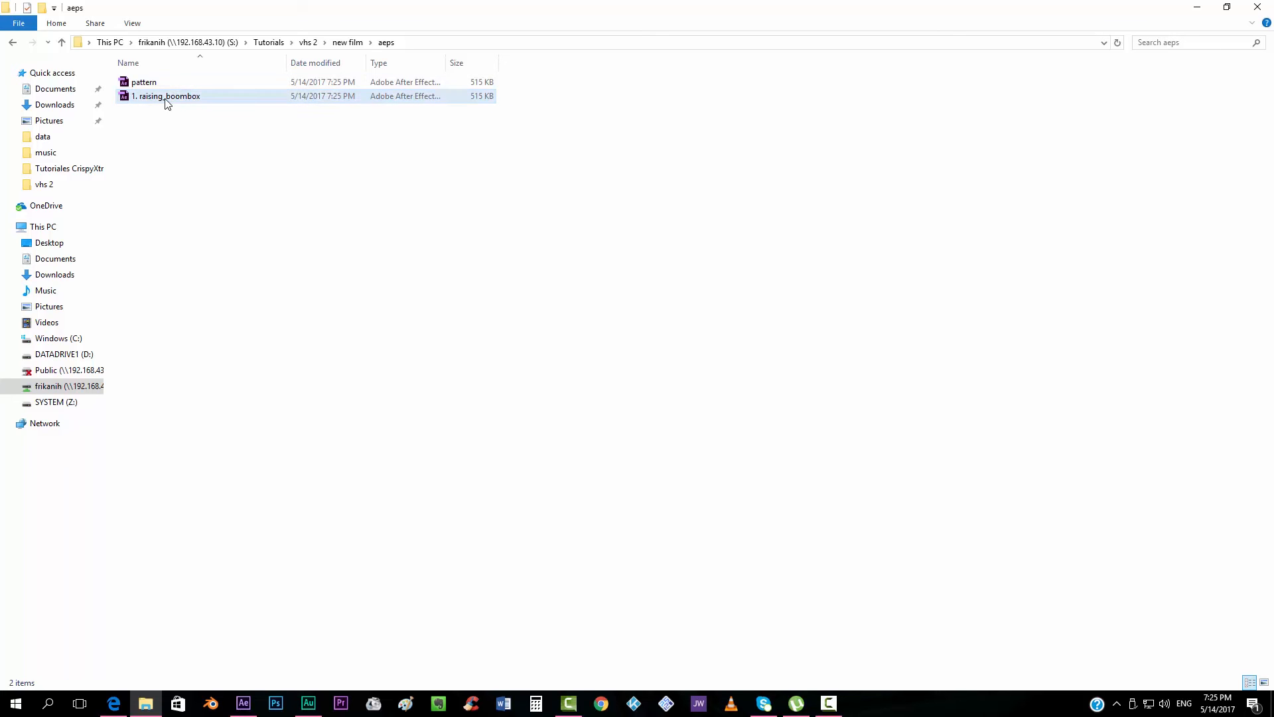
Open '1. raising_boombox', replace 012.MP4 with night-house clip 003, and scrub the preview
double_click(165, 95)
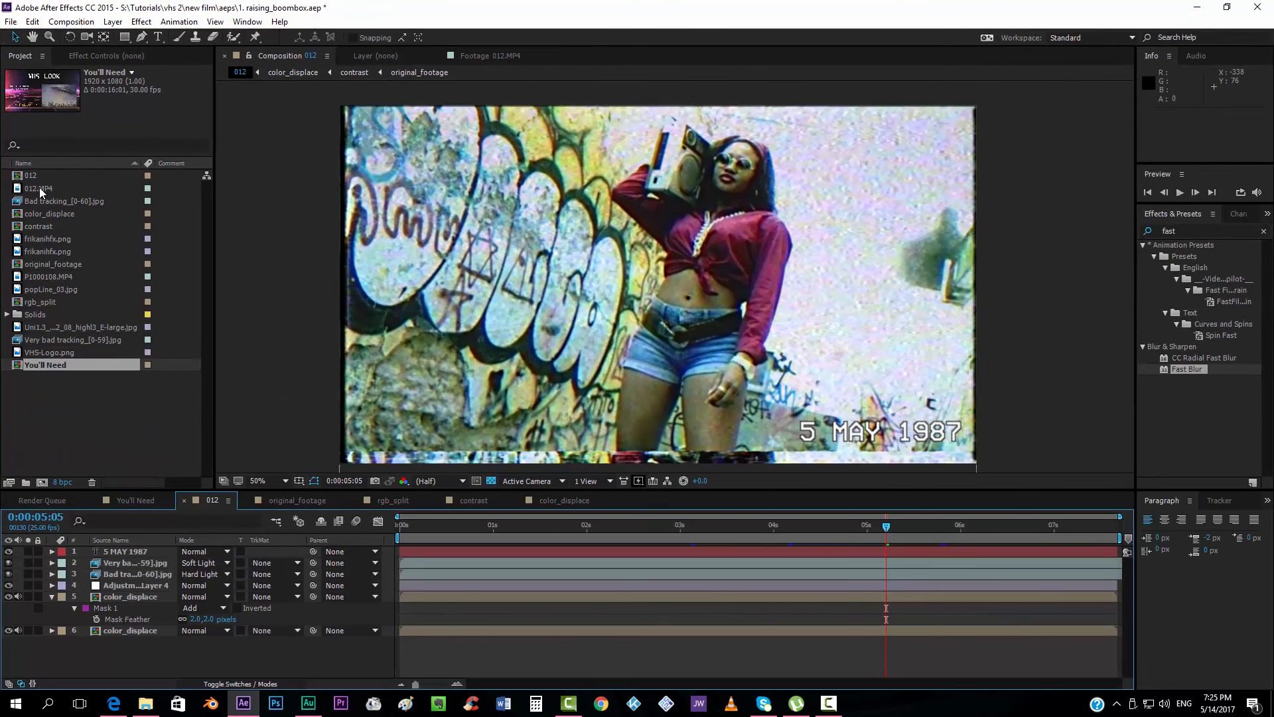
right_click(40, 188)
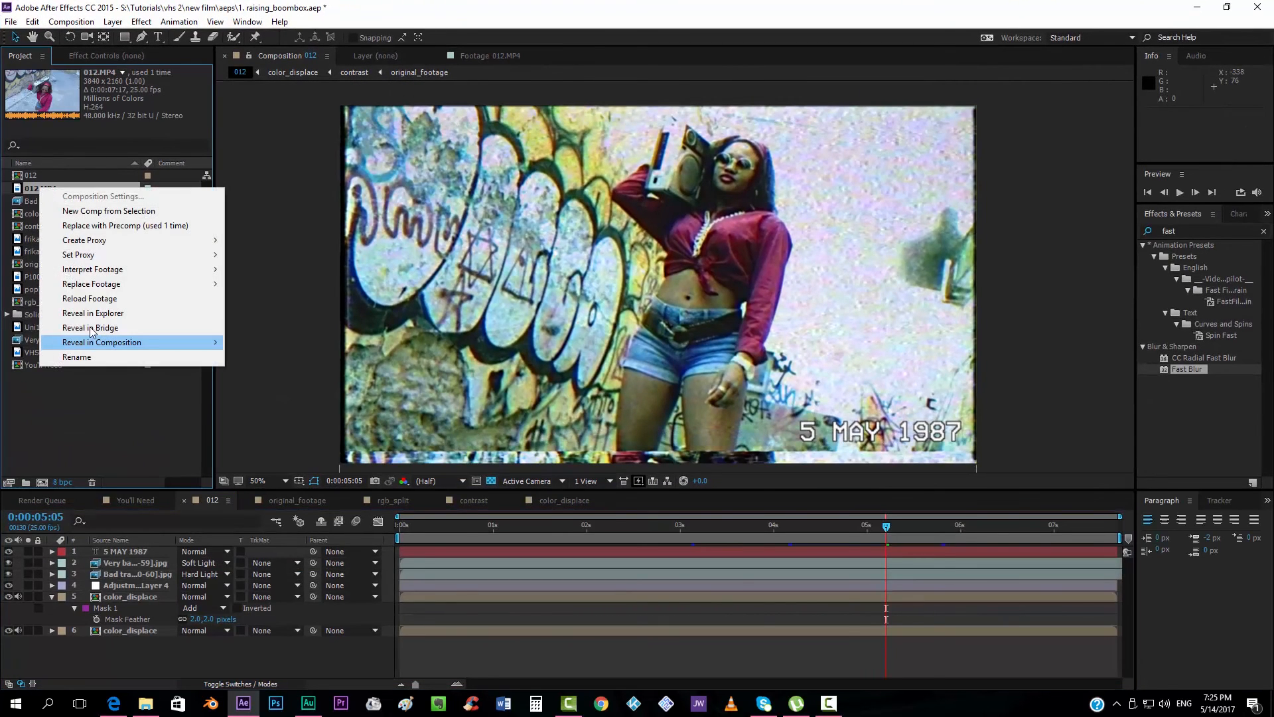
click(91, 284)
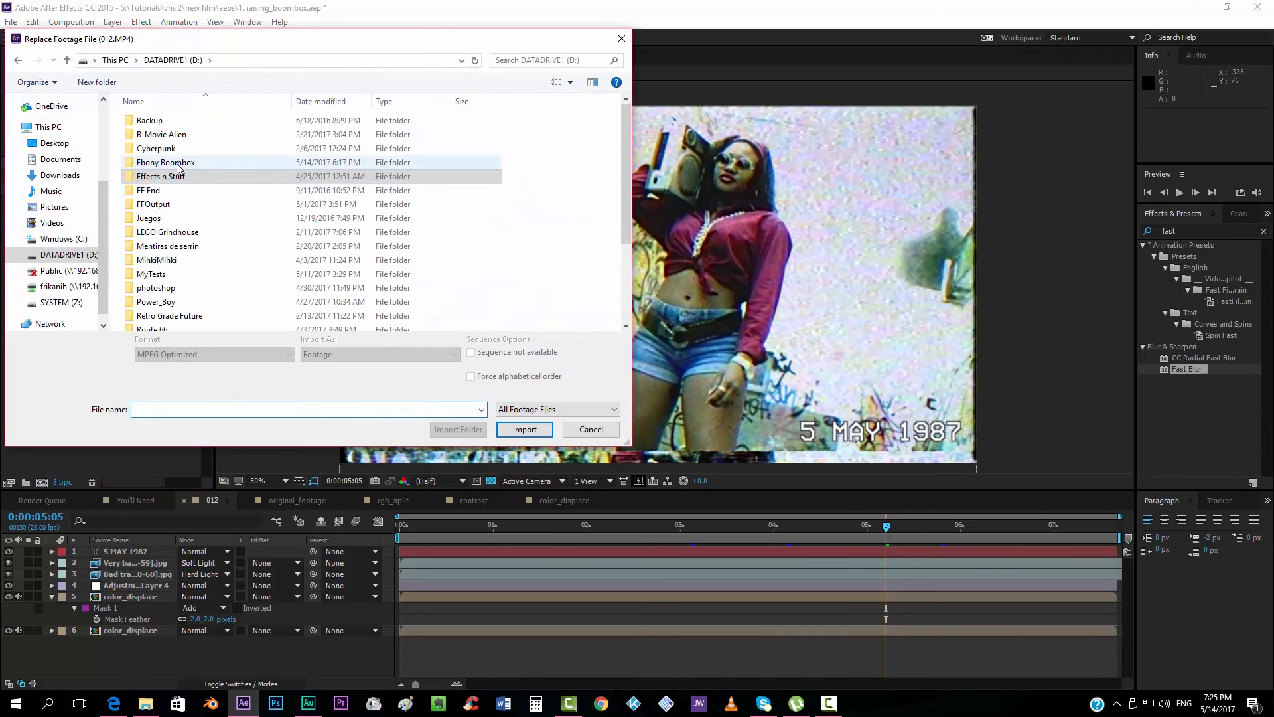
double_click(165, 162)
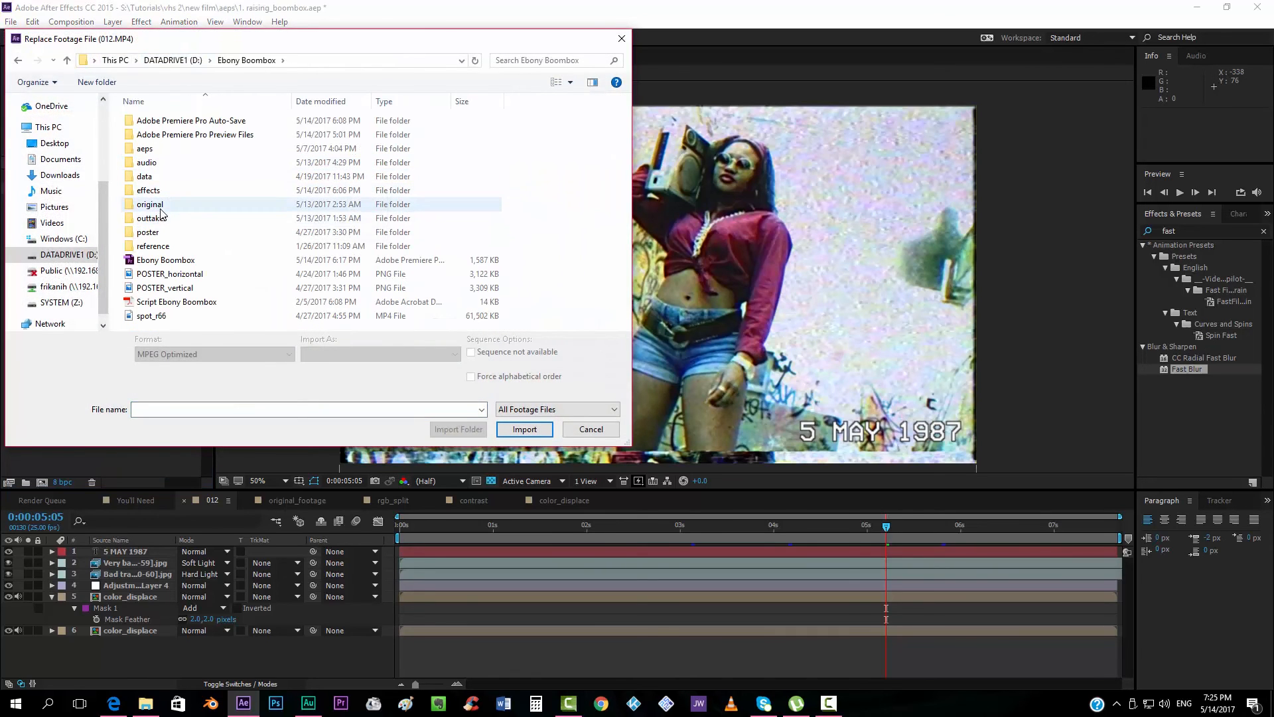
double_click(149, 204)
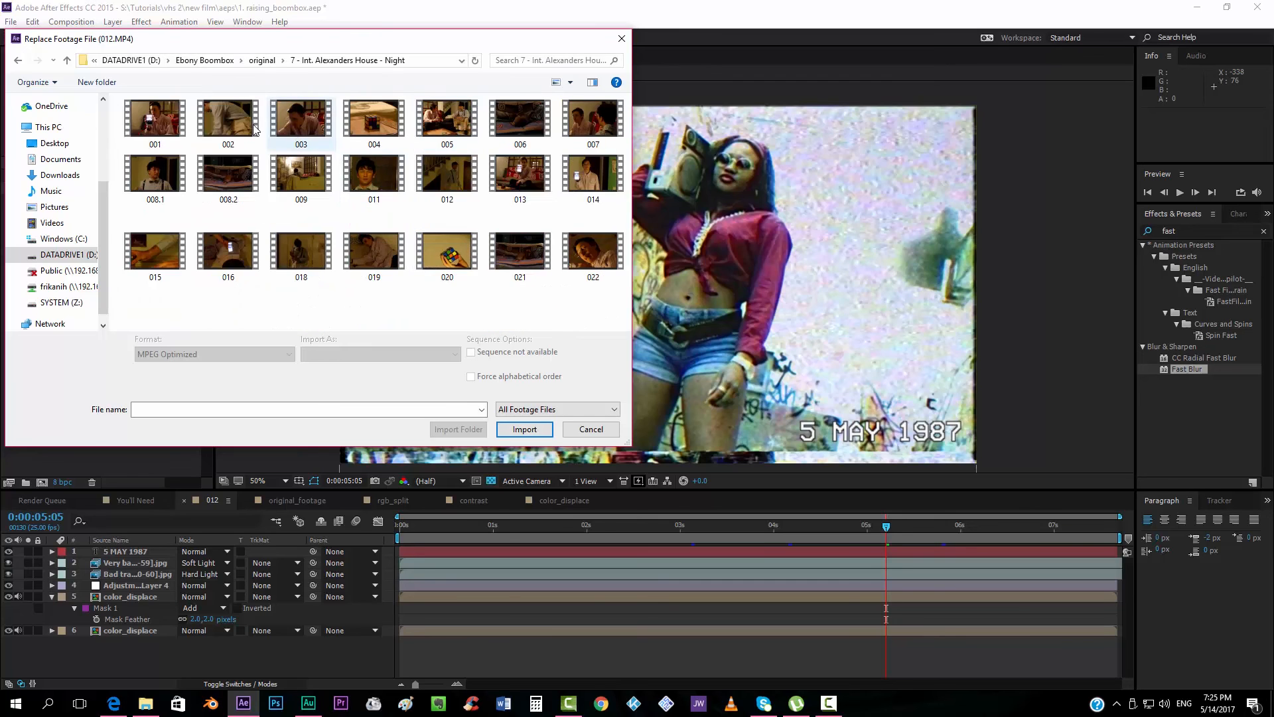
click(524, 430)
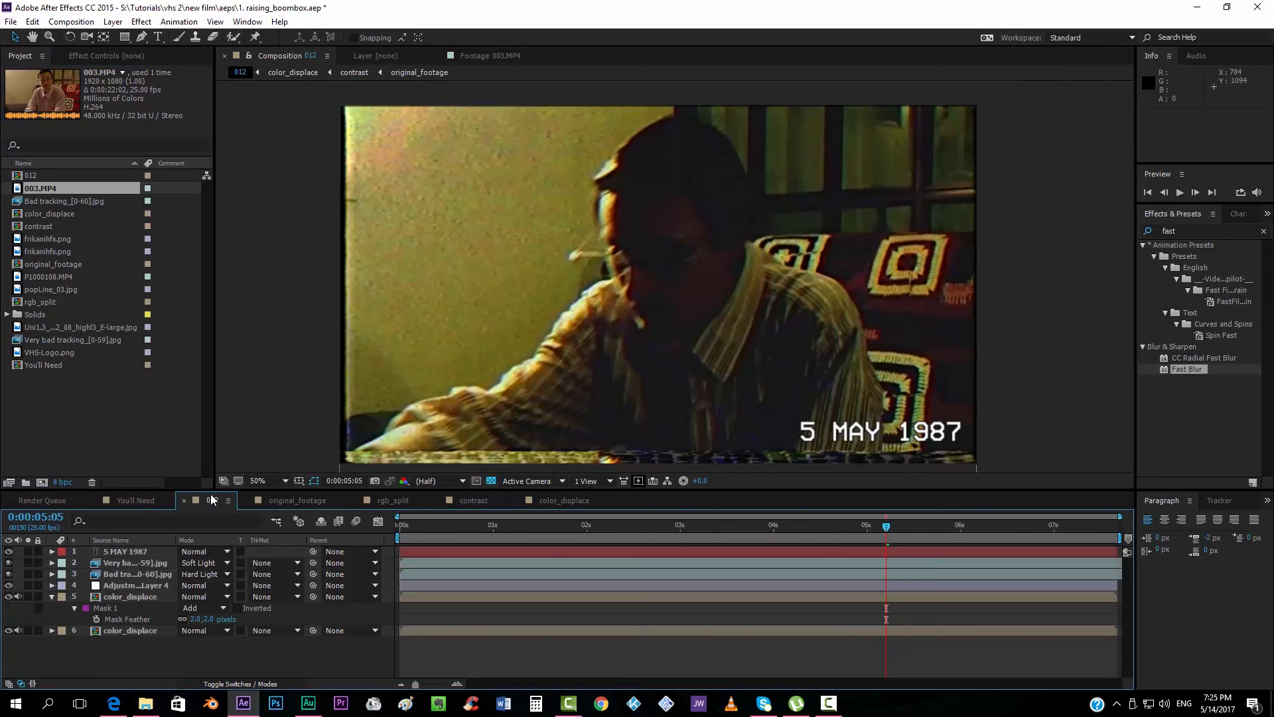
click(557, 539)
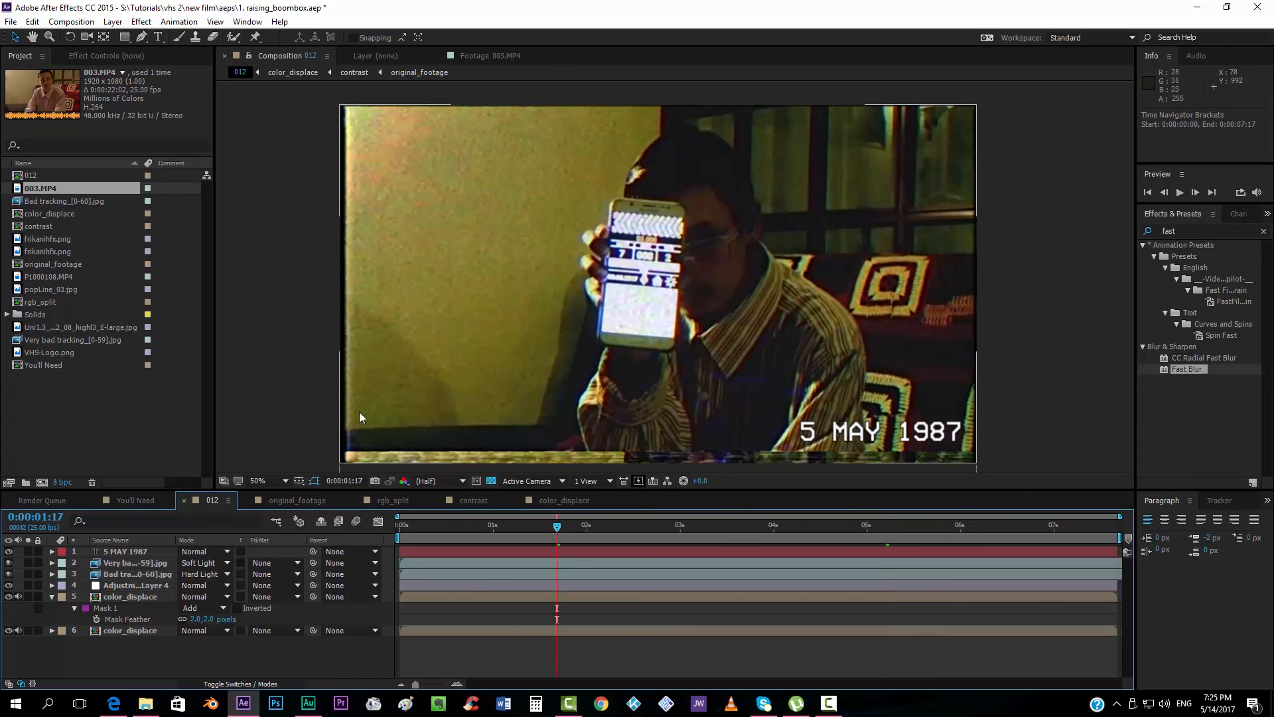
mouse_move(485, 537)
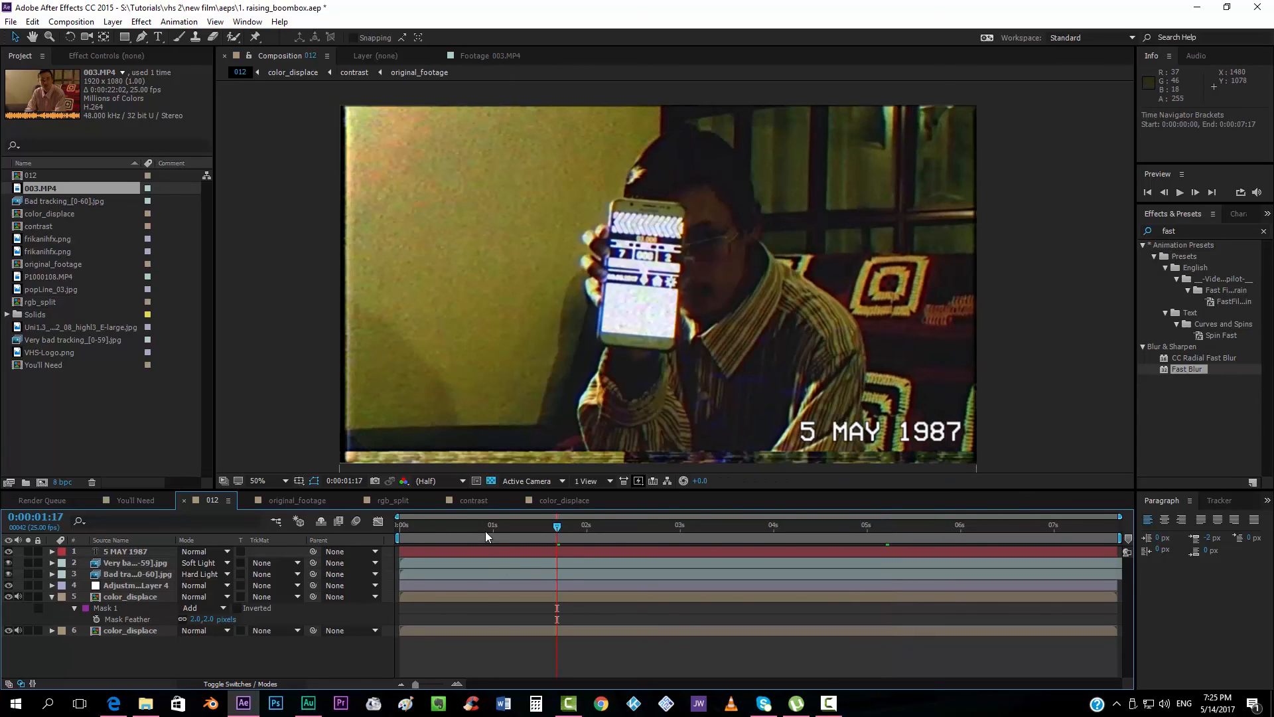
click(437, 524)
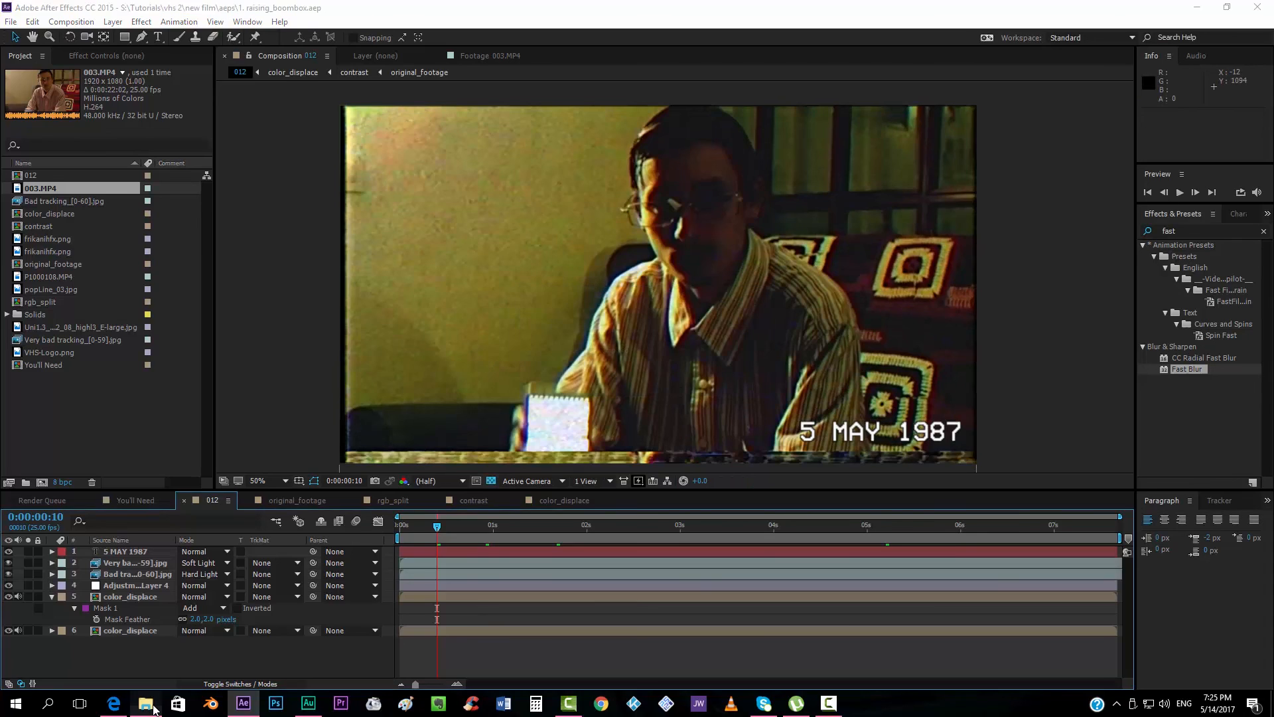
Duplicate pattern.aep in the aeps folder and name the copy '2. shootout'
click(145, 703)
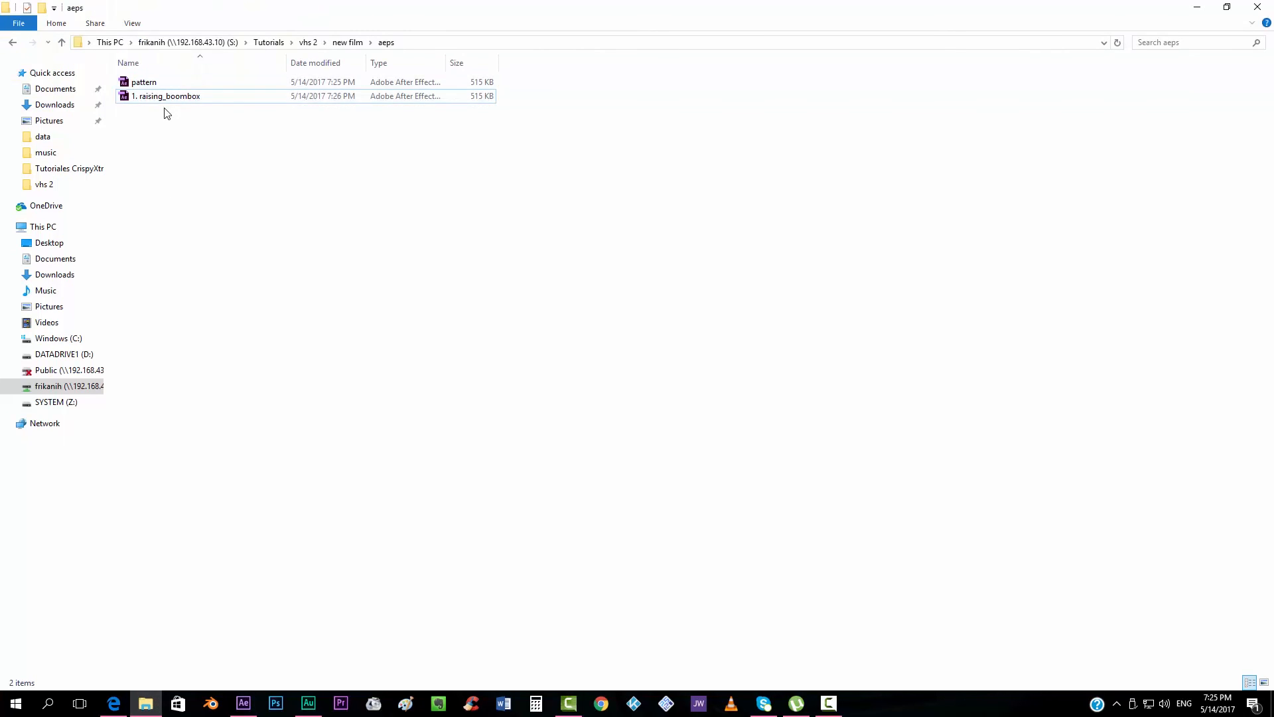
click(143, 81)
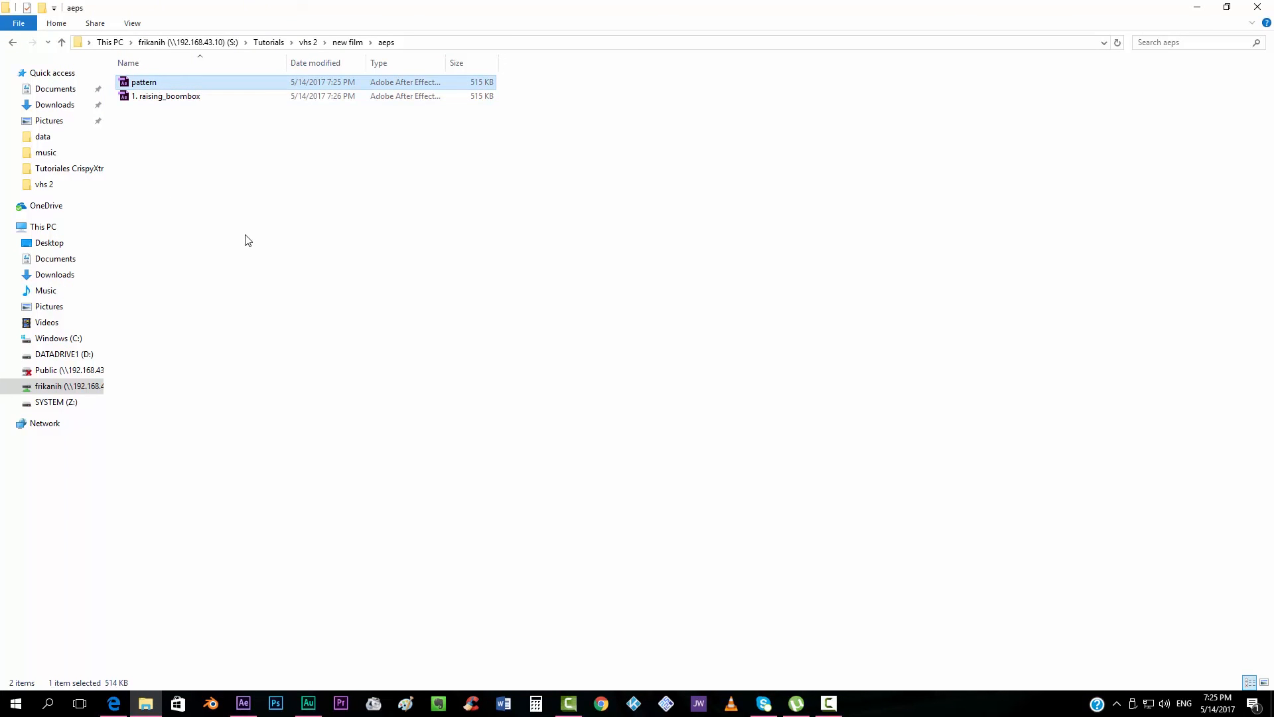
key(ctrl+v)
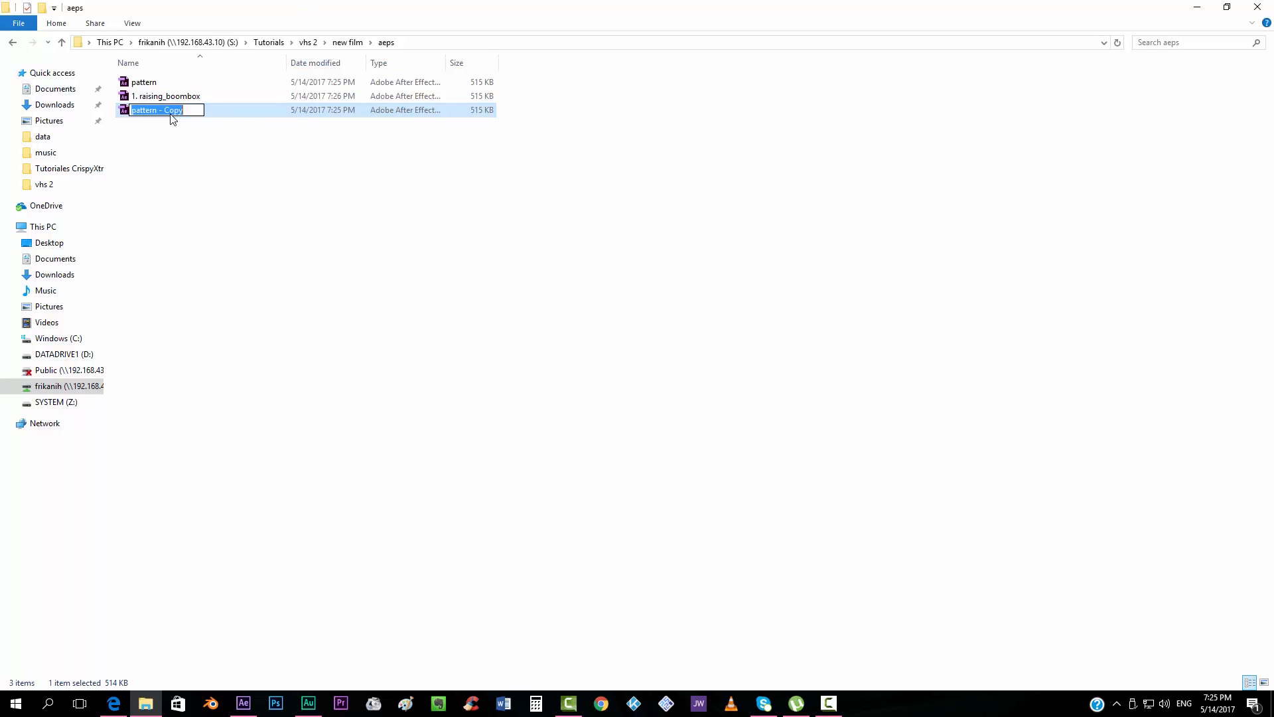
text(2.)
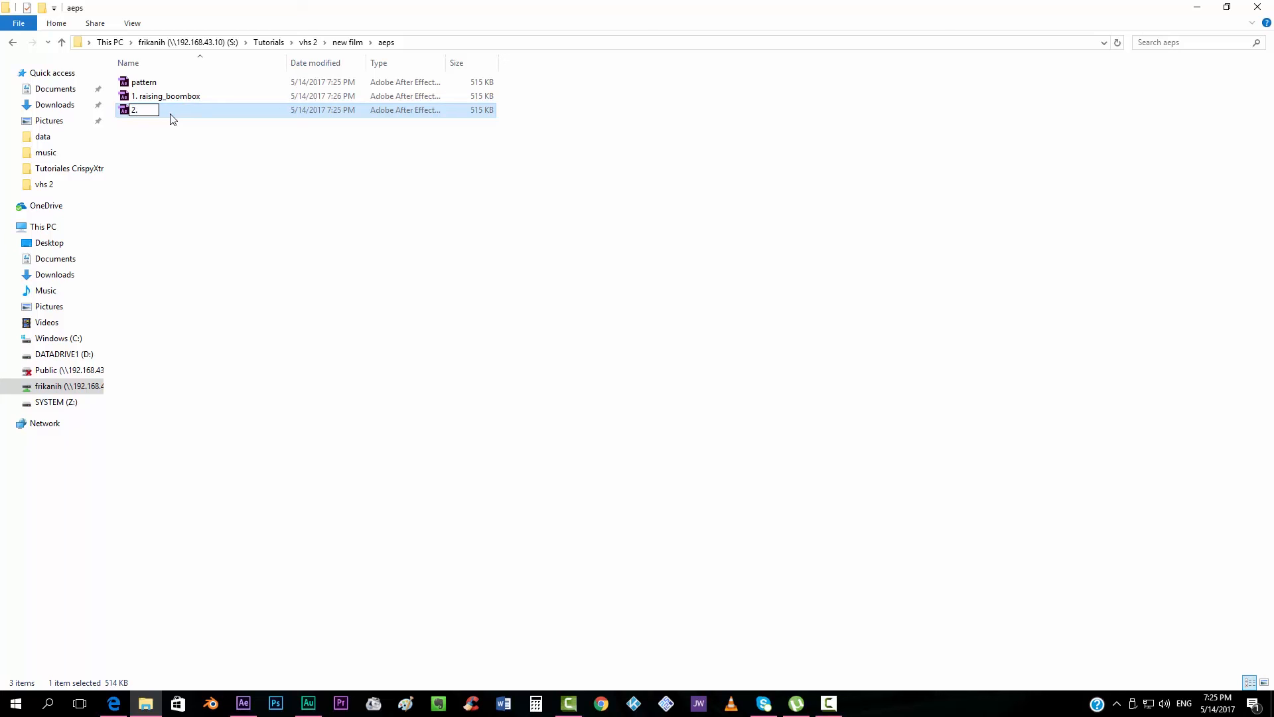
text(sho)
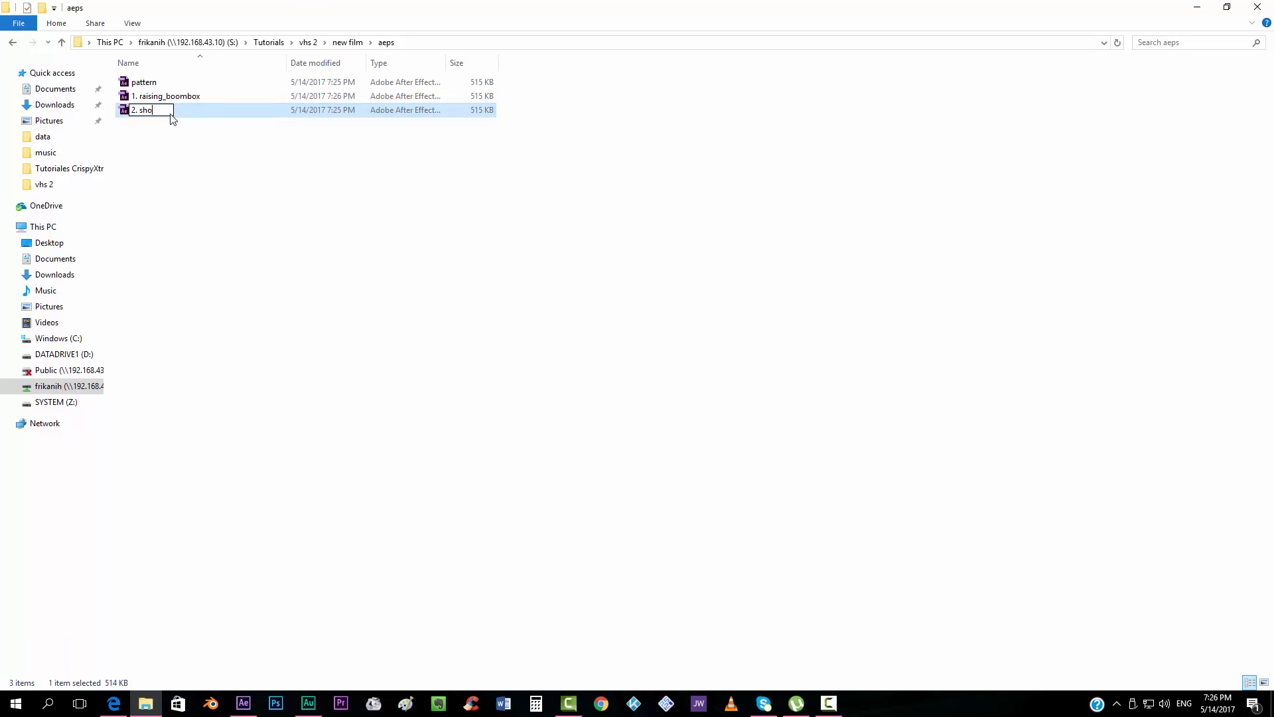
text(otout)
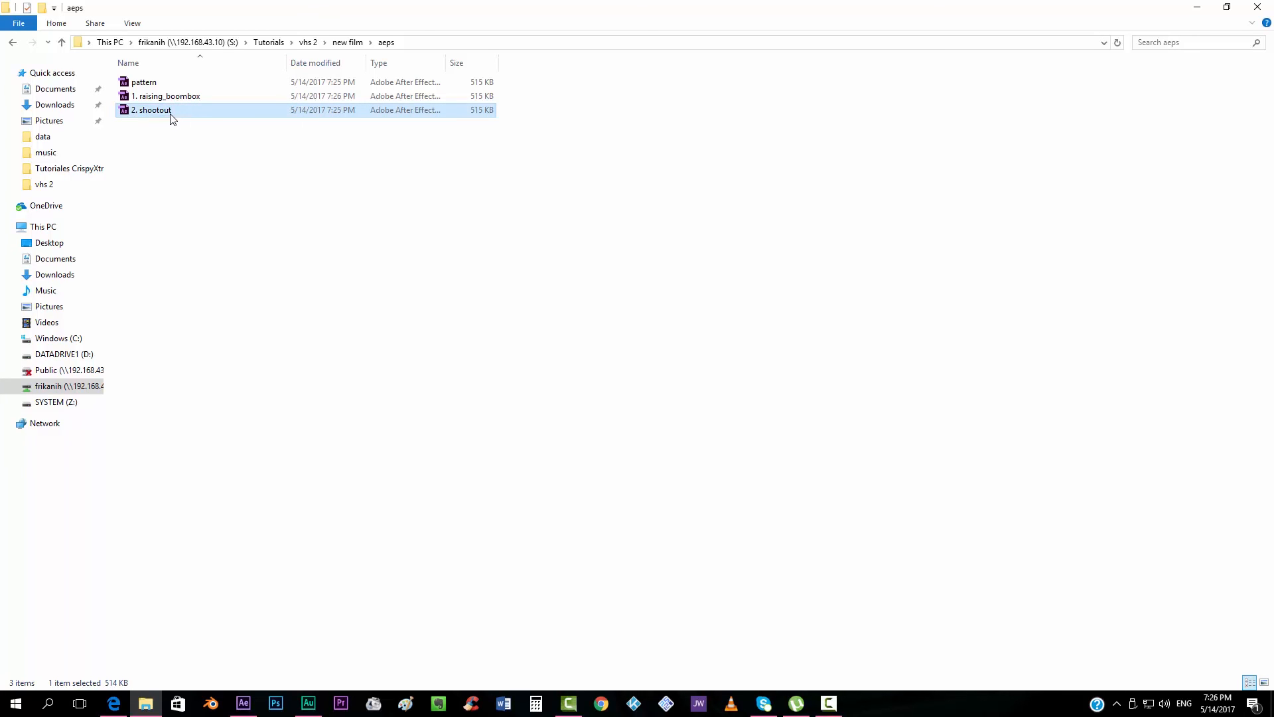
Open '2. shootout' and replace the 012.MP4 footage with clip 021
double_click(152, 109)
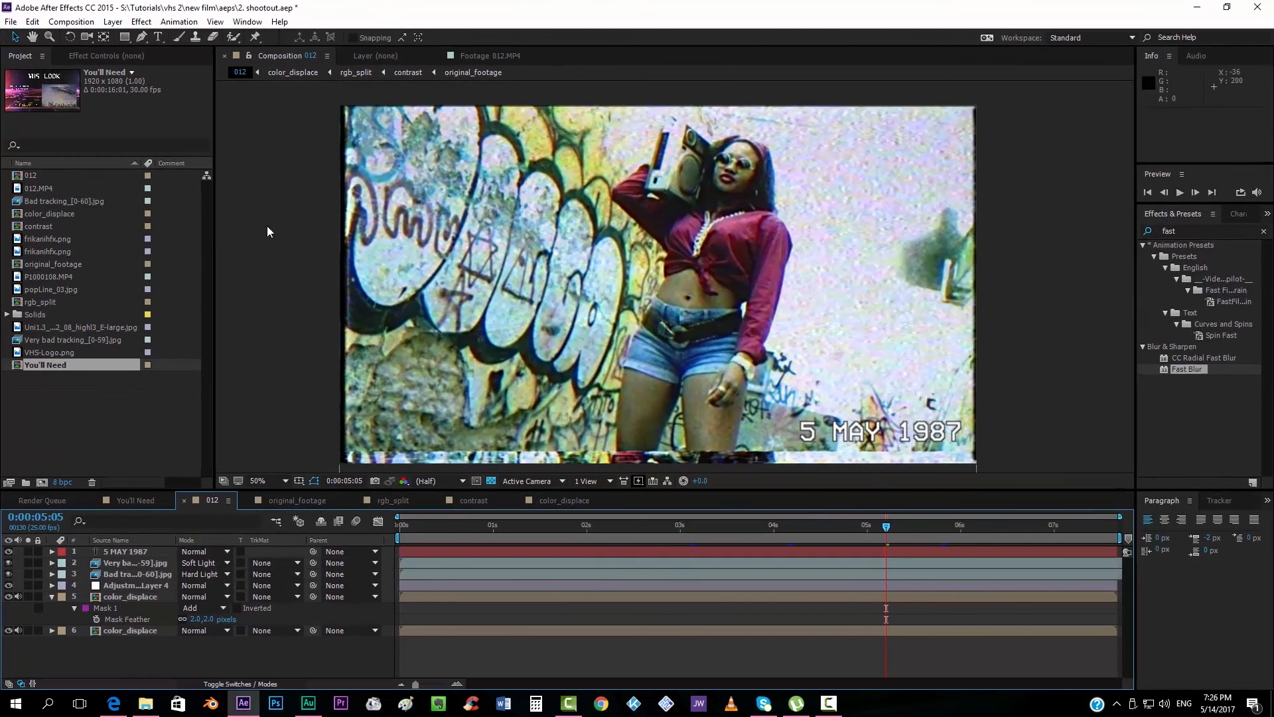
right_click(38, 188)
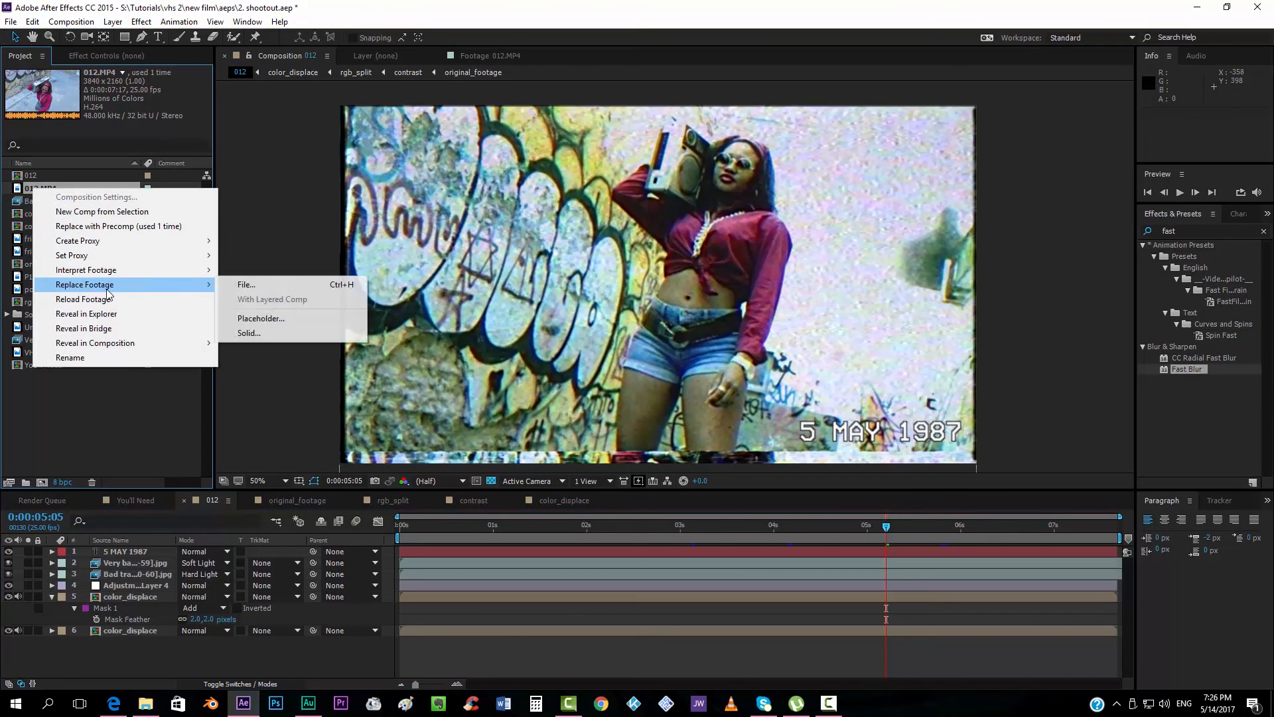
click(246, 285)
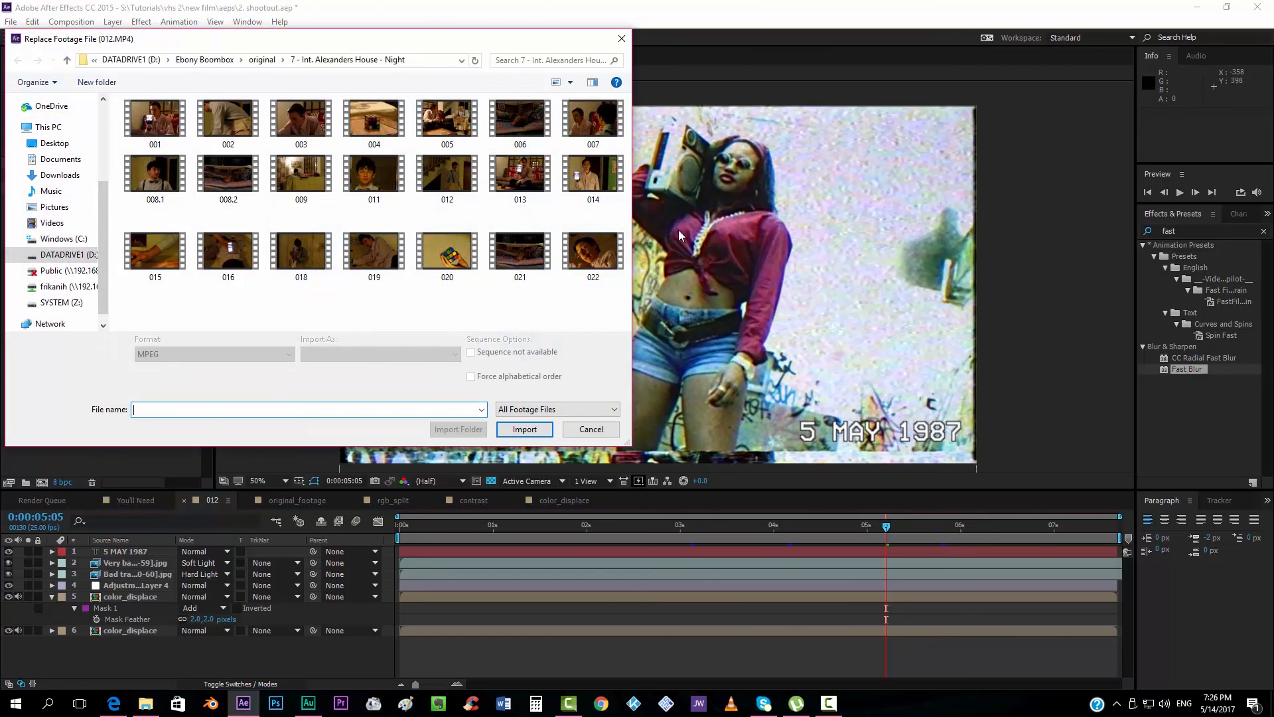
click(525, 429)
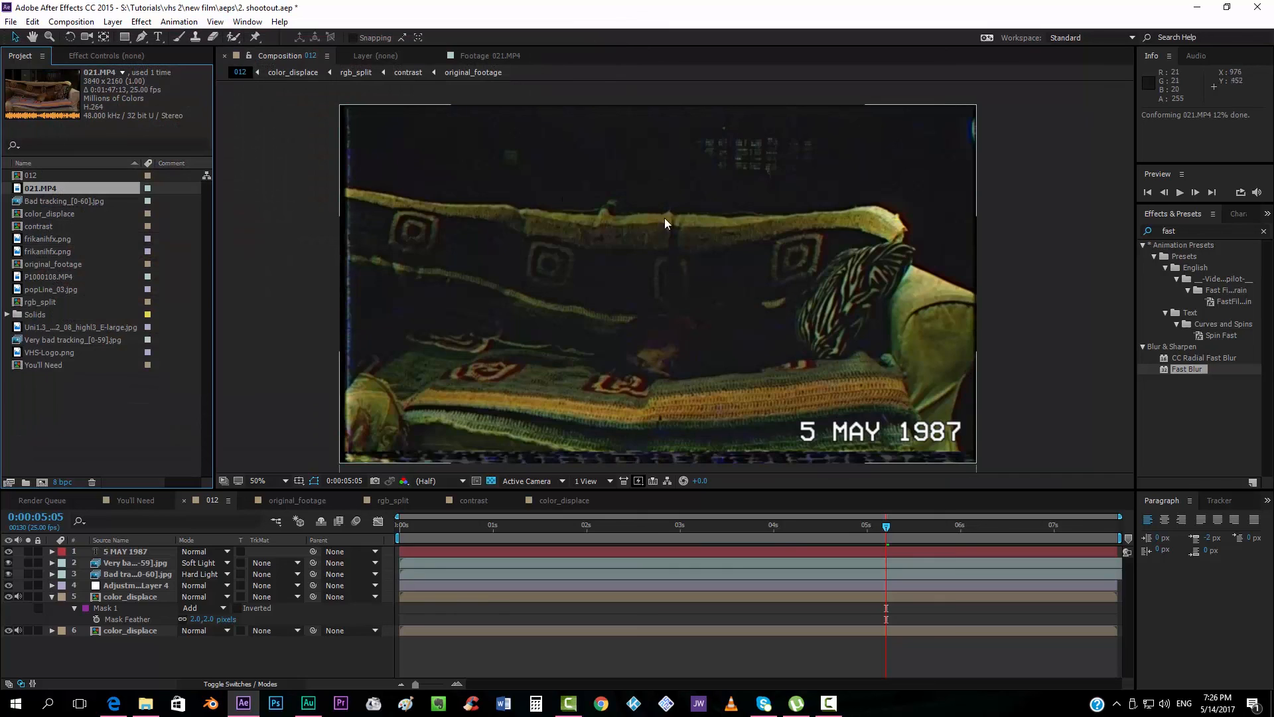
mouse_move(569, 198)
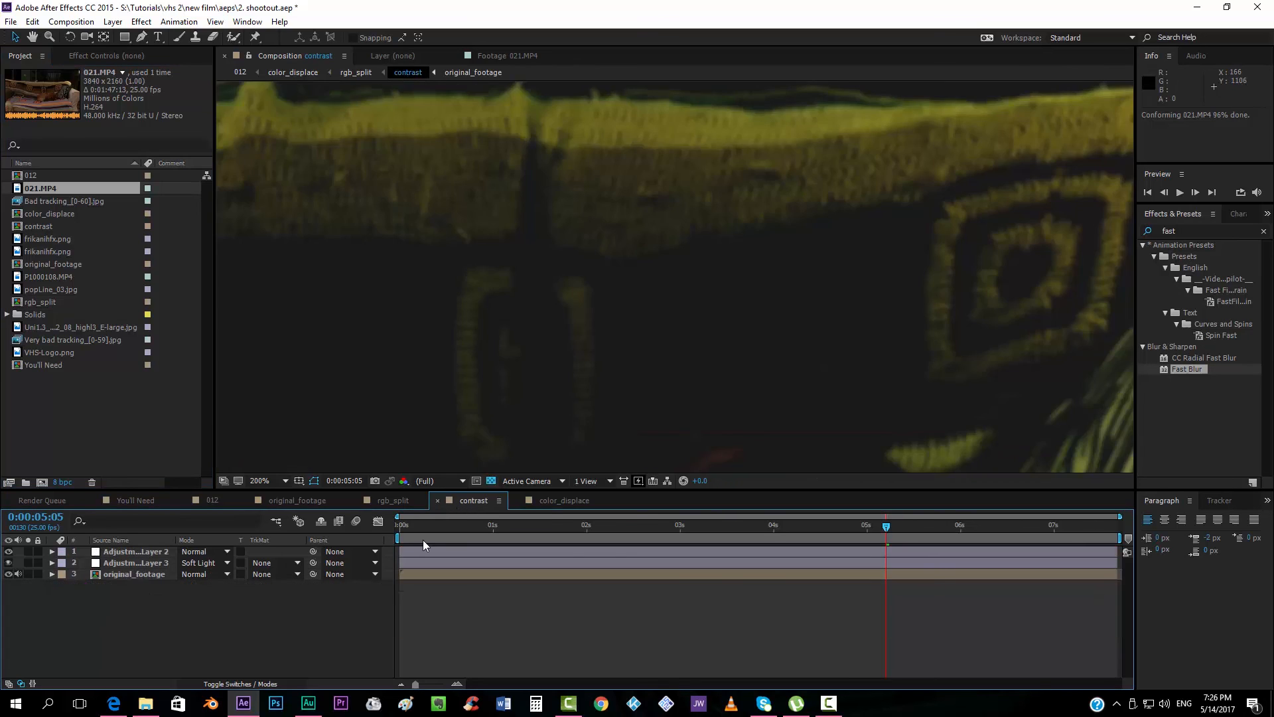
Apply Exposure at 3.02 to Adjustment Layer 2 in the contrast comp, then view the 012 comp
click(258, 481)
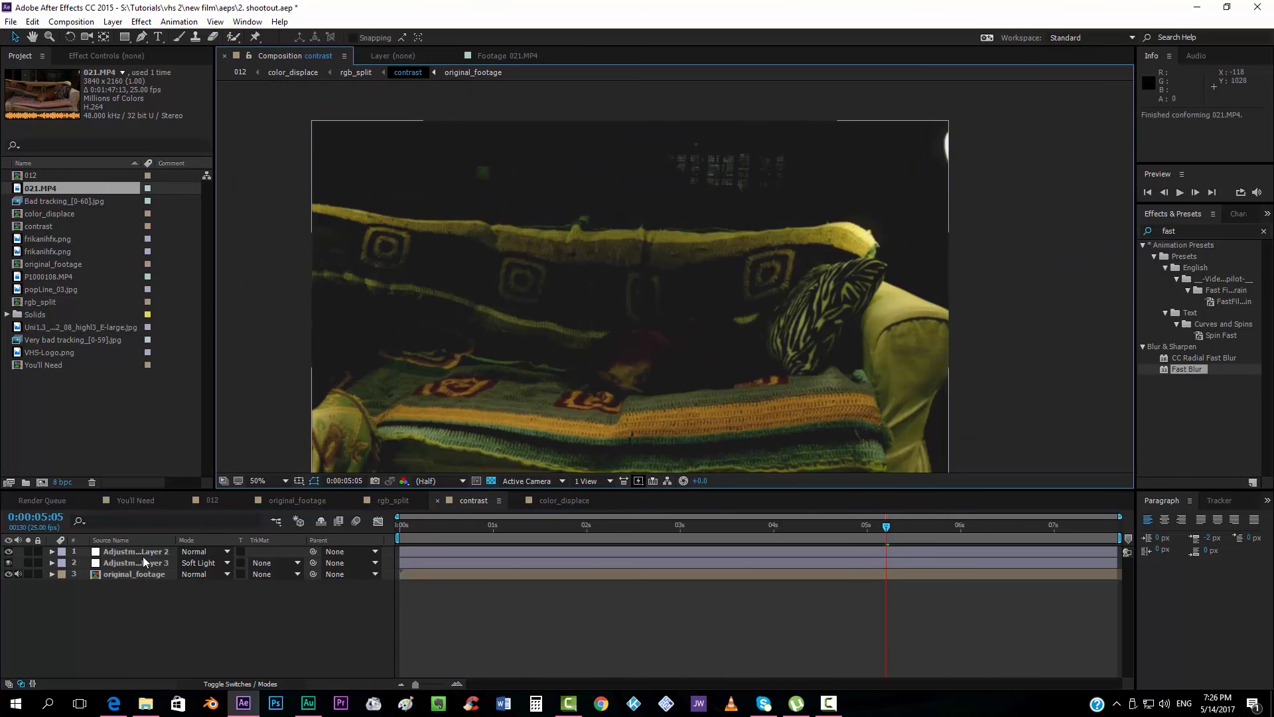
click(136, 551)
text(e)
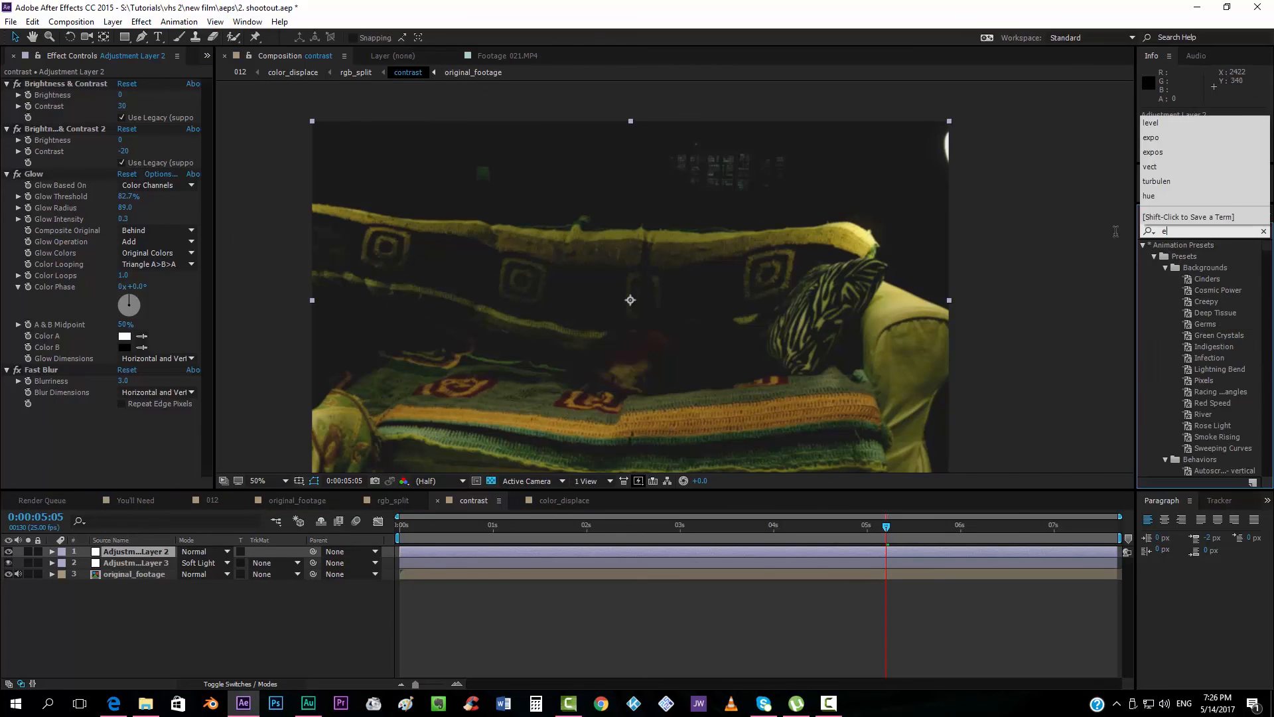
text(xpo)
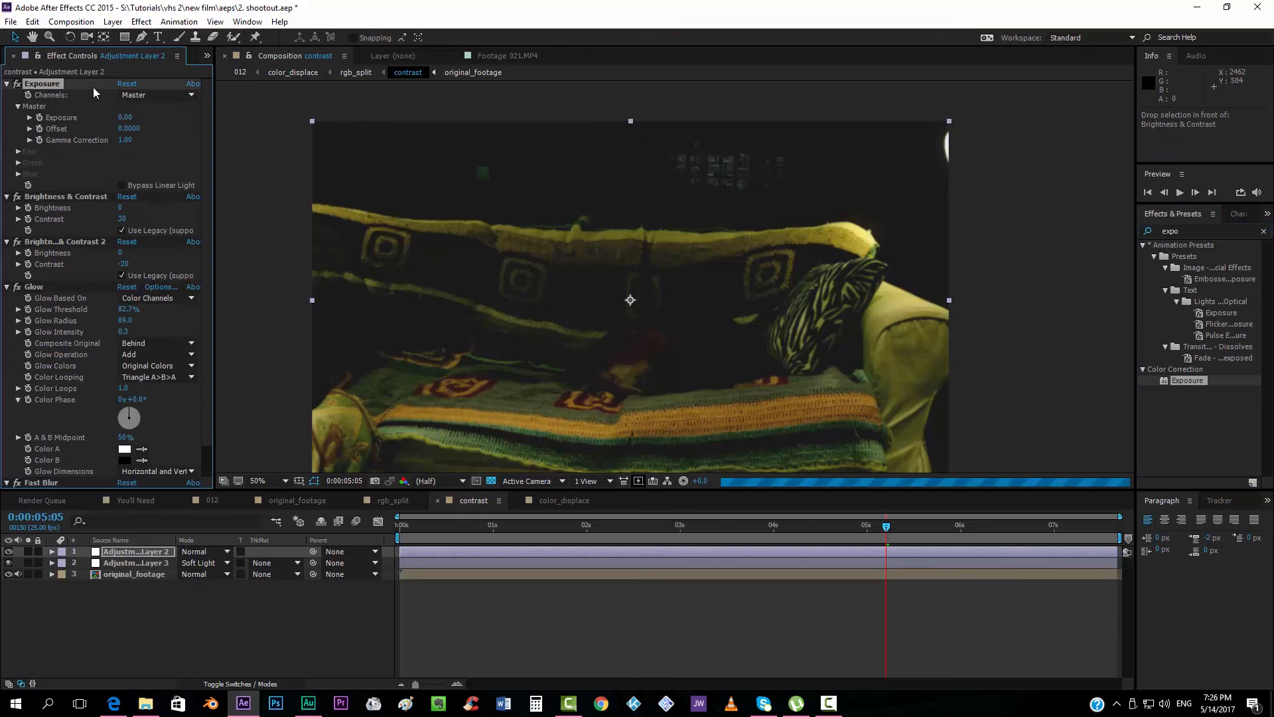
drag(125, 117, 146, 117)
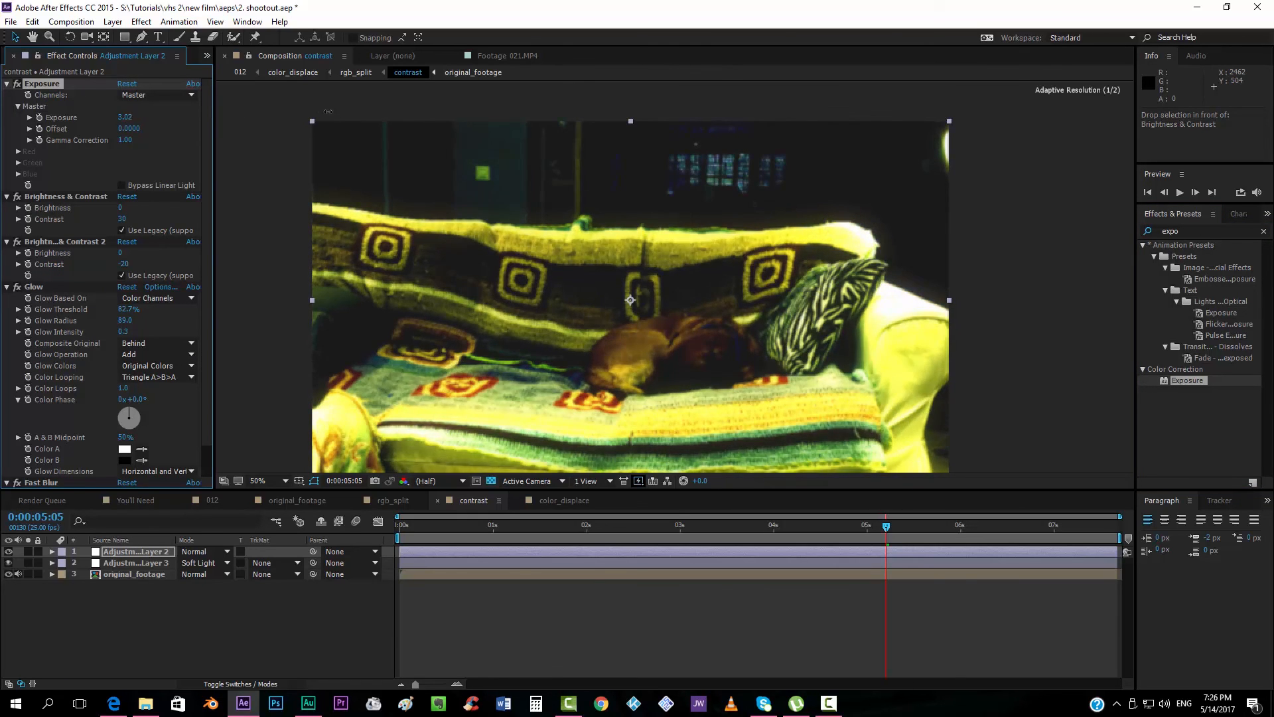
click(212, 500)
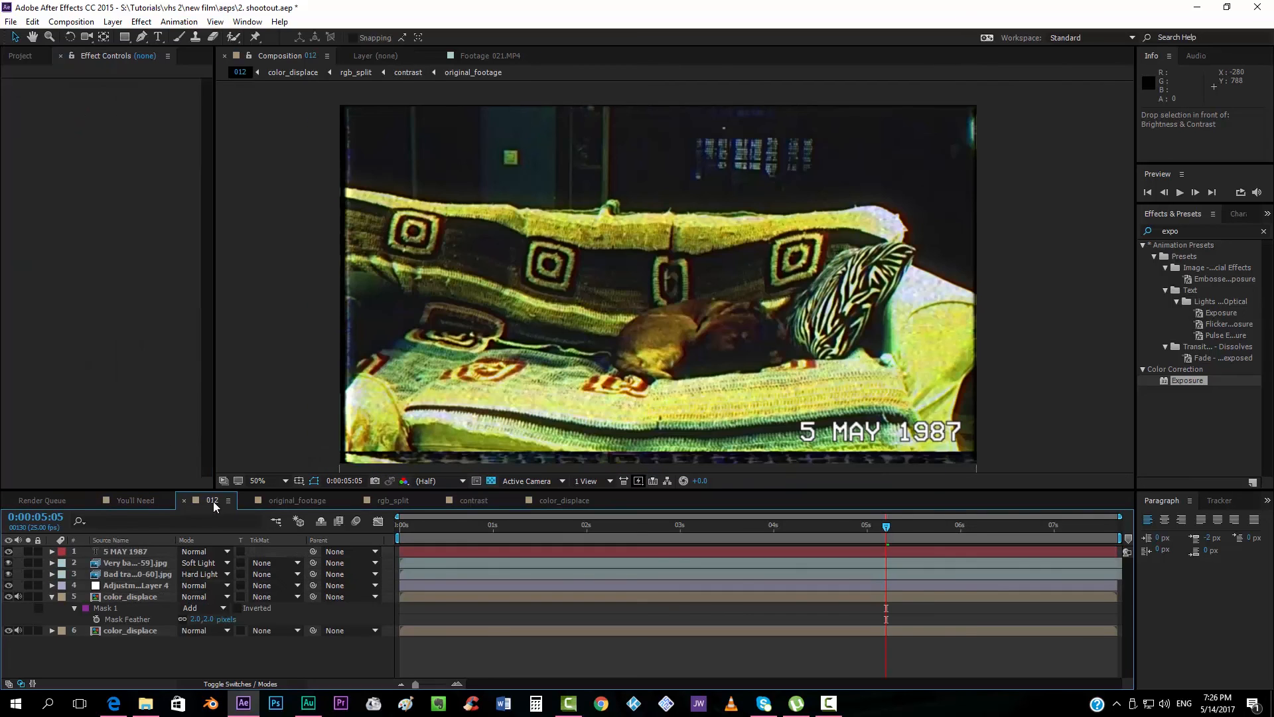
mouse_move(1082, 339)
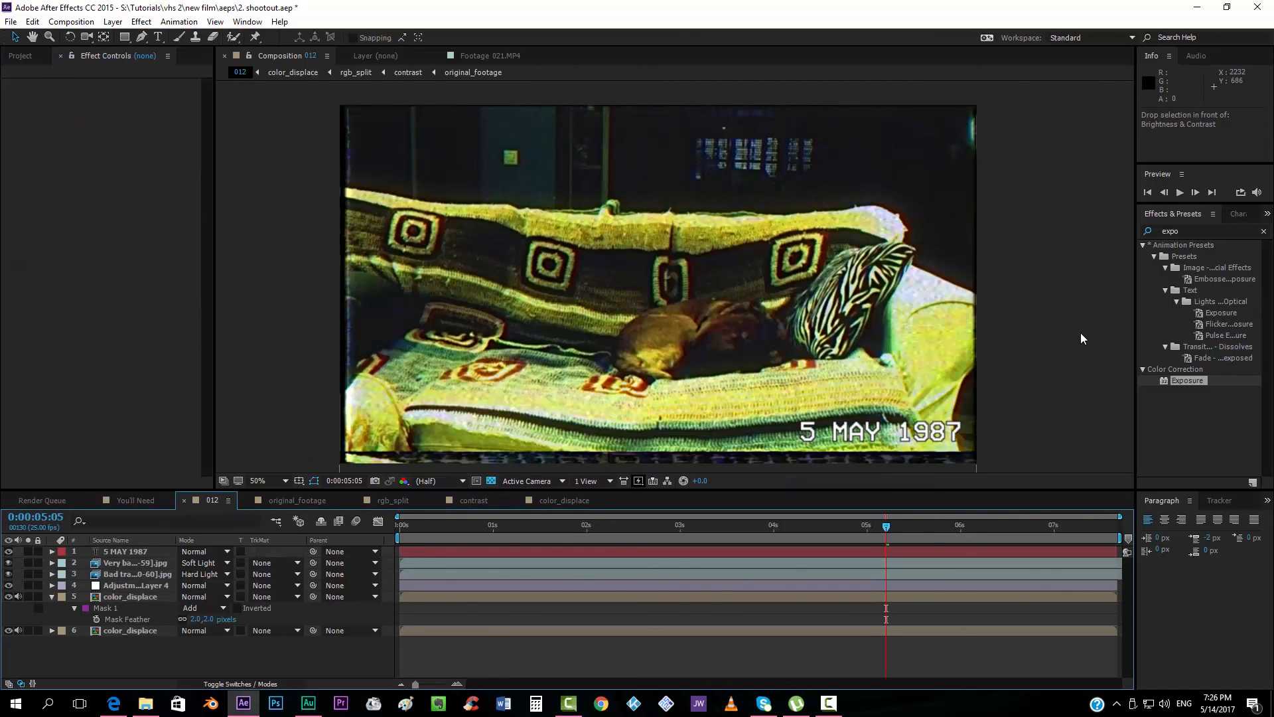